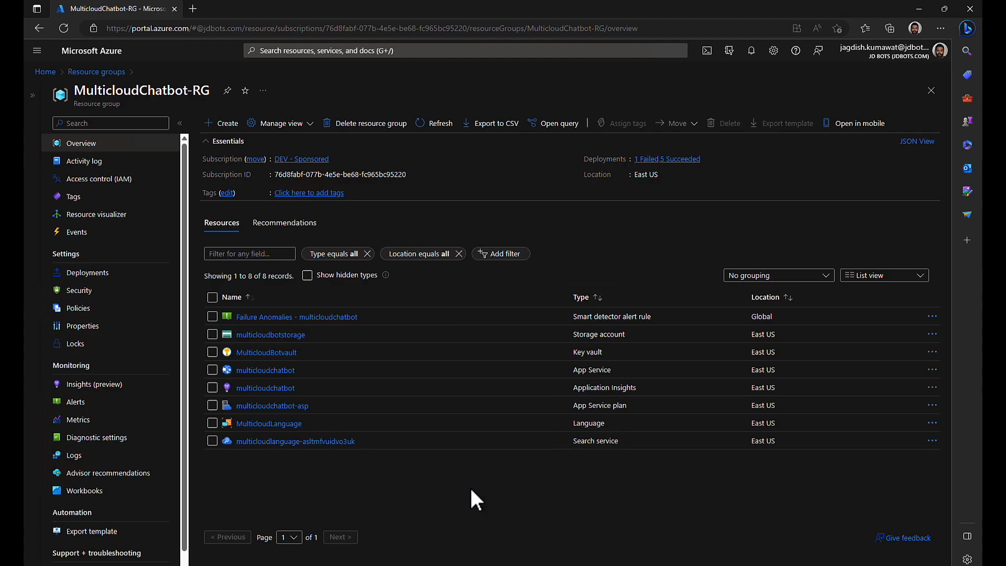
mouse_move(226, 123)
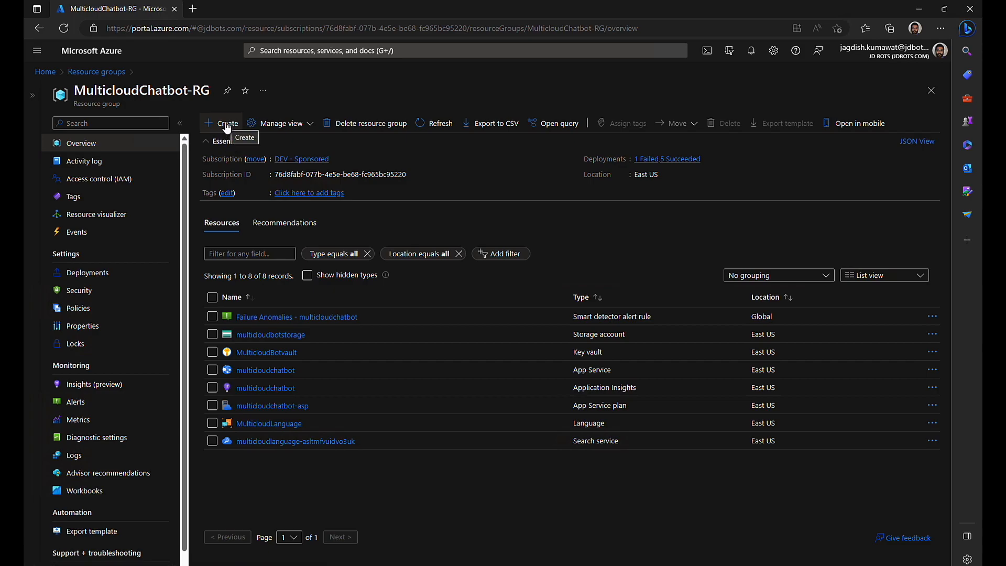
mouse_move(439, 564)
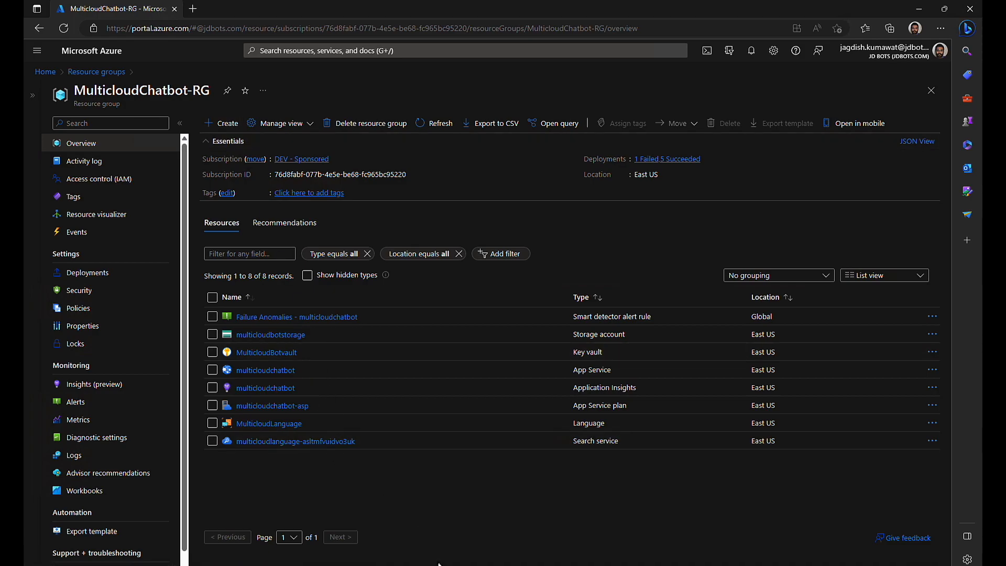
mouse_move(335, 99)
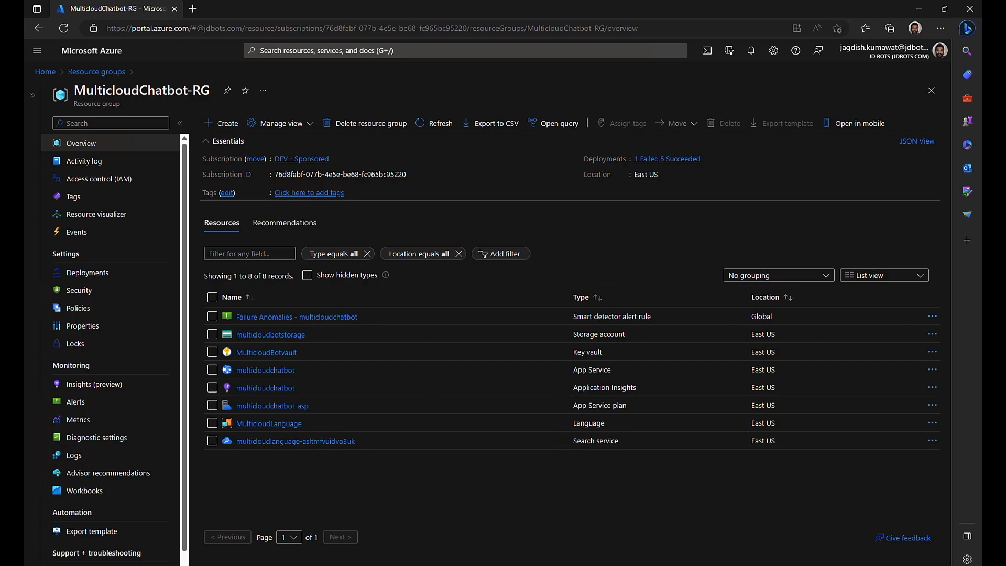
mouse_move(402, 517)
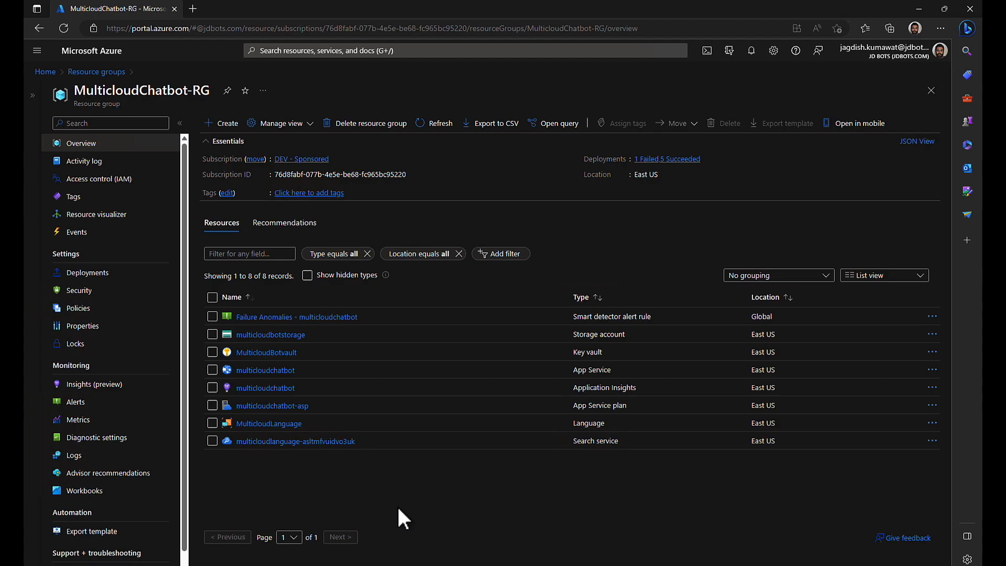
mouse_move(401, 436)
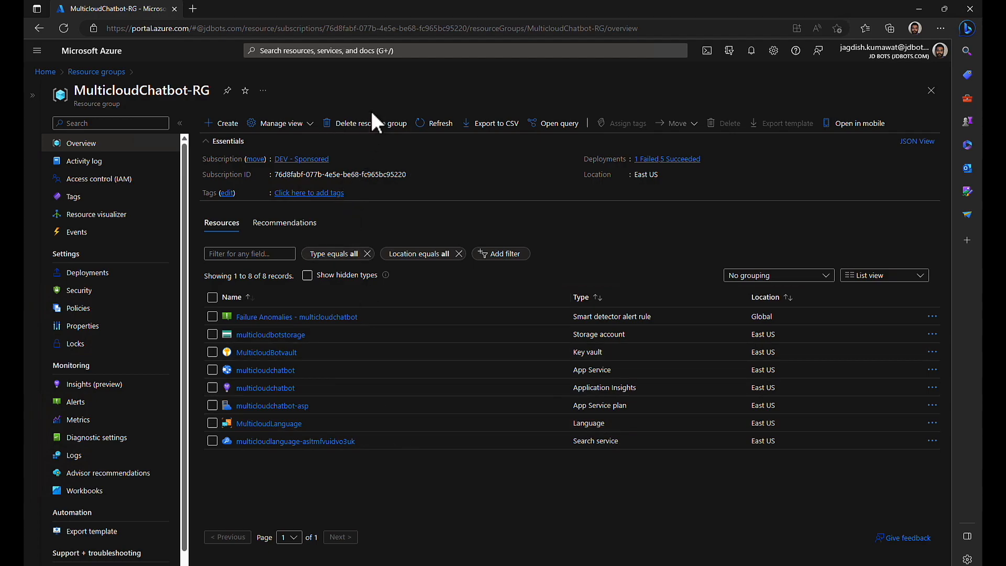
- Start creating a new resource from the MulticloudChatbot-RG overview
left_click(227, 122)
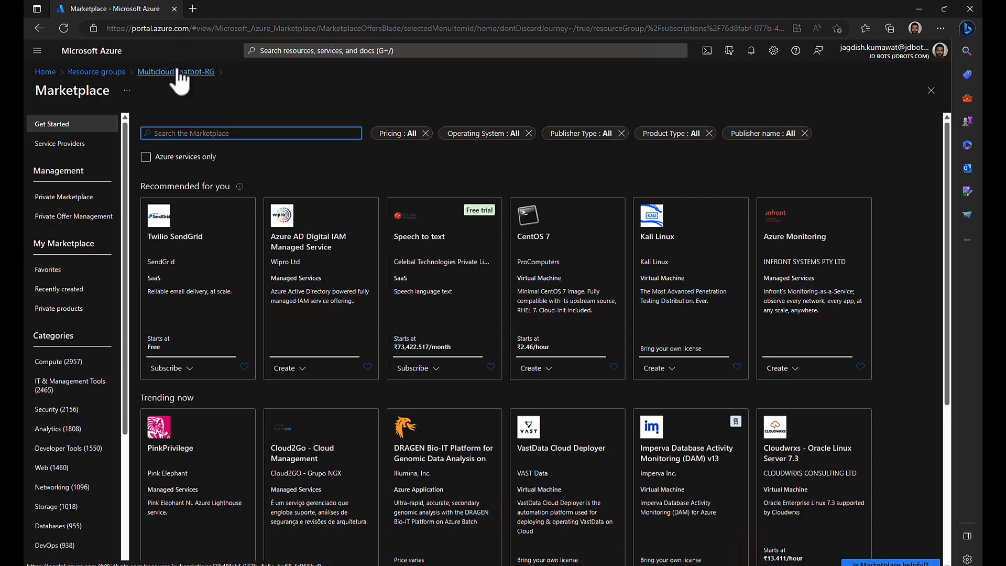
- Search the Marketplace for Azure Bot and begin creating one
left_click(196, 71)
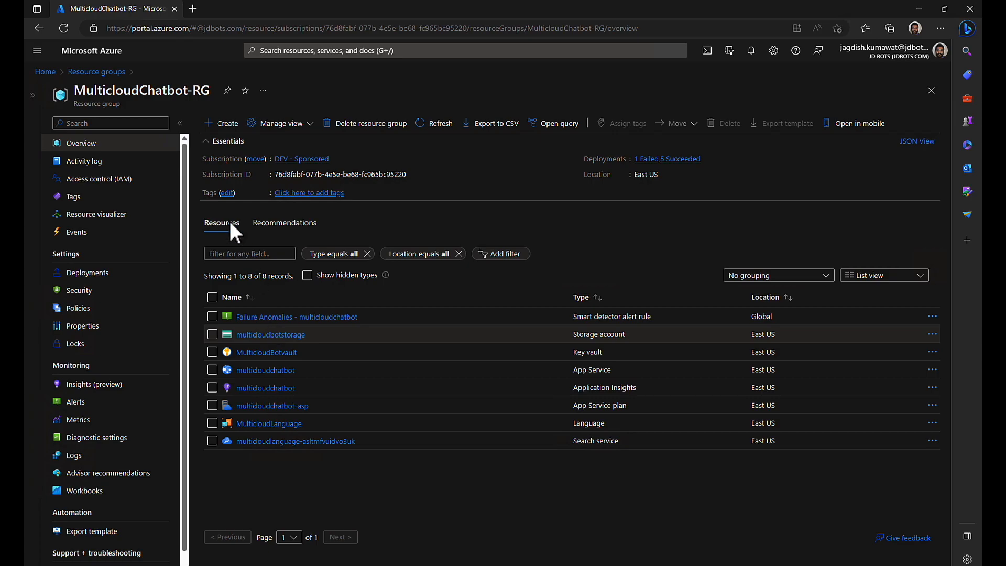
left_click(221, 124)
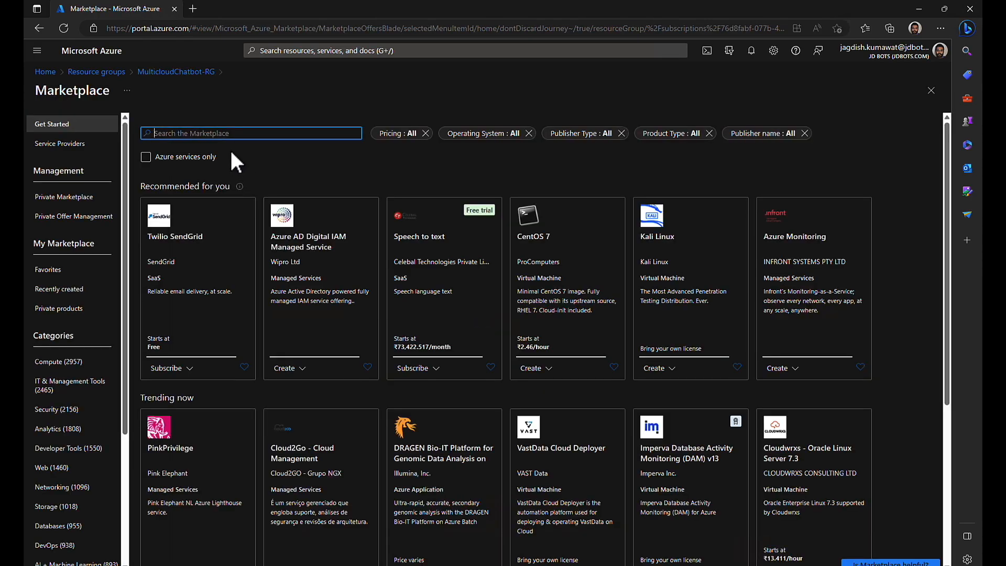
type("M")
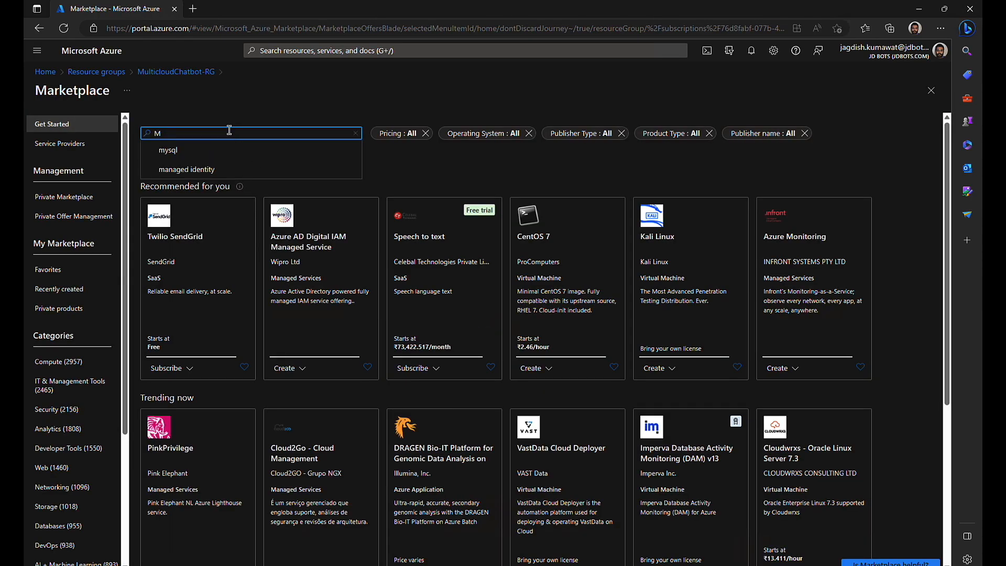
type("azure bo")
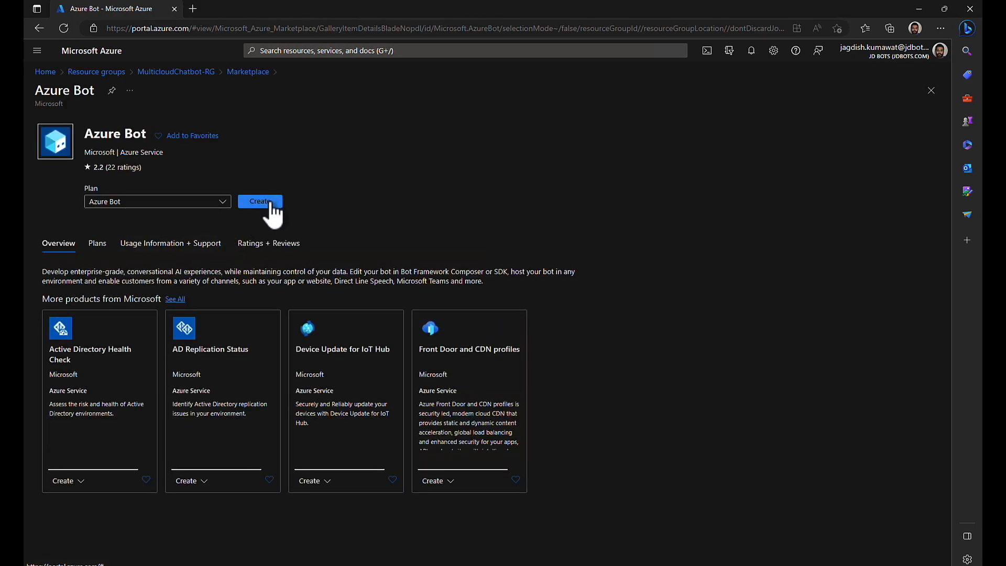
left_click(260, 201)
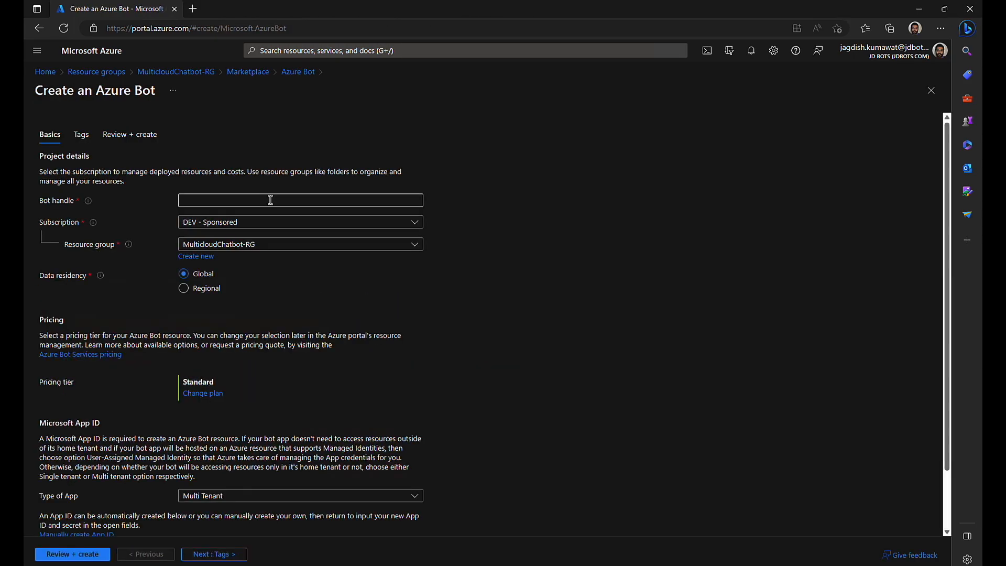
- Enter multicloudchatbotdev as the Bot handle
type("m")
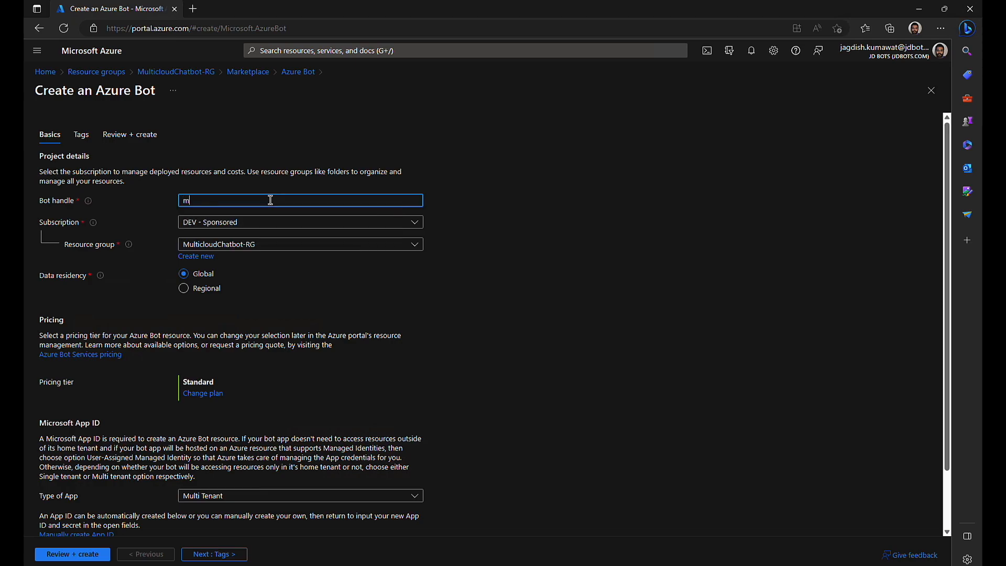
type("ulticloud")
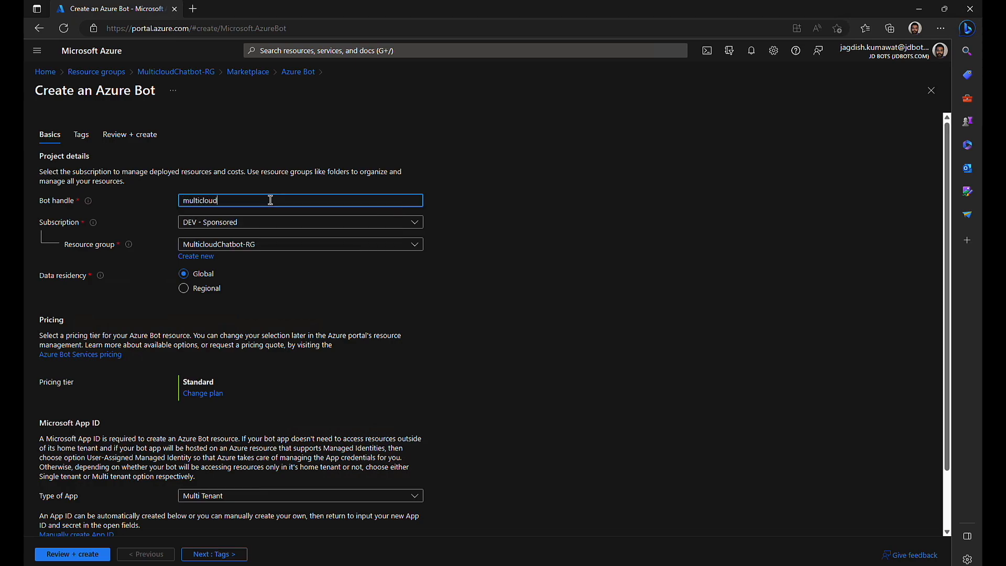
type("chatbot")
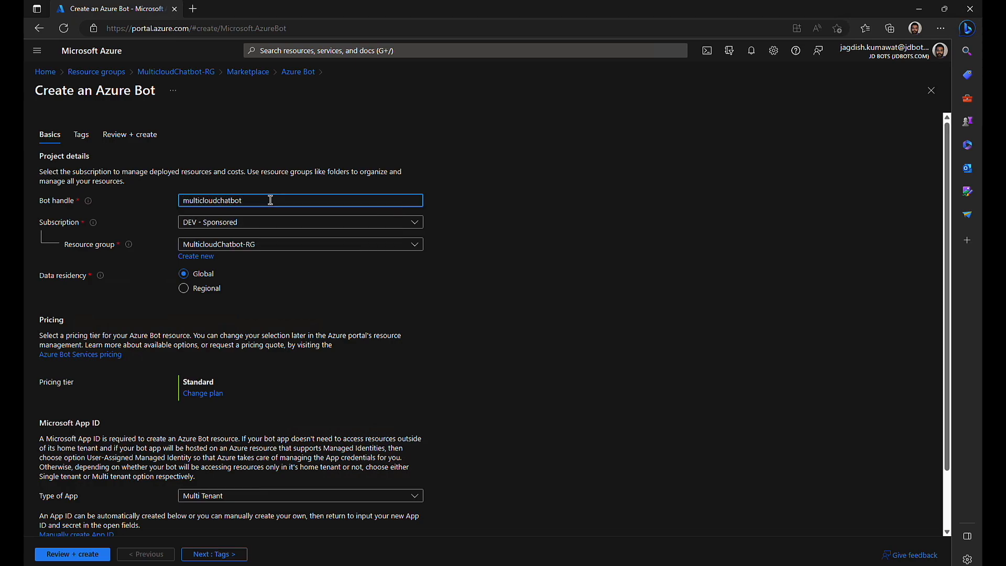
type("dev")
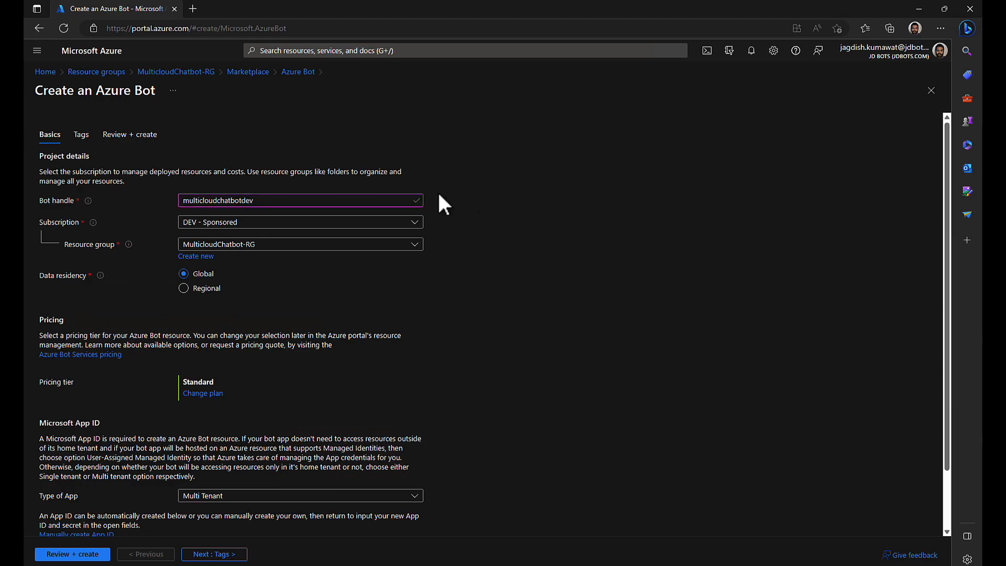
mouse_move(260, 209)
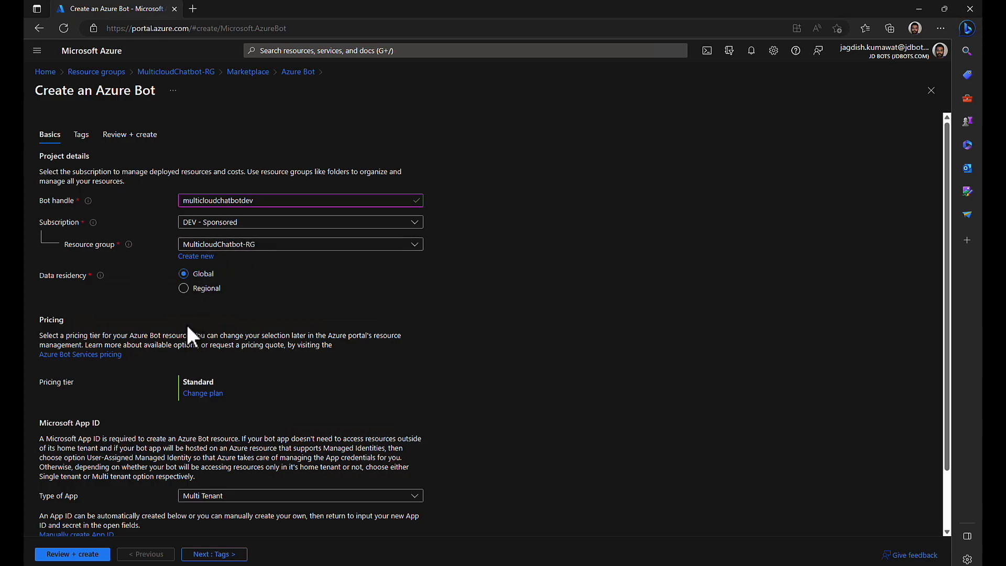
mouse_move(221, 276)
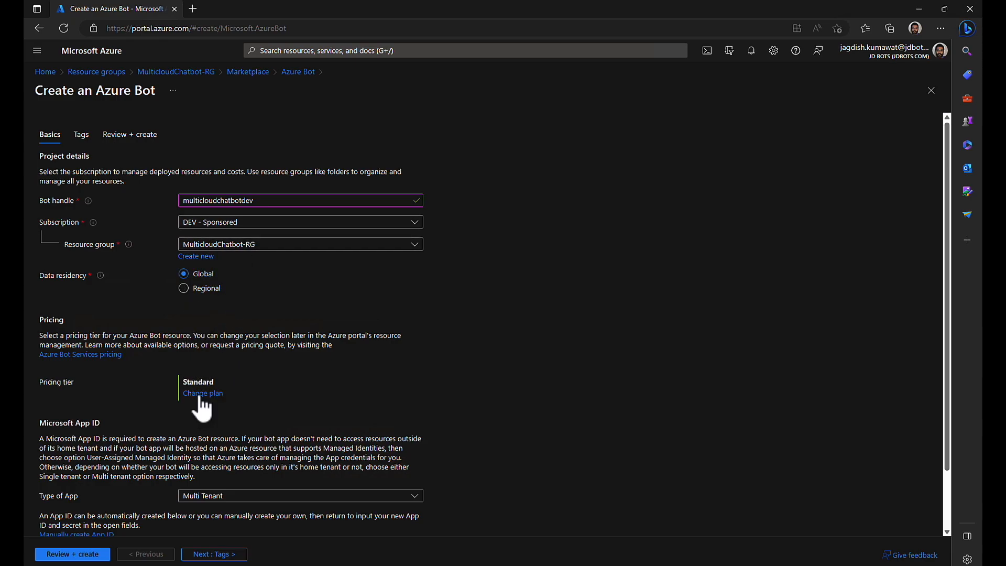
- Choose the Free F0 pricing tier and run Review + create validation
left_click(202, 393)
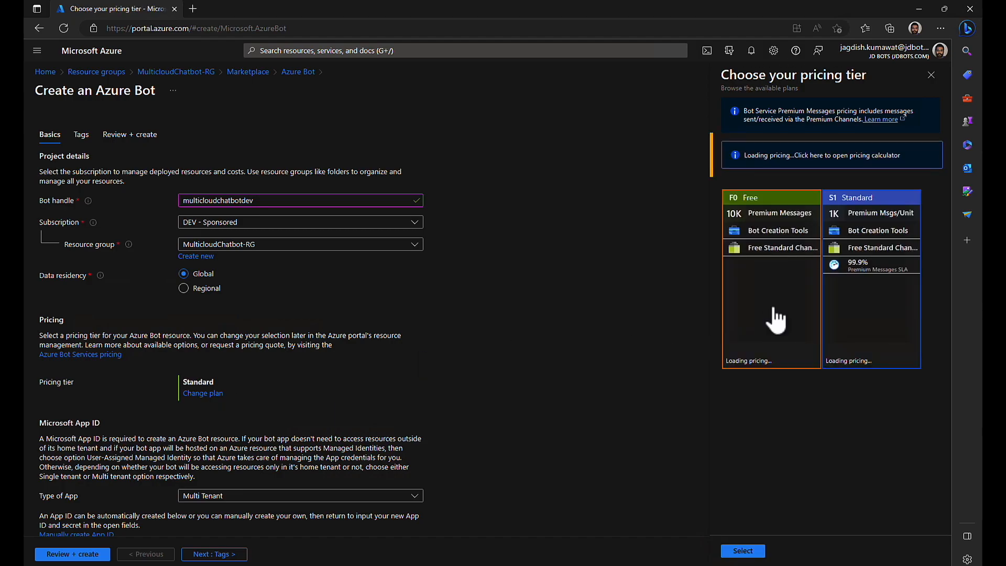
left_click(742, 551)
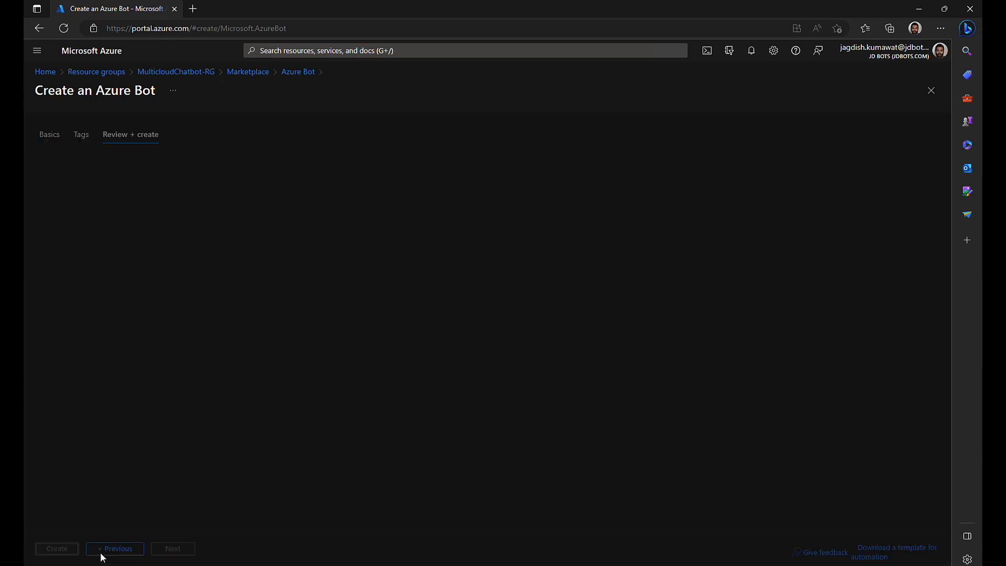
left_click(130, 134)
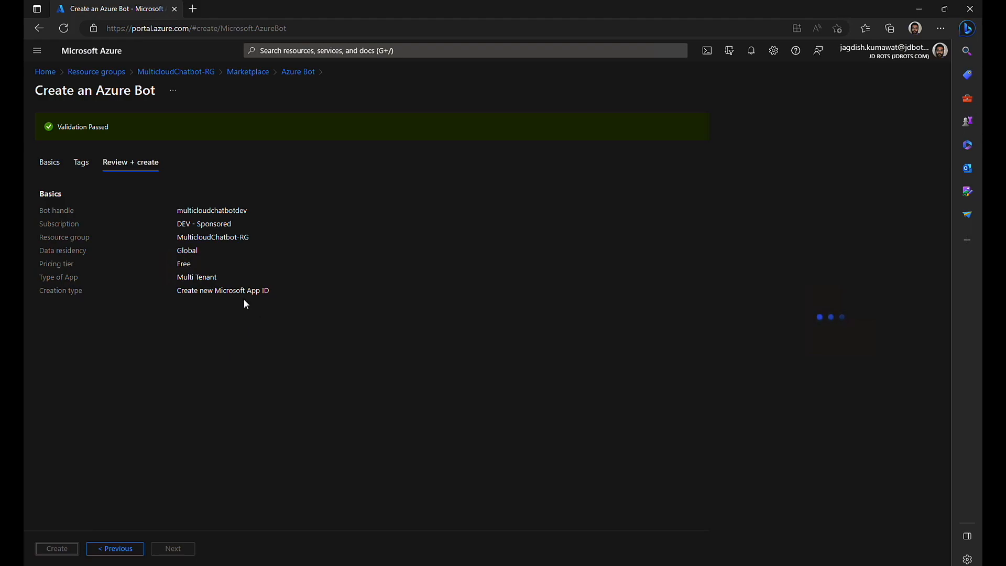
mouse_move(237, 132)
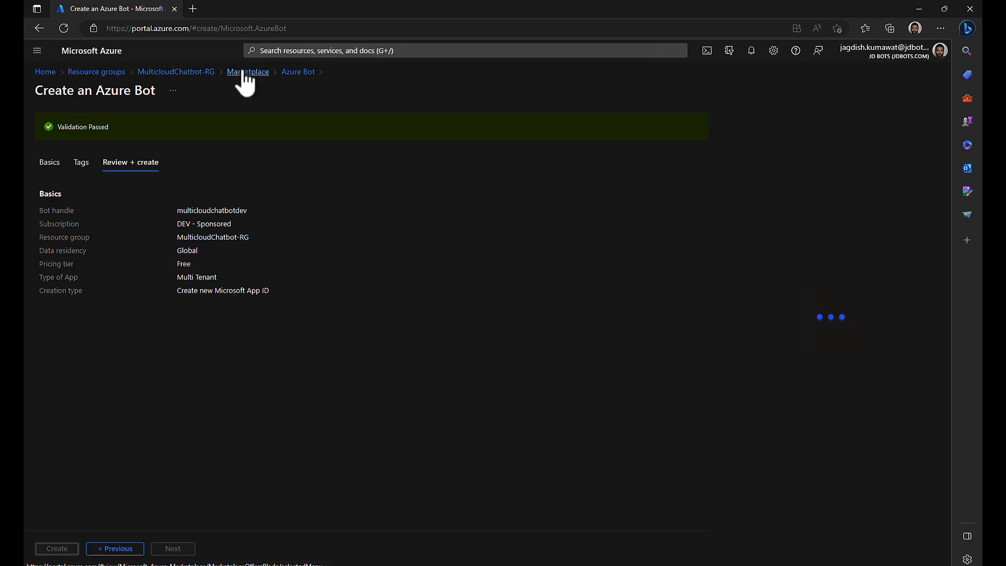
- Open the resource group in a new tab and start another Azure Bot
right_click(248, 71)
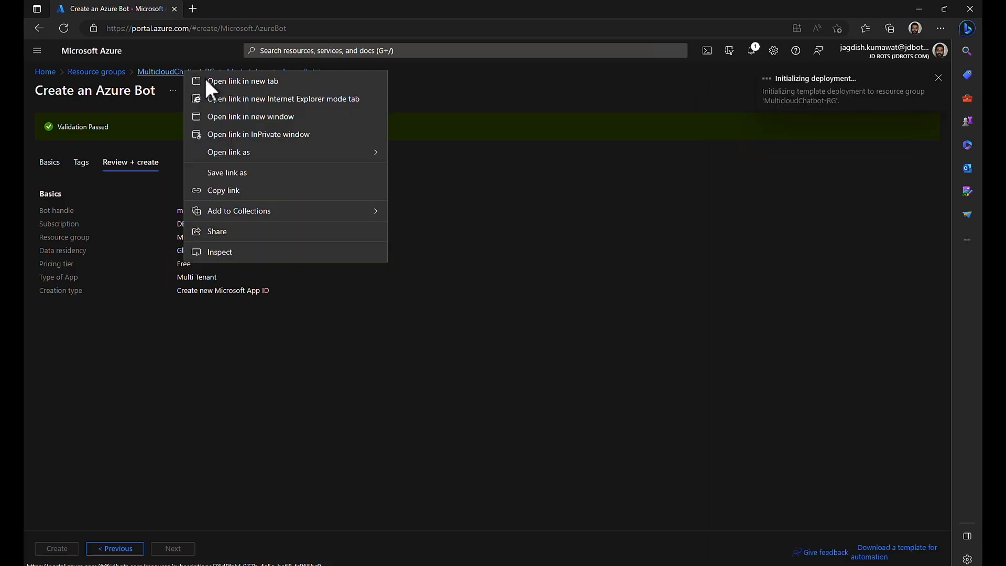
left_click(242, 81)
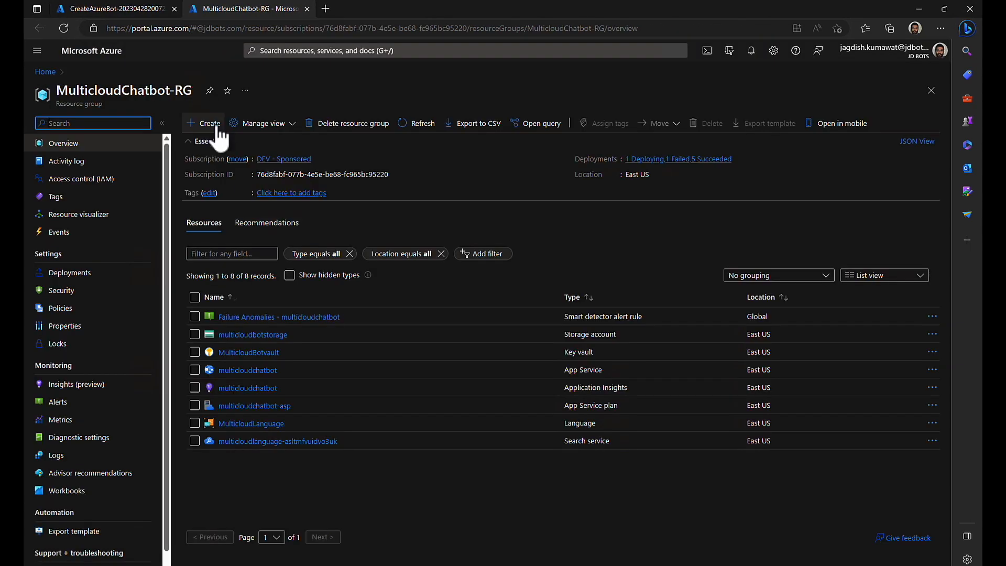
left_click(207, 123)
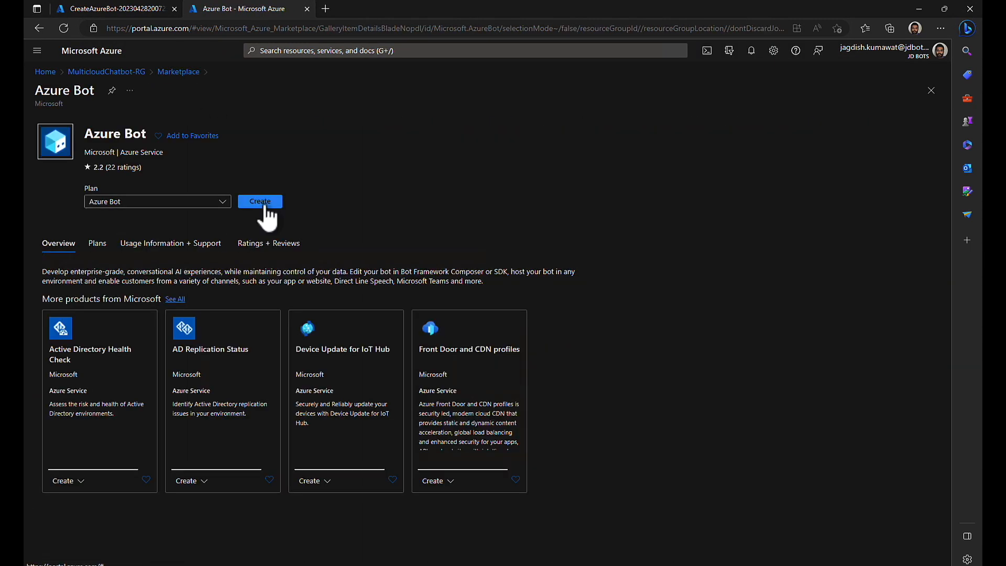
left_click(260, 202)
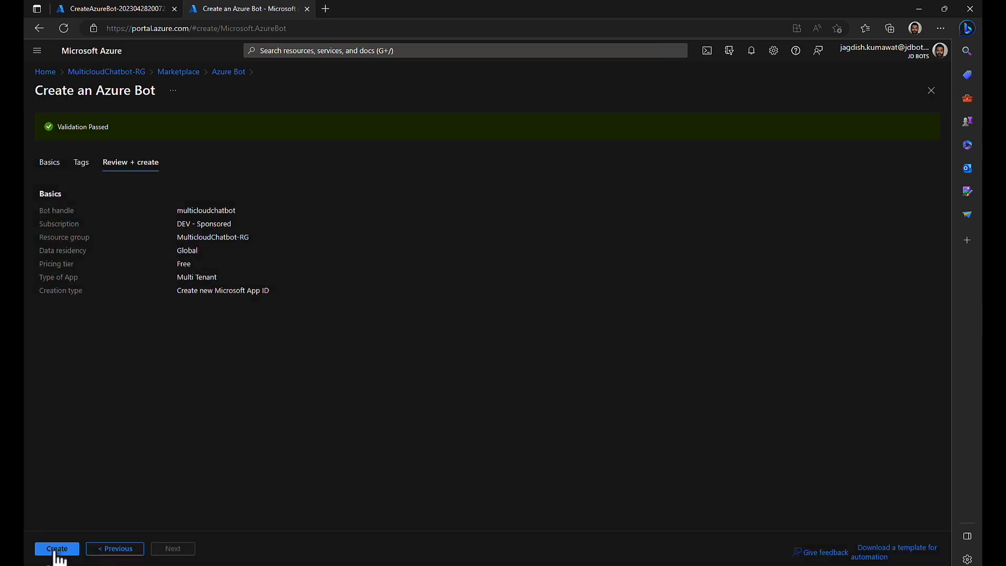
- Submit the validated multicloudchatbotdev bot for creation
left_click(56, 548)
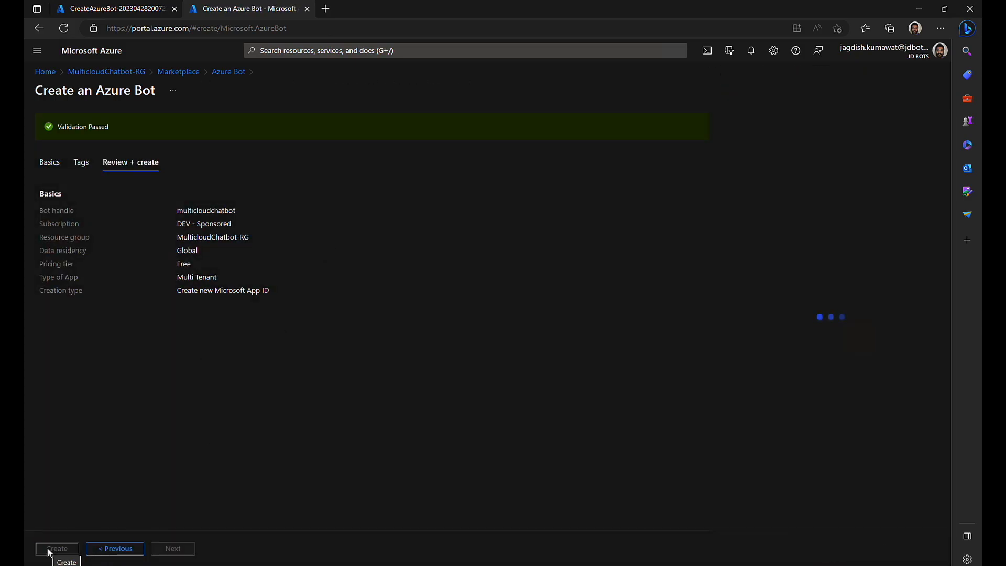
left_click(57, 548)
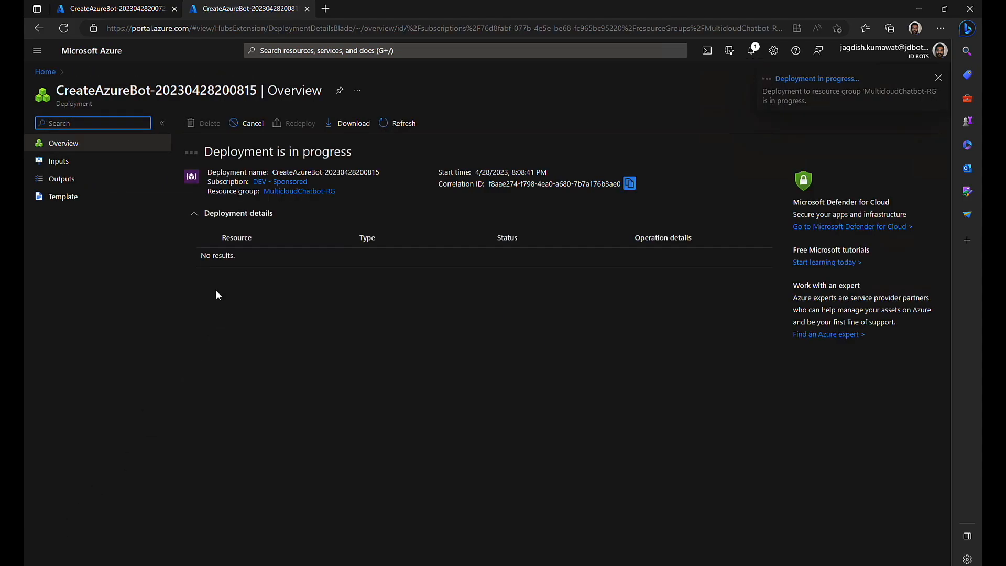
left_click(936, 77)
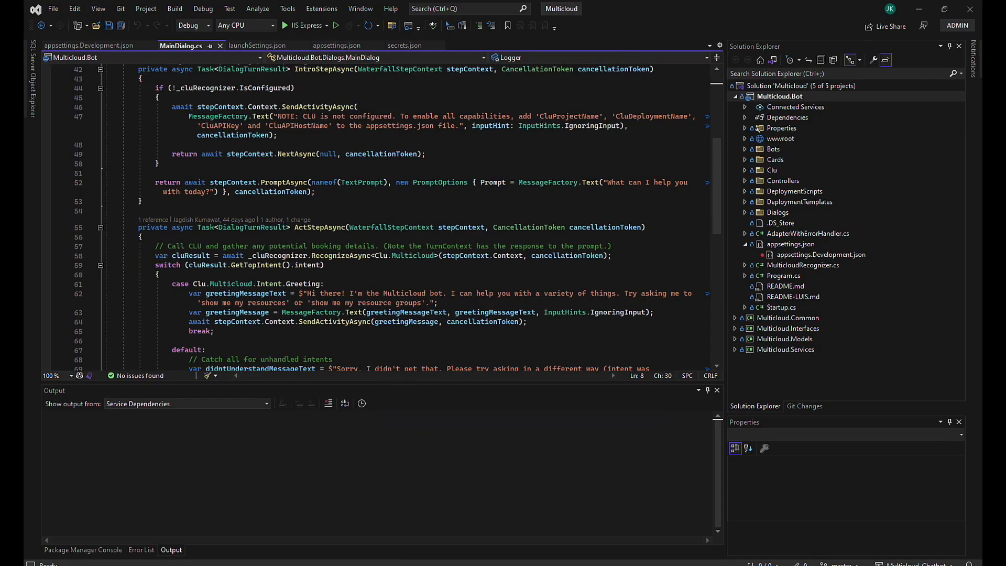
mouse_move(750, 203)
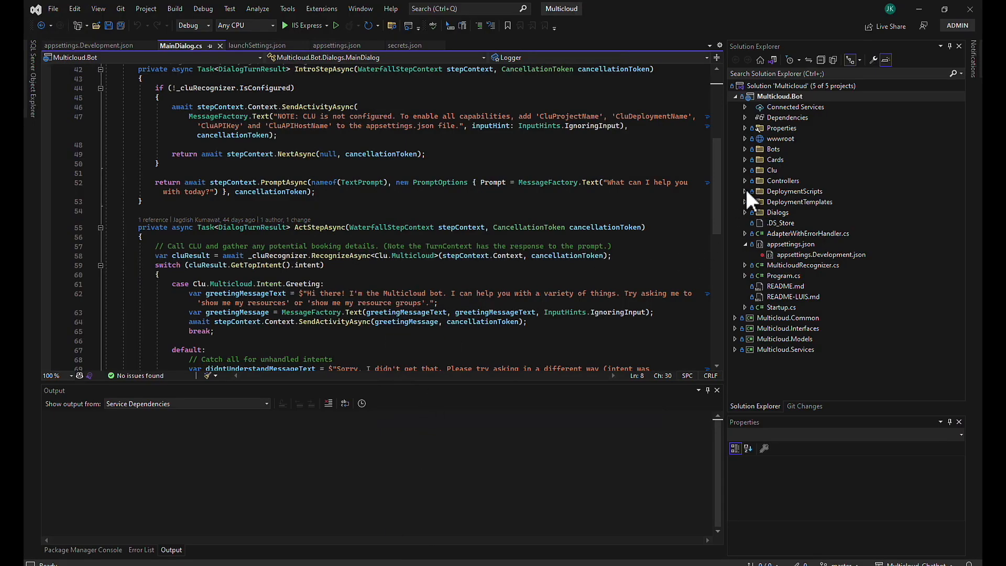
mouse_move(748, 221)
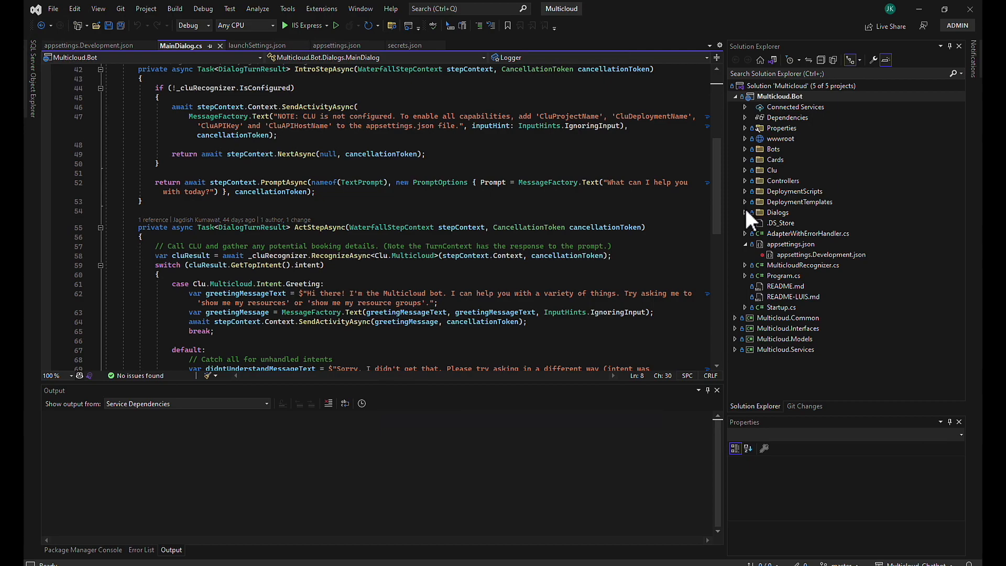
left_click(779, 96)
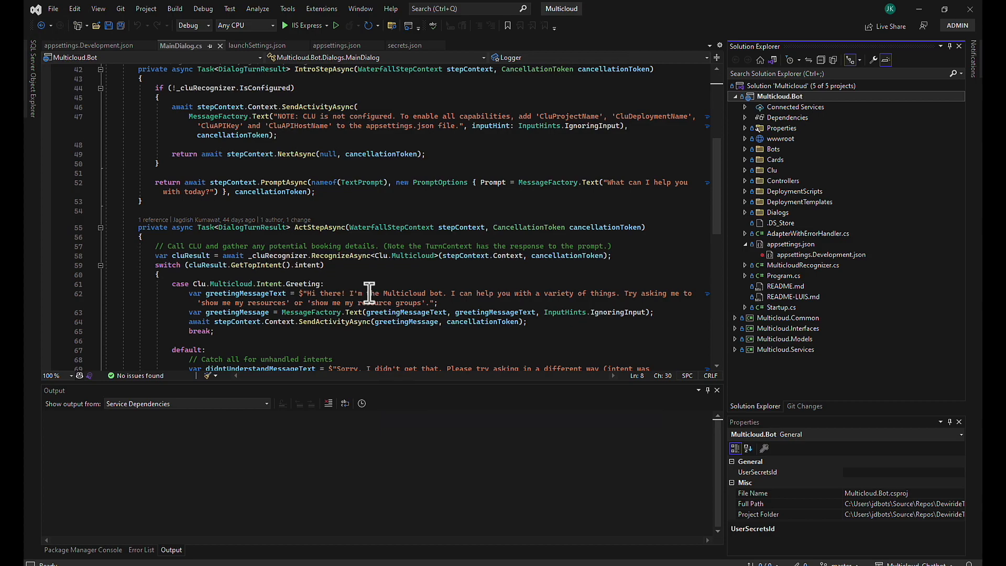
scroll("down", 3)
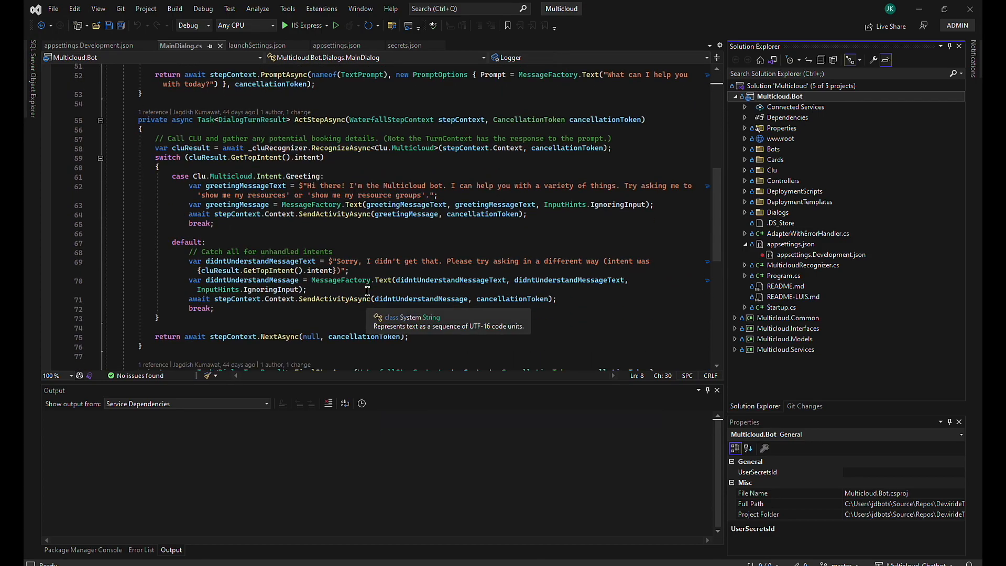
scroll("up", 3)
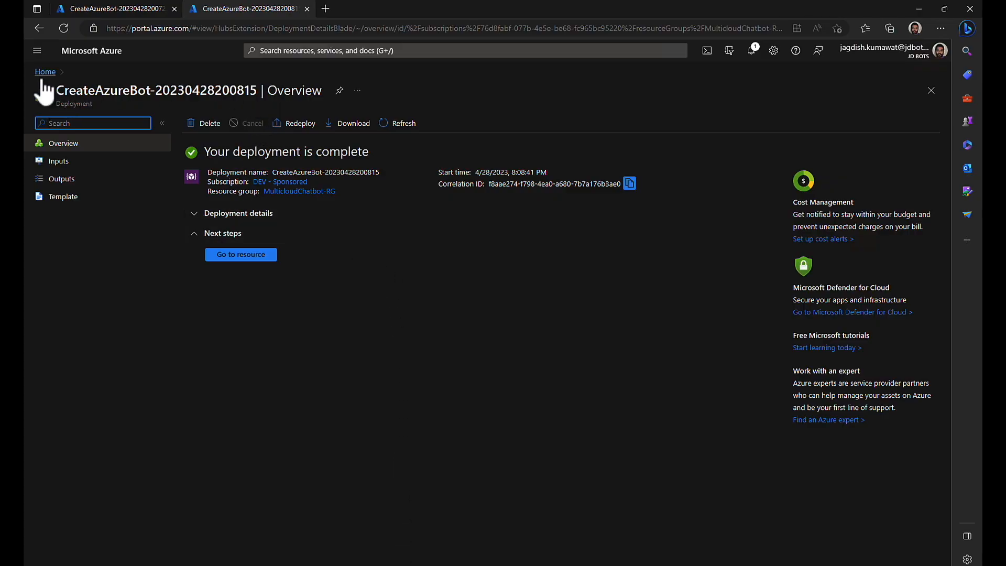
- Return Home and reopen the MulticloudChatbot-RG resource group
left_click(45, 71)
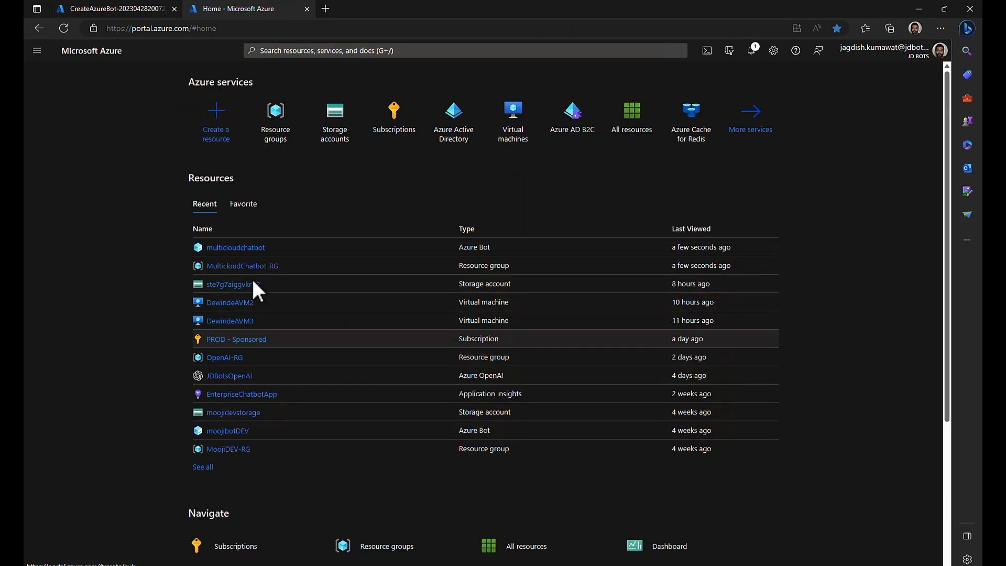
left_click(242, 265)
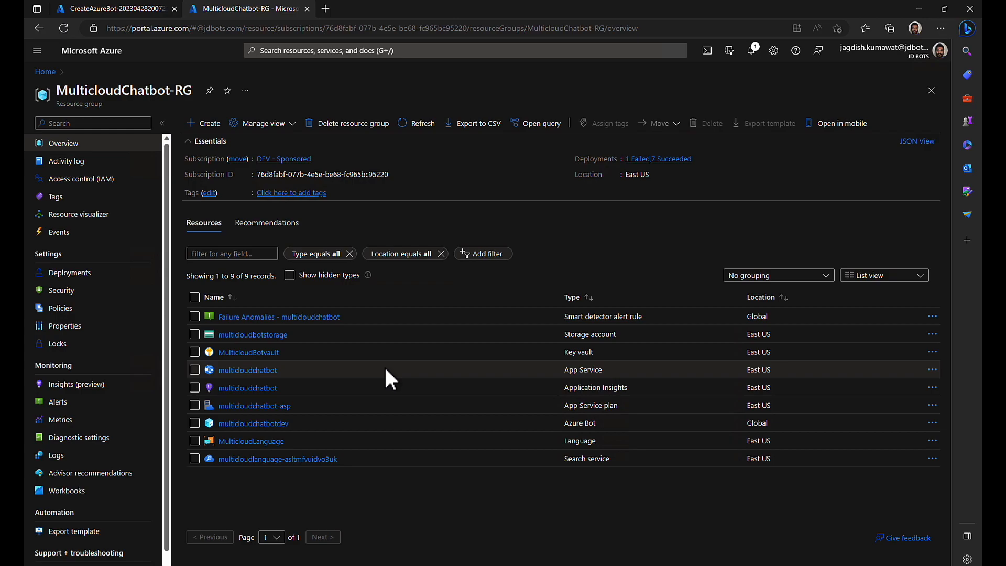
mouse_move(253, 334)
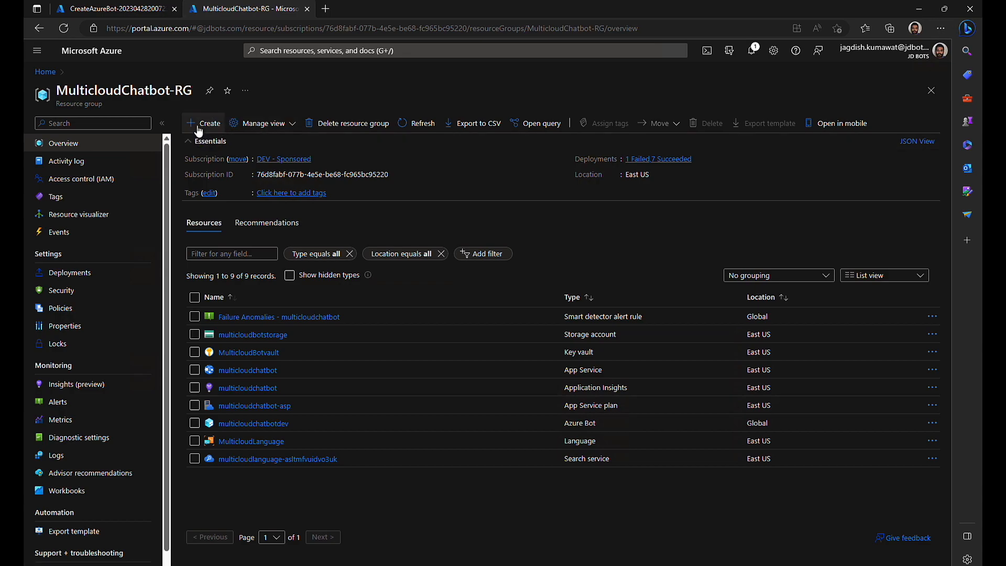
- Search the Marketplace for storage account and choose the Microsoft Storage account
left_click(204, 123)
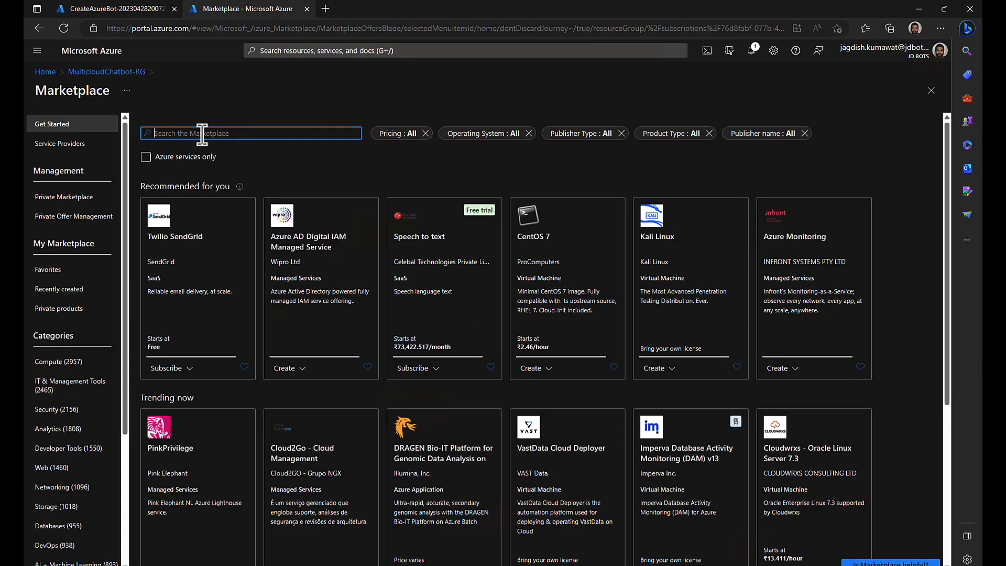
type("storage account")
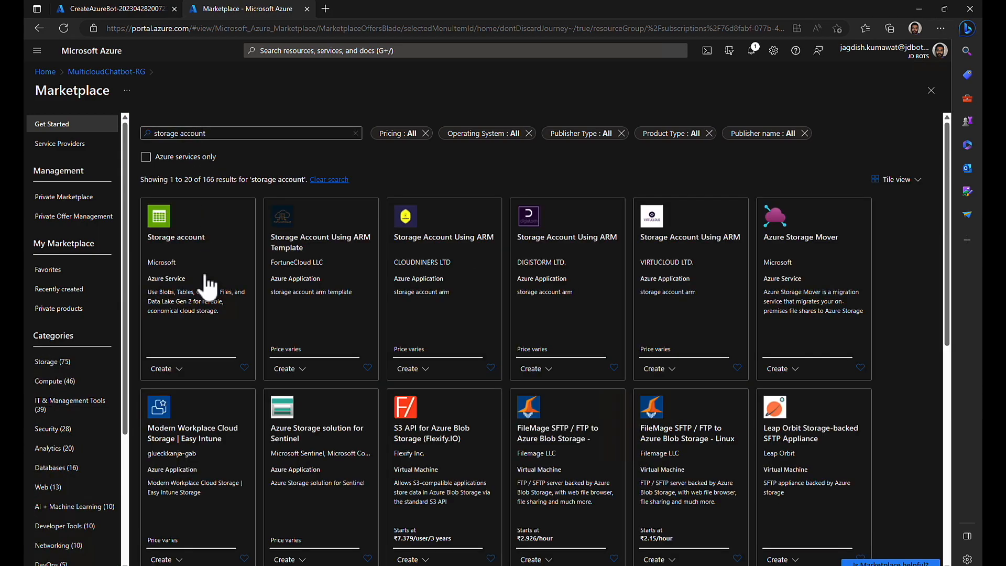
left_click(162, 368)
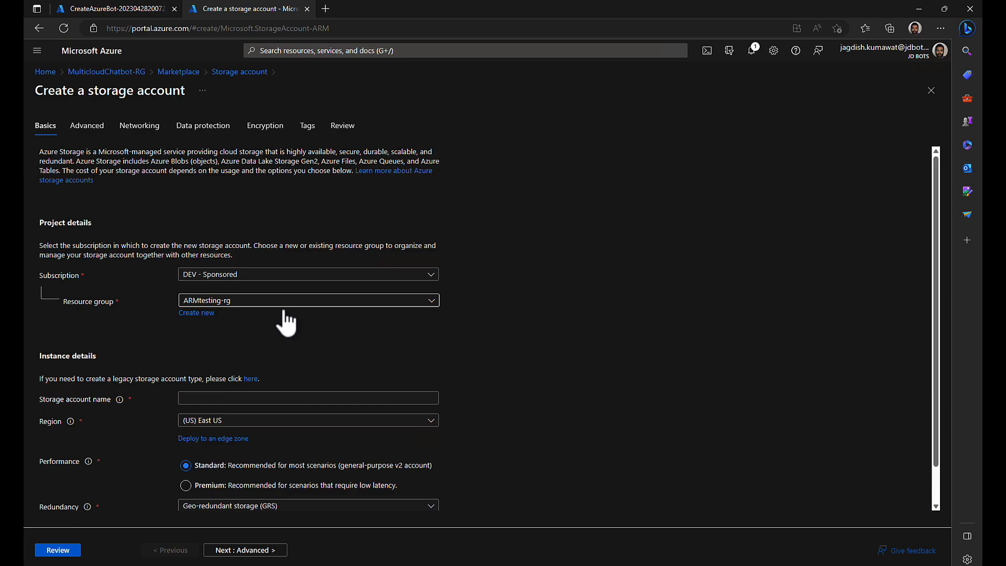
mouse_move(284, 313)
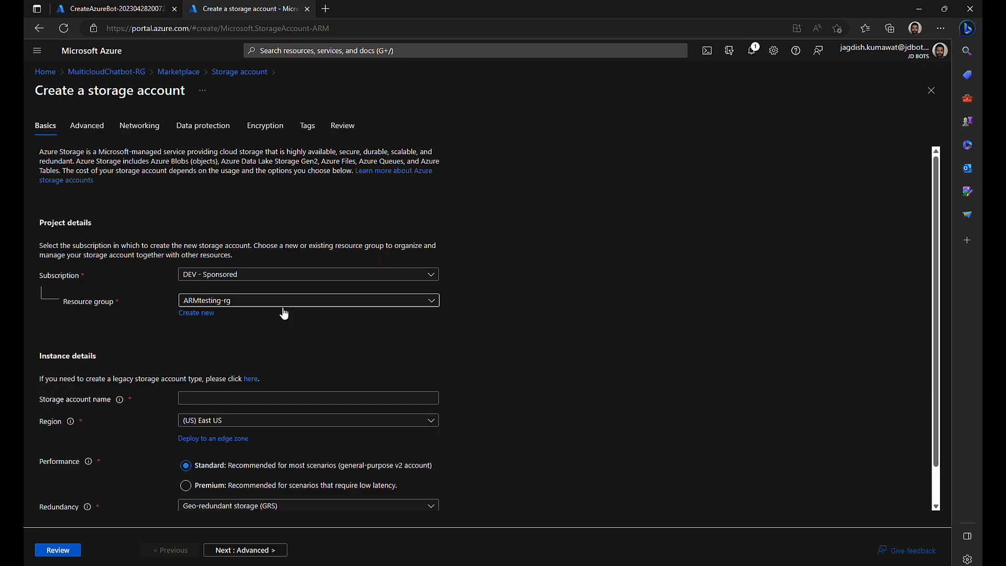
- Place it in MulticloudChatbot-RG and name it multicloudbotstoragedev
left_click(308, 300)
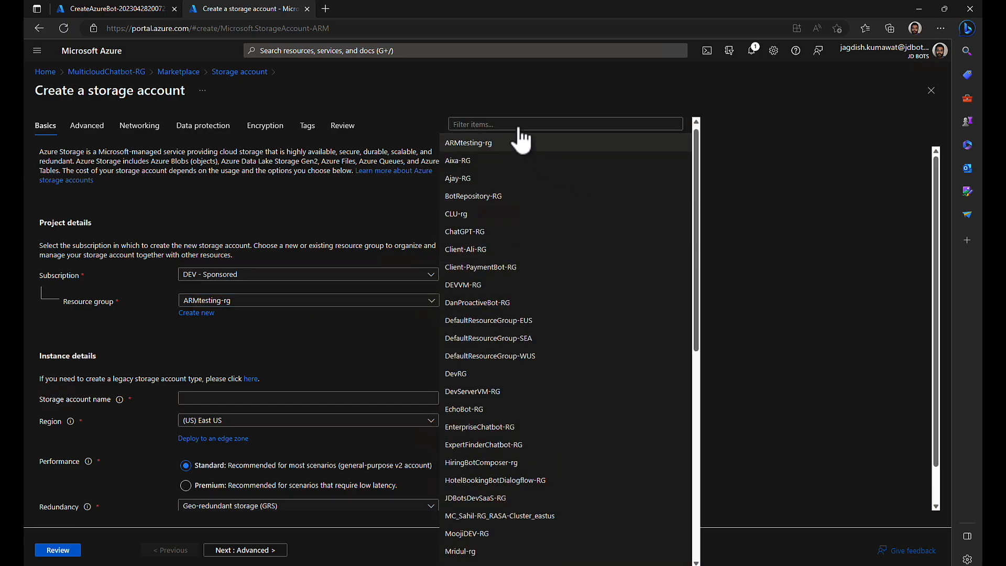
type("m")
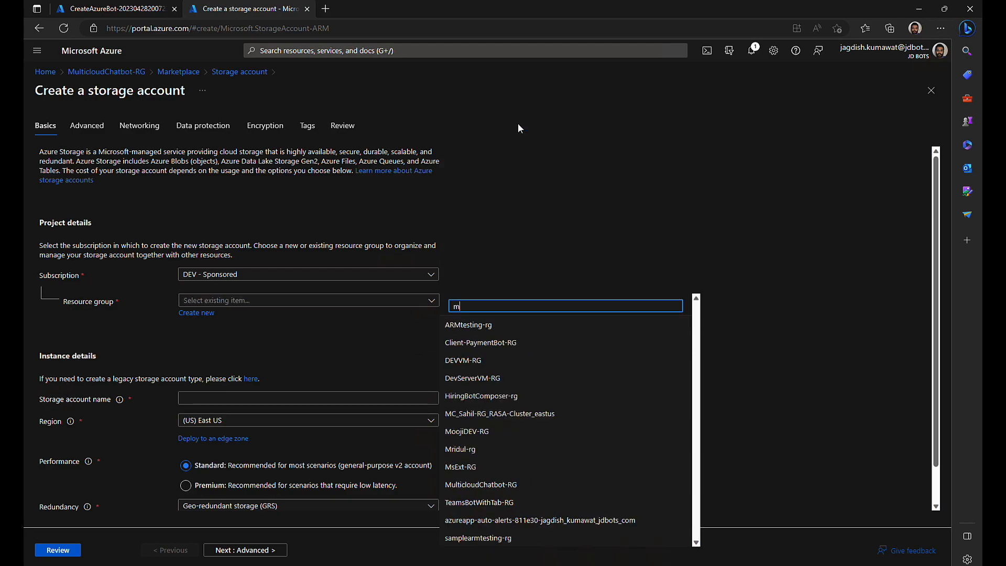
left_click(481, 484)
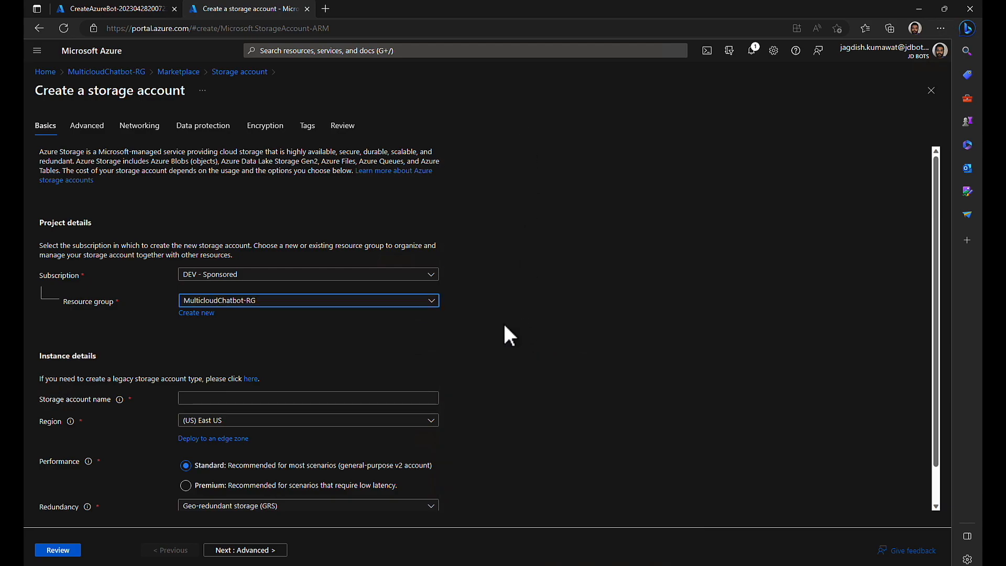
scroll("down", 3)
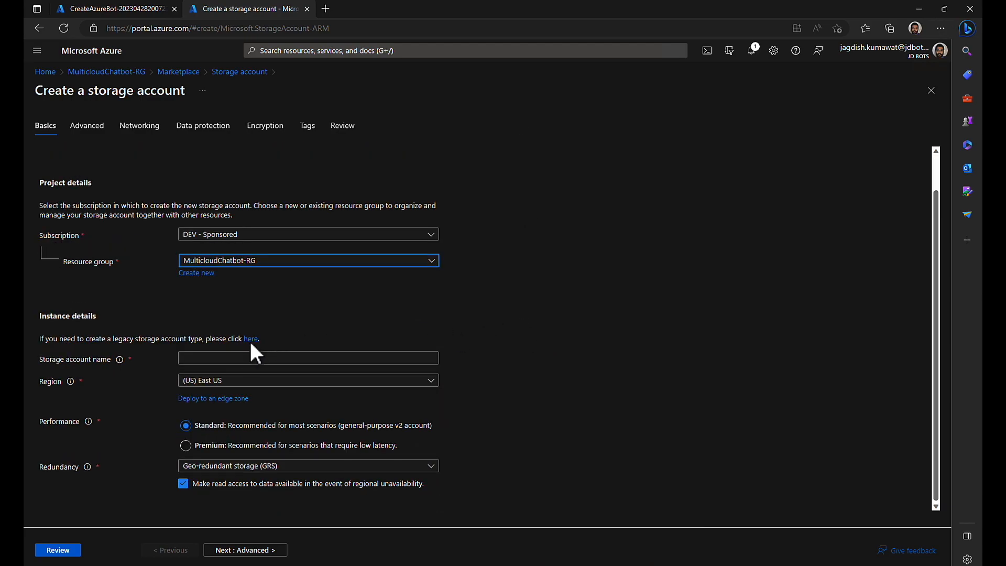
type("mult")
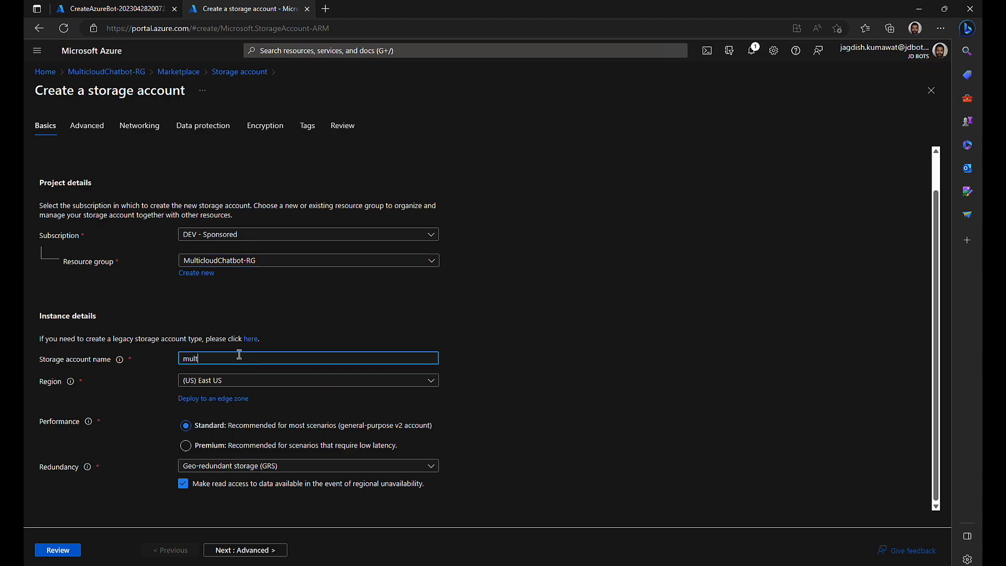
type("icloud")
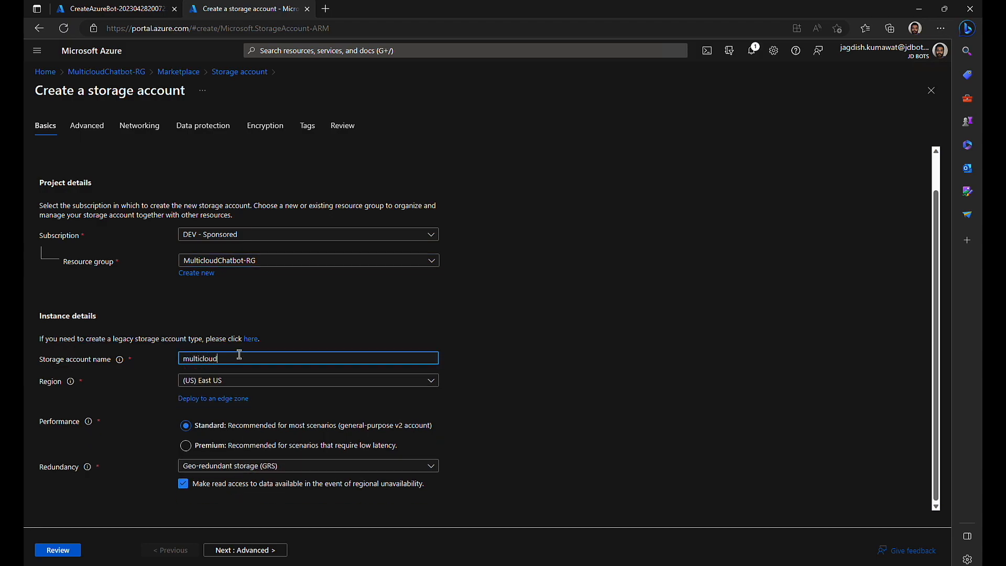
type("botsto")
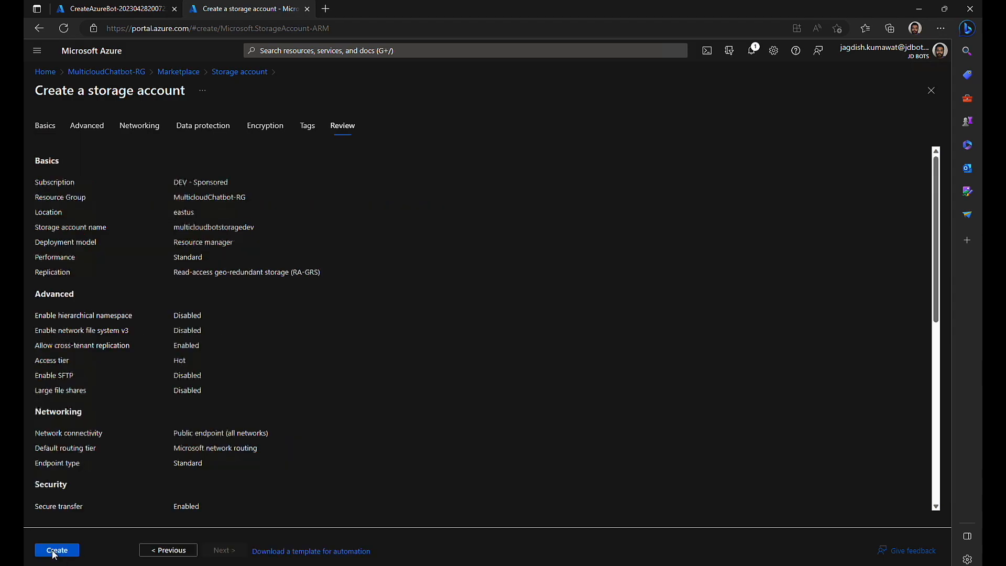
- Review and create the storage account
left_click(57, 550)
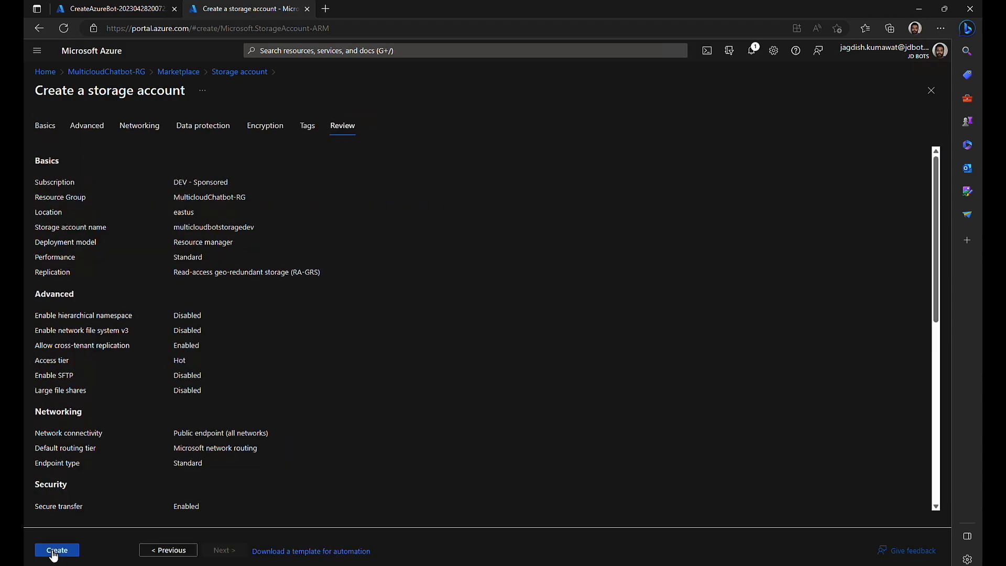
left_click(57, 550)
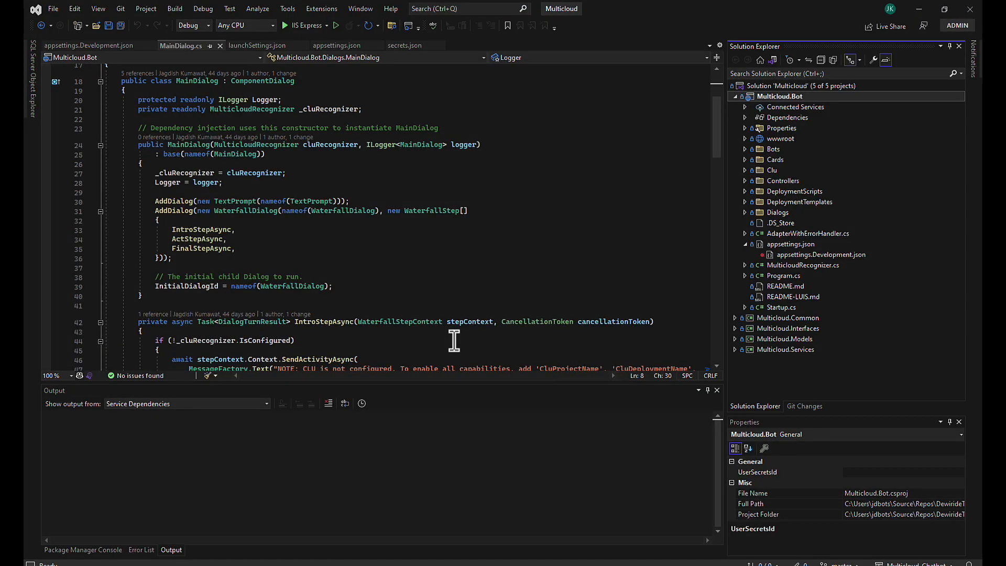
- Scroll MainDialog.cs, then open welcomeCard.json from the Cards folder
scroll("down", 3)
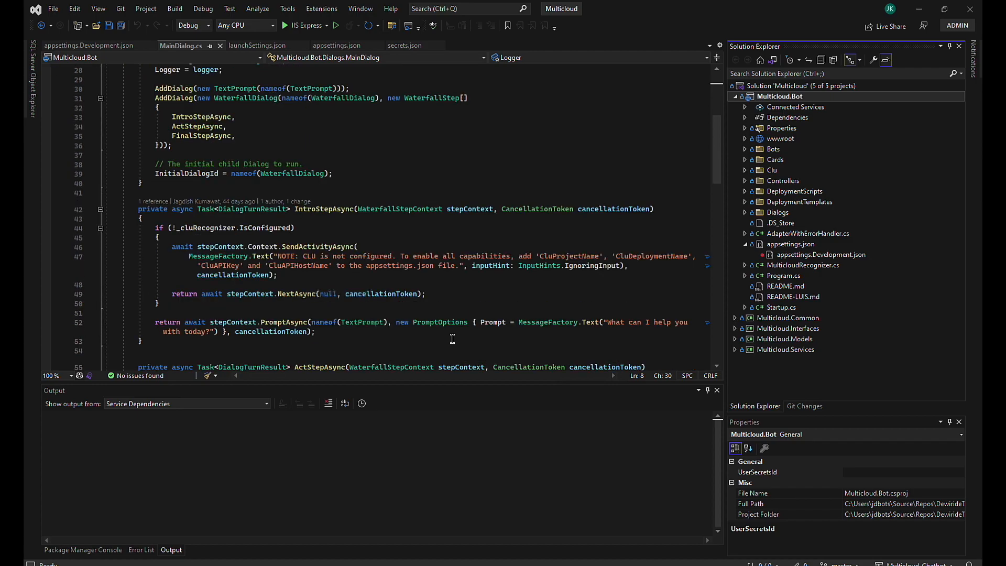
scroll("down", 3)
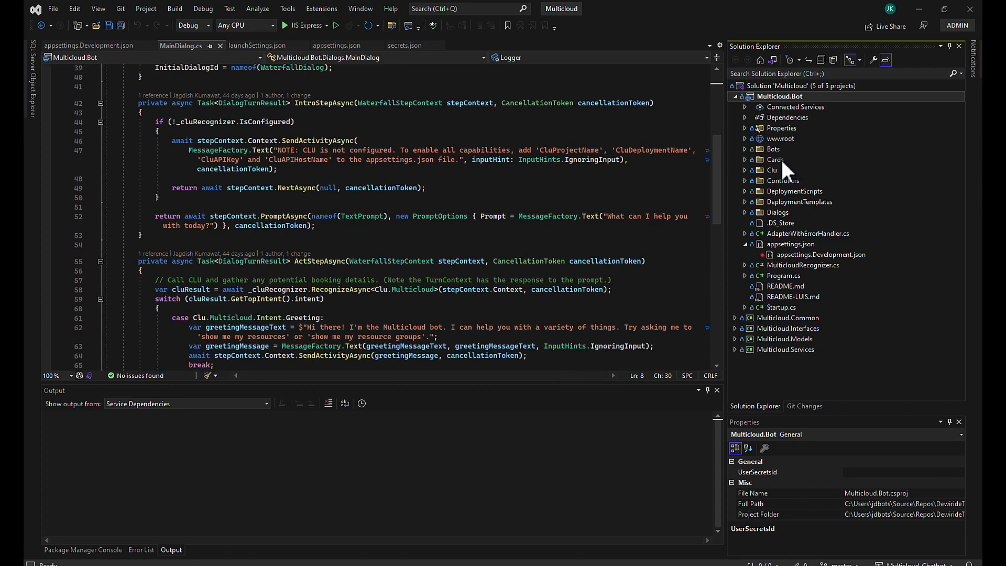
mouse_move(751, 159)
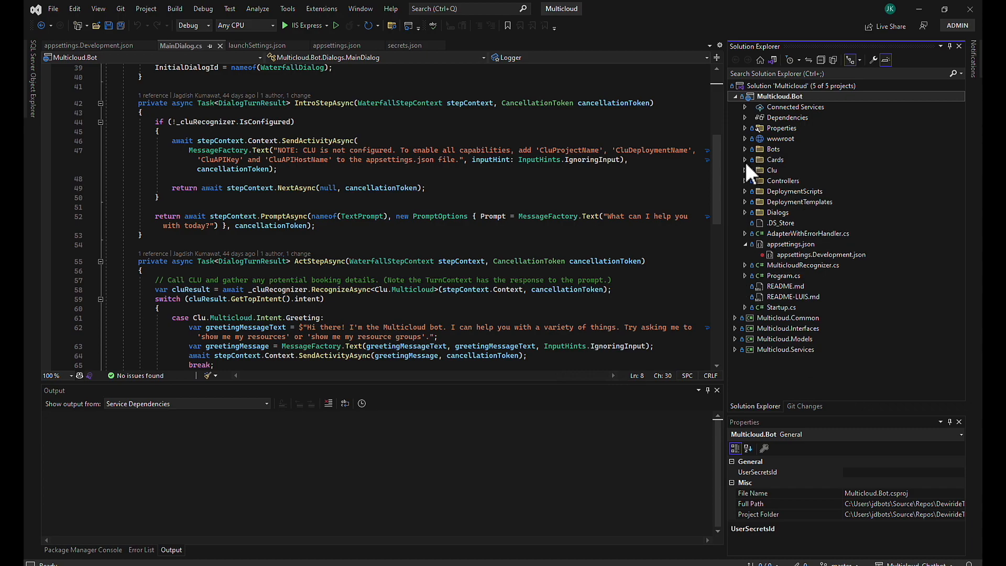
left_click(745, 159)
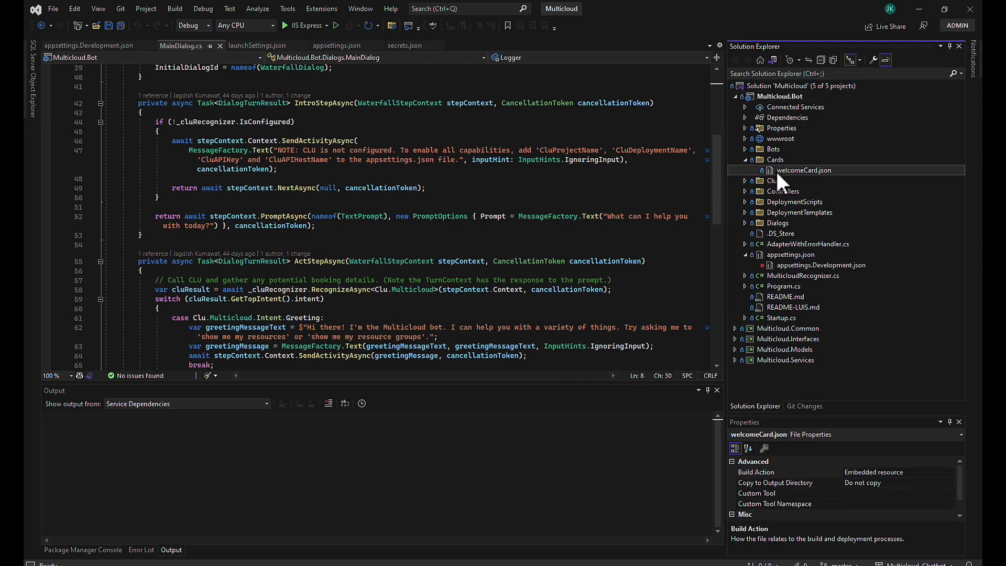
double_click(802, 170)
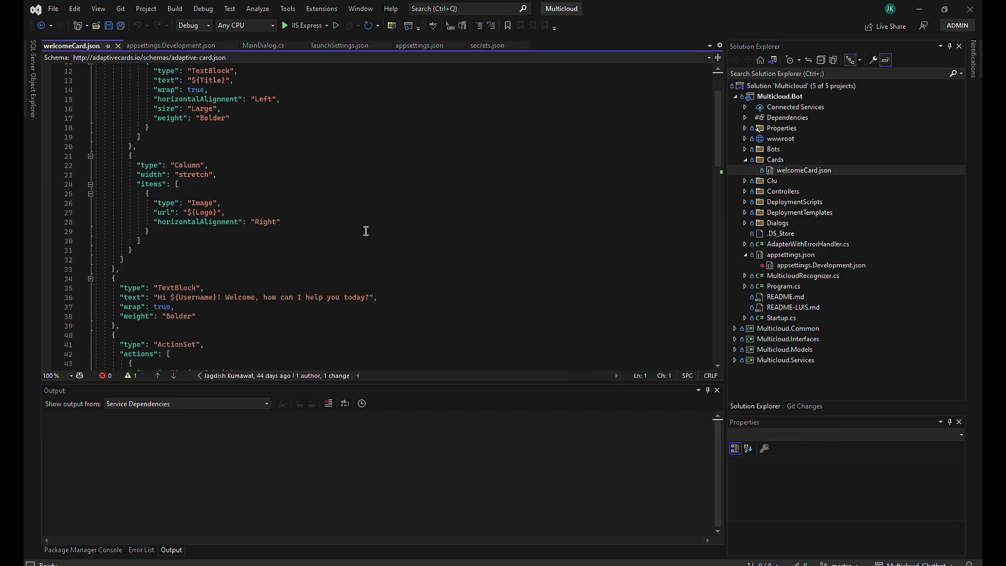
scroll("down", 3)
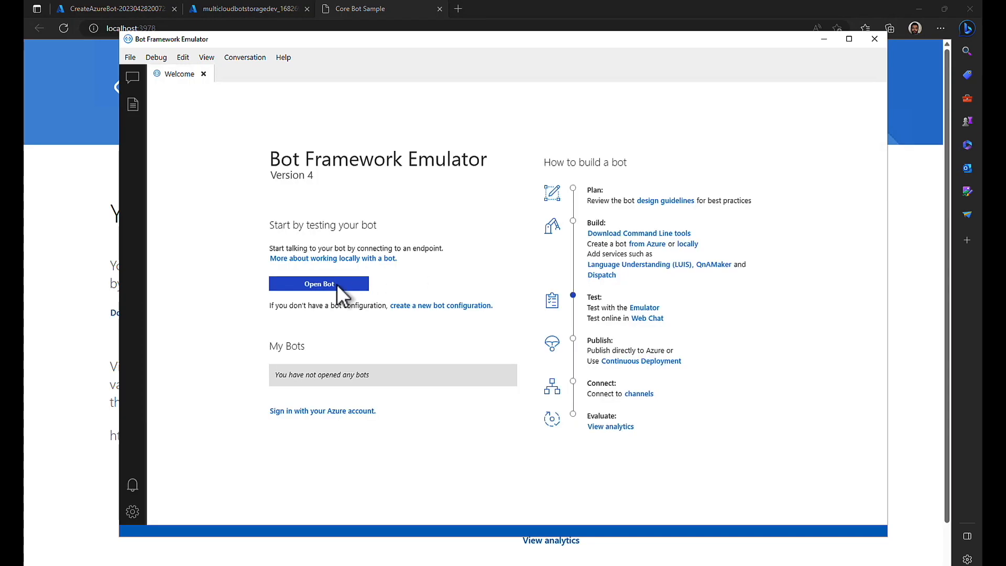
- Connect Bot Framework Emulator to the localhost:3980 messages endpoint
left_click(319, 283)
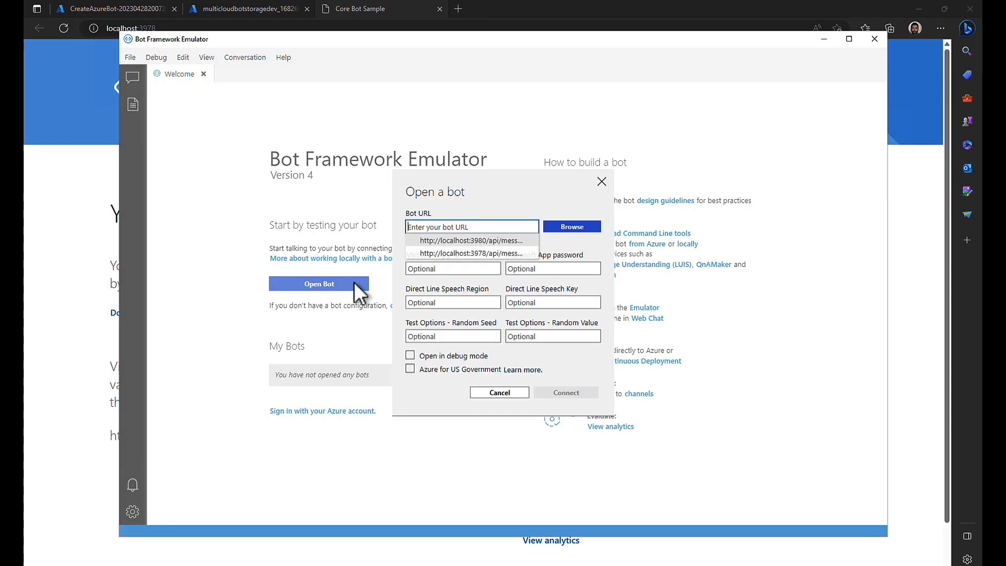
left_click(470, 240)
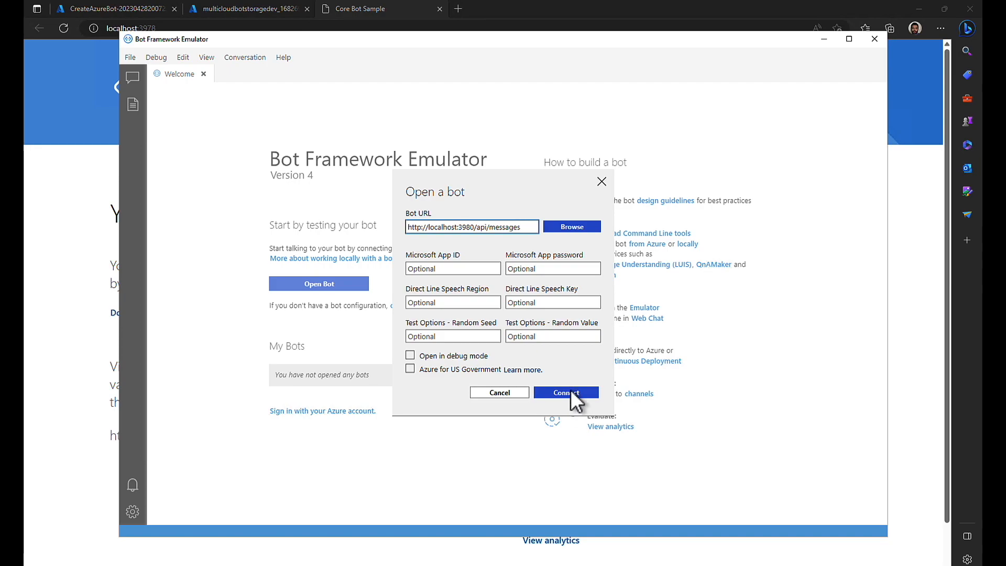
left_click(565, 392)
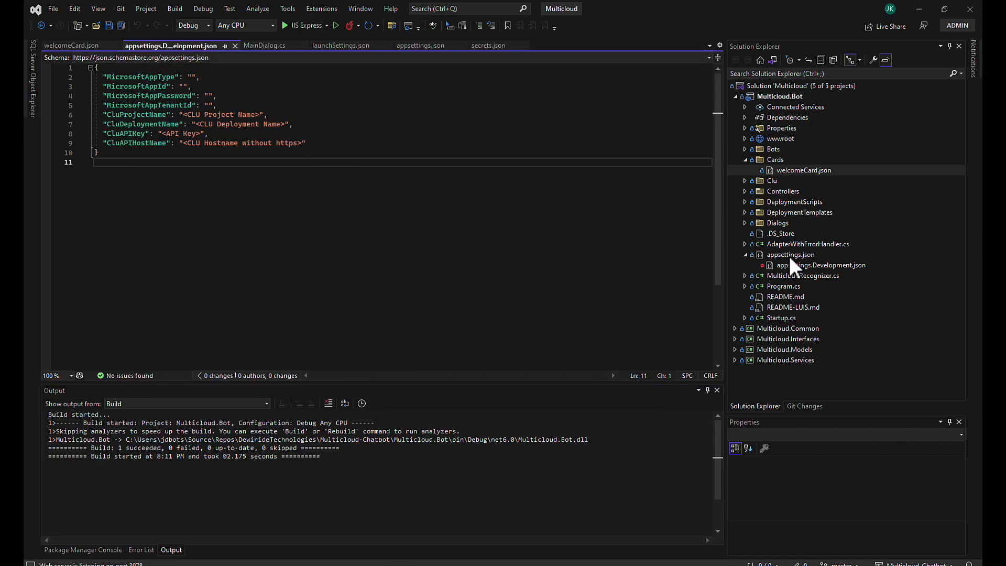
- Stop the Visual Studio debugging session and switch to the browser bot pages
left_click(334, 25)
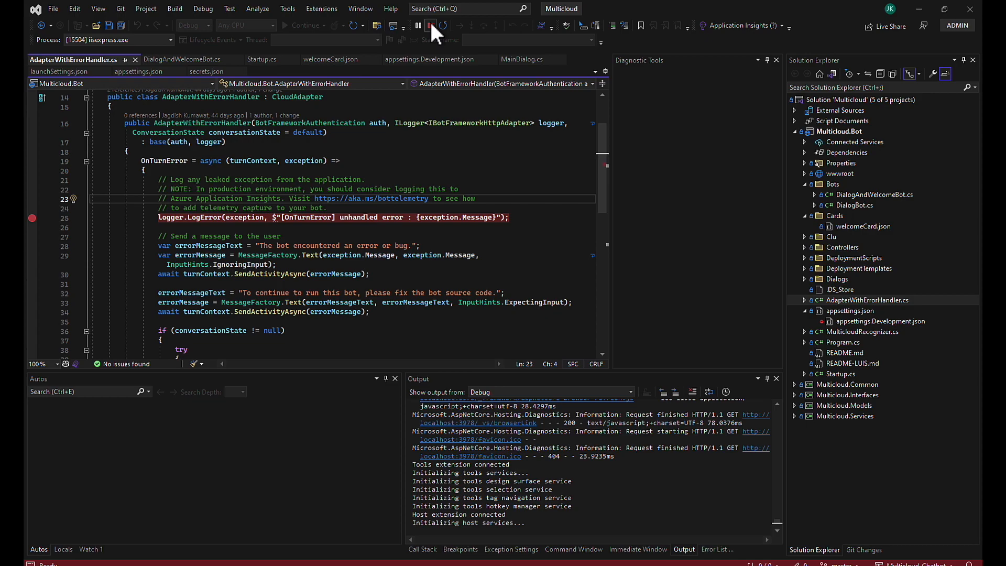
left_click(430, 25)
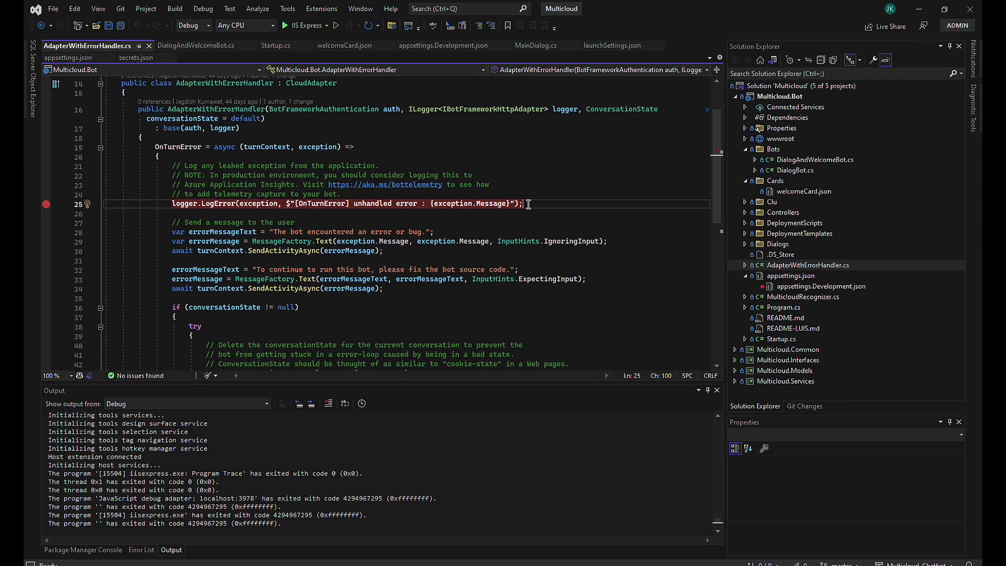
mouse_move(338, 555)
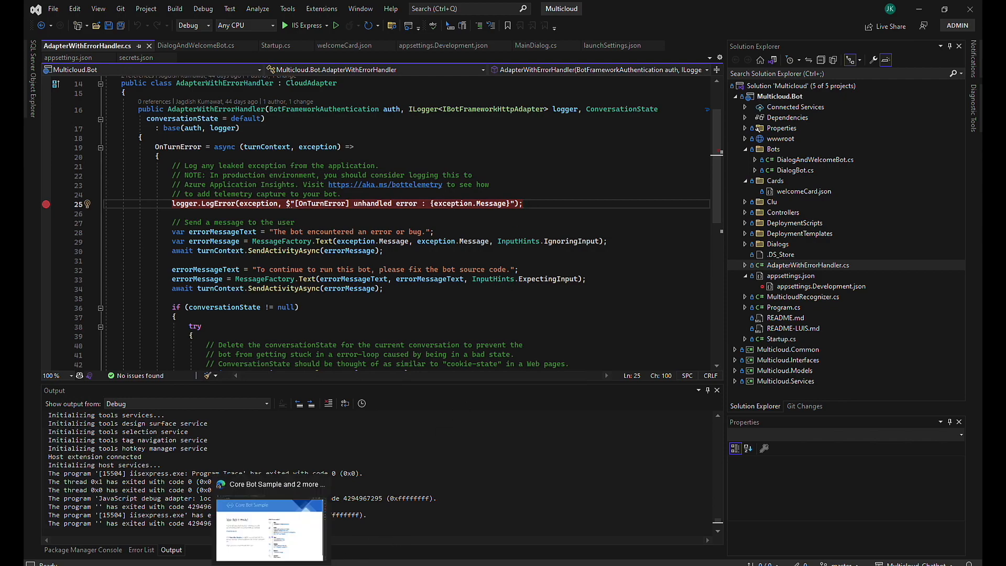
left_click(269, 529)
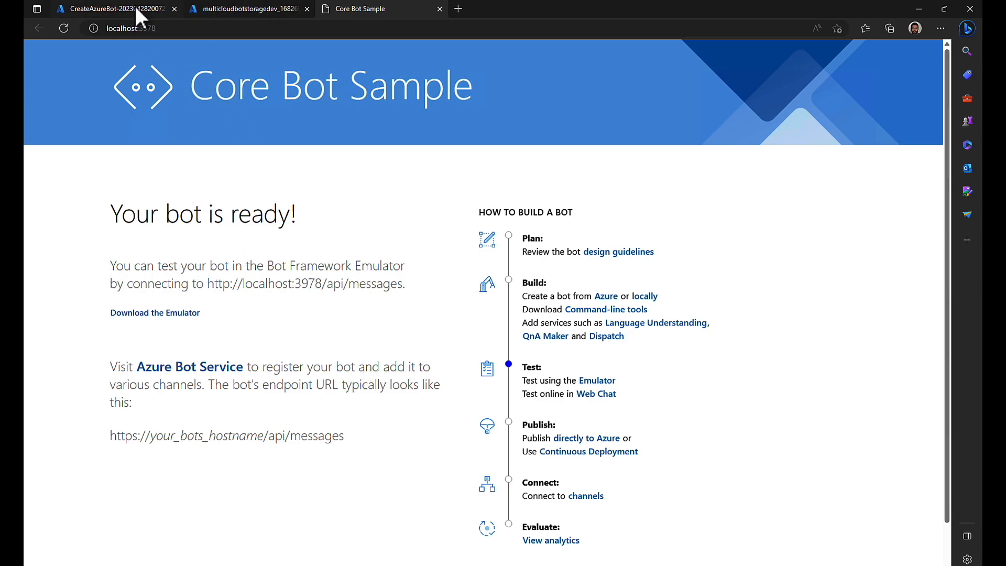
- Go to the deployed multicloudchatbotdev bot and its Configuration page
left_click(115, 8)
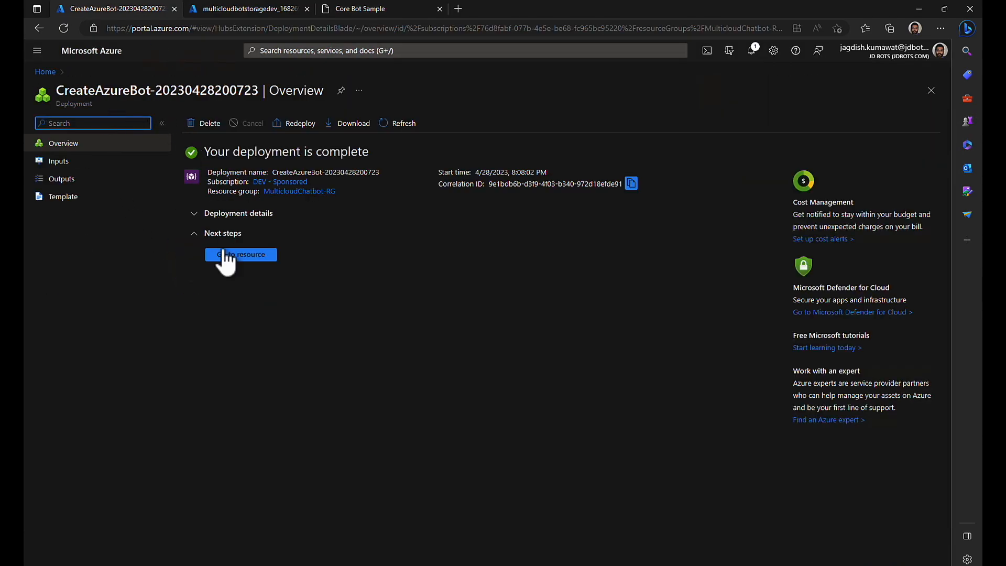
left_click(241, 253)
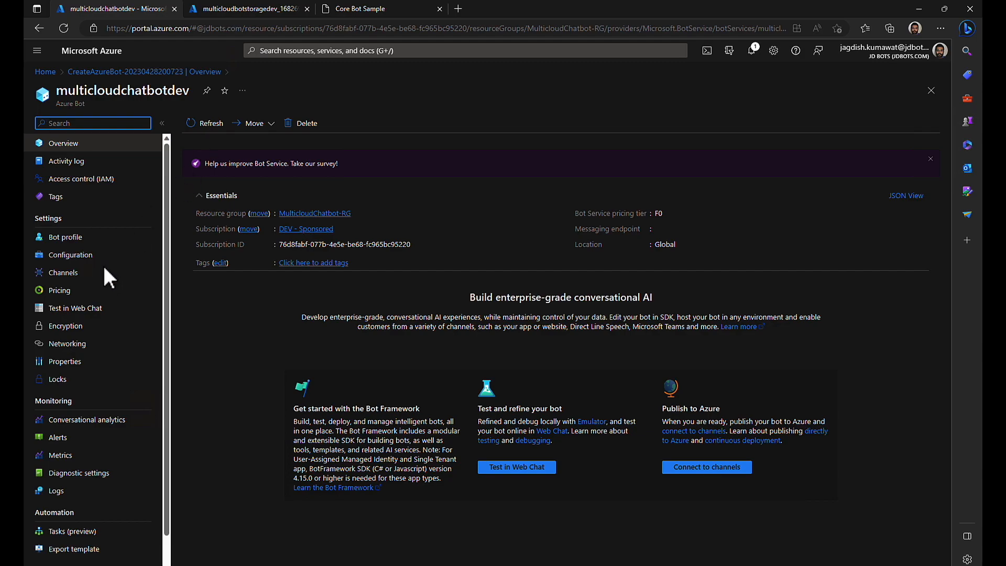
left_click(71, 254)
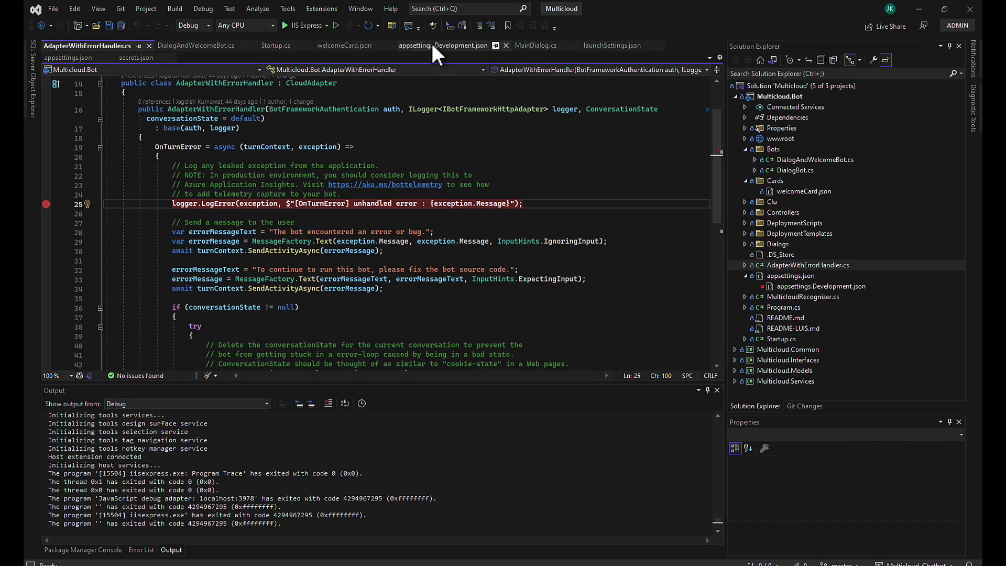
- Open appsettings.Development.json and place the cursor in the MicrosoftAppType value
left_click(442, 45)
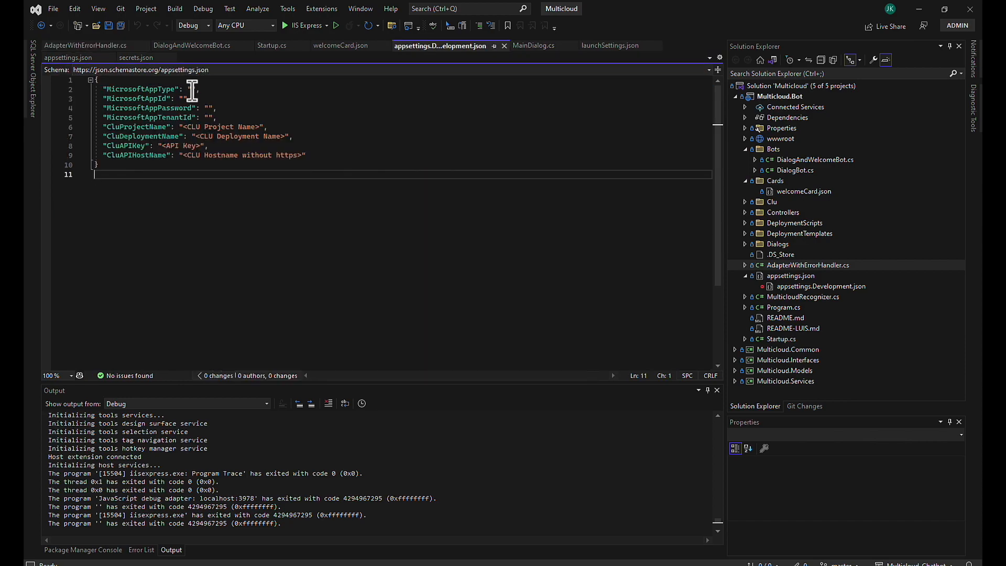
left_click(188, 97)
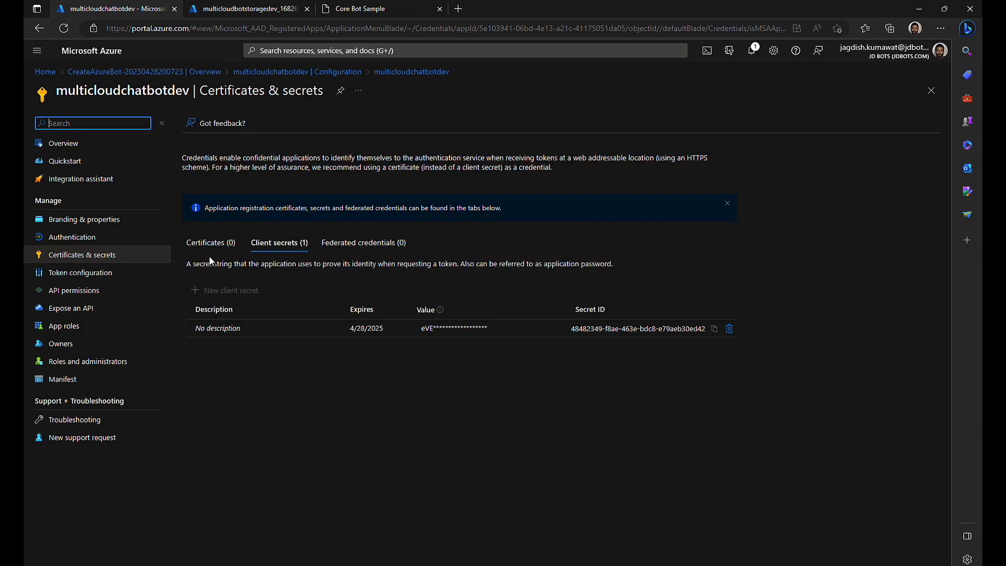
- Create a new client secret described 'dev' for multicloudchatbotdev and copy its value
left_click(230, 289)
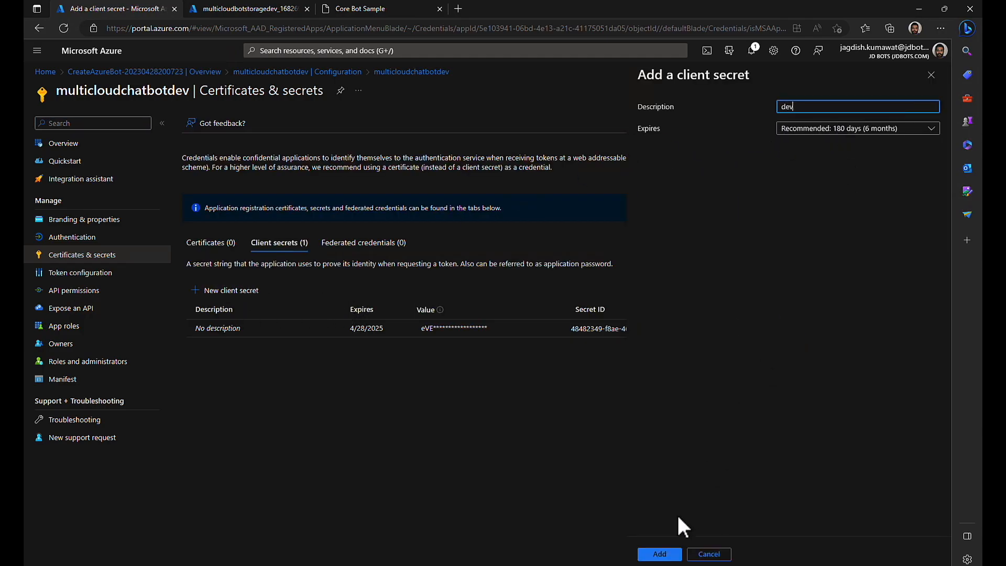
mouse_move(659, 554)
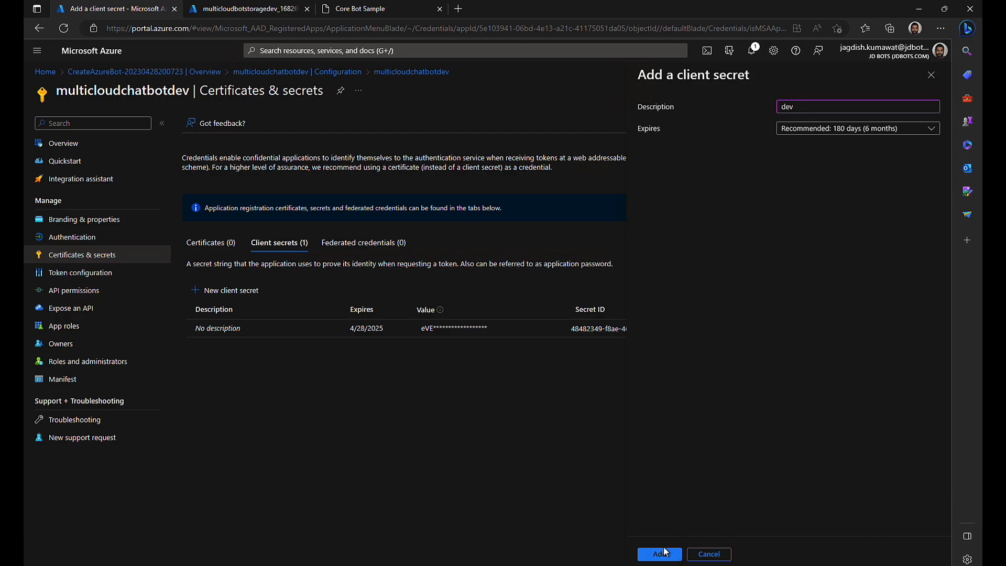
left_click(659, 554)
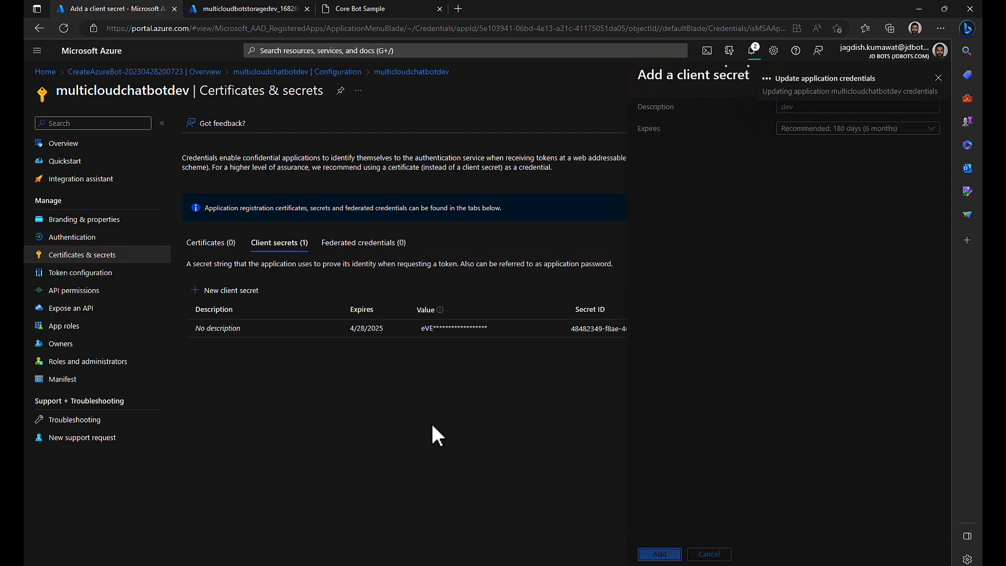
mouse_move(487, 380)
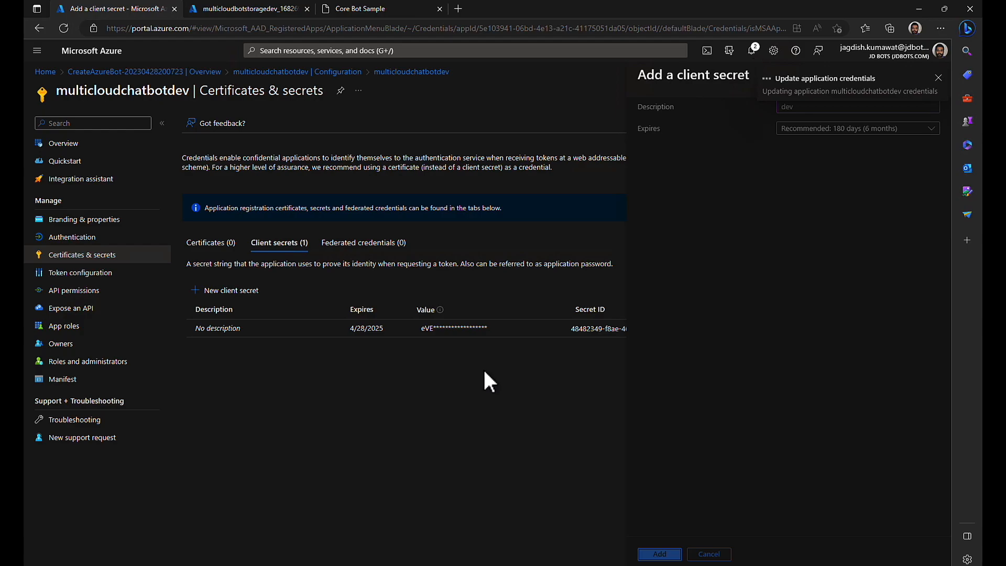
left_click(659, 553)
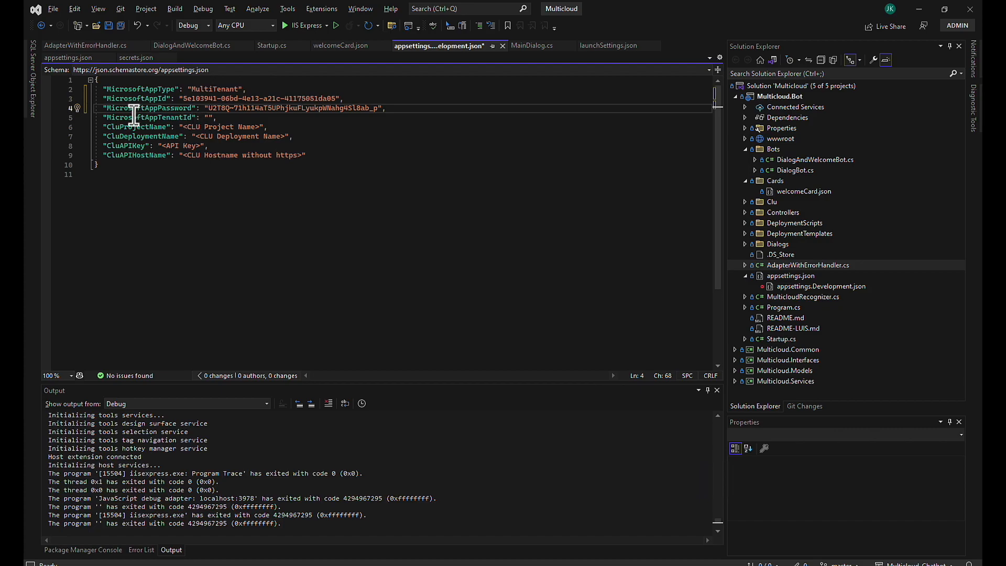
- Fill appsettings.Development.json with MultiTenant type, app id and secret, and save it
left_click(218, 118)
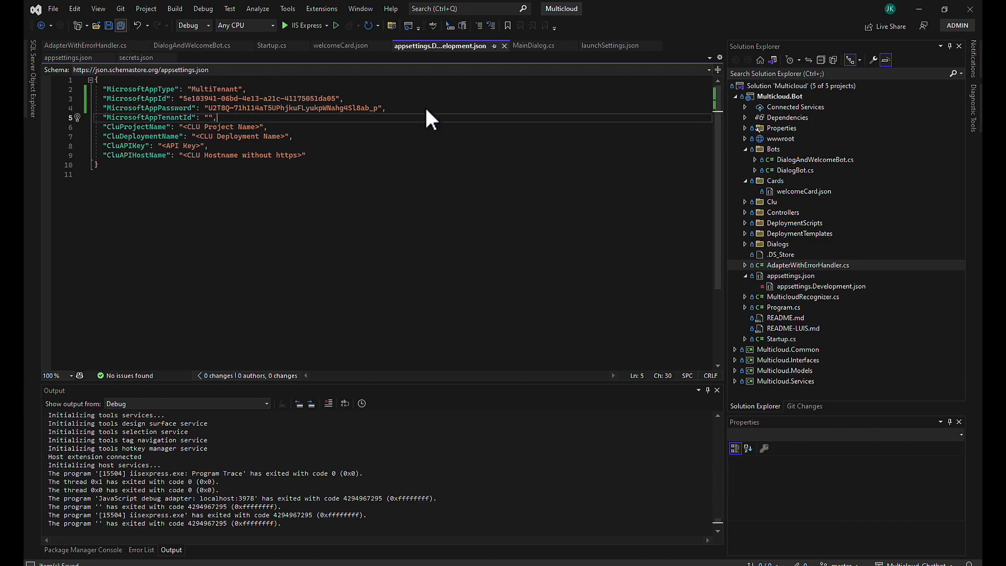
mouse_move(442, 113)
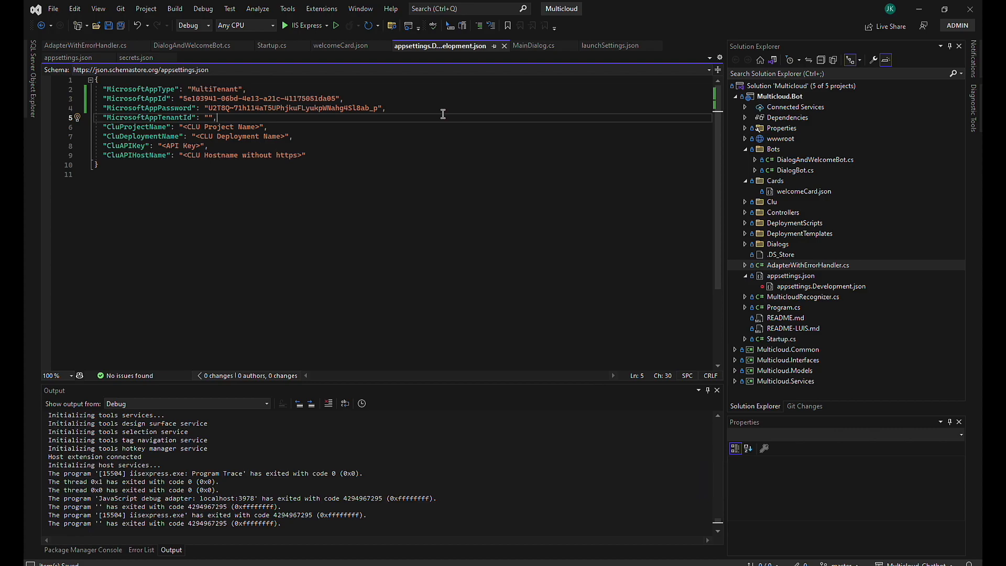
mouse_move(682, 519)
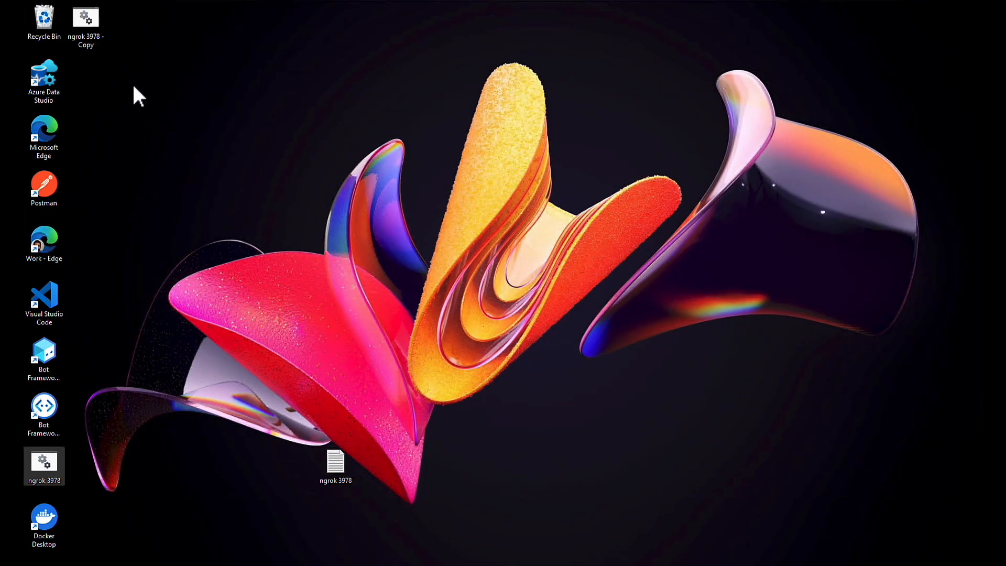
- Launch the ngrok 3978 shortcut so a tunnel forwards an ngrok-free.app URL to localhost:3978
double_click(44, 465)
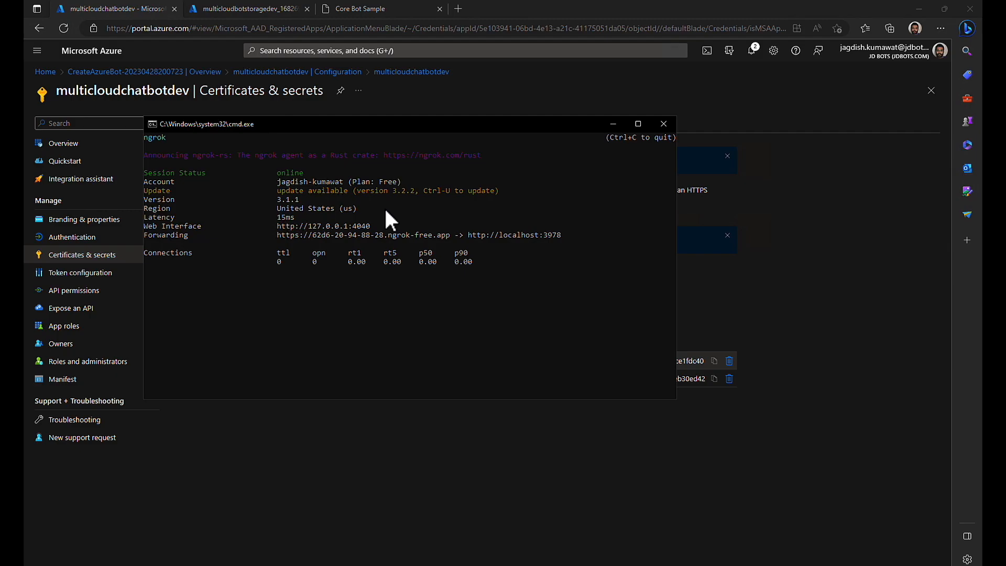
mouse_move(390, 230)
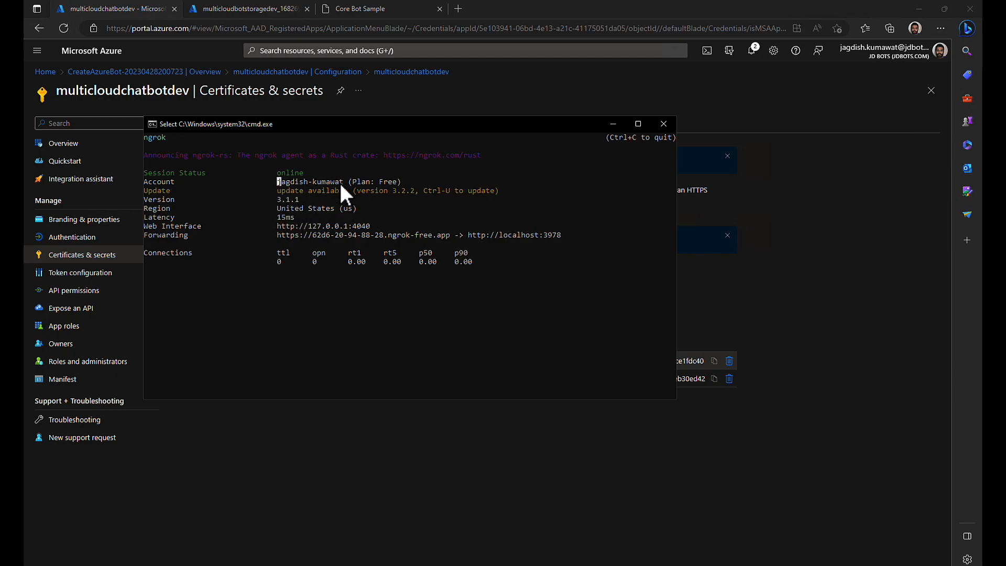
double_click(310, 181)
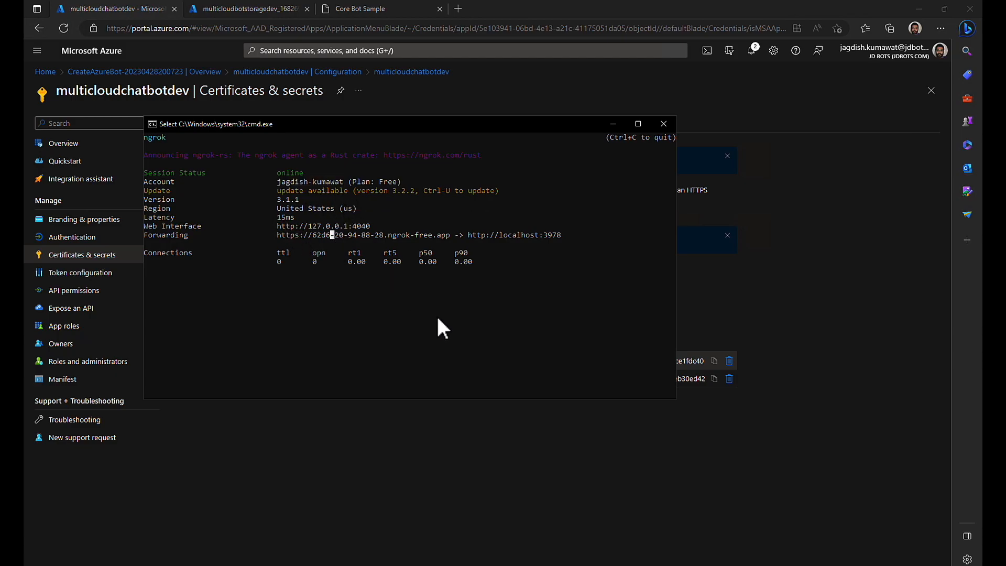
mouse_move(803, 496)
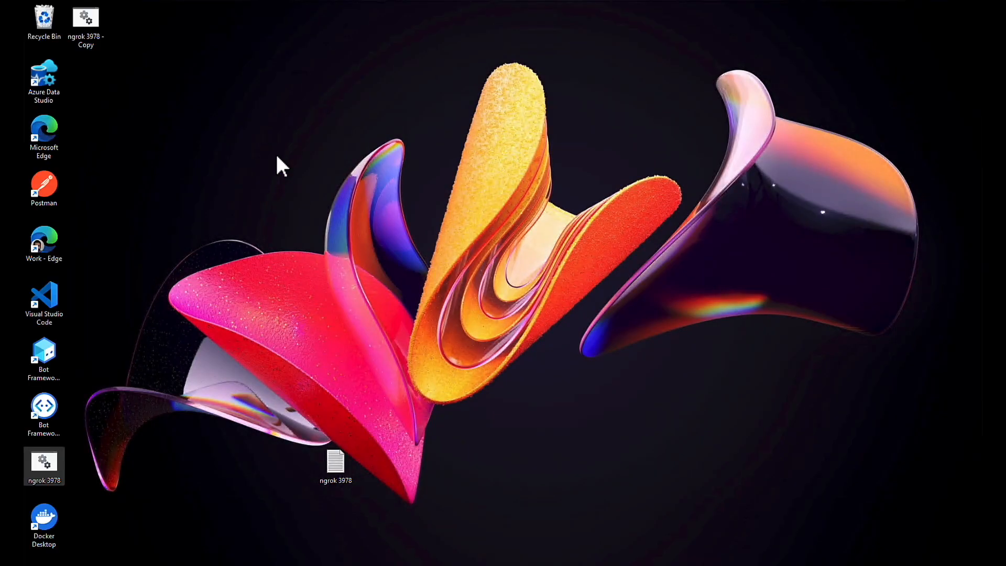
mouse_move(46, 469)
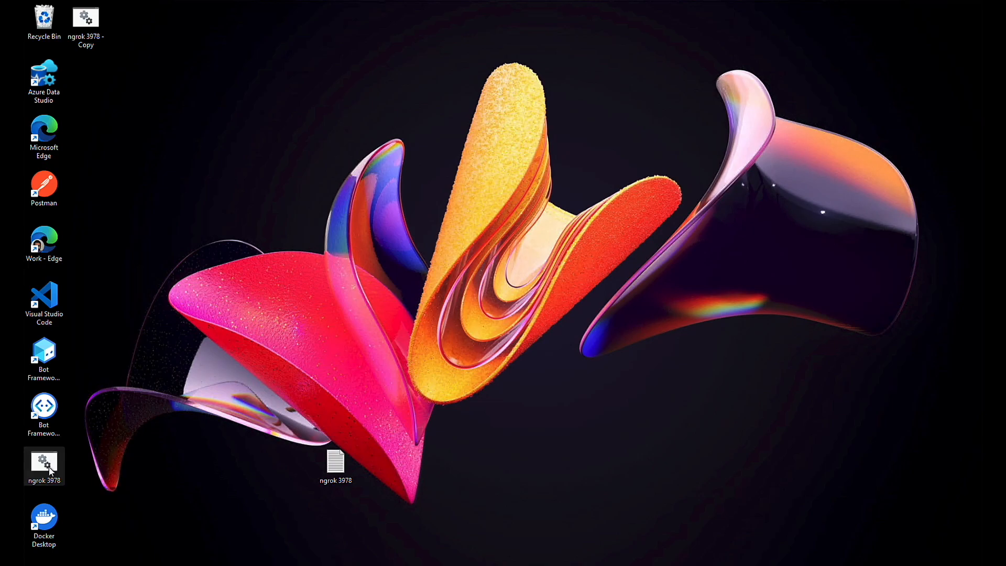
- Review the ngrok 3978 script's cd and 'ngrok http --host-header=localhost 3978' lines, then return to the Azure portal
right_click(44, 465)
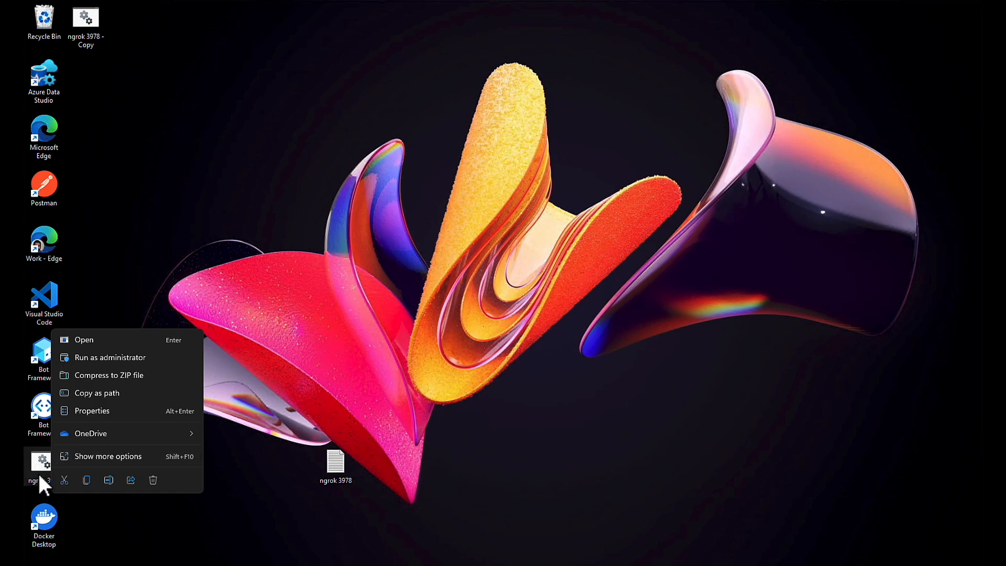
mouse_move(105, 365)
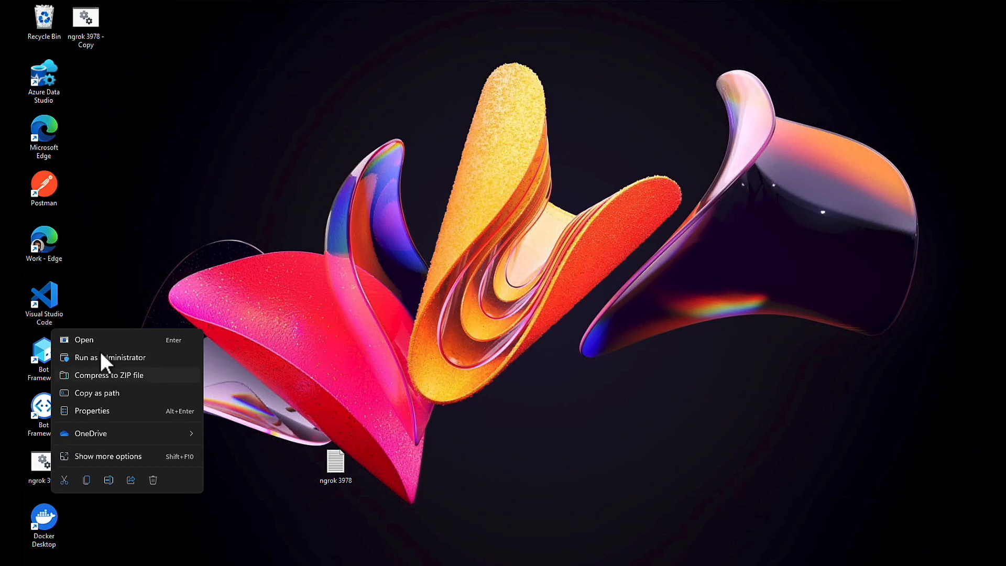
mouse_move(106, 402)
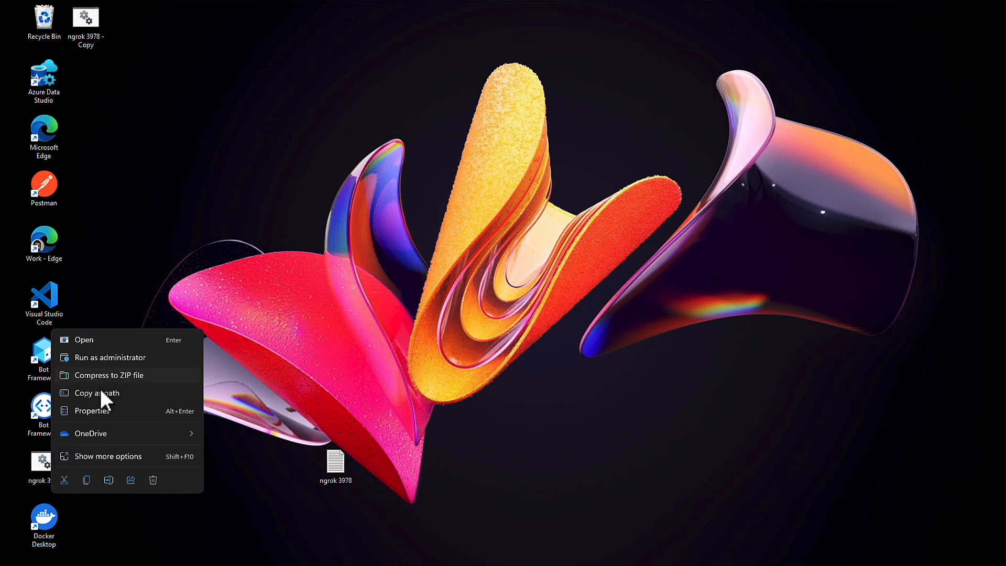
left_click(108, 455)
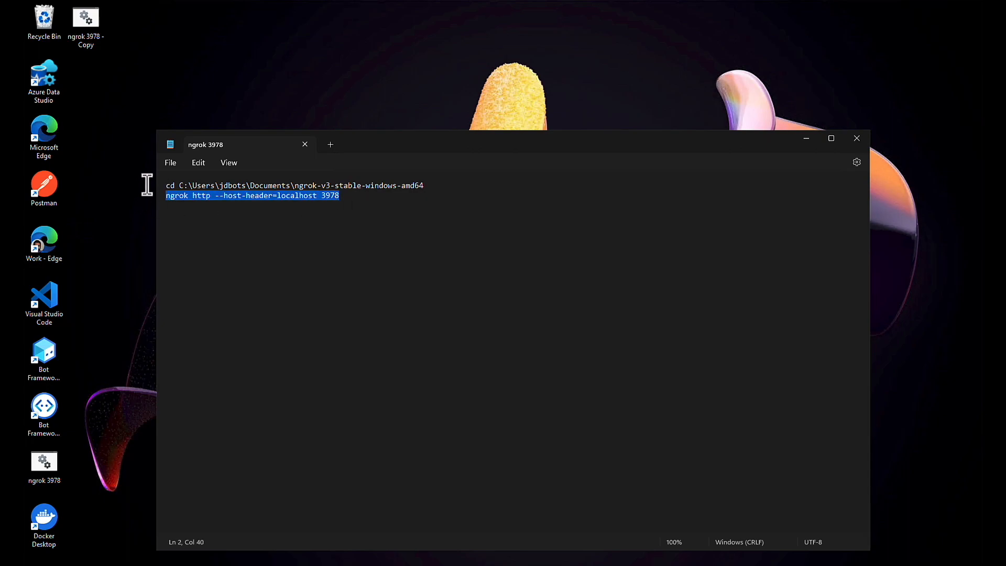
left_click(424, 186)
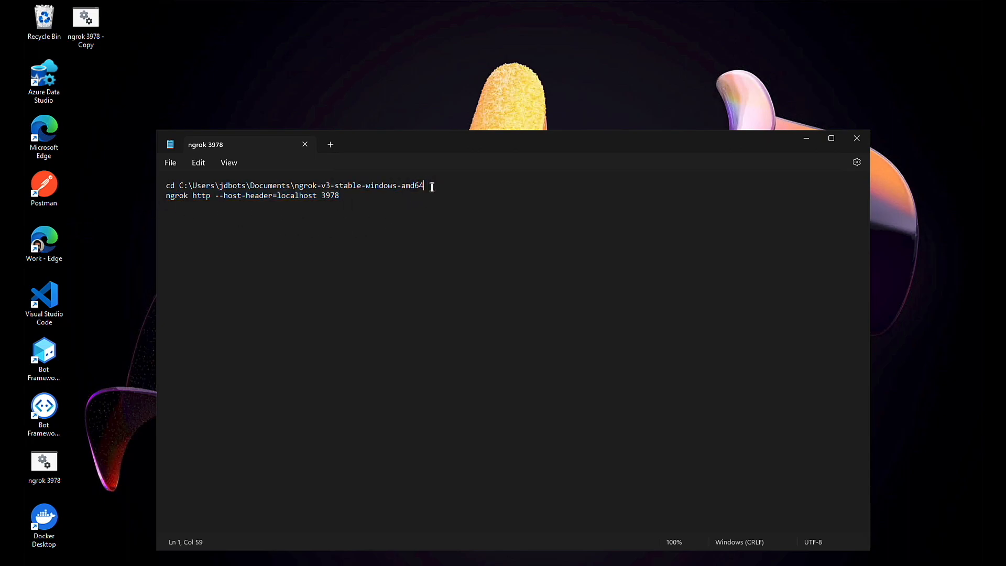
triple_click(253, 194)
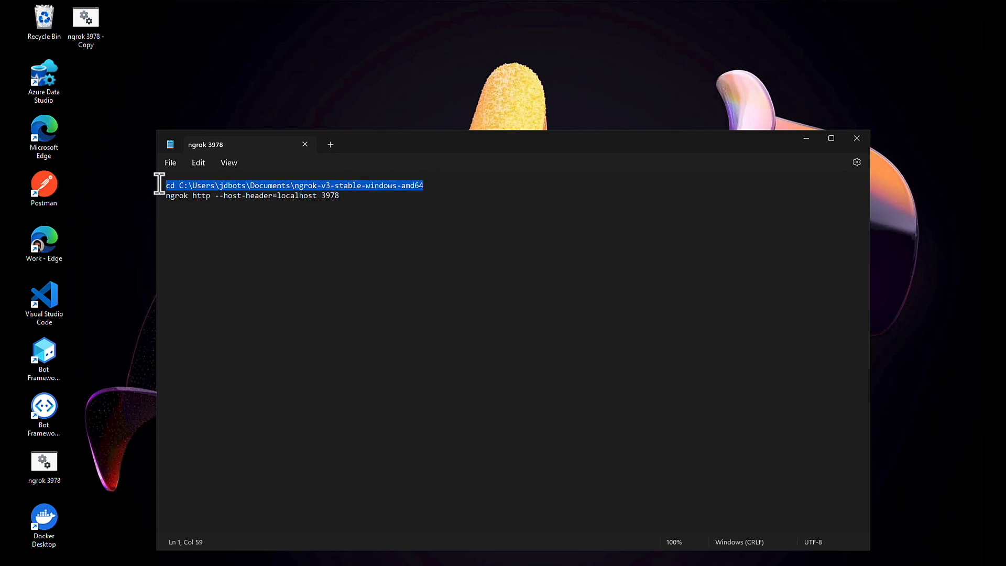
left_click(436, 186)
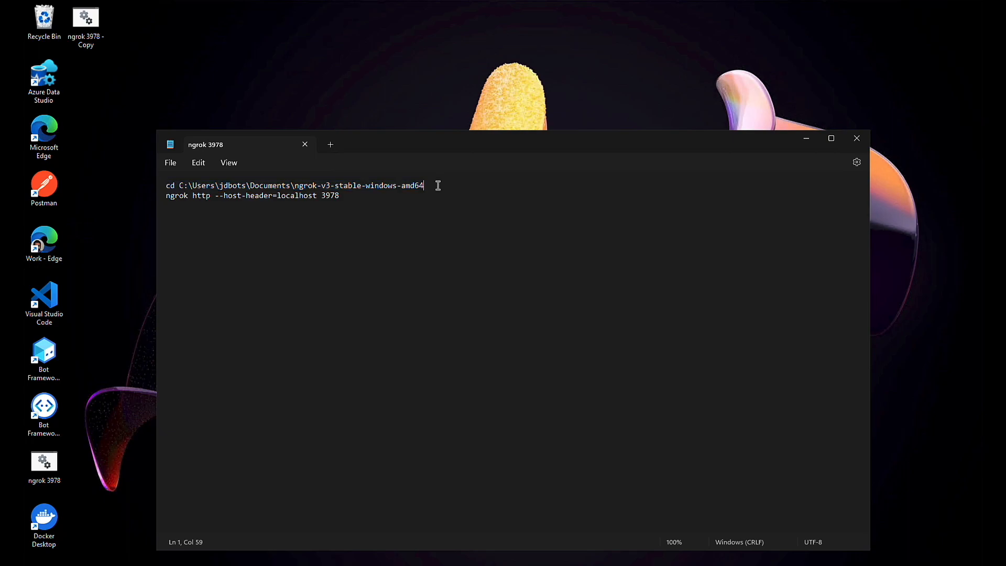
triple_click(253, 194)
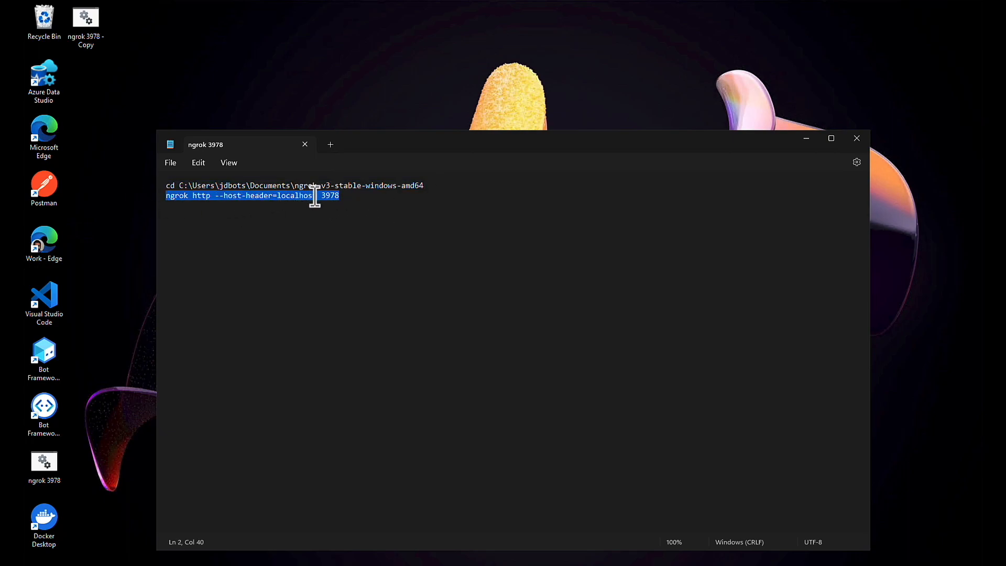
left_click(340, 195)
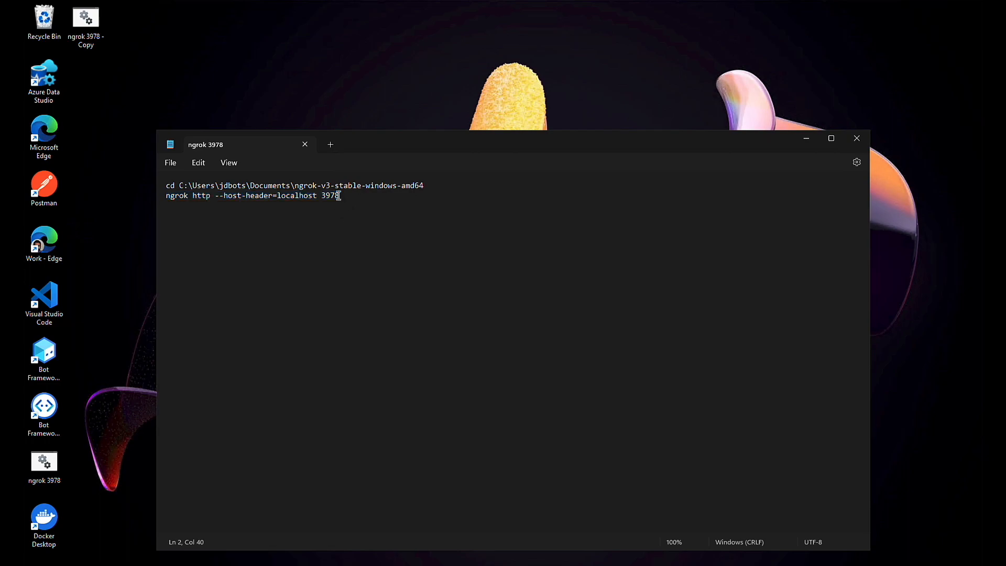
double_click(330, 195)
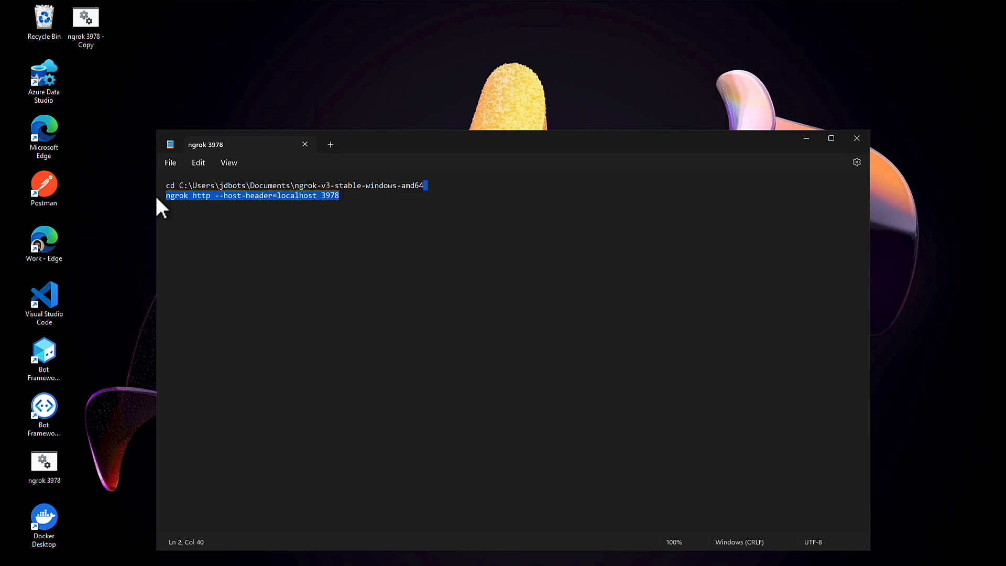
left_click(856, 139)
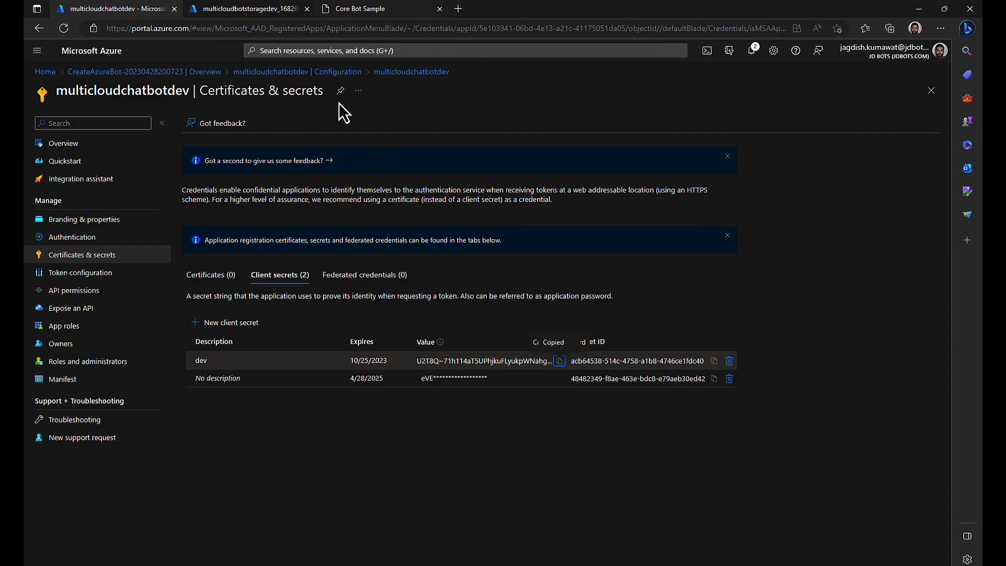
mouse_move(296, 72)
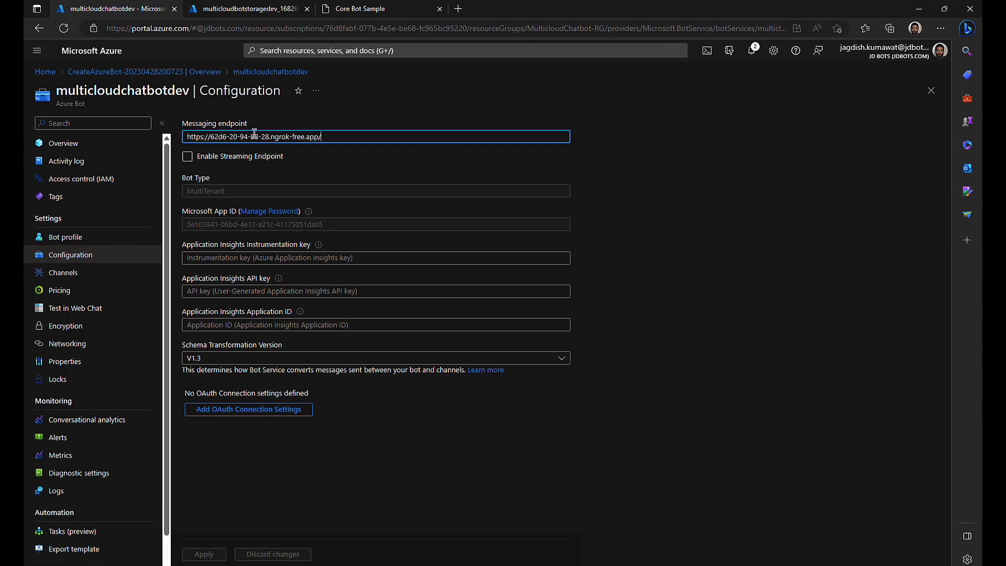
- Set the bot's messaging endpoint to the ngrok URL ending in /api/messages and apply it
type("api/m")
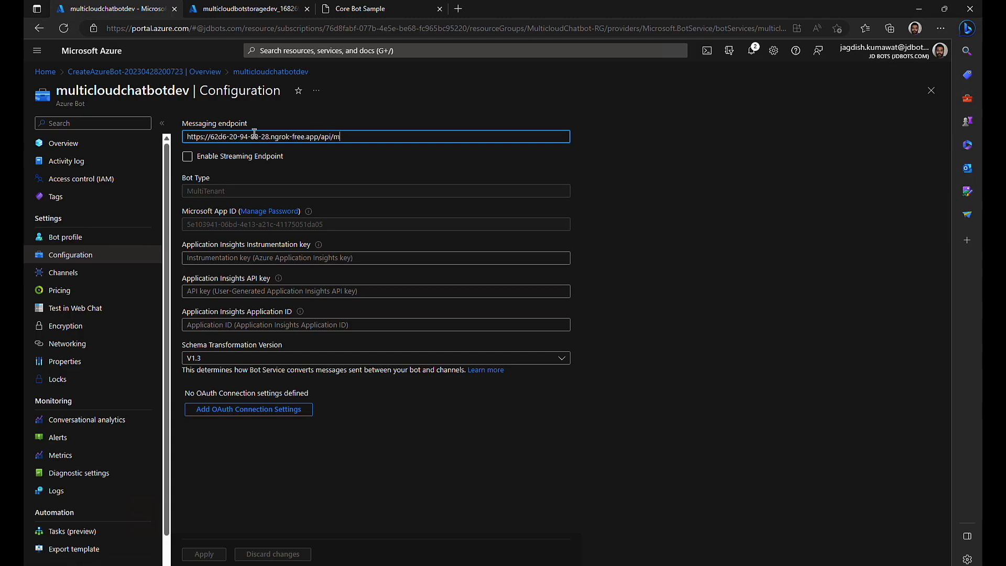
type("essages")
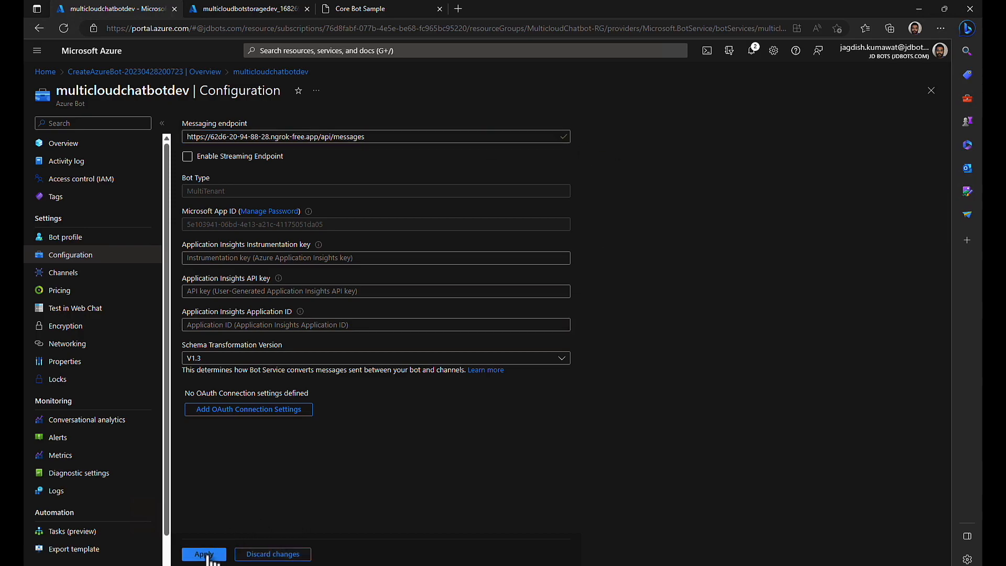
mouse_move(251, 451)
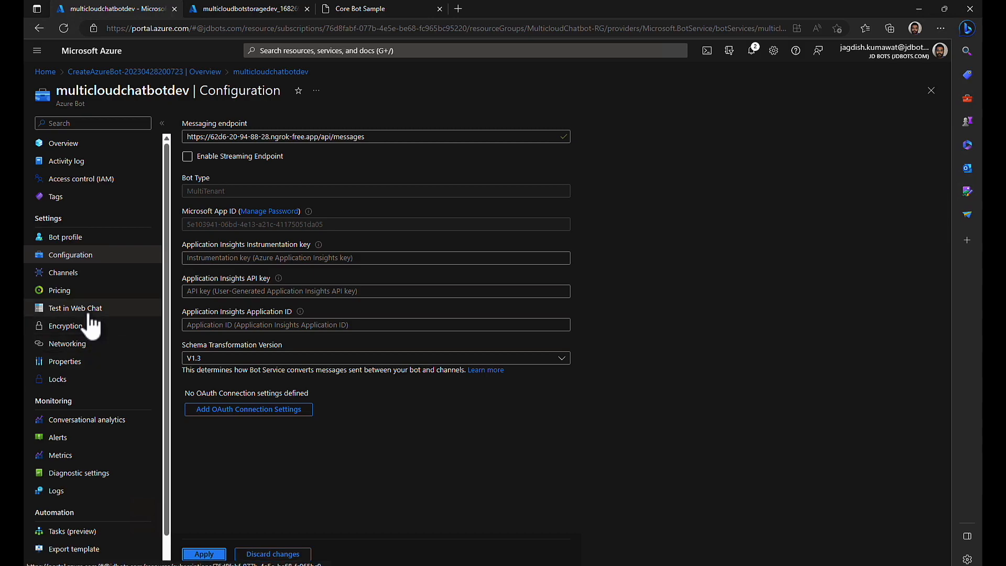
mouse_move(88, 321)
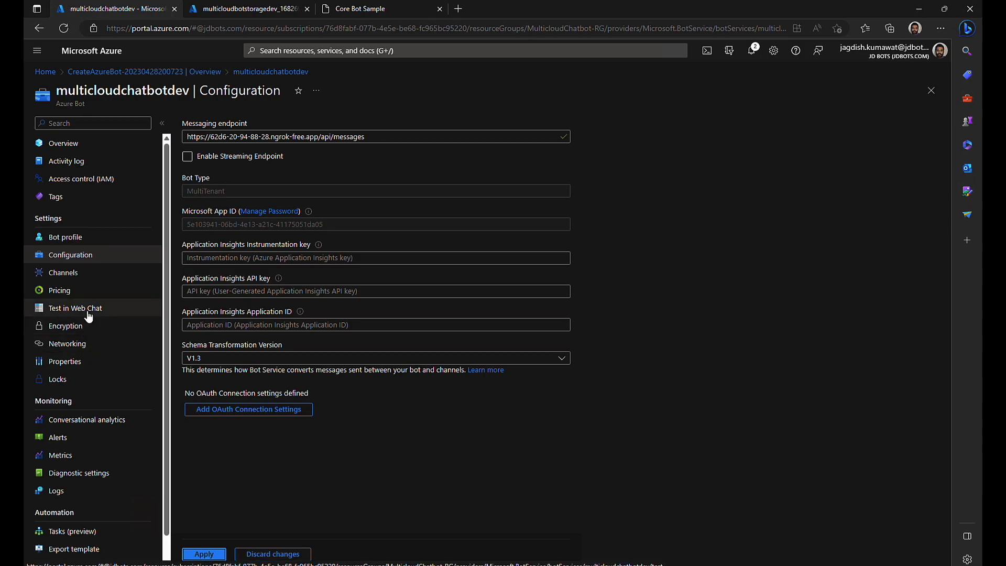
mouse_move(62, 272)
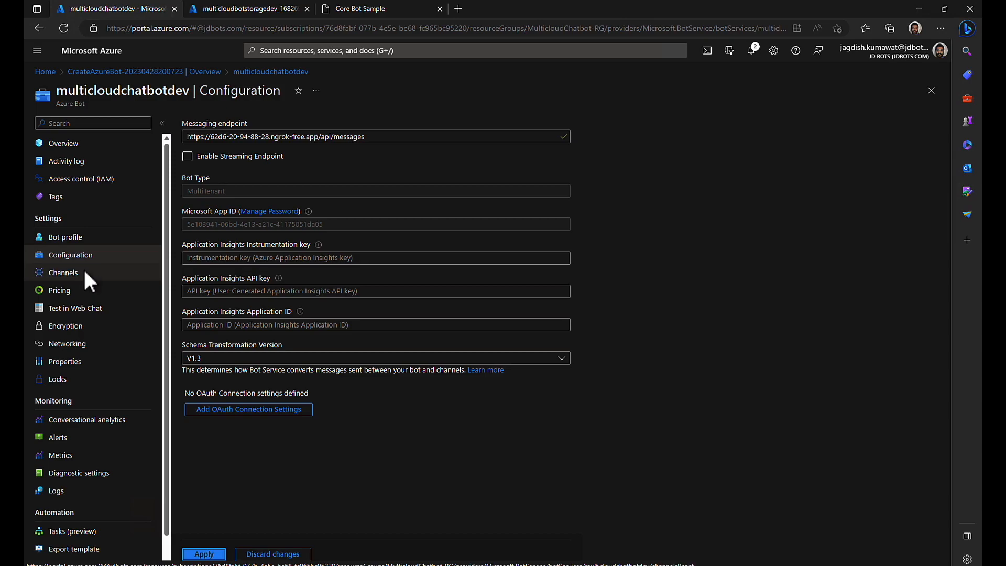
- Enable the Microsoft Teams channel with Commercial messaging and confirm it shows Healthy in Channels
left_click(63, 272)
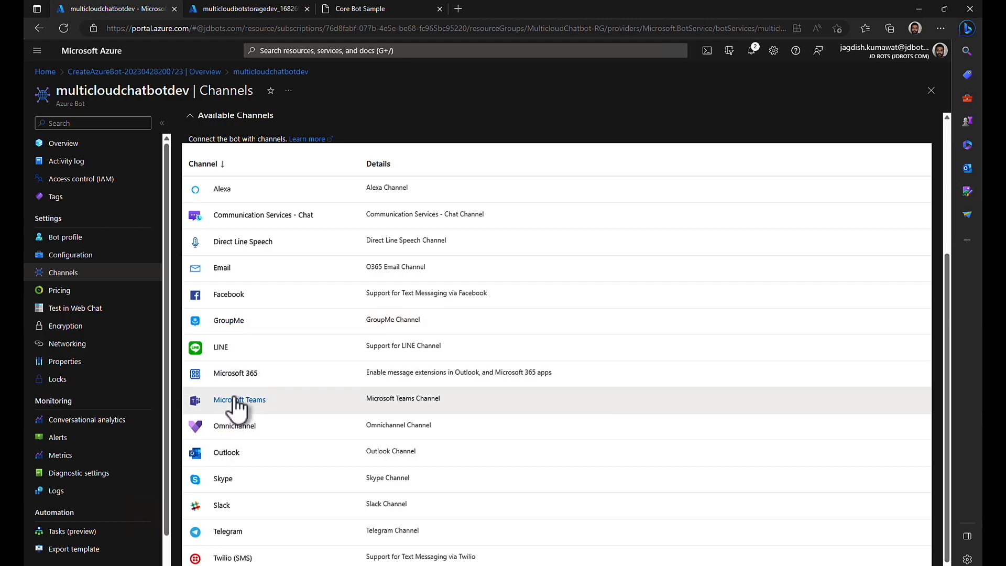
left_click(239, 399)
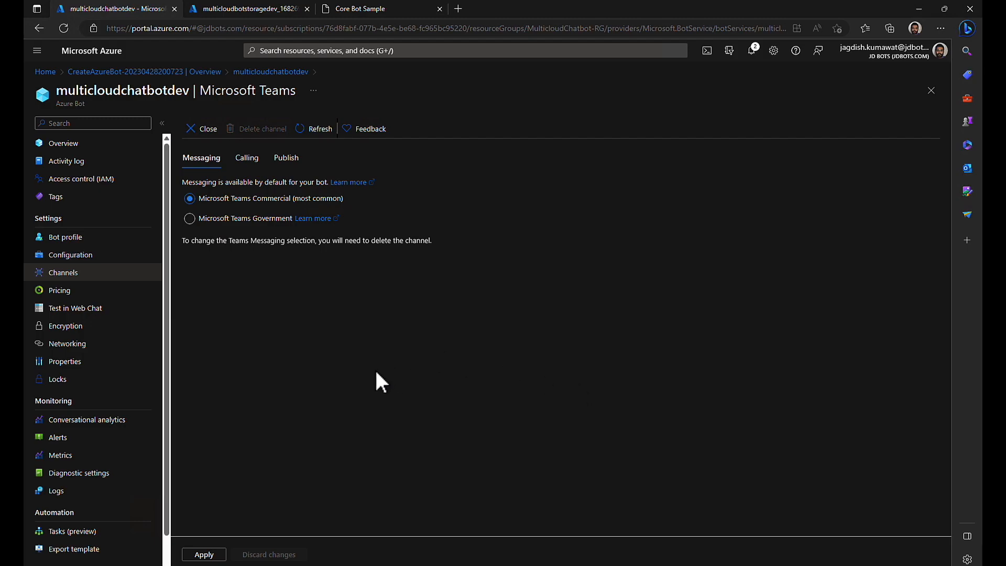
left_click(203, 553)
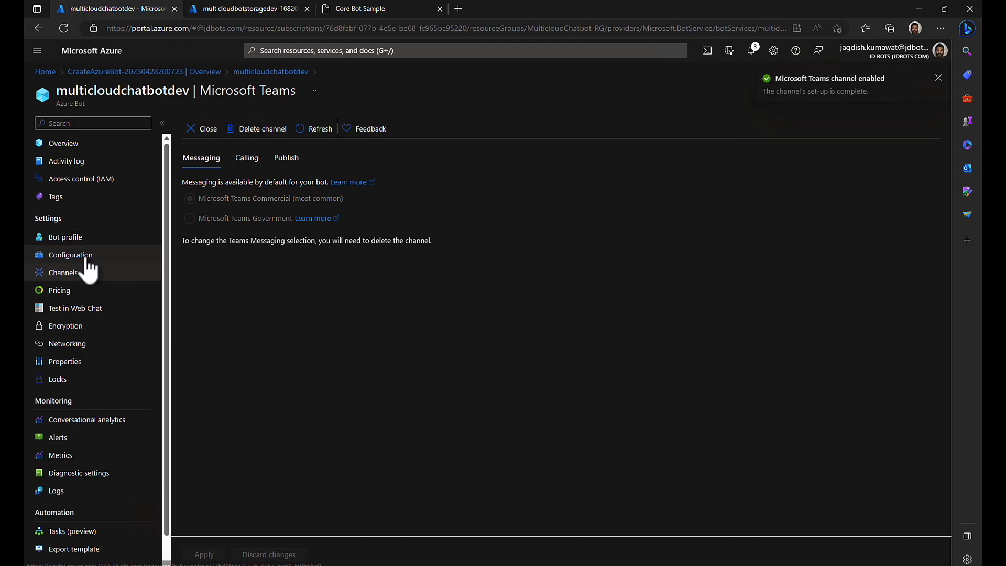
left_click(71, 255)
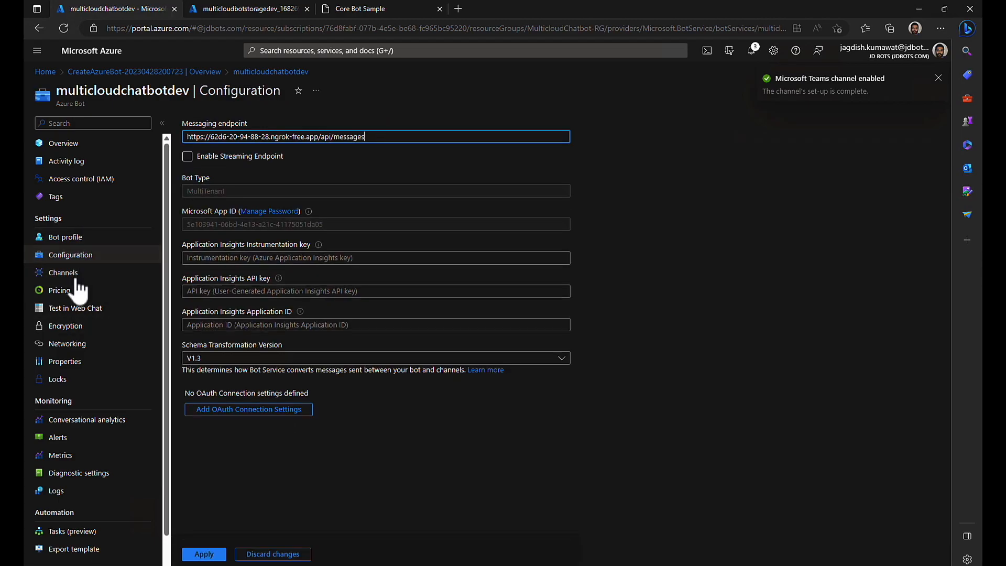
left_click(64, 272)
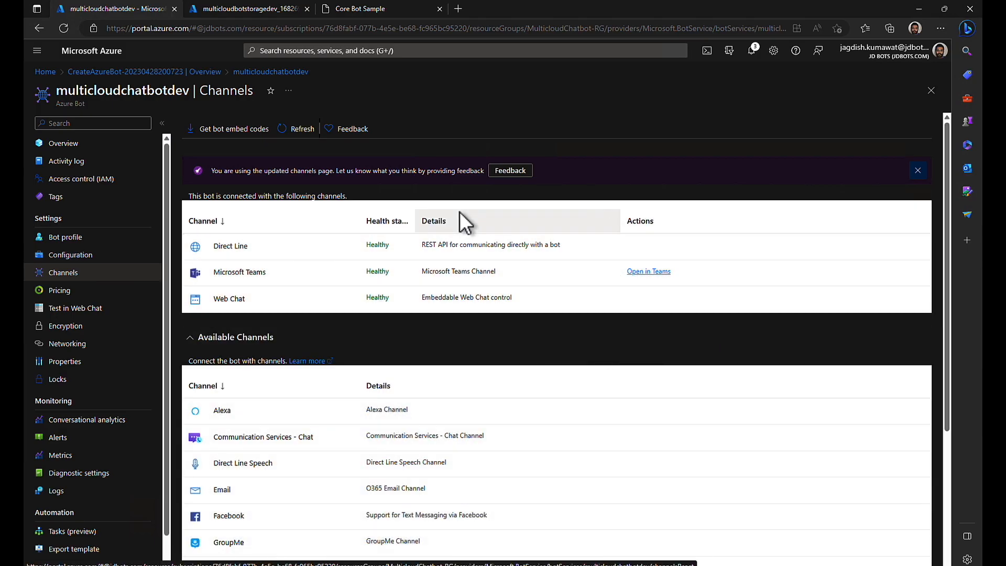
mouse_move(457, 143)
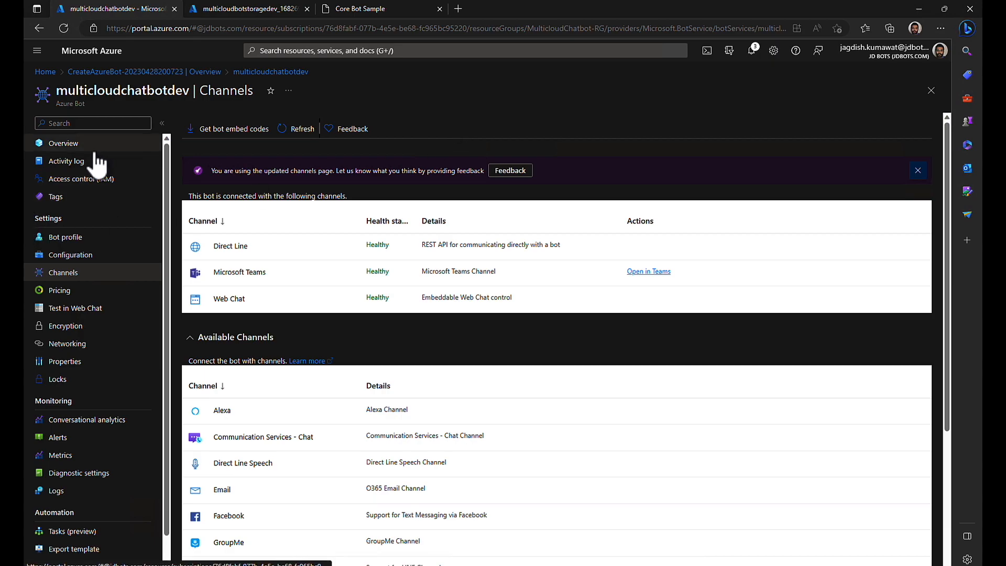
mouse_move(464, 139)
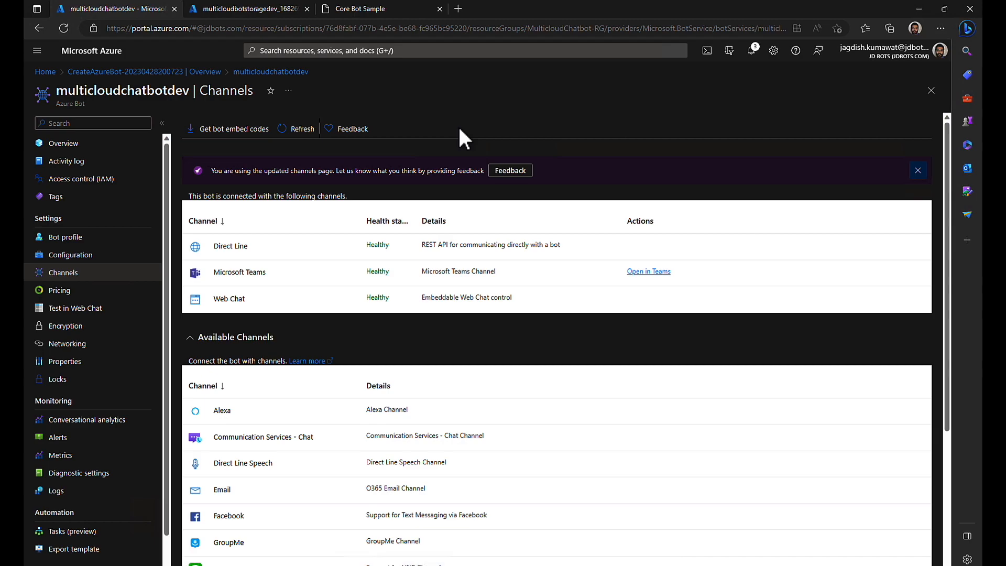
mouse_move(387, 221)
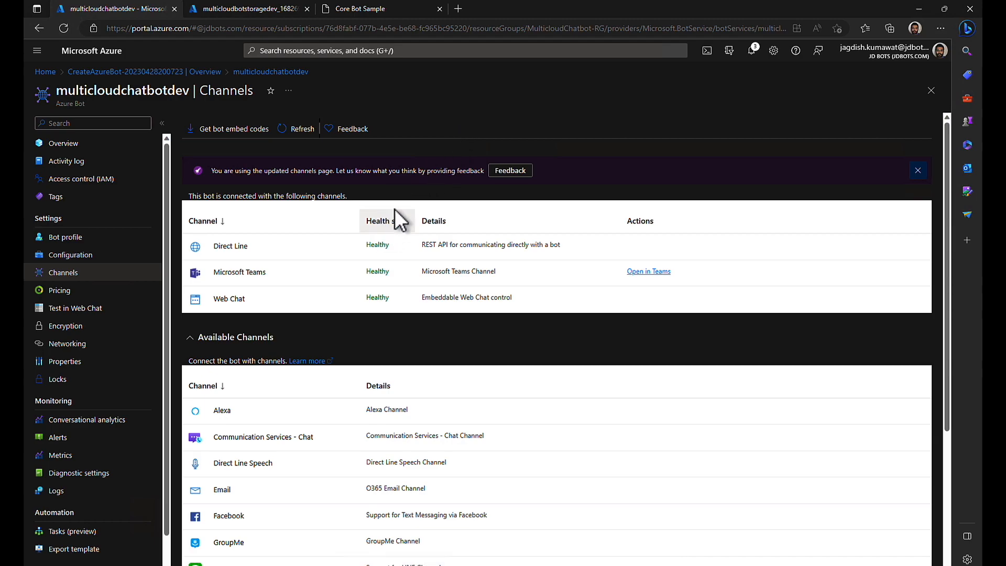
mouse_move(447, 67)
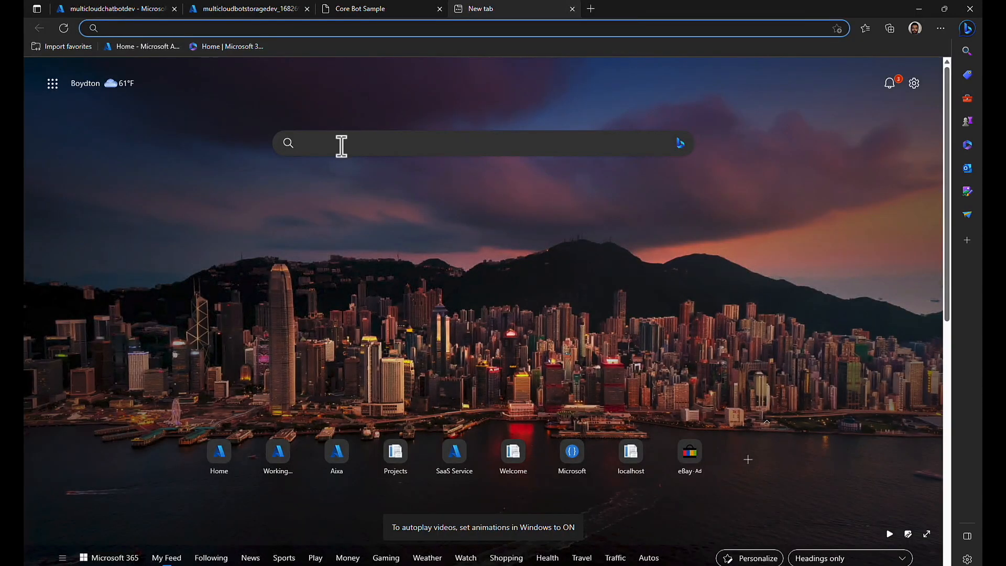
mouse_move(276, 449)
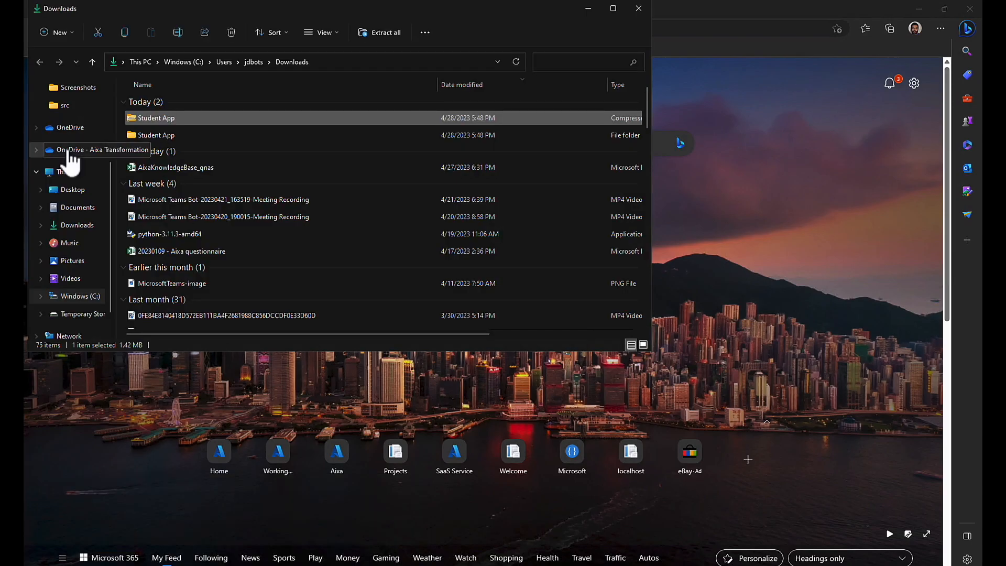
- Browse to C:\Microsoft-Teams-Samples\samples\bot-conversation\csharp in File Explorer
left_click(68, 170)
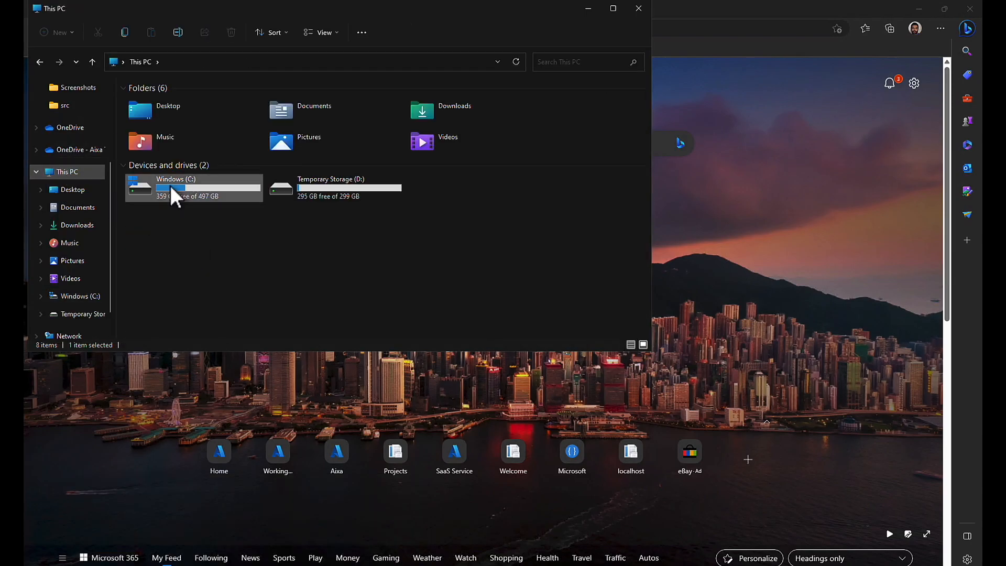
double_click(175, 186)
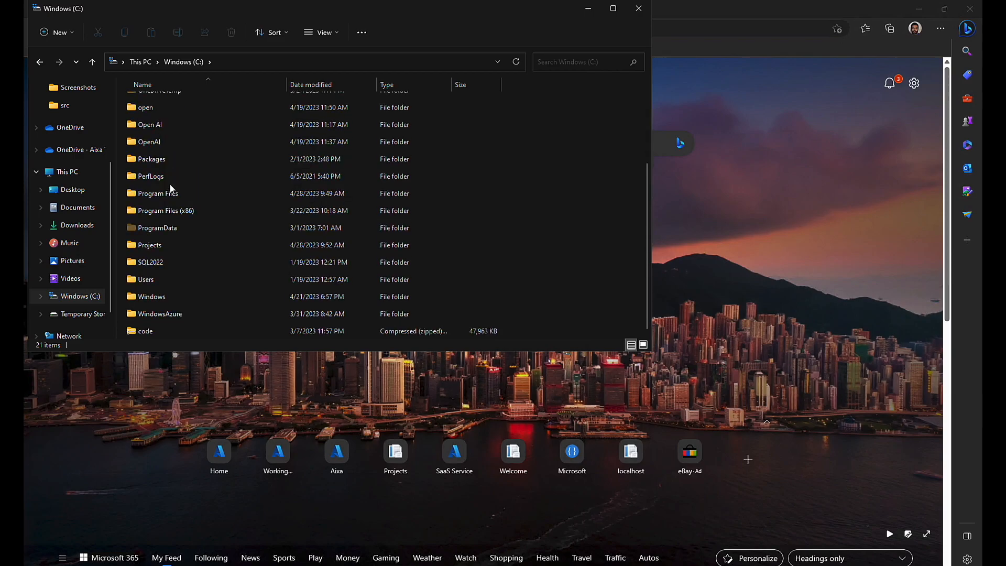
mouse_move(173, 315)
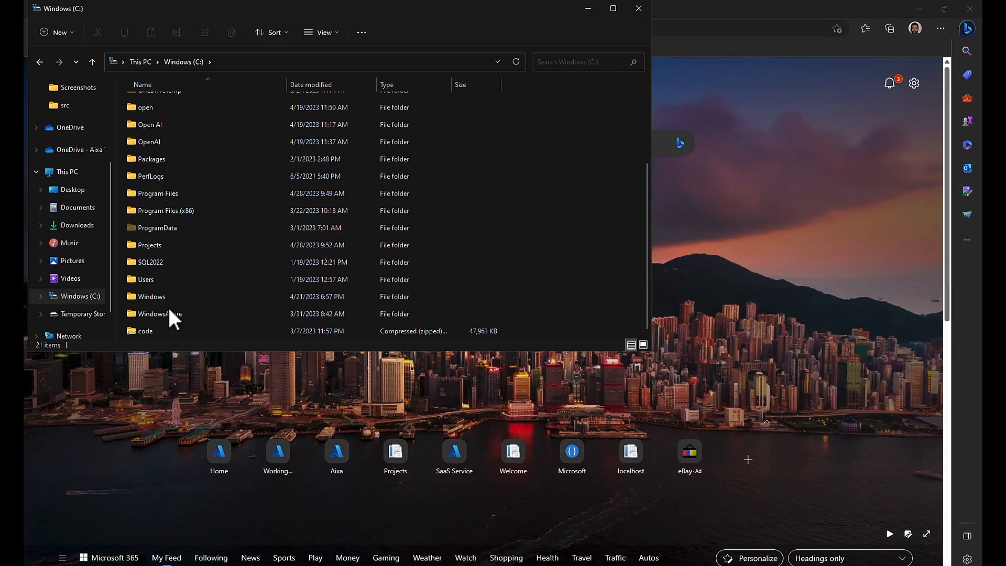
scroll("up", 3)
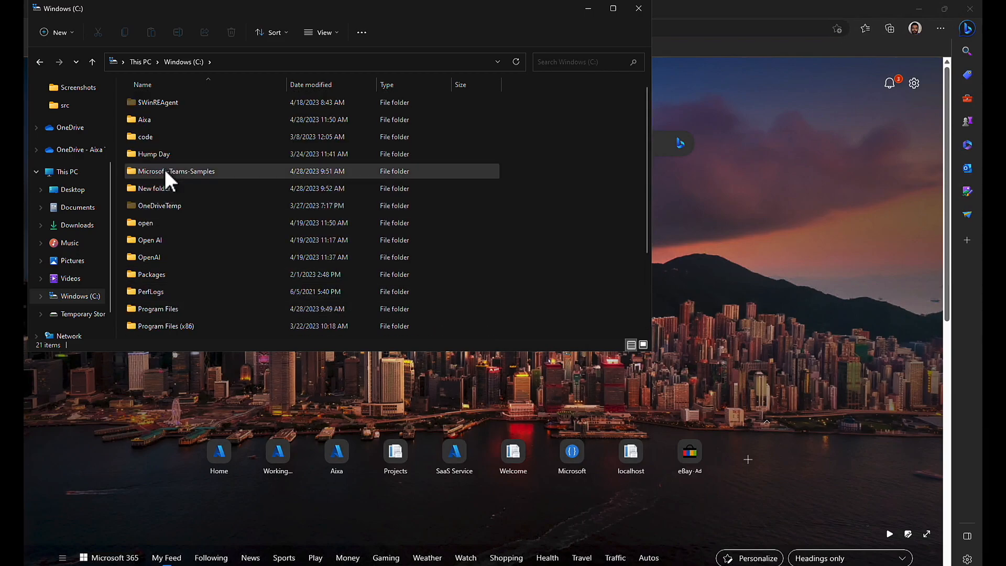
double_click(176, 171)
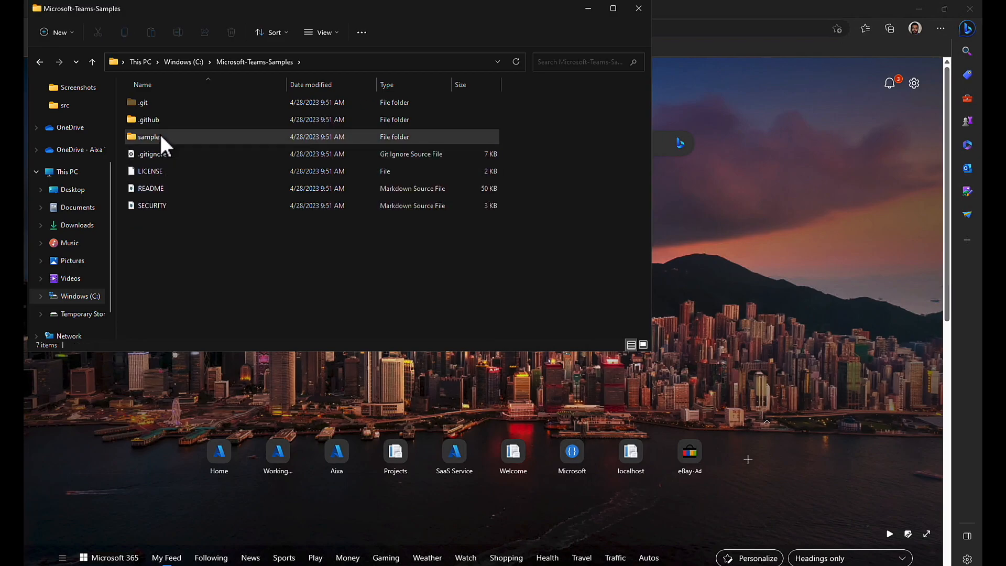
double_click(149, 137)
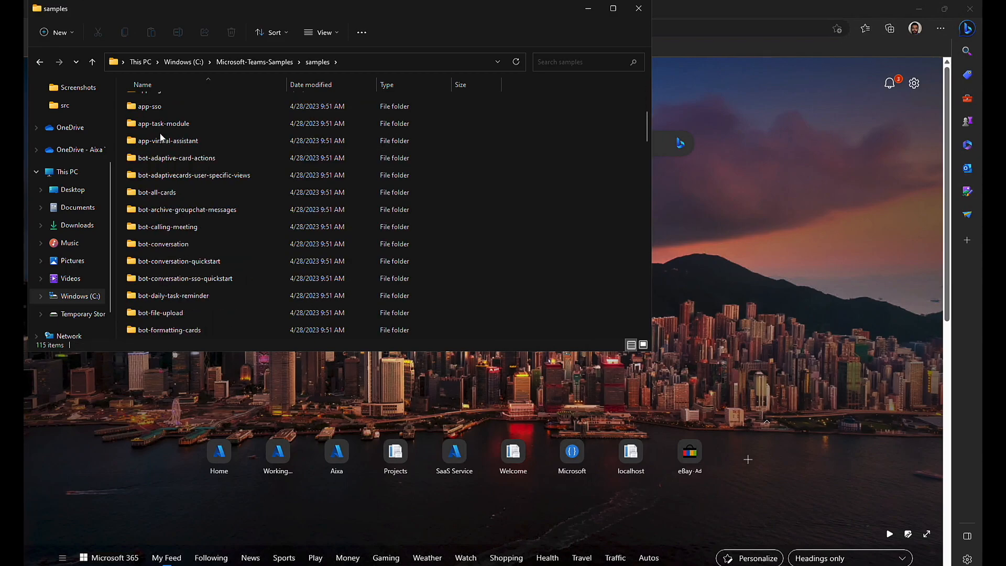
double_click(163, 244)
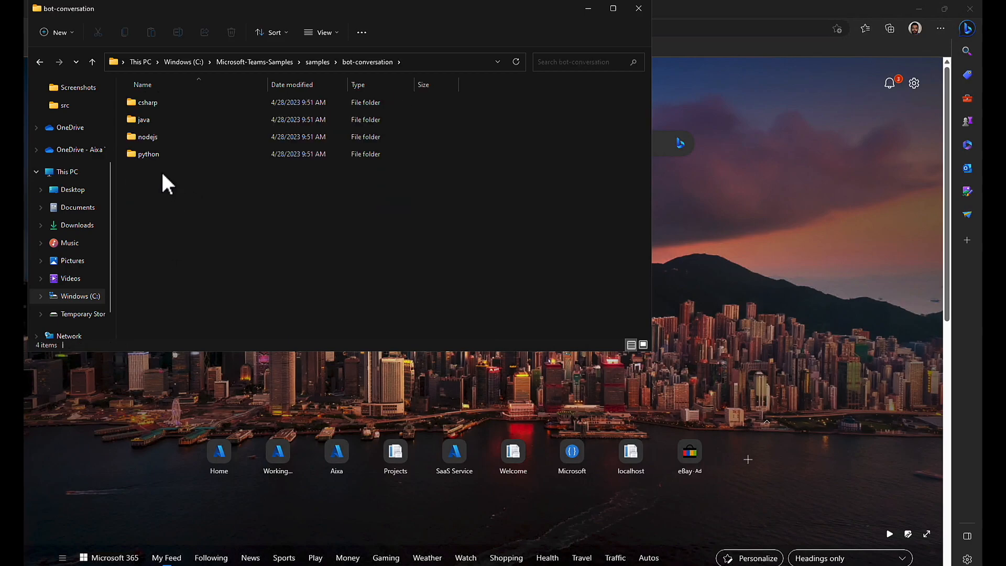
double_click(148, 102)
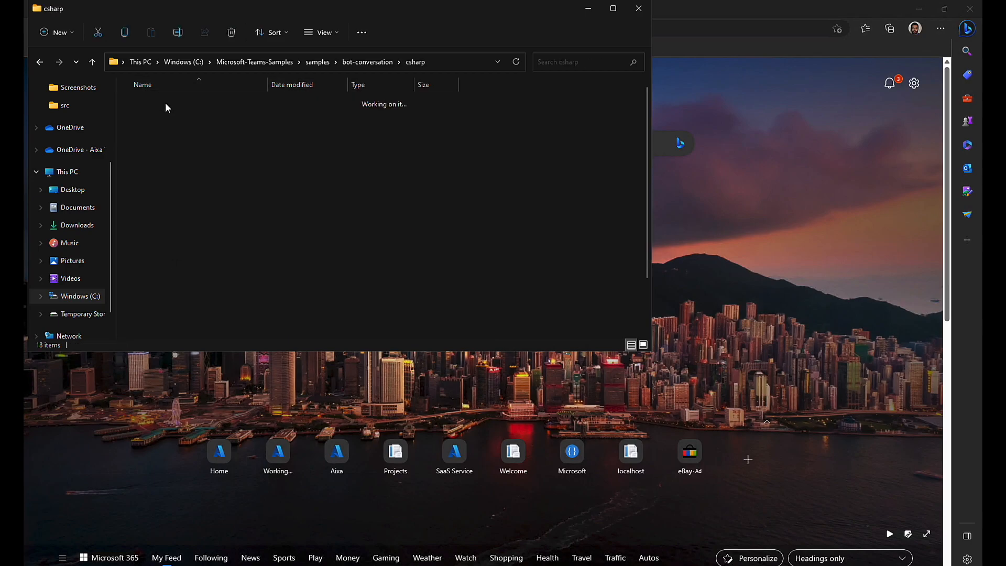
left_click(165, 239)
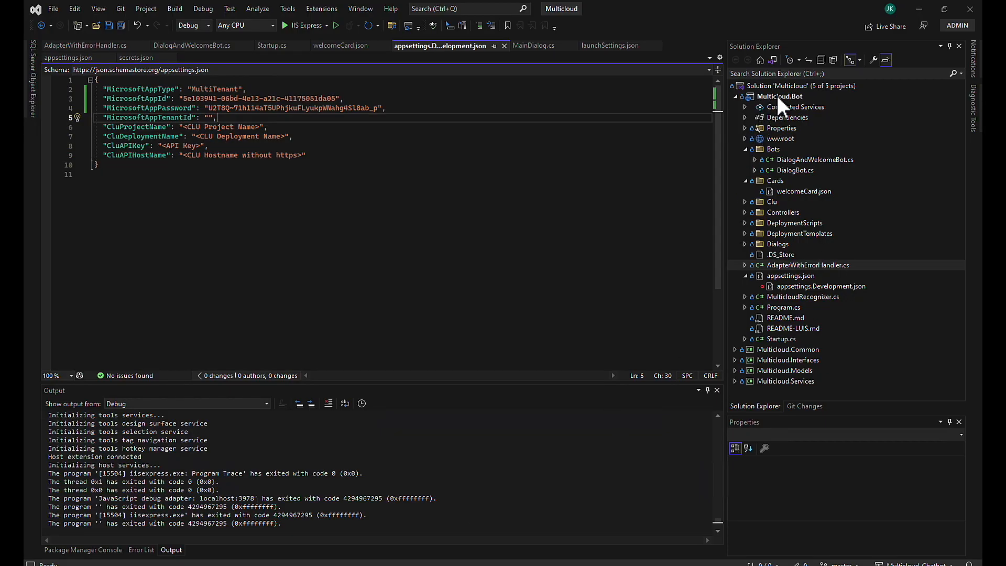
- Add the TeamsAppManifest folder with manifest.json and icons to the bot project and expand it
right_click(781, 97)
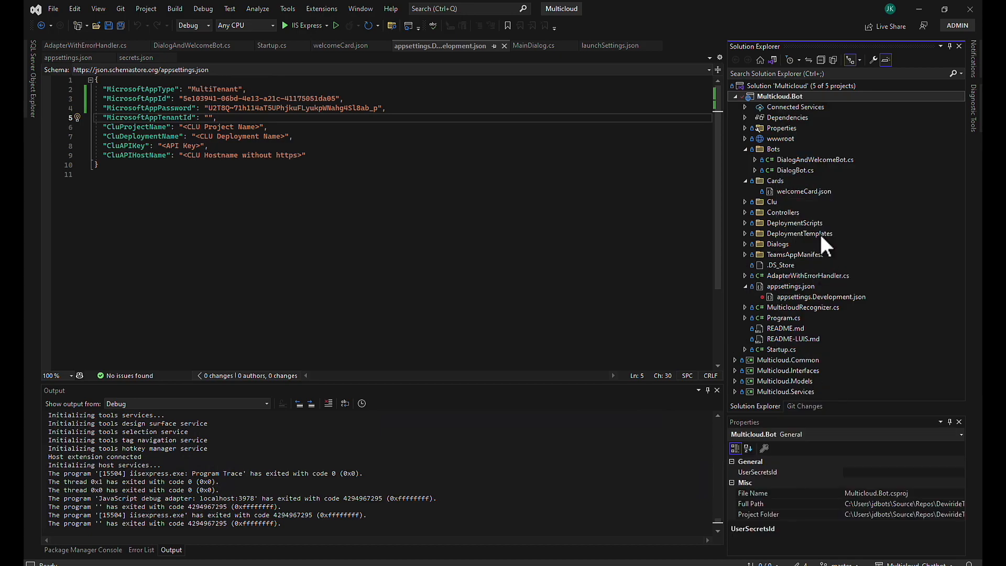
mouse_move(747, 269)
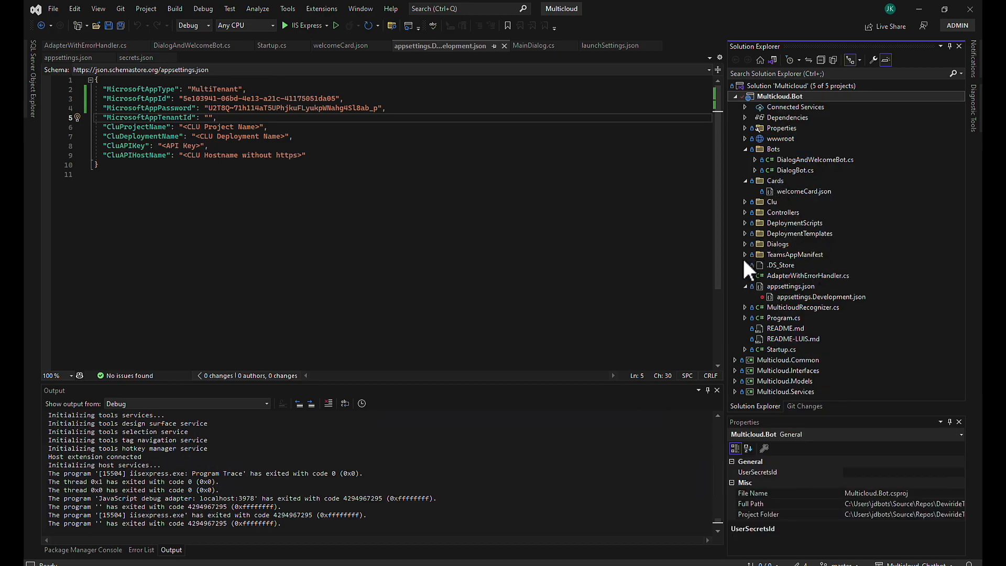
left_click(746, 255)
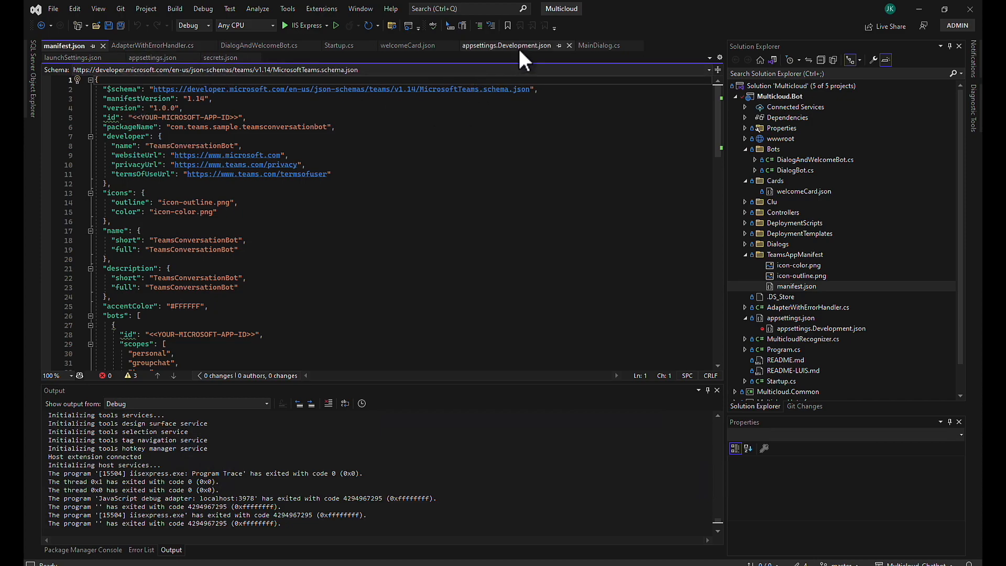
left_click(506, 45)
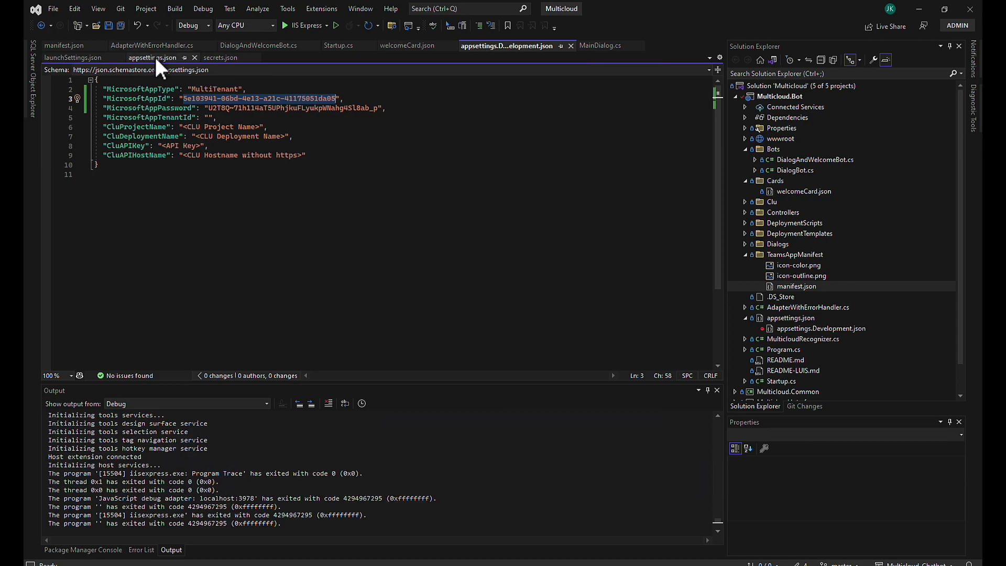
- Replace every <<YOUR-MICROSOFT-APP-ID>> in manifest.json with the bot's app ID
left_click(63, 45)
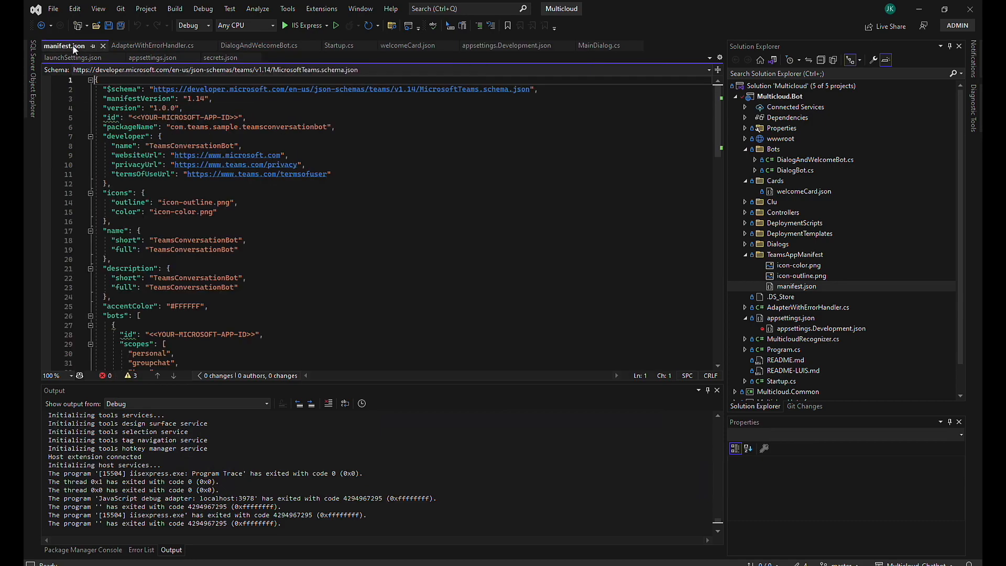
mouse_move(175, 118)
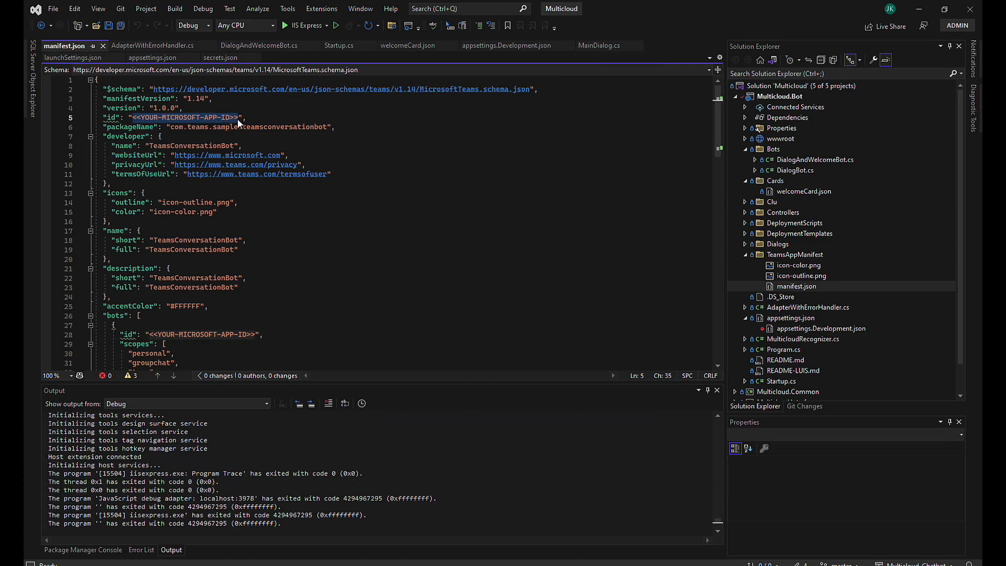
key("ctrl+h")
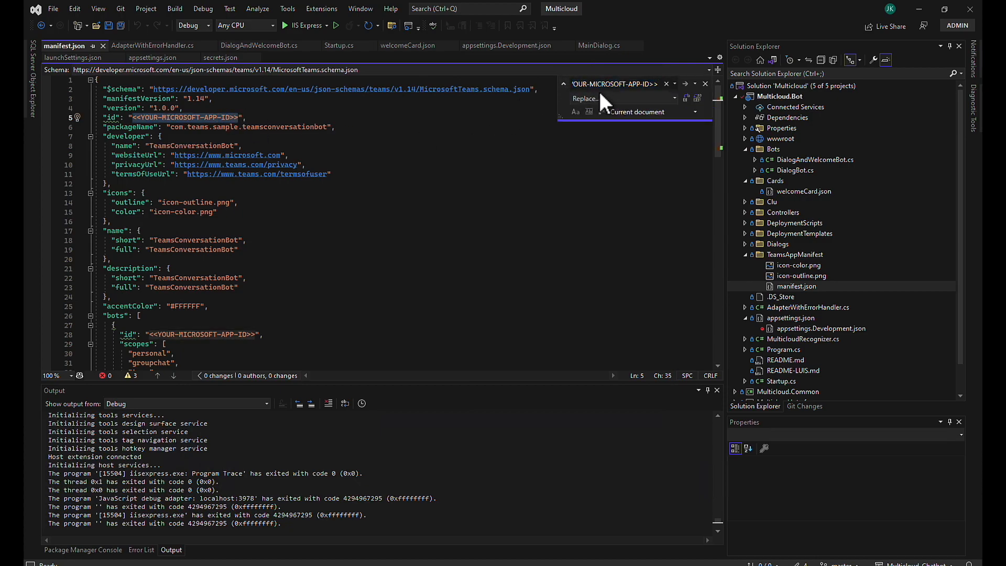
type("06bd-4e13-a21c-41175051da05")
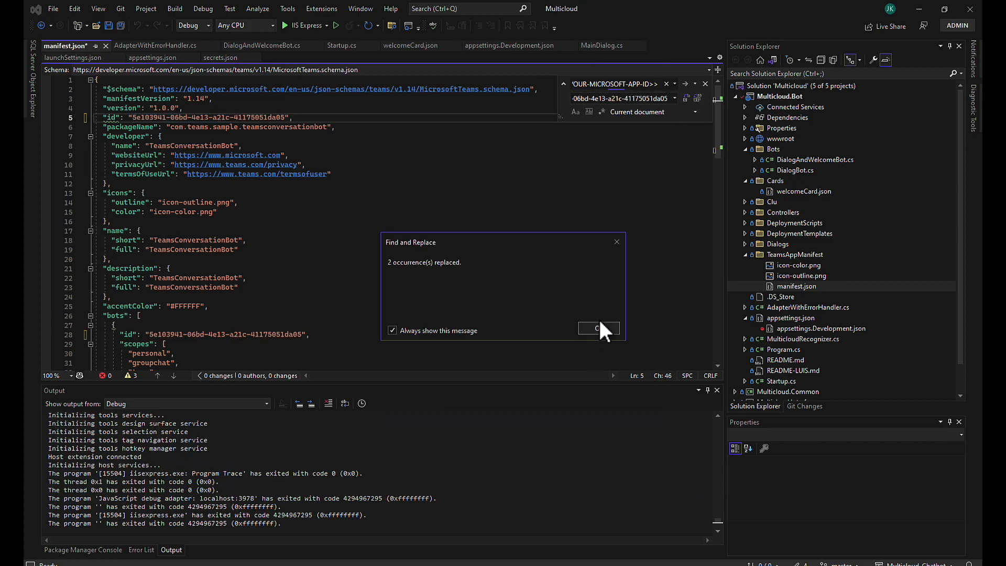
left_click(597, 330)
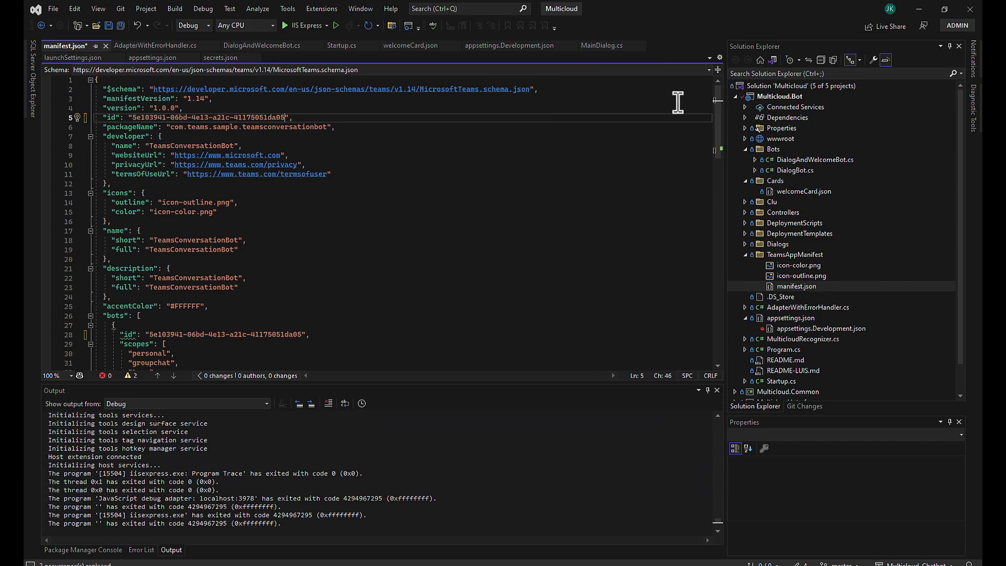
- Scroll down to the bots section and rename its id key to botId
scroll("down", 3)
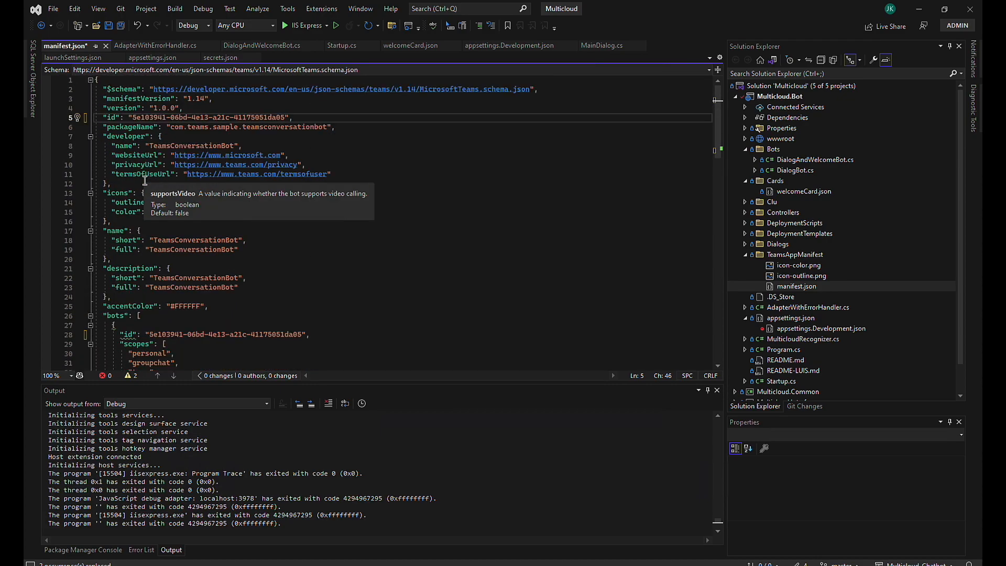
scroll("down", 3)
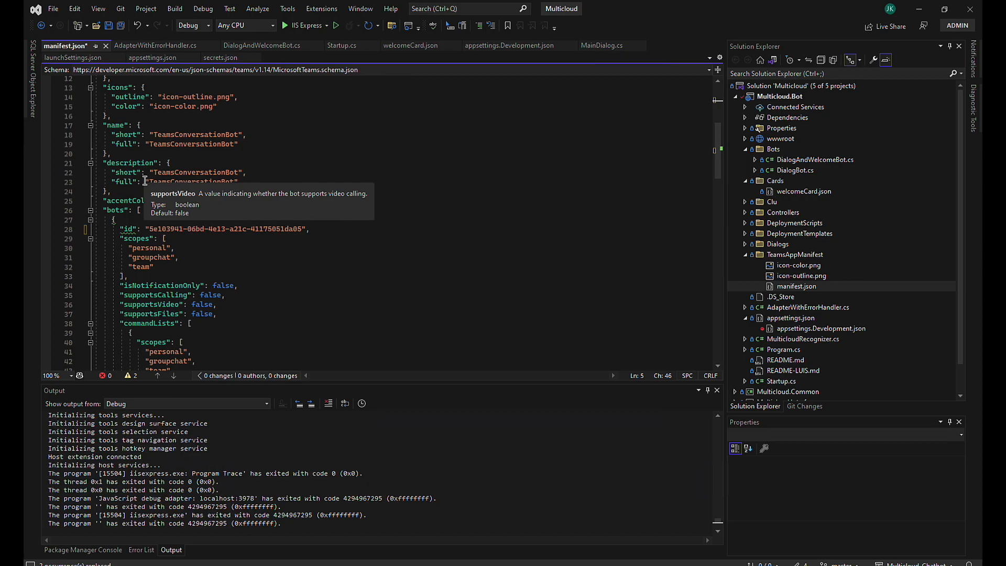
mouse_move(131, 238)
type("botI")
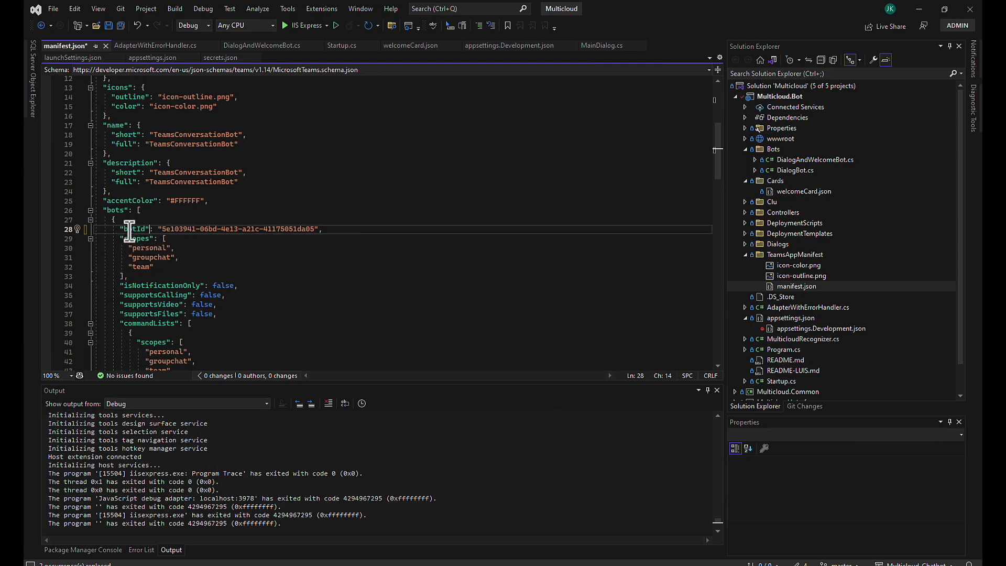
scroll("down", 3)
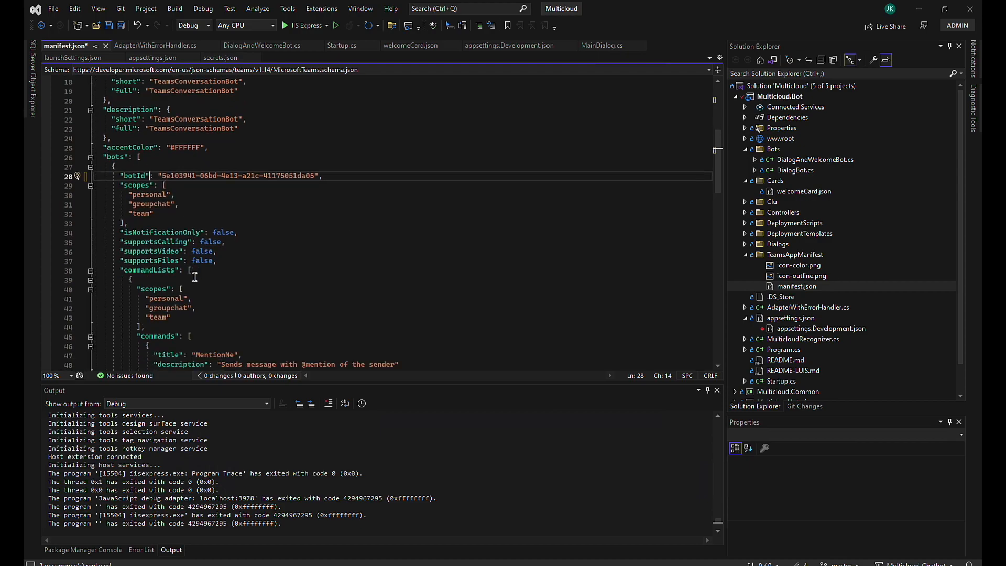
scroll("down", 3)
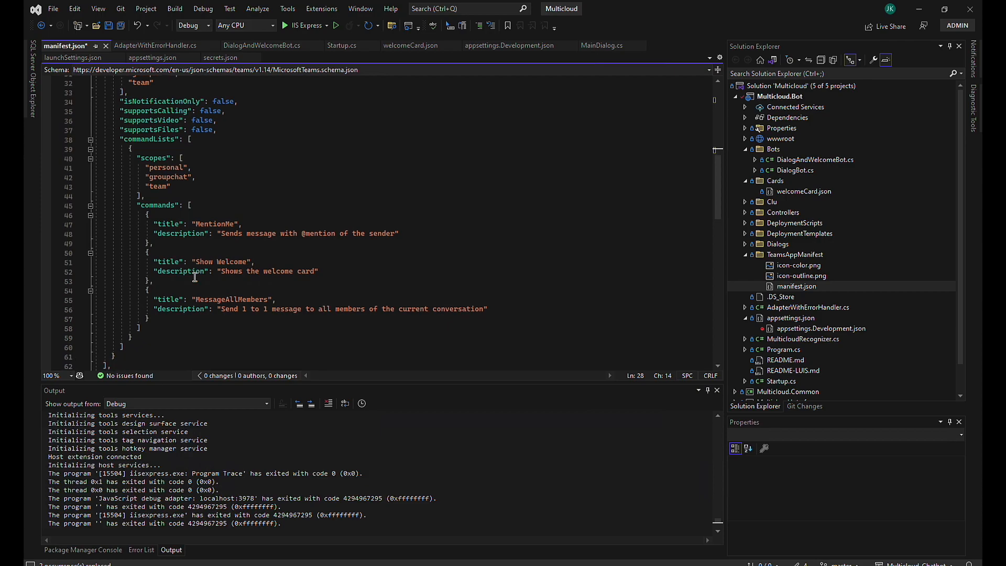
scroll("down", 3)
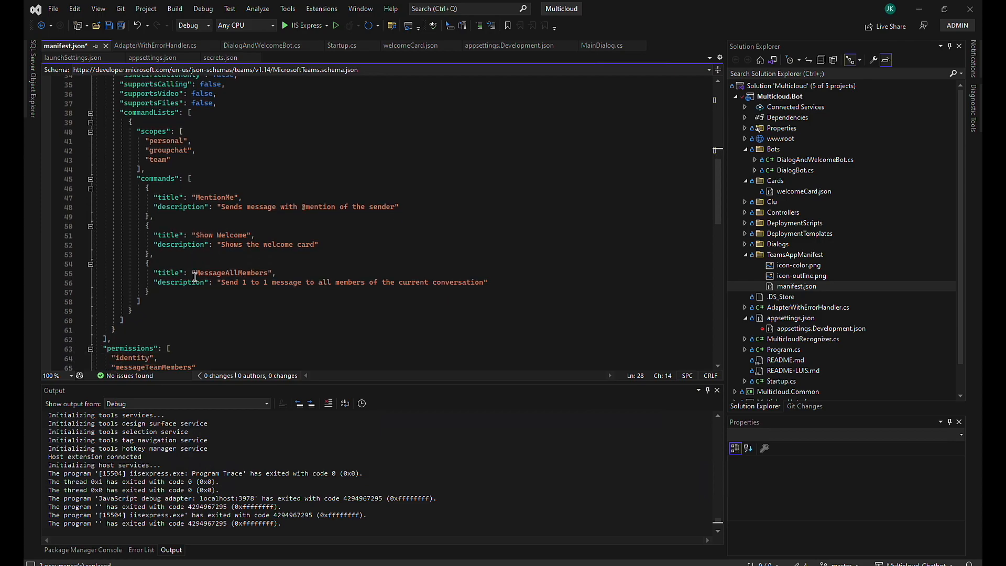
- Delete the groupchat and team scopes so the bot lists only personal
scroll("down", 3)
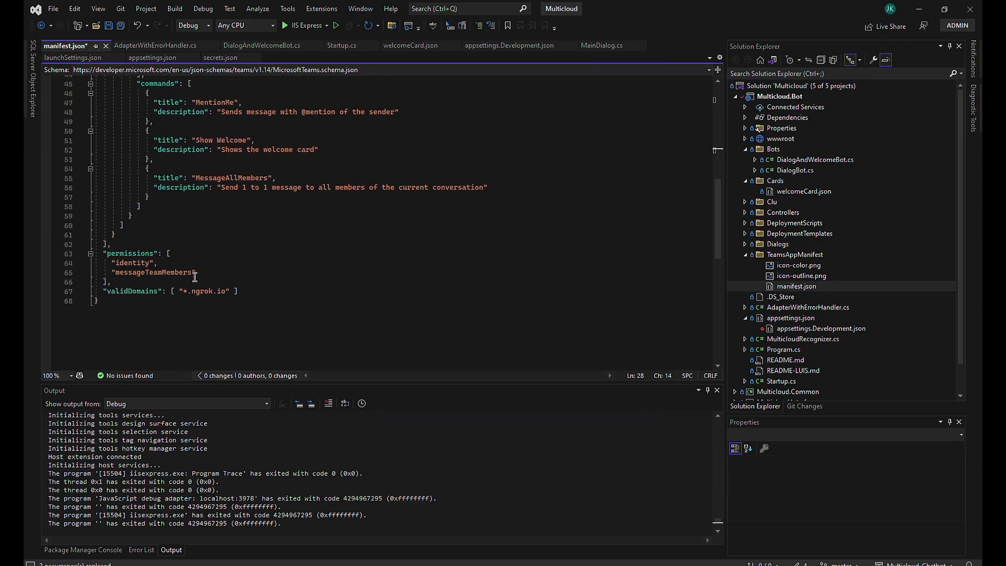
scroll("up", 3)
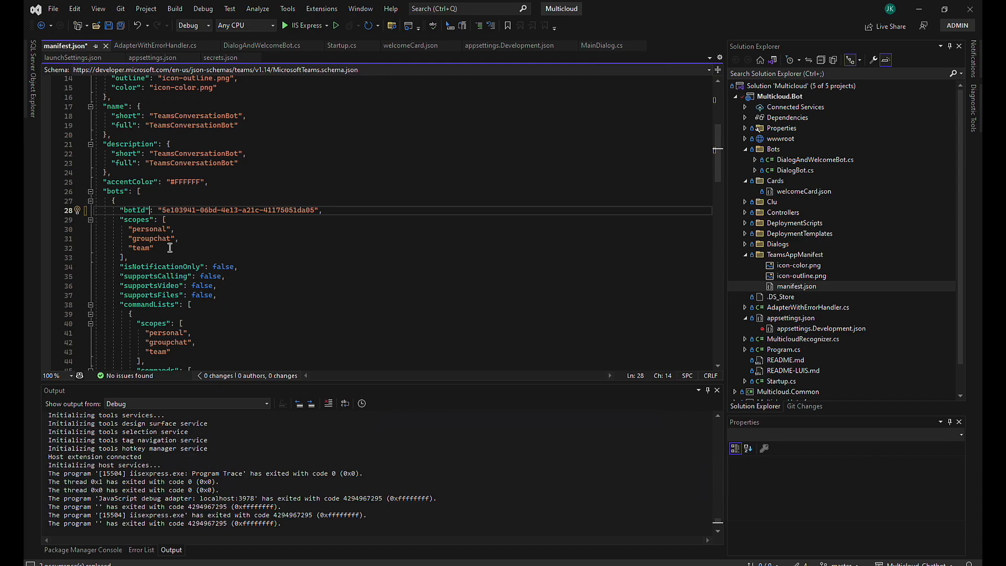
mouse_move(168, 252)
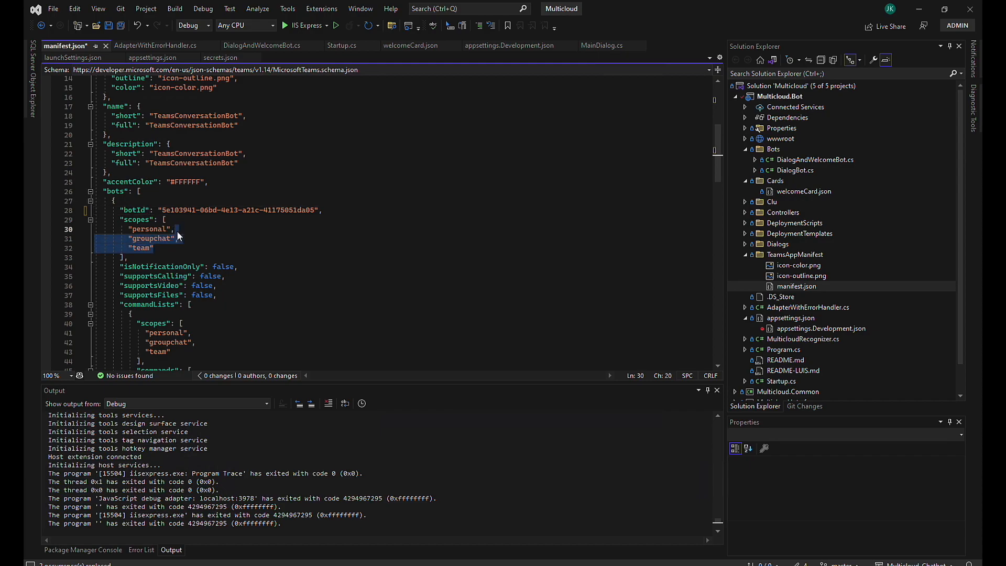
key("Delete")
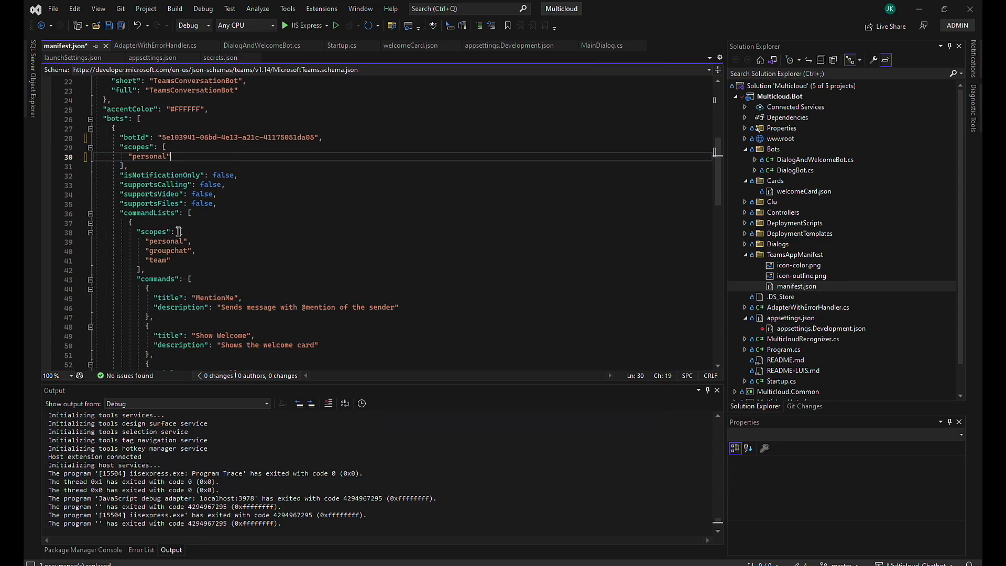
- Remove the commandLists block and the trailing comma after supportsFiles, leaving no issues
left_click(183, 230)
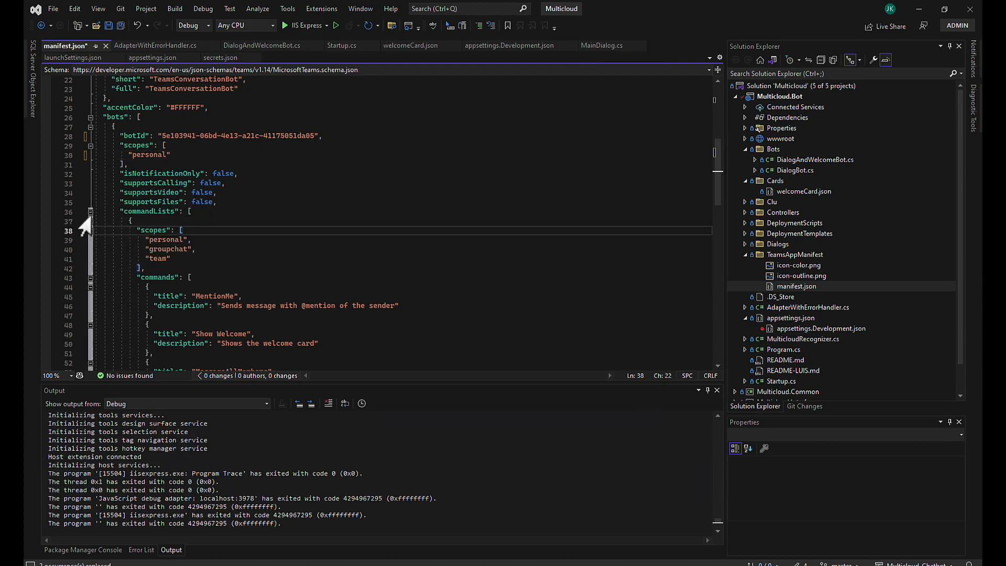
left_click(90, 212)
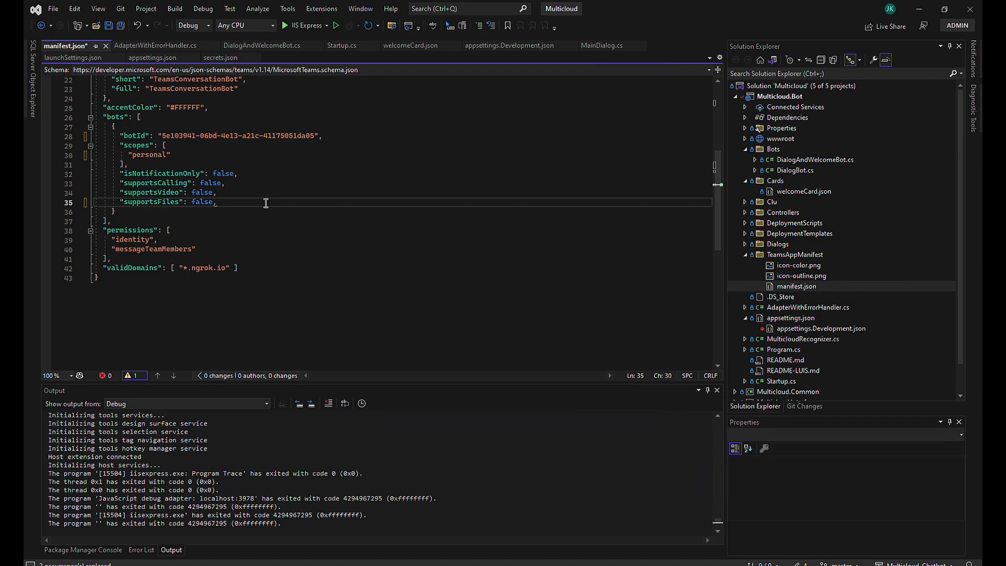
key("Backspace")
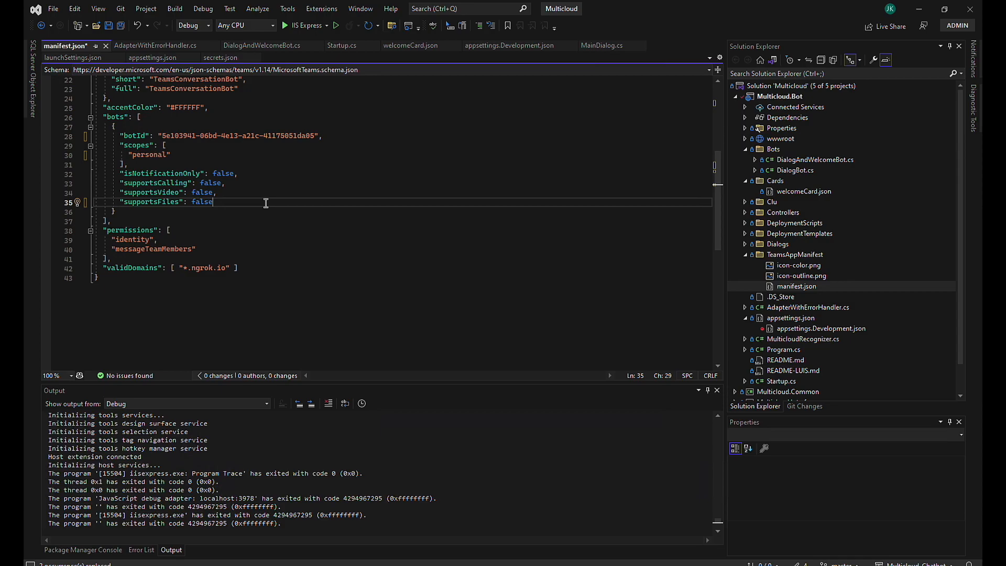
mouse_move(405, 423)
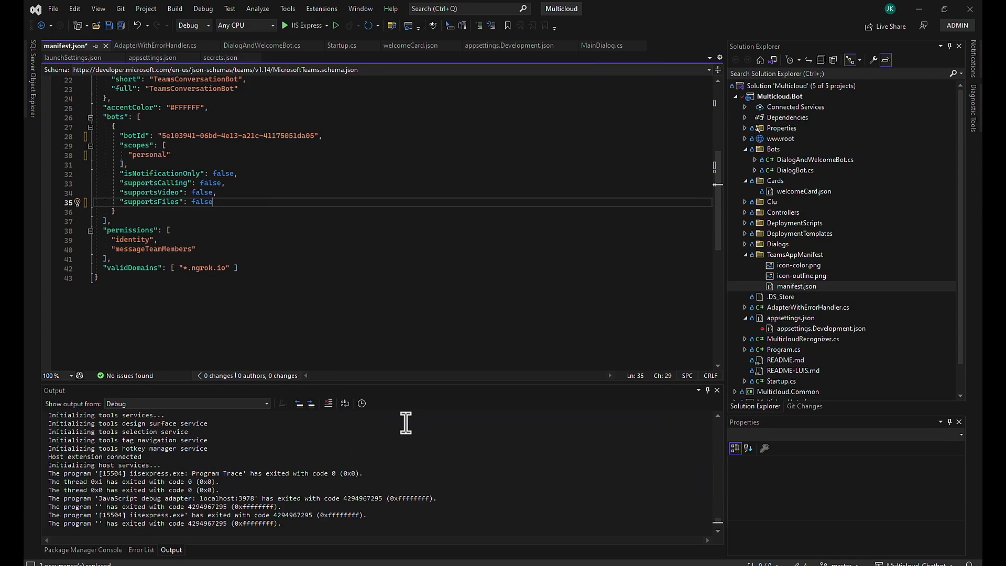
mouse_move(403, 421)
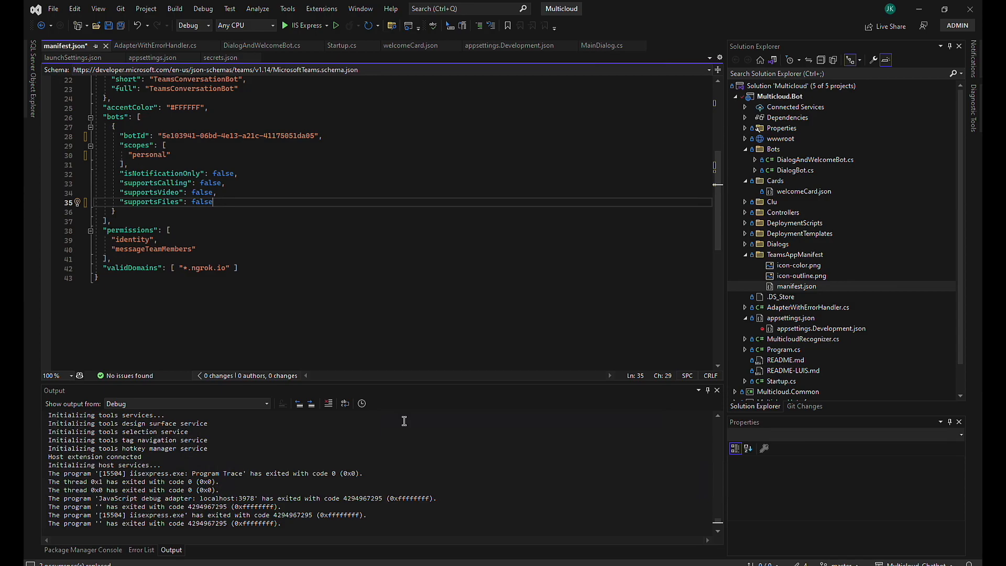
mouse_move(295, 269)
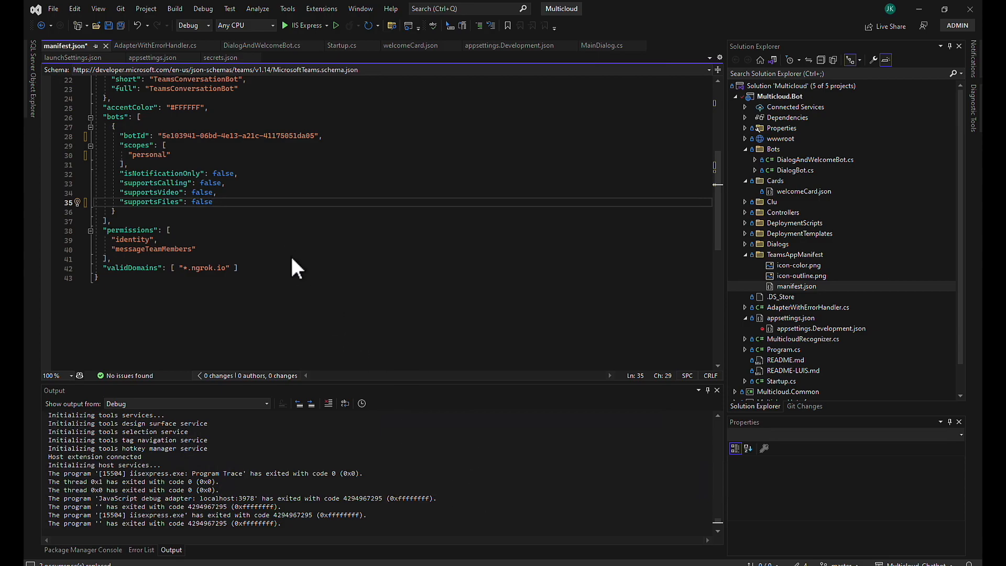
left_click(298, 192)
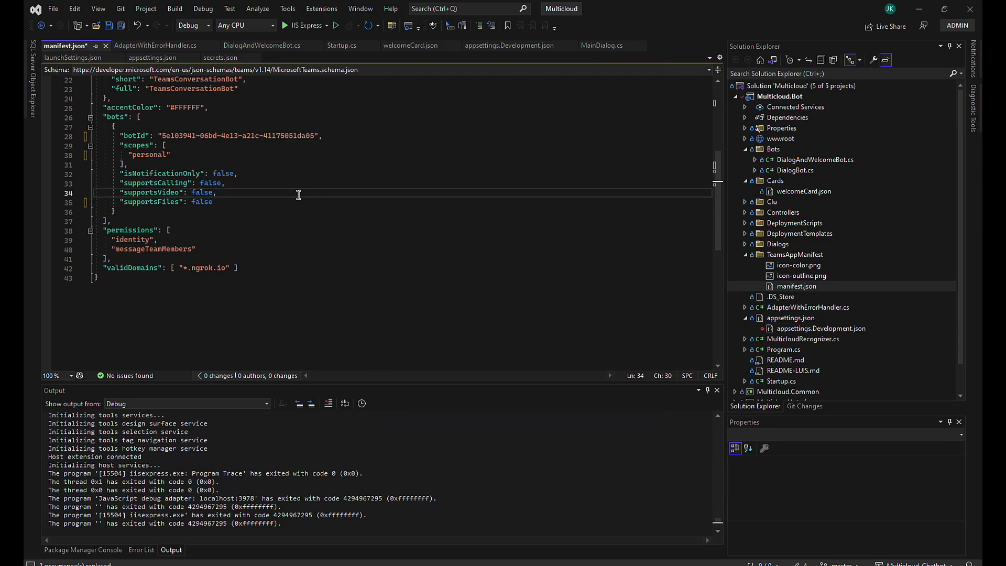
scroll("up", 3)
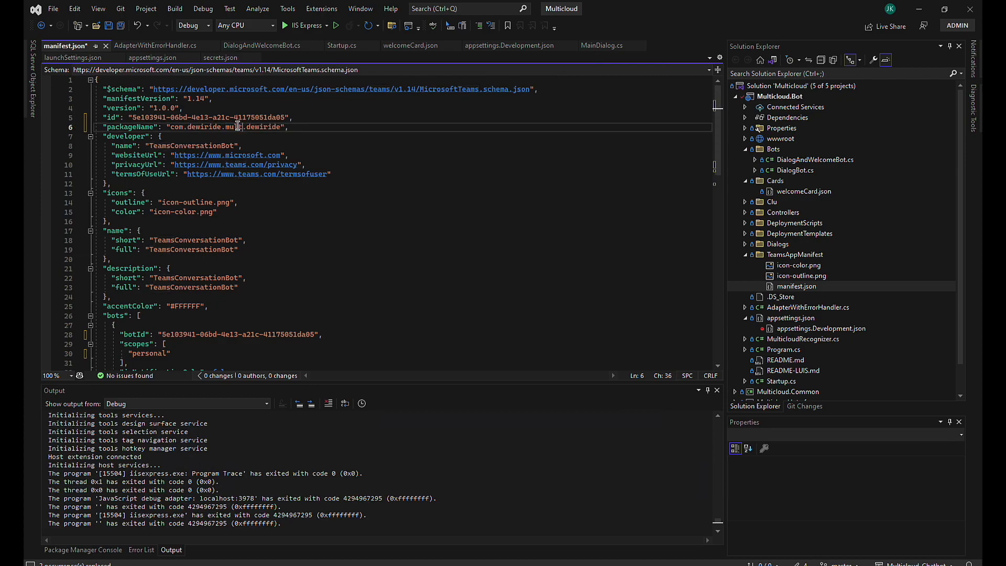
- Name the app Multicloud / Multicloud Bot in manifest.json, with JDB as developer
type("lticloud.")
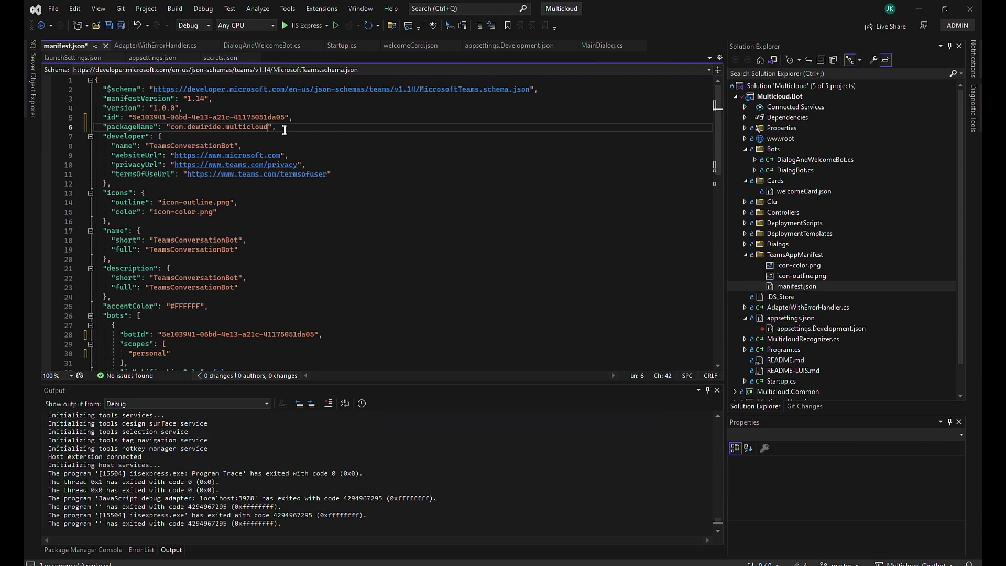
type("chat")
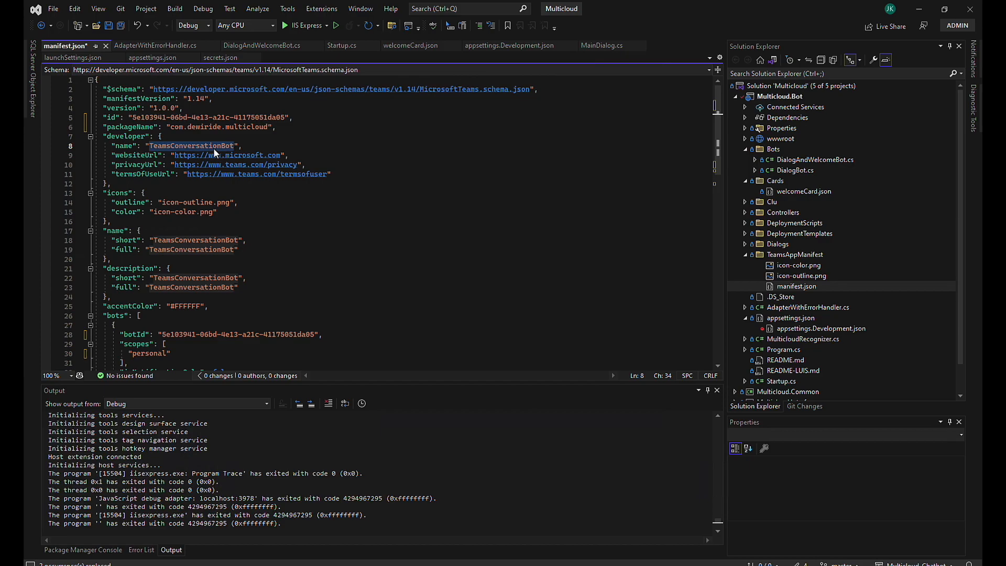
type("JDB")
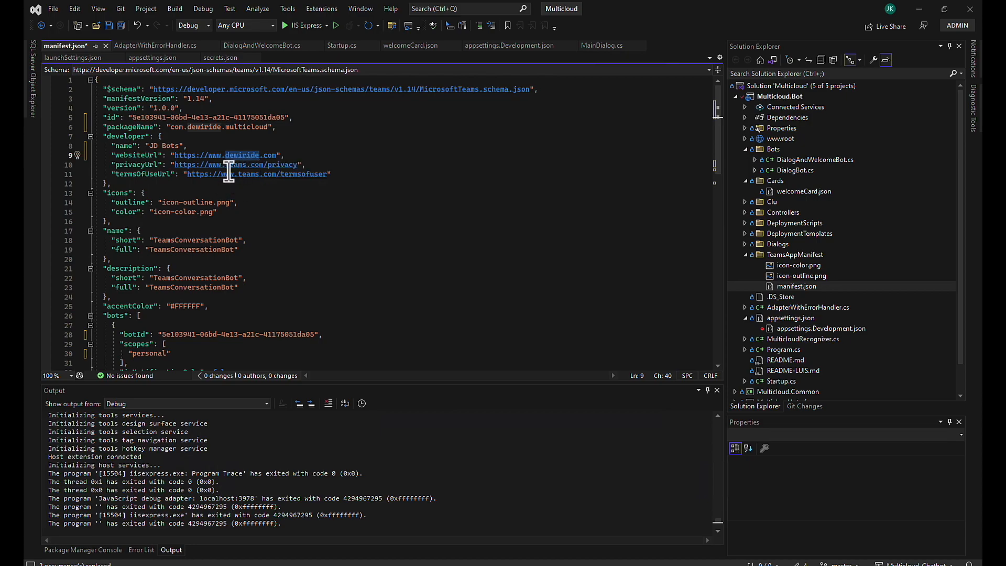
left_click(247, 165)
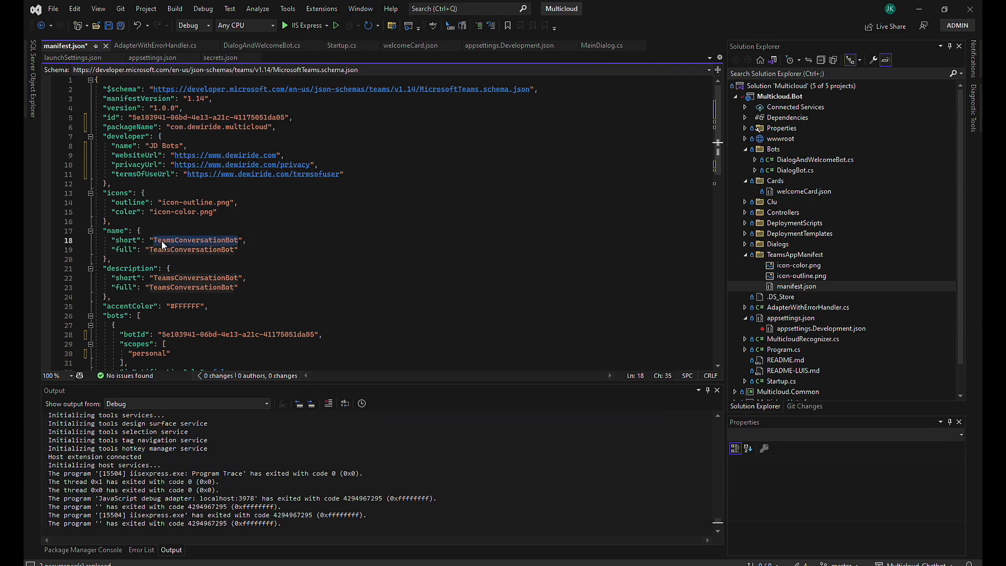
type("Multiclo\"")
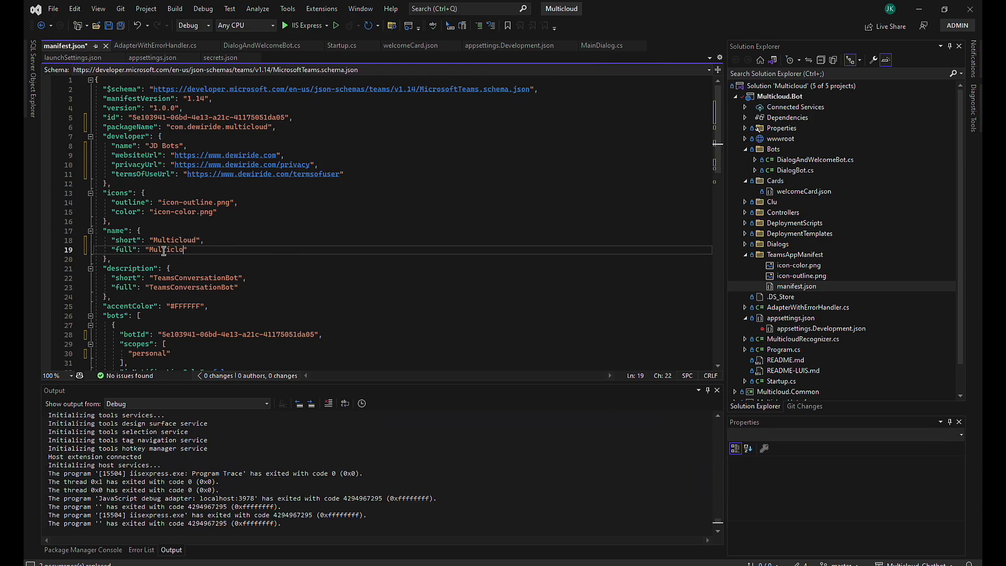
type("Bot")
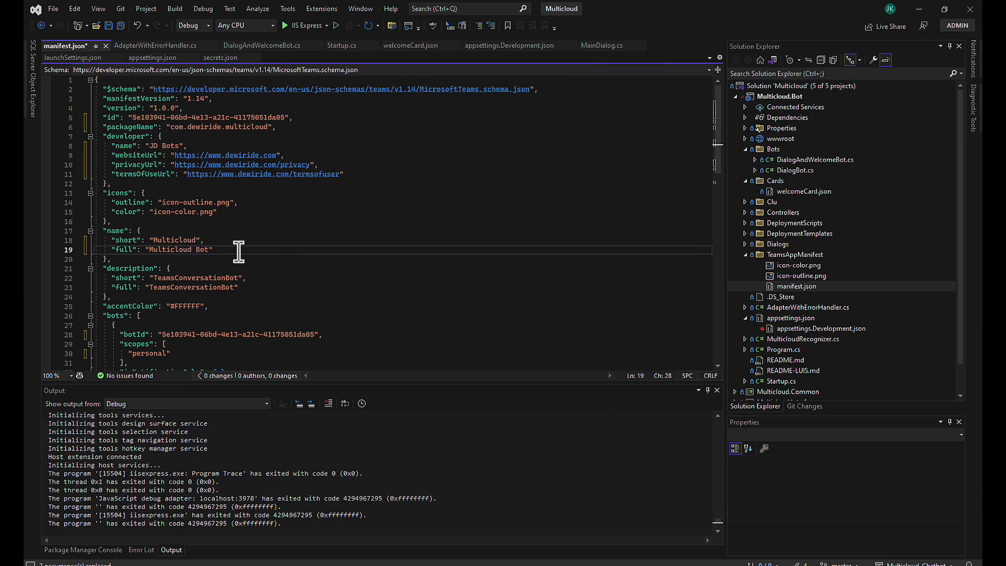
- Set the short description to "This bot allows you to interact with multiple cloud providers."
scroll("down", 3)
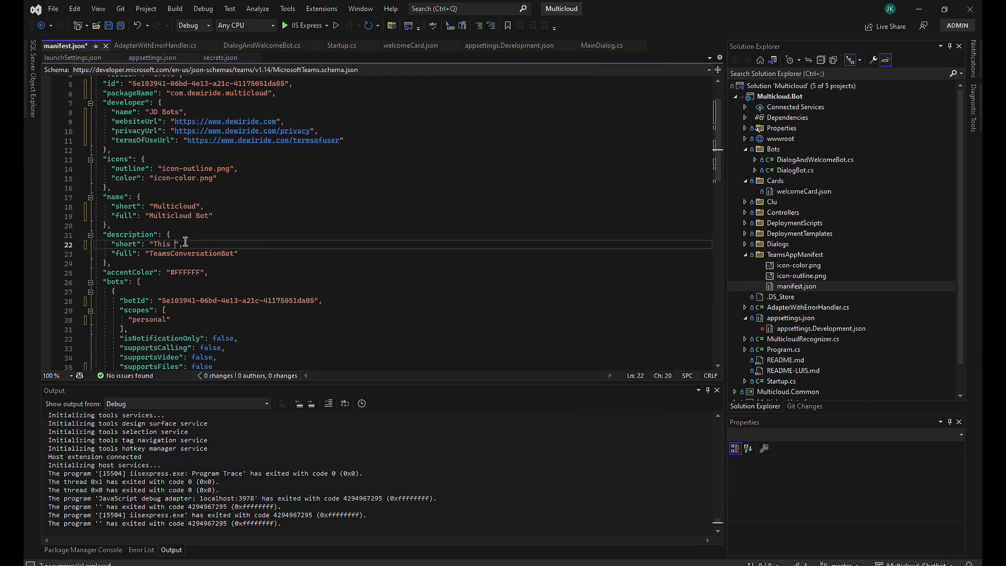
type("bot allows you to interact")
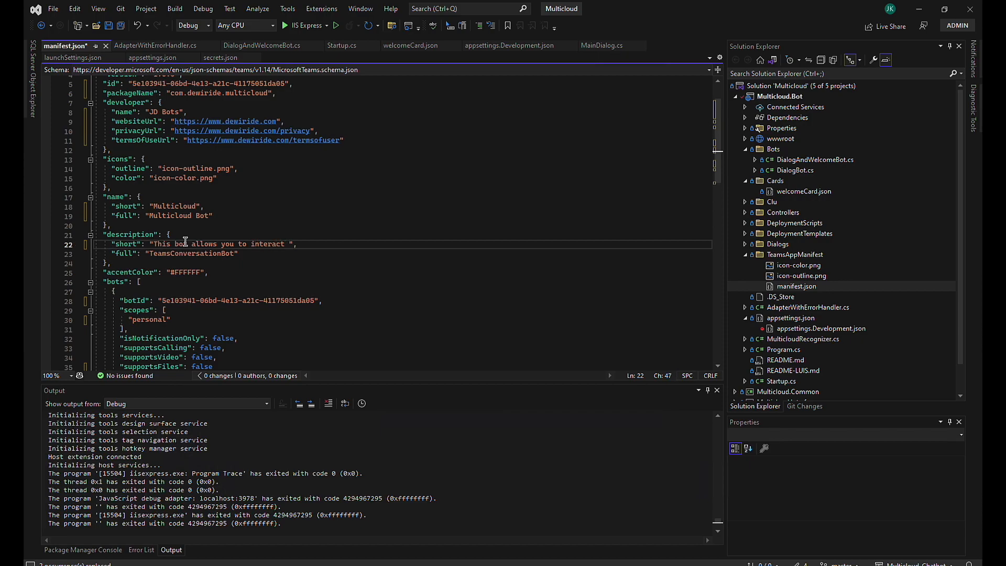
type("wo")
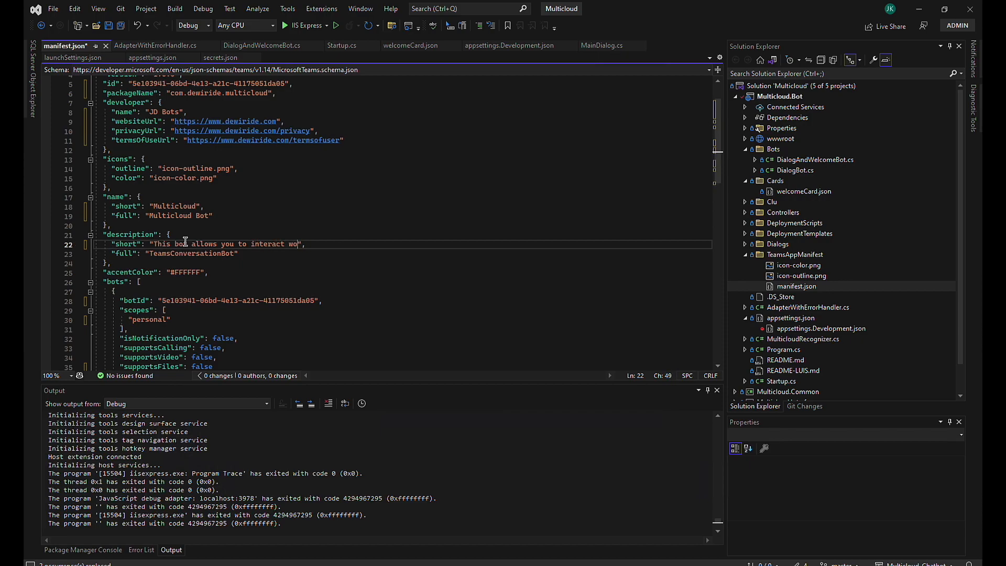
type("with multiple cloud providers.")
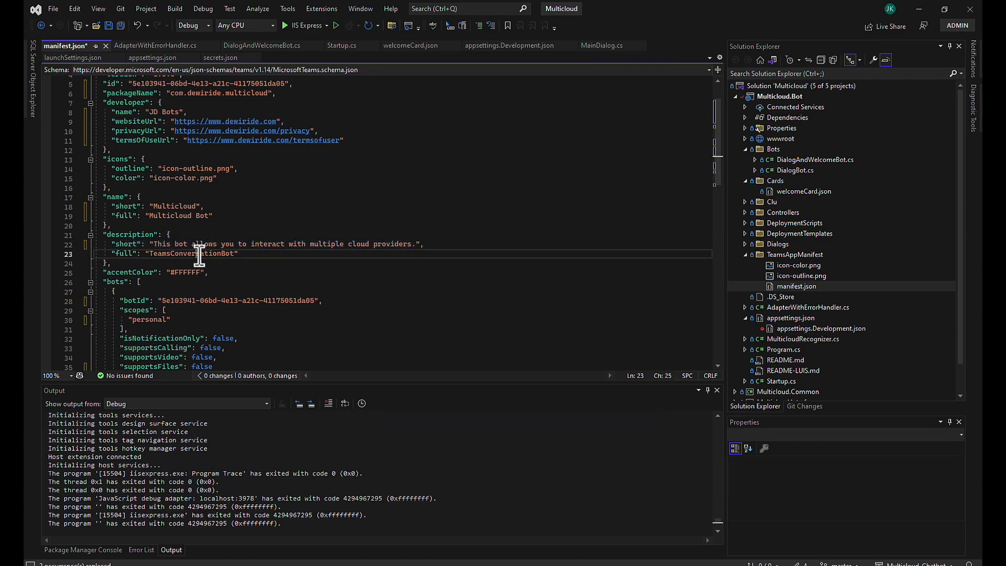
scroll("down", 3)
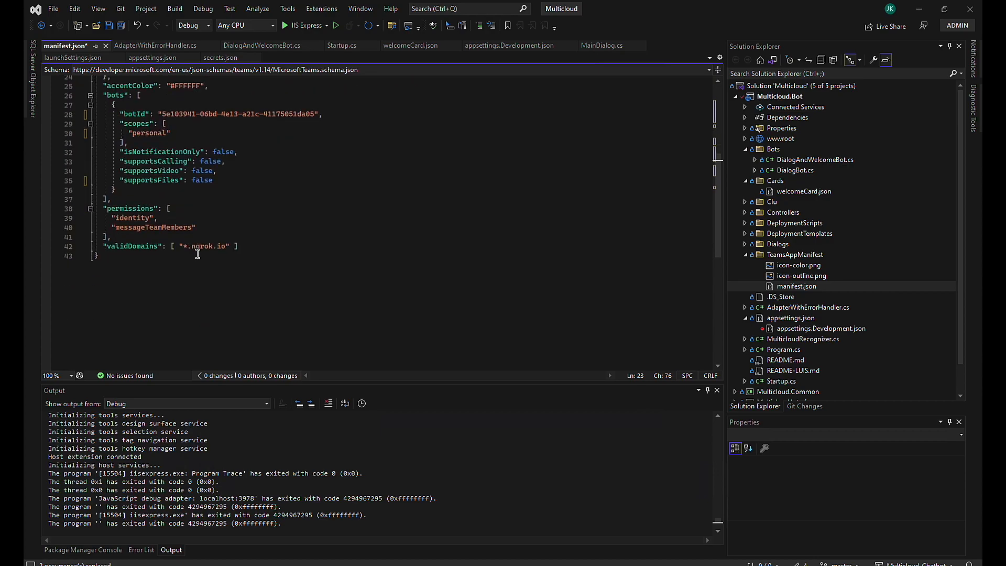
- Save the edited manifest.json and bring up actions for the TeamsAppManifest folder
scroll("up", 3)
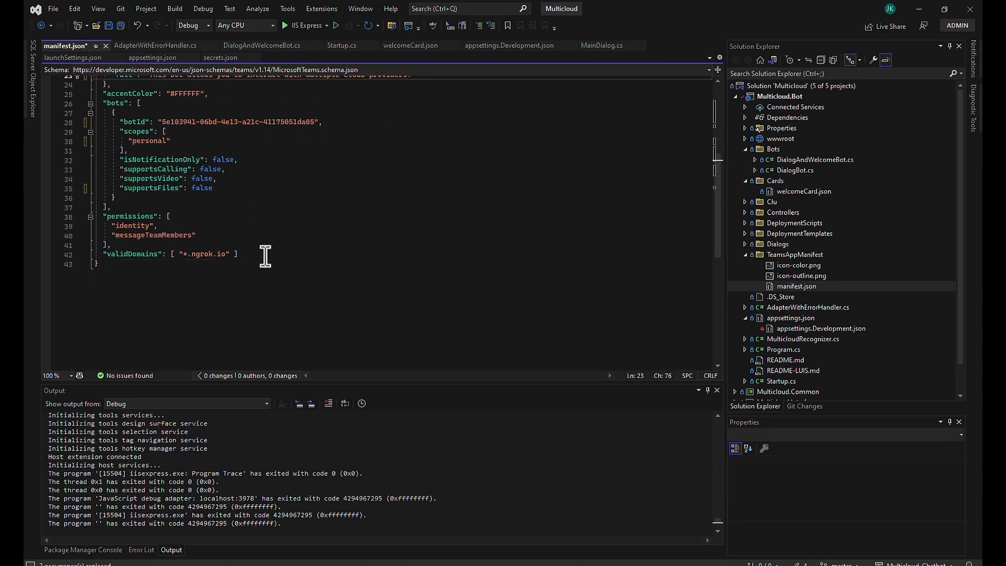
left_click(122, 25)
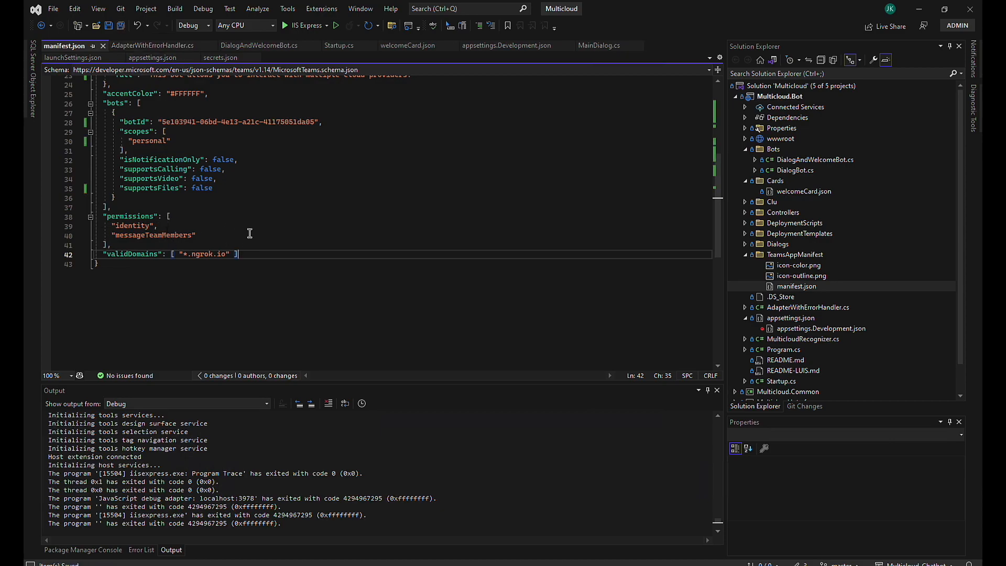
mouse_move(118, 104)
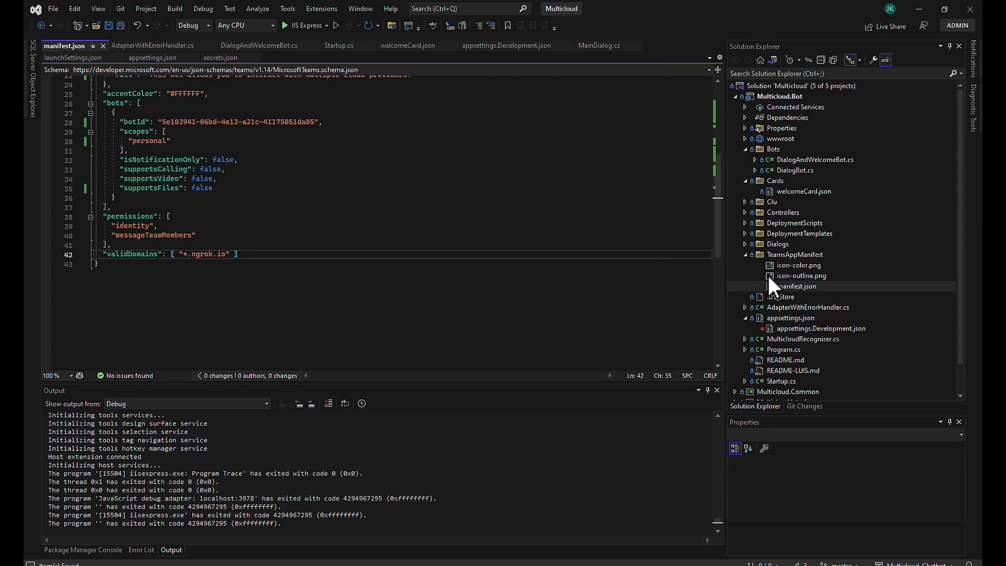
mouse_move(786, 265)
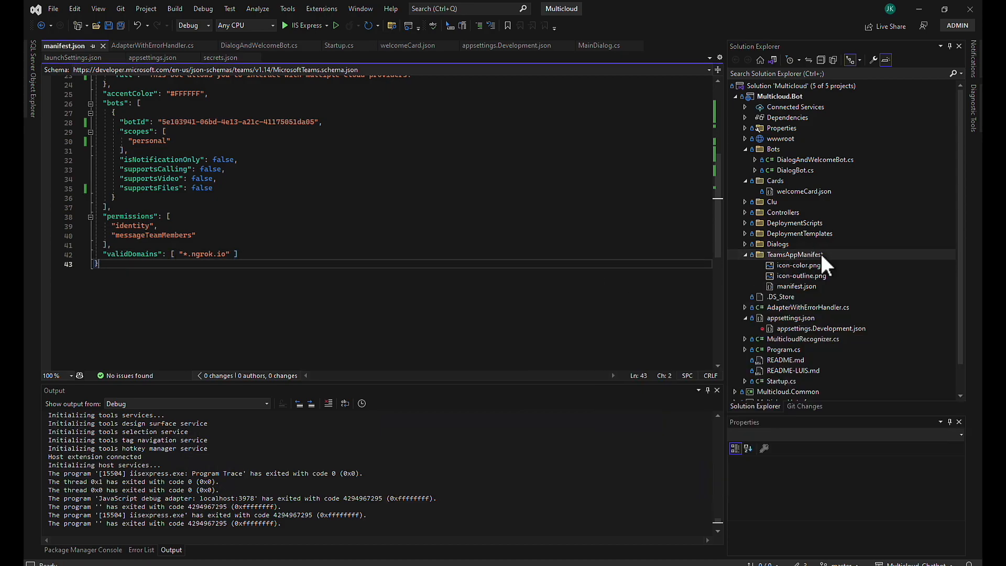
right_click(795, 254)
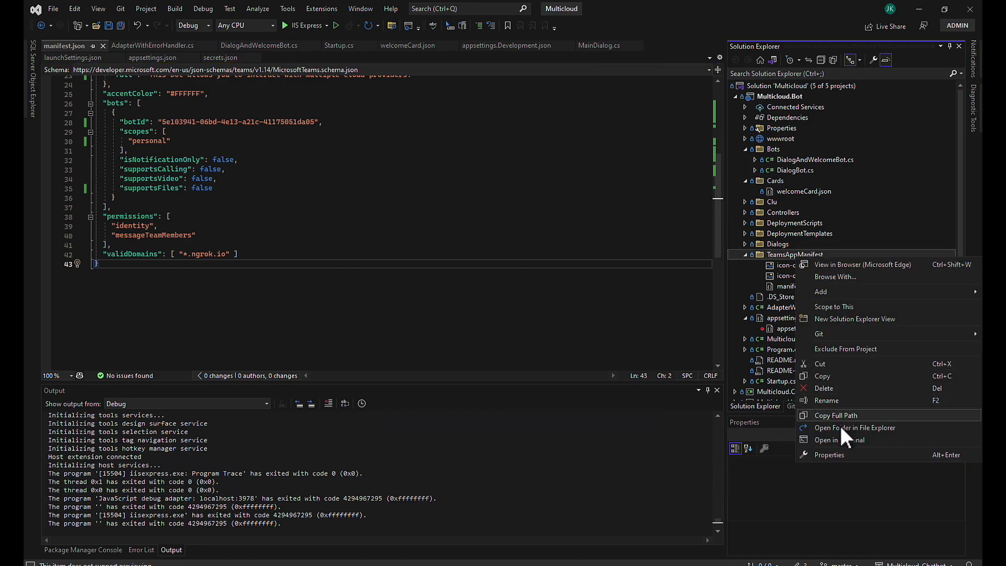
- Open the TeamsAppManifest folder in File Explorer and select all its files for zipping
left_click(855, 428)
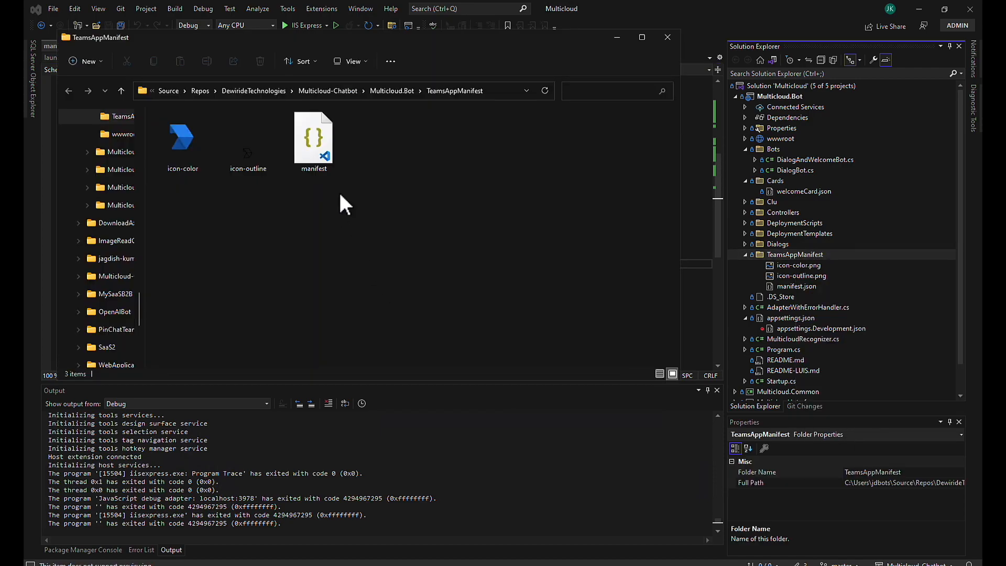
key("ctrl+a")
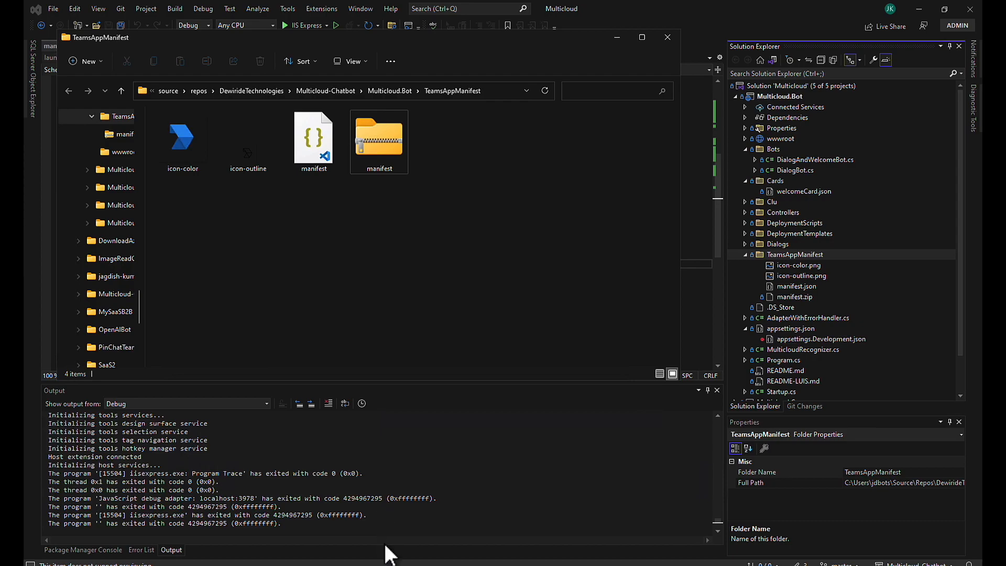
mouse_move(427, 559)
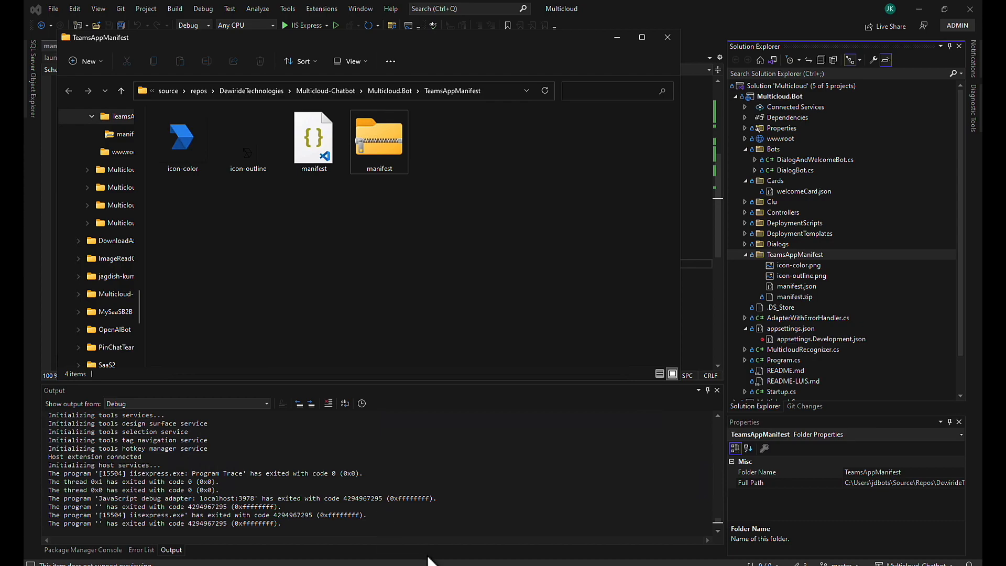
mouse_move(428, 560)
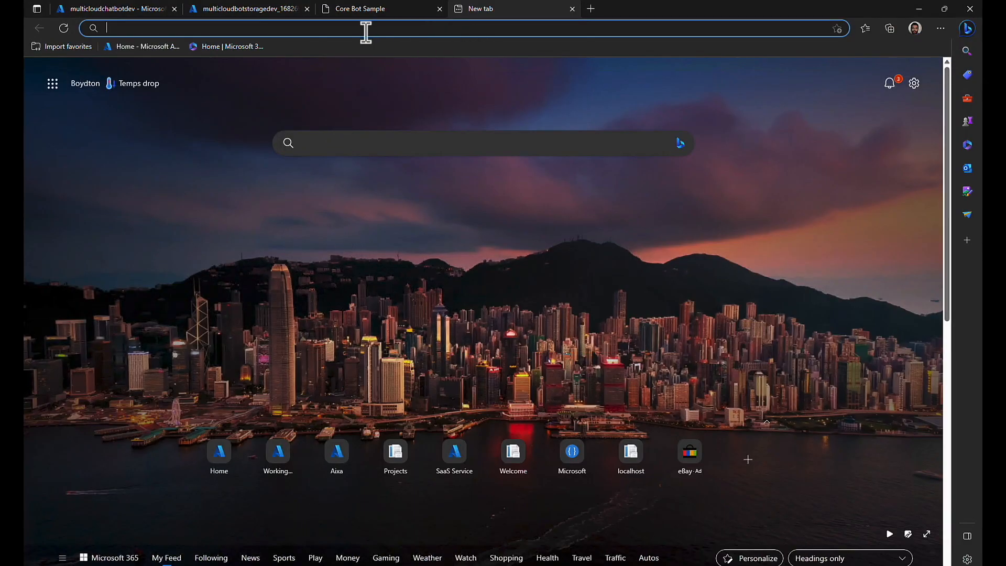
- Go to Teams on the web and show the Manage your apps list of installed custom apps
left_click(226, 47)
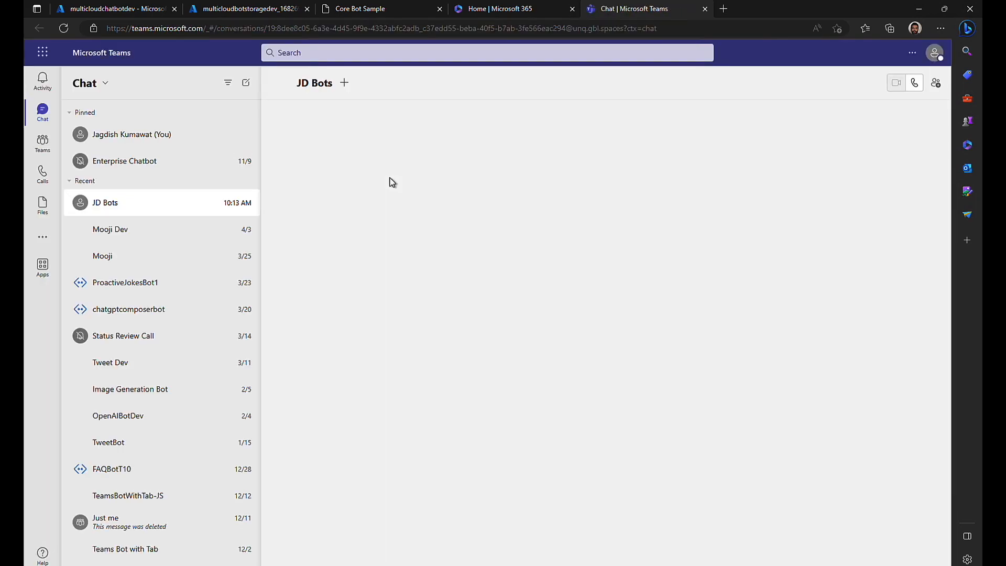
left_click(105, 202)
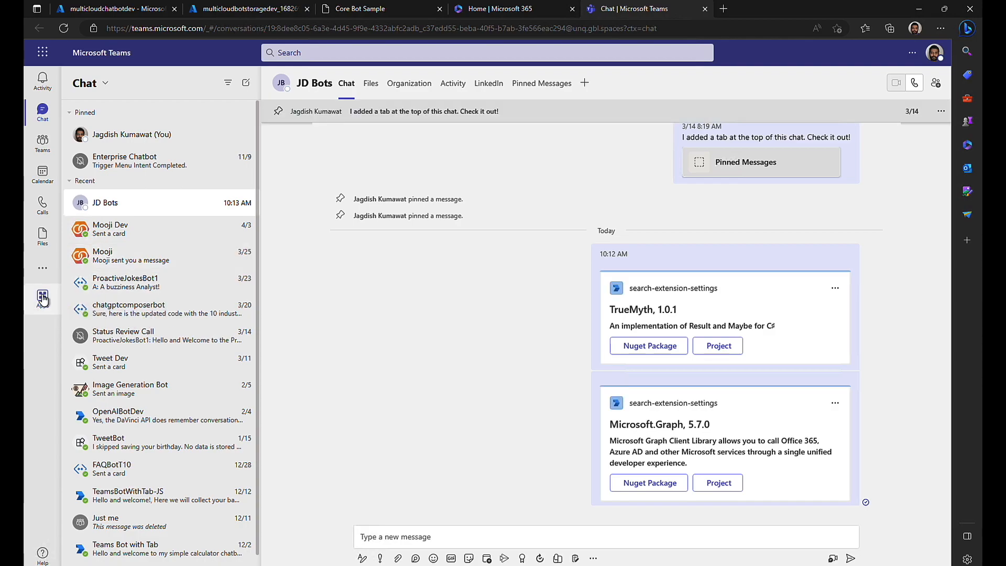
left_click(42, 299)
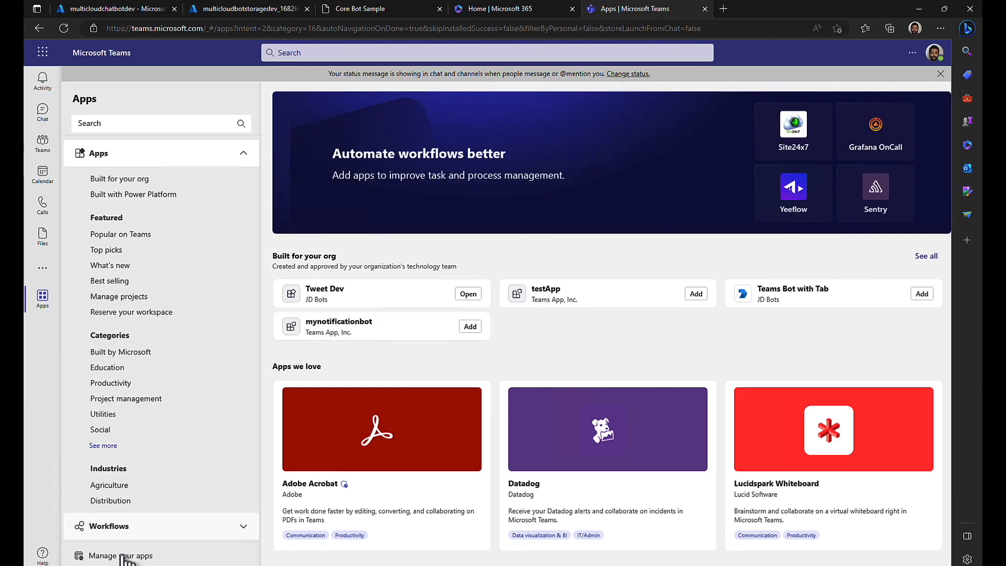
left_click(119, 555)
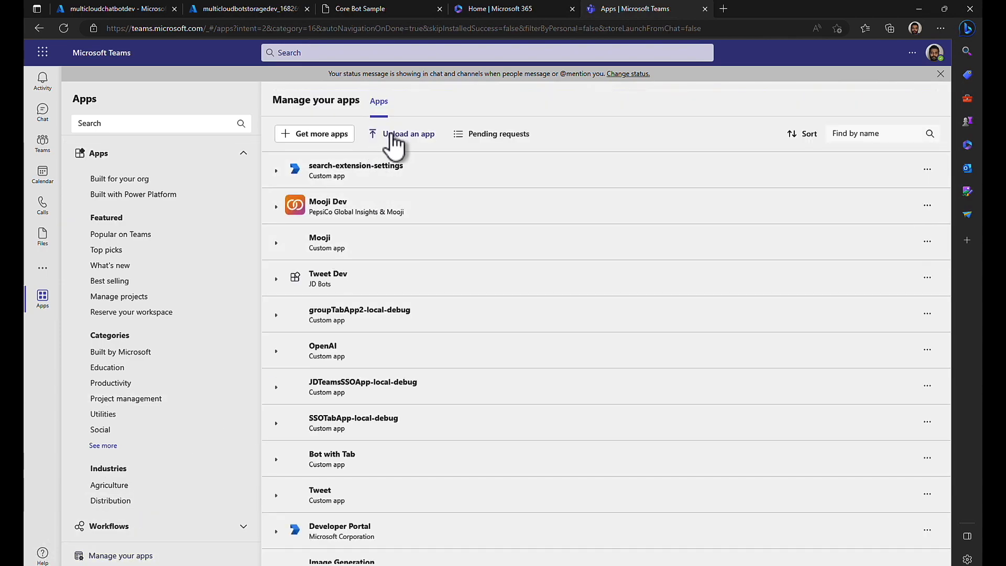
- Start an app upload, back out of the custom-package picker and reopen the upload options
left_click(408, 133)
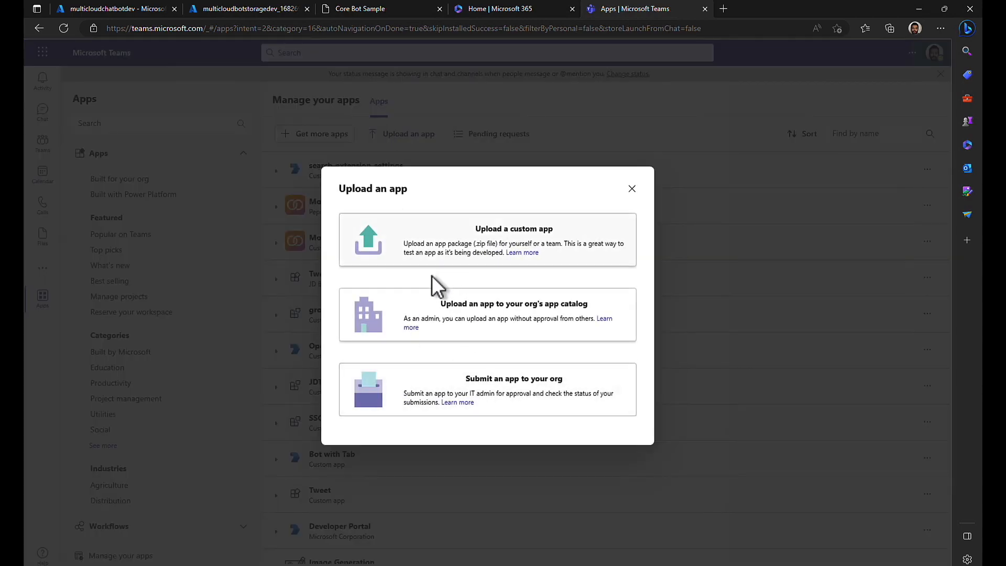
mouse_move(501, 366)
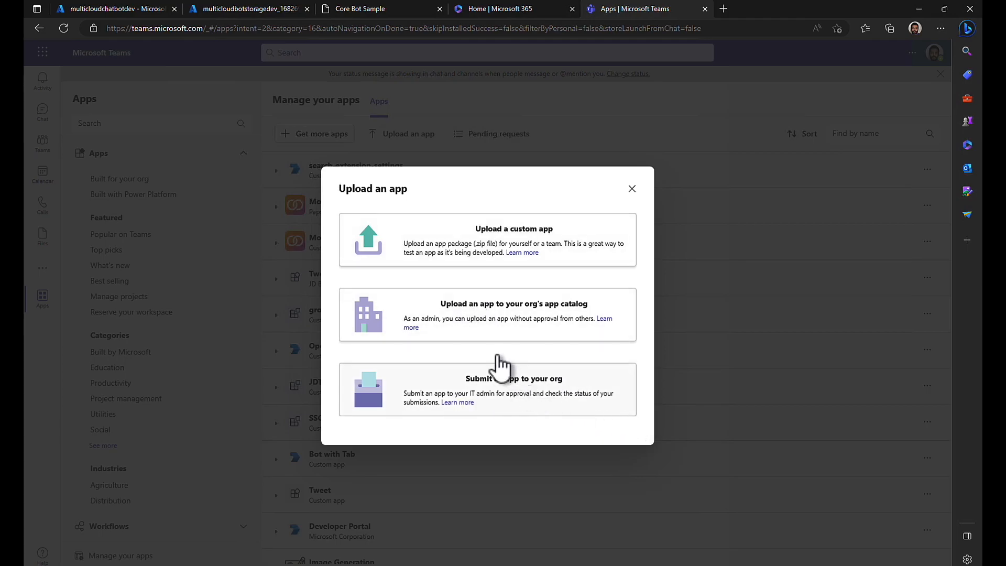
mouse_move(544, 319)
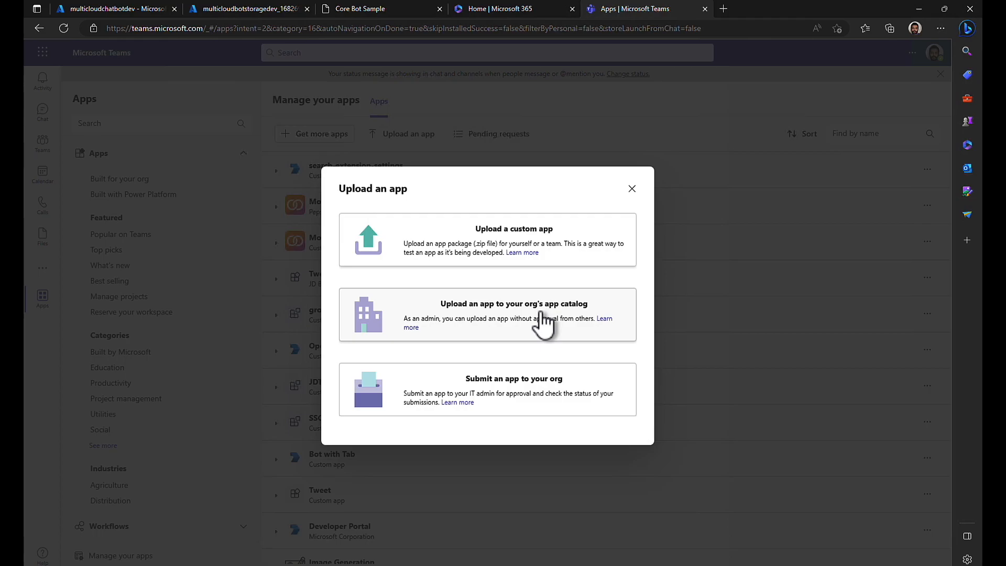
mouse_move(552, 327)
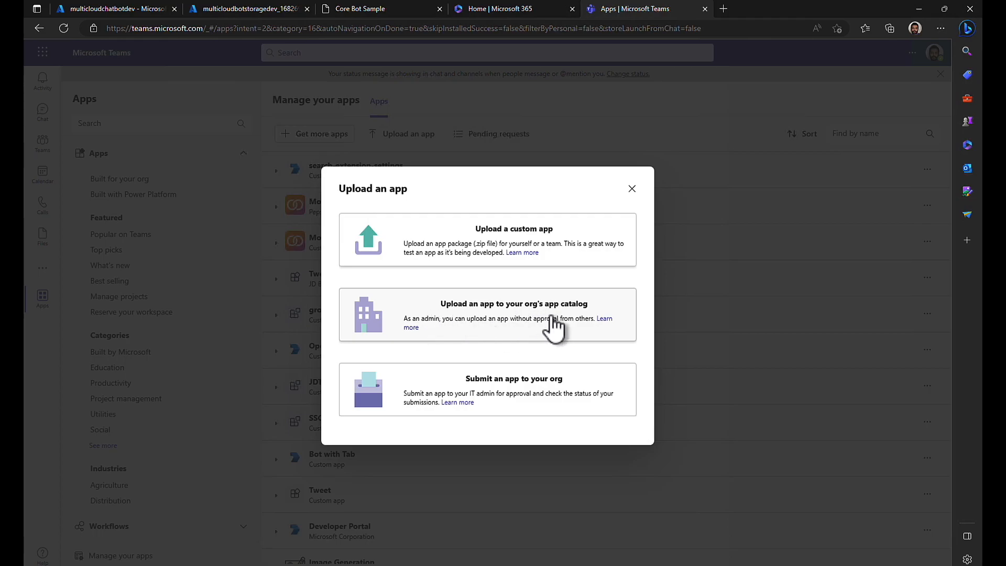
mouse_move(478, 398)
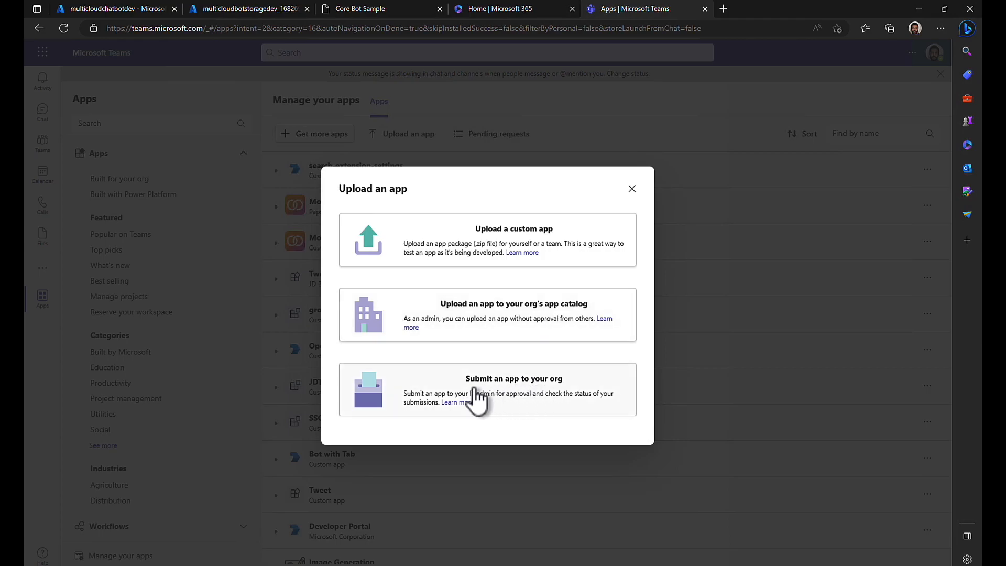
mouse_move(507, 401)
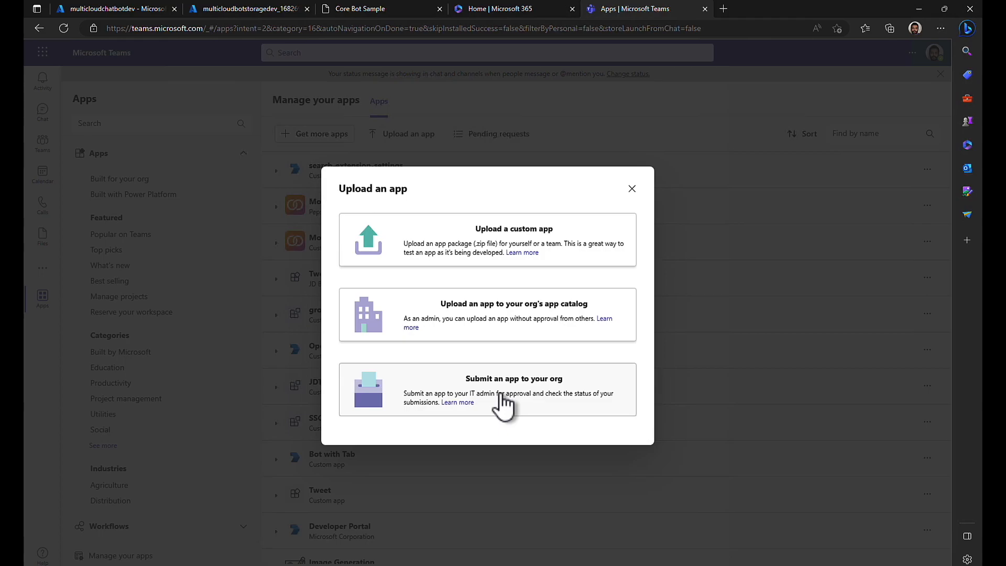
mouse_move(464, 241)
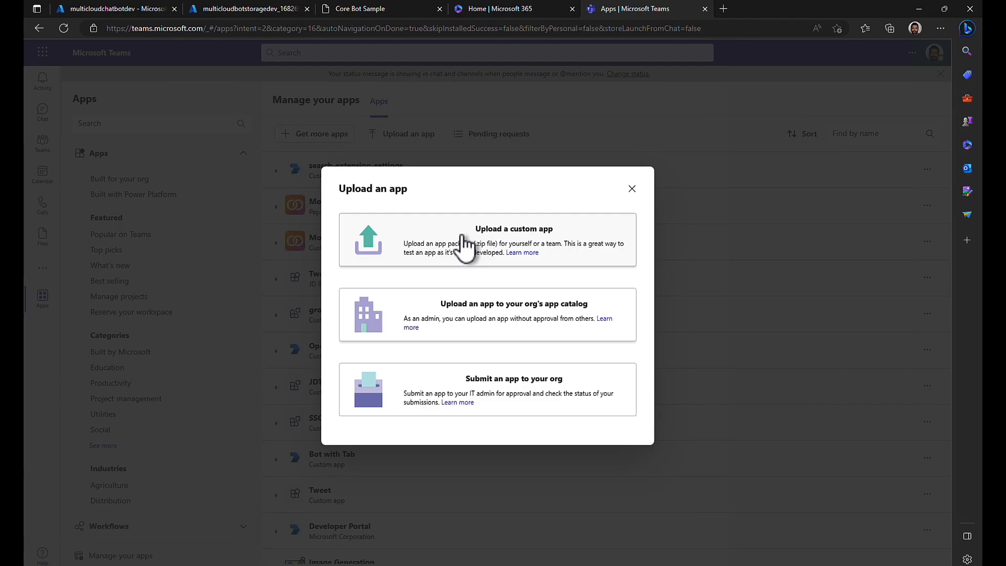
left_click(486, 240)
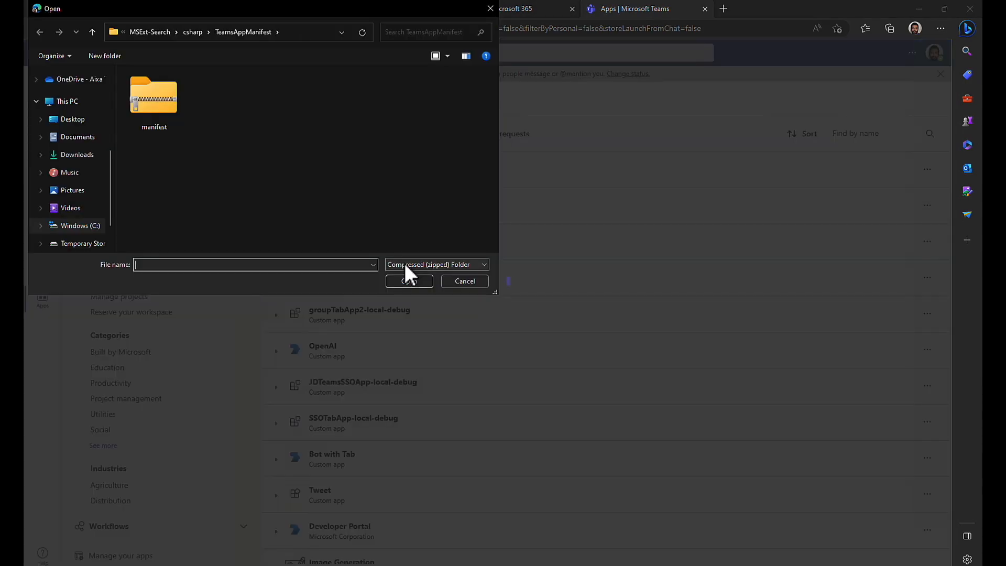
left_click(464, 281)
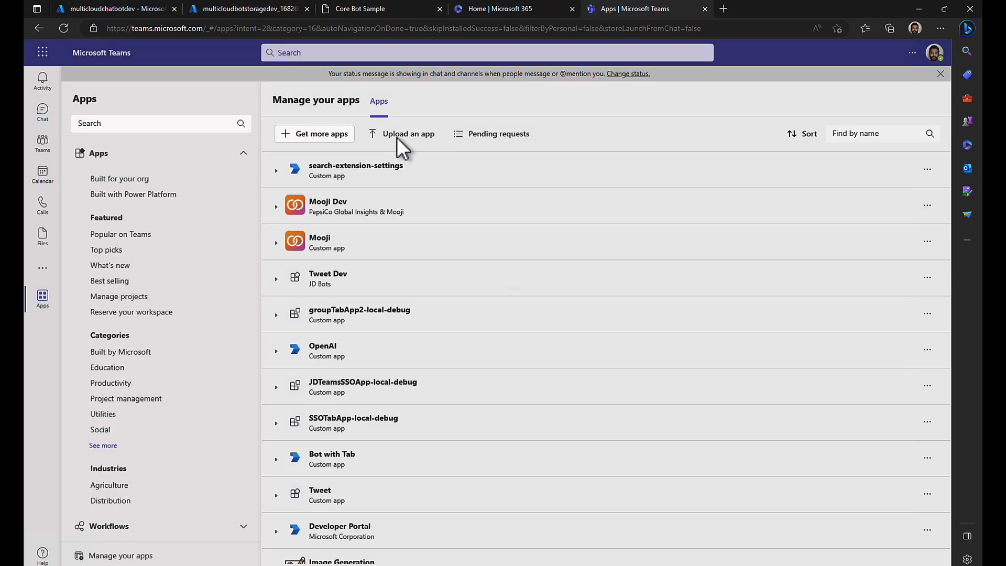
left_click(407, 133)
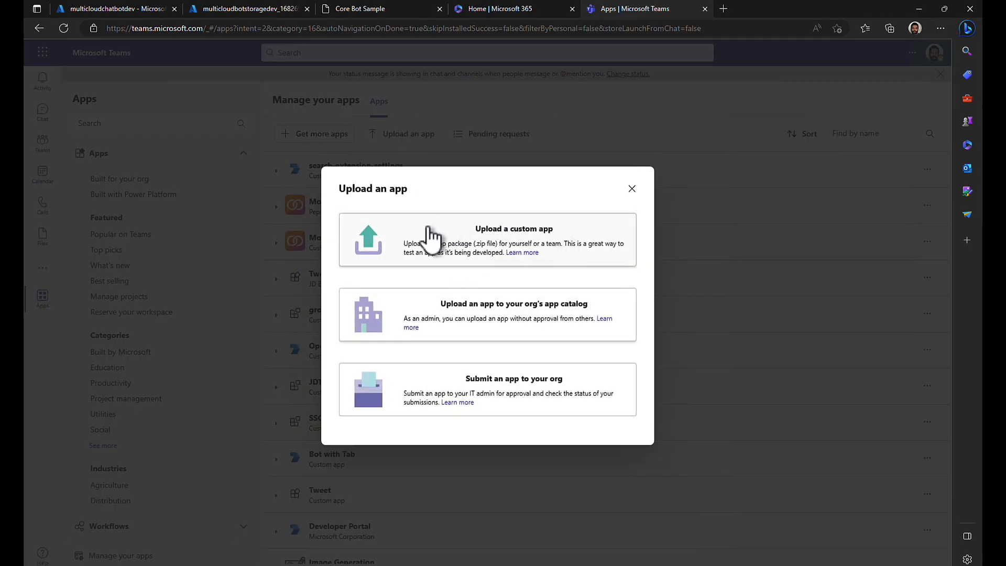
mouse_move(577, 254)
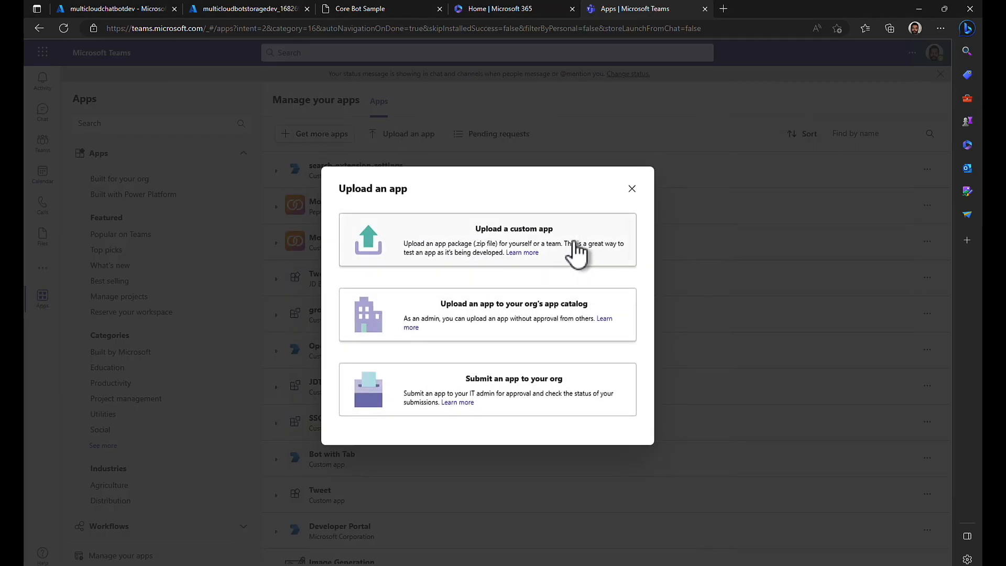
mouse_move(607, 253)
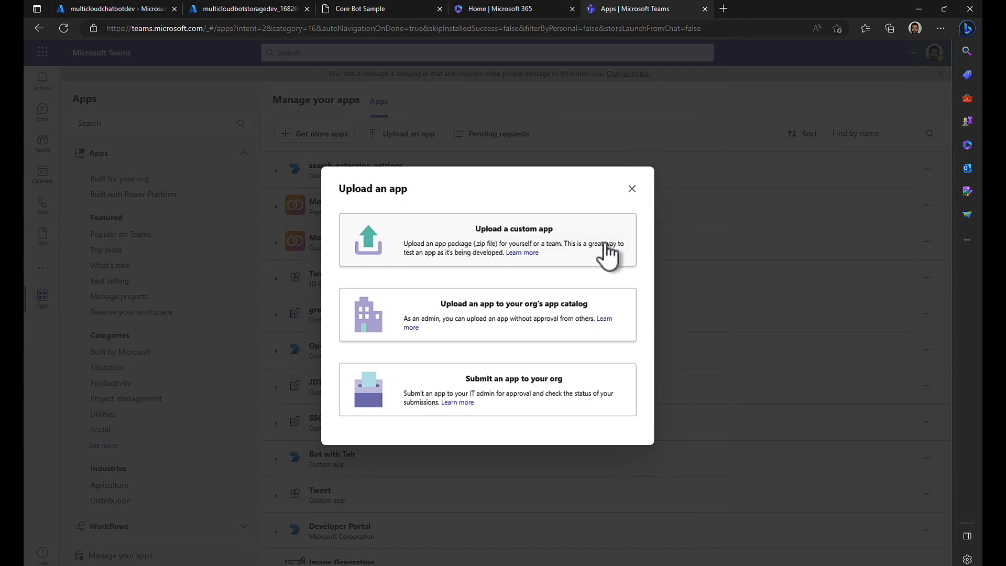
mouse_move(579, 250)
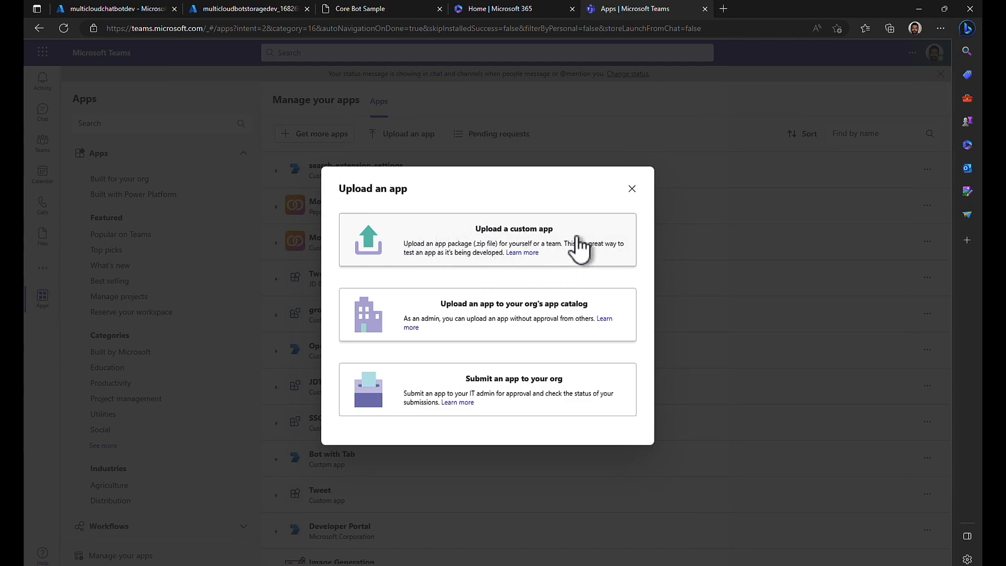
mouse_move(507, 318)
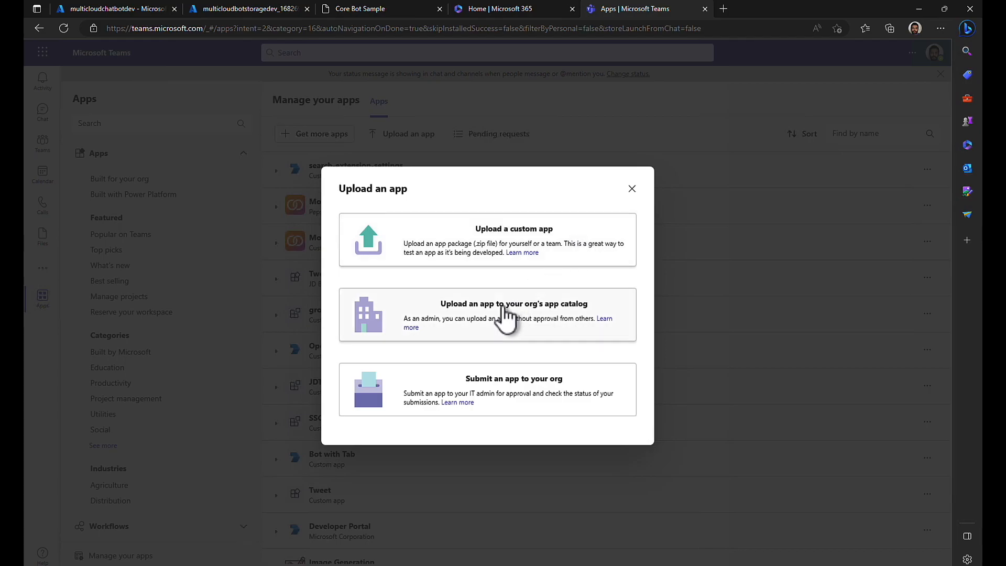
mouse_move(497, 413)
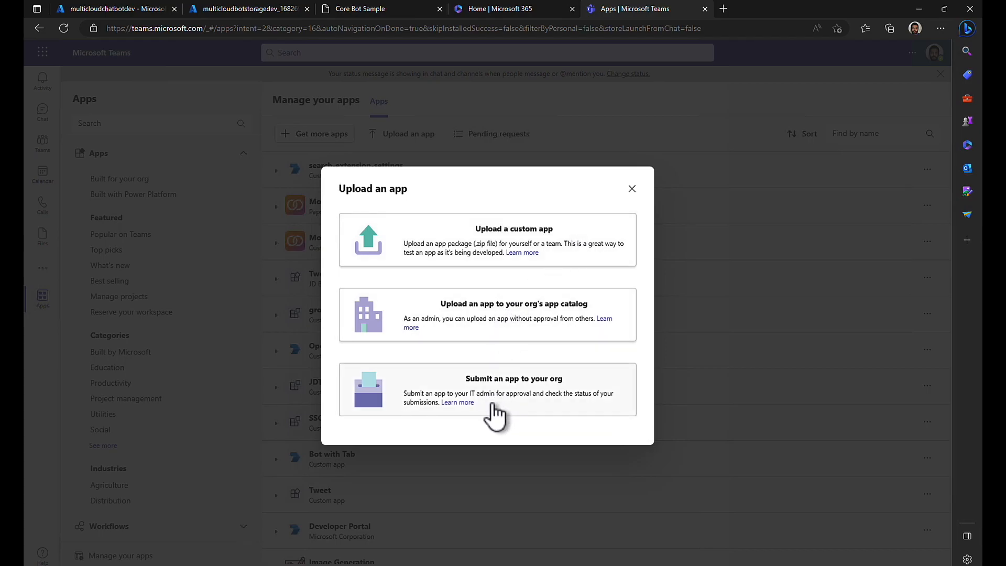
- Upload the manifest zip package to the org's app catalog
left_click(631, 188)
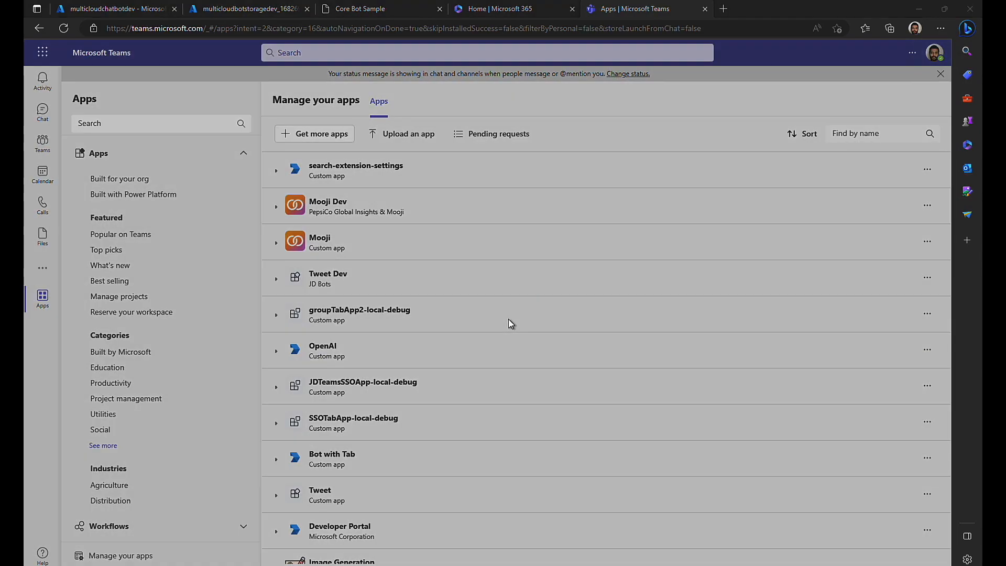
left_click(407, 133)
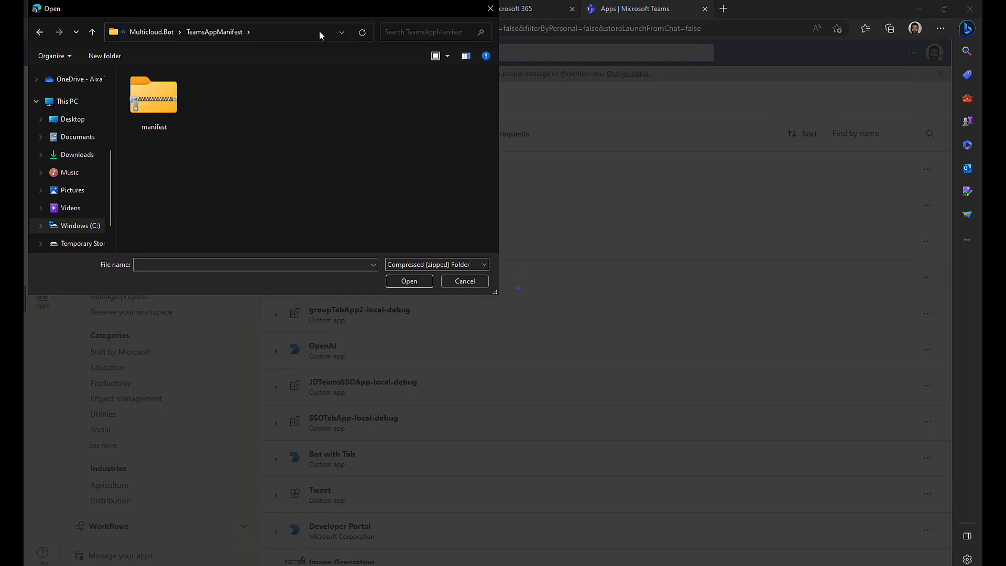
left_click(464, 281)
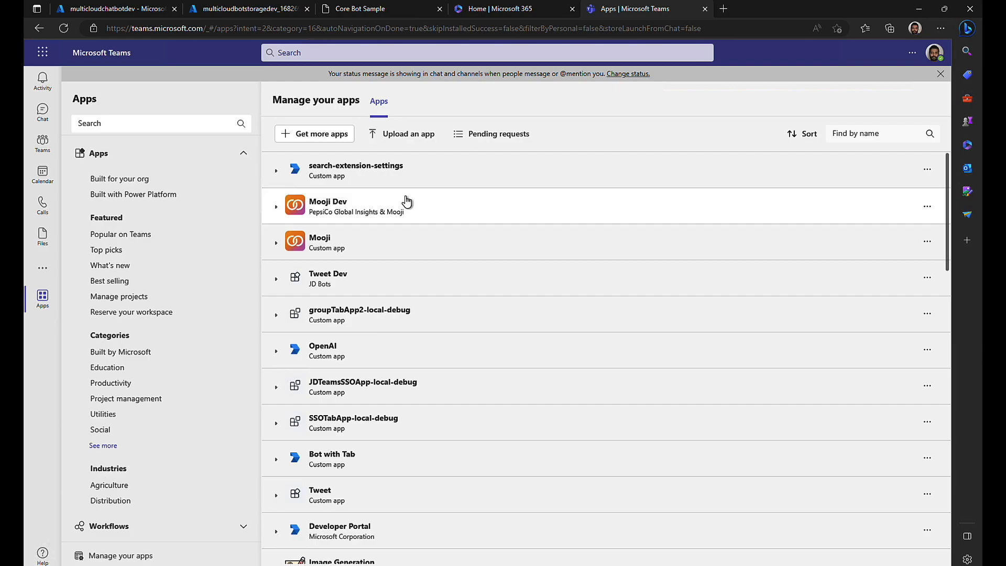
- Show the Built for your org catalog to confirm Multicloud by JD Bots is listed
left_click(119, 178)
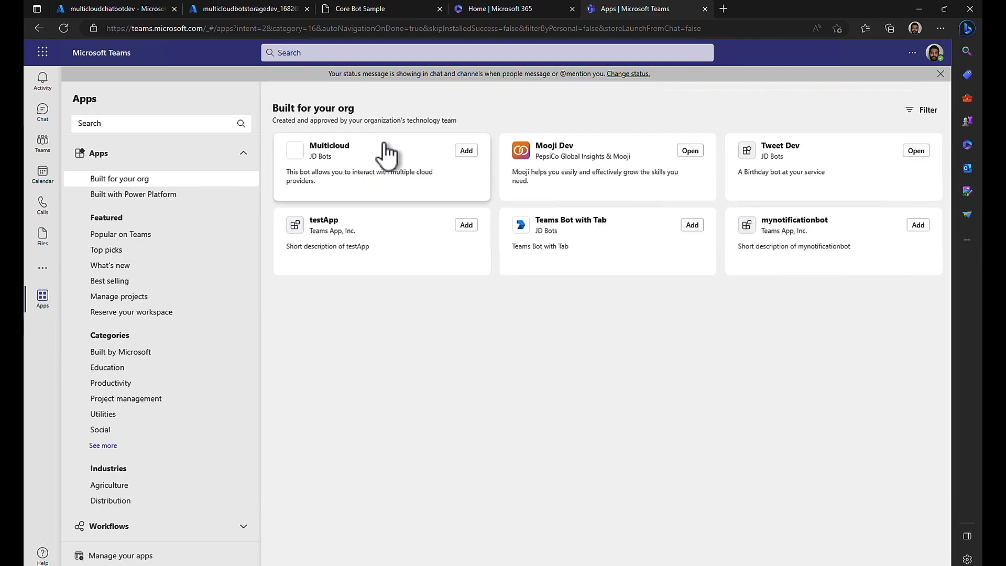
mouse_move(321, 179)
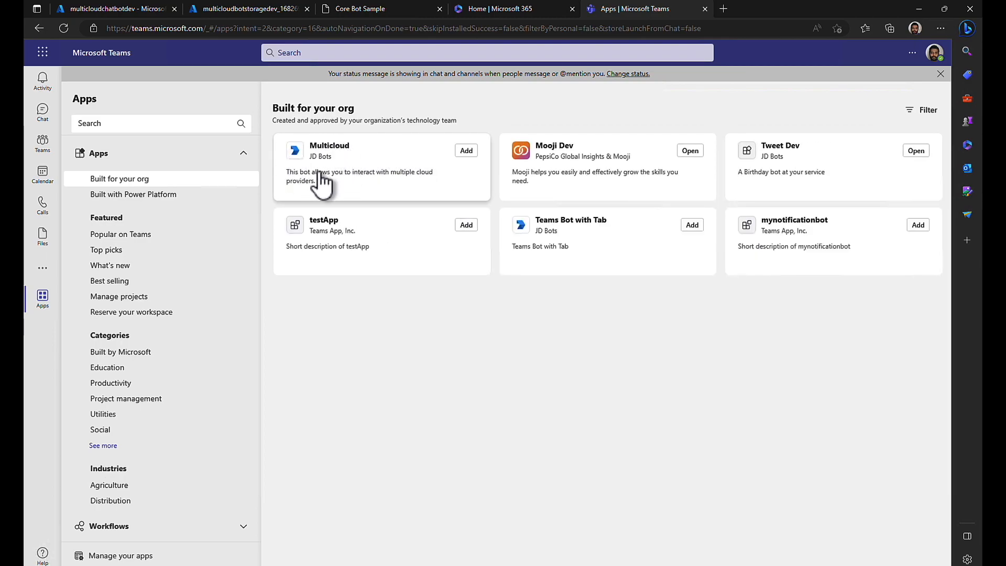
mouse_move(347, 151)
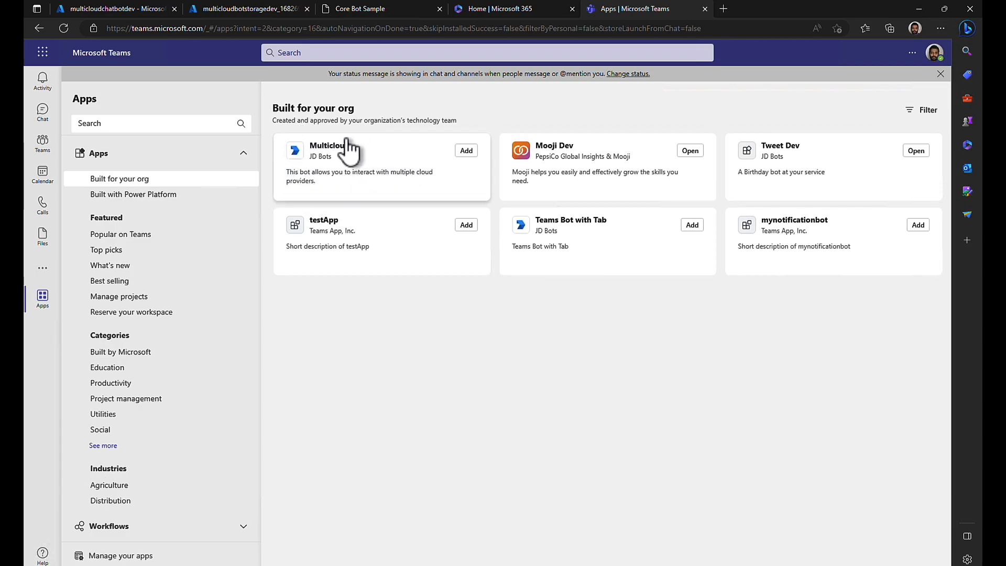
mouse_move(360, 163)
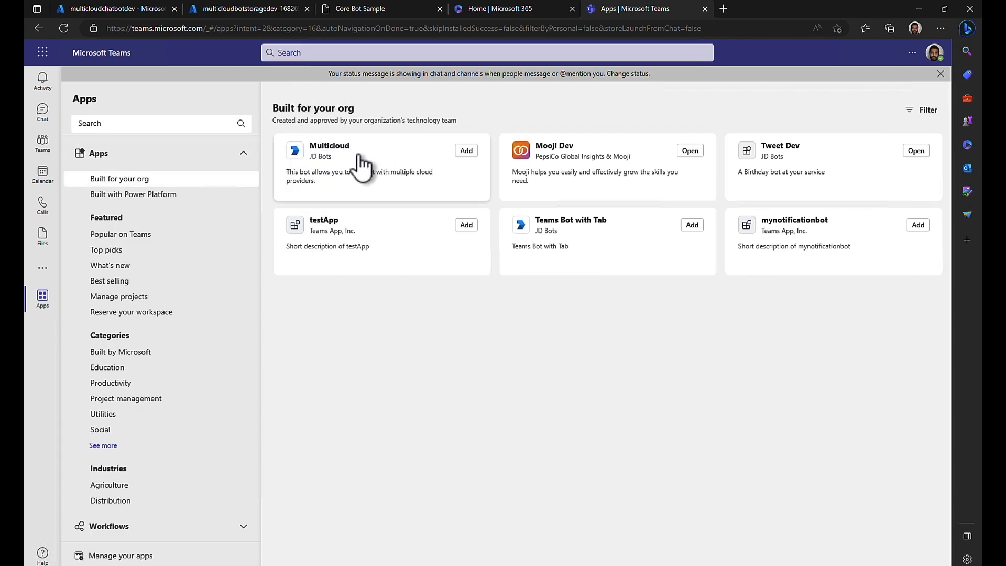
mouse_move(402, 187)
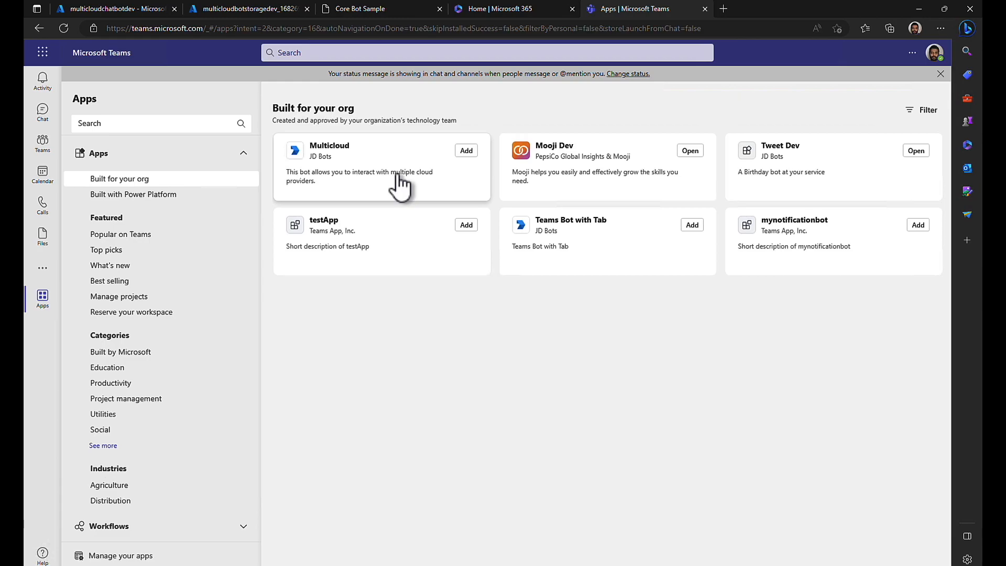
mouse_move(33, 106)
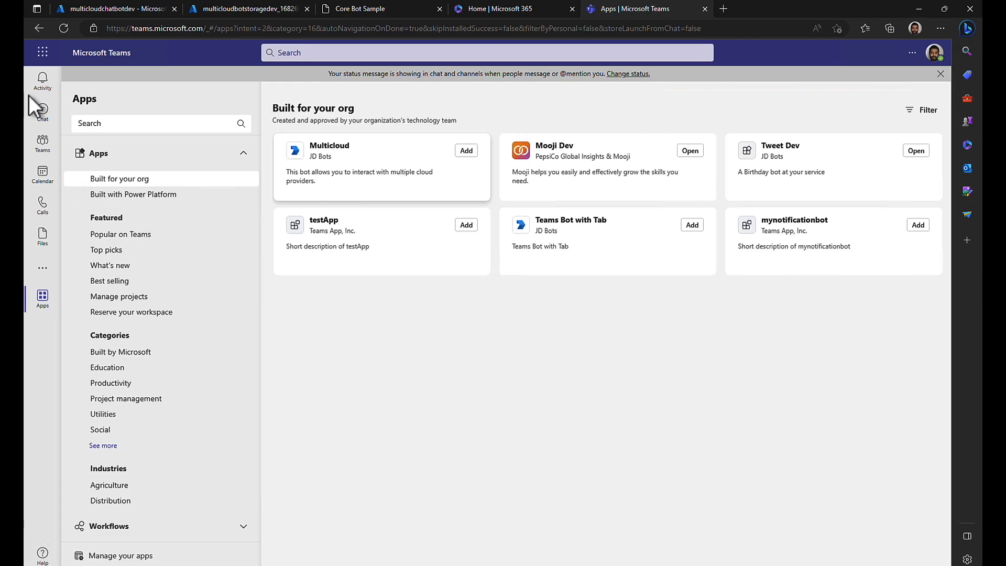
mouse_move(42, 237)
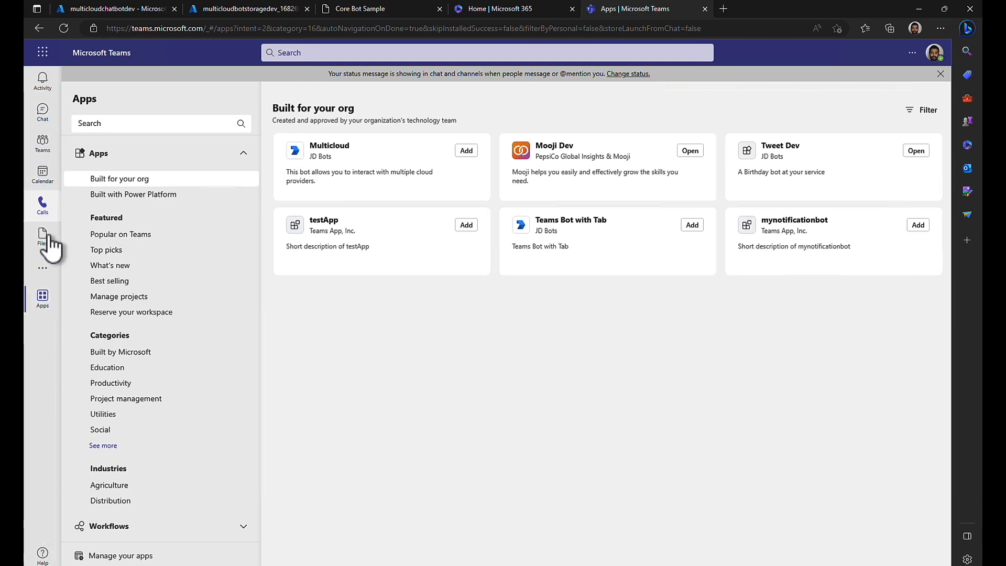
mouse_move(42, 186)
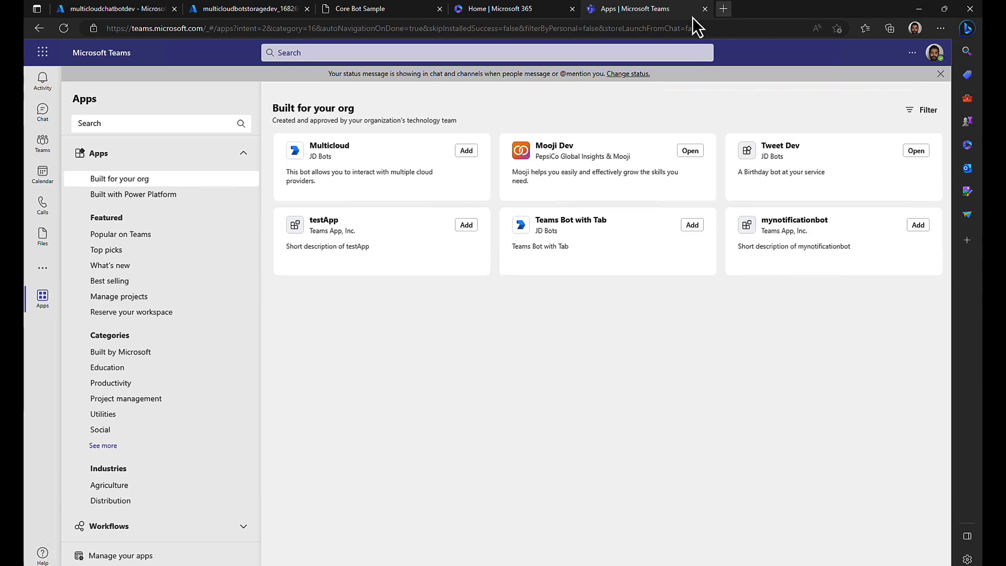
- Reach the Teams admin center through the Microsoft 365 admin center's Show all admin centers
left_click(723, 8)
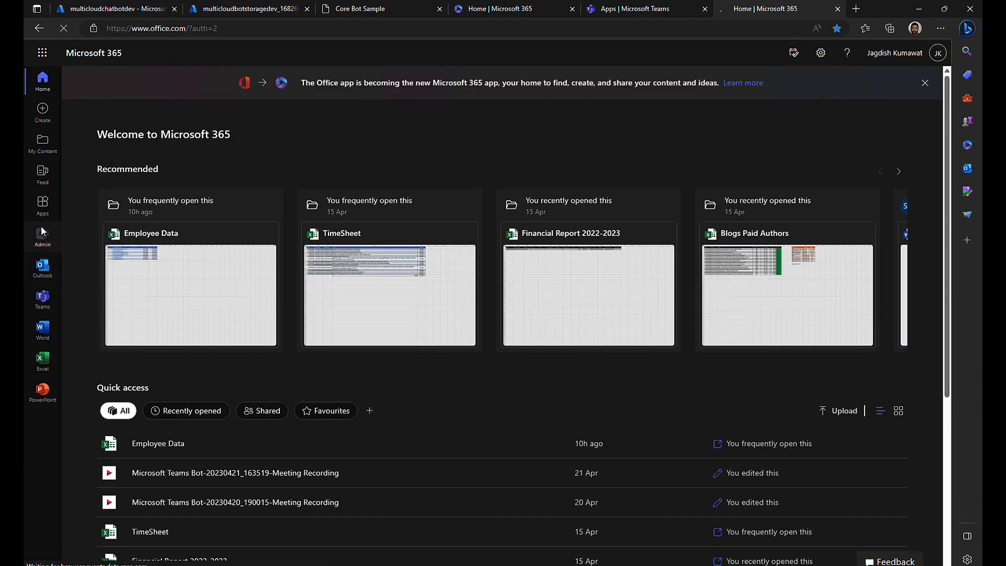
left_click(41, 238)
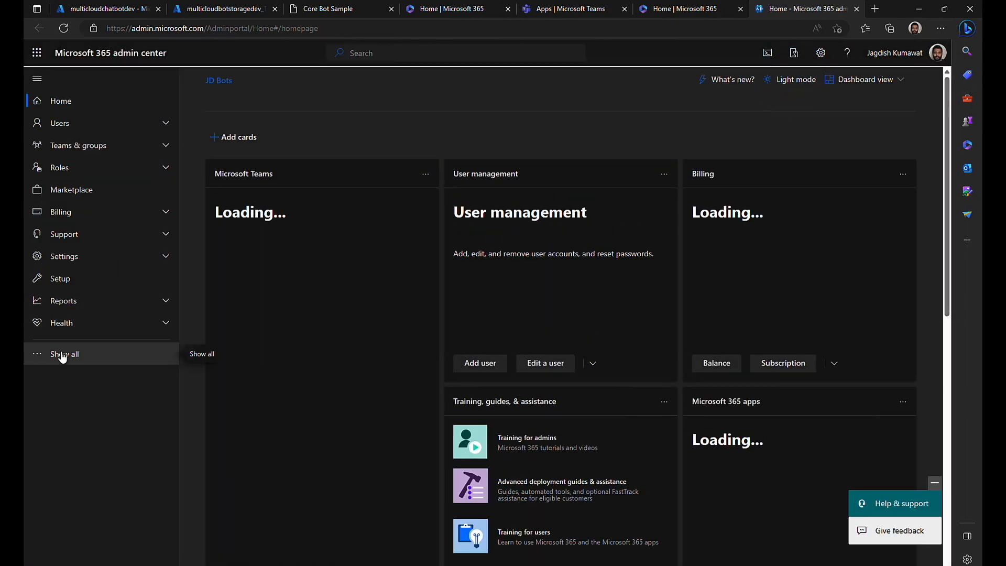
left_click(64, 353)
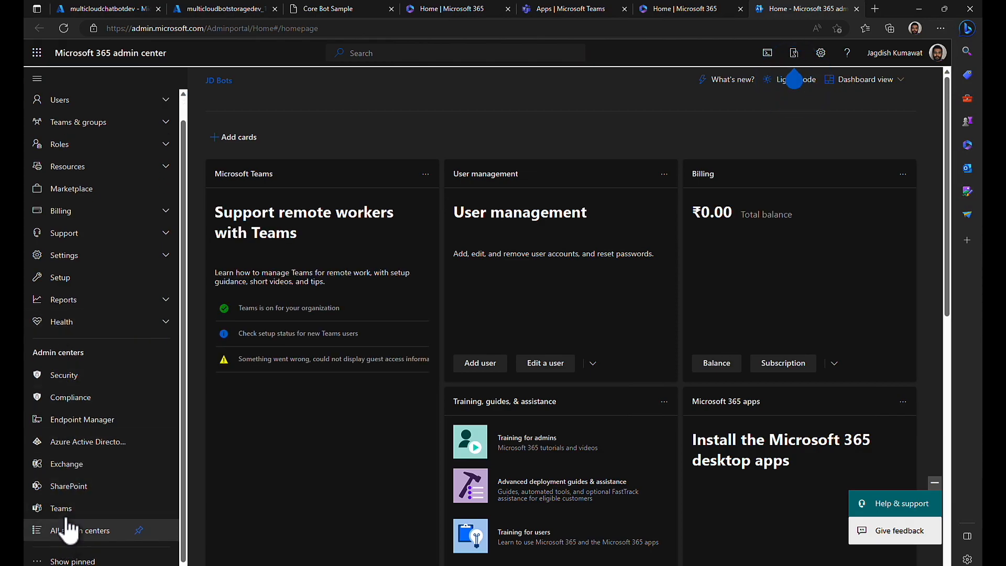
left_click(61, 507)
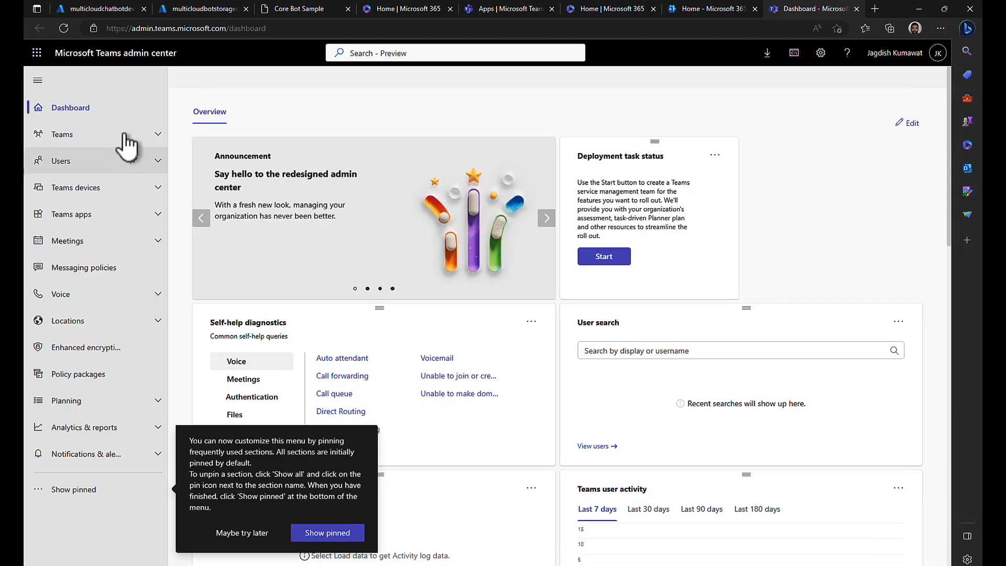
mouse_move(77, 213)
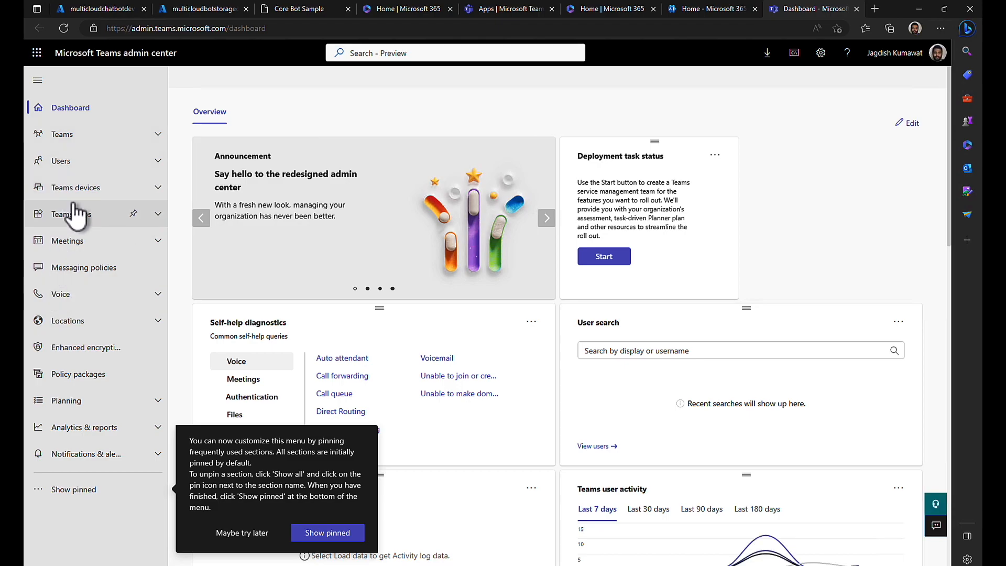
- Open the Global (Org-wide default) policy under Teams apps > Setup policies
left_click(70, 214)
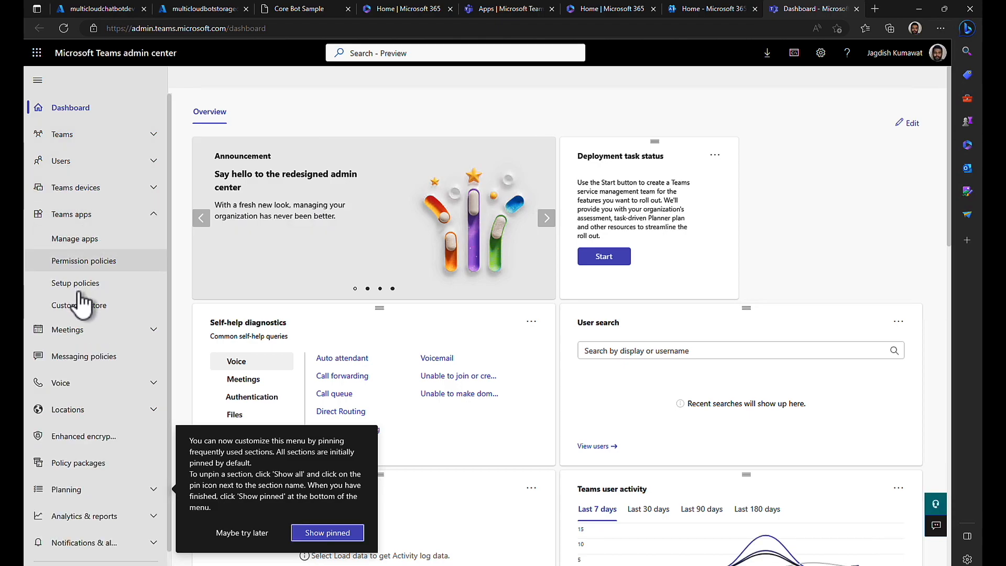
left_click(75, 283)
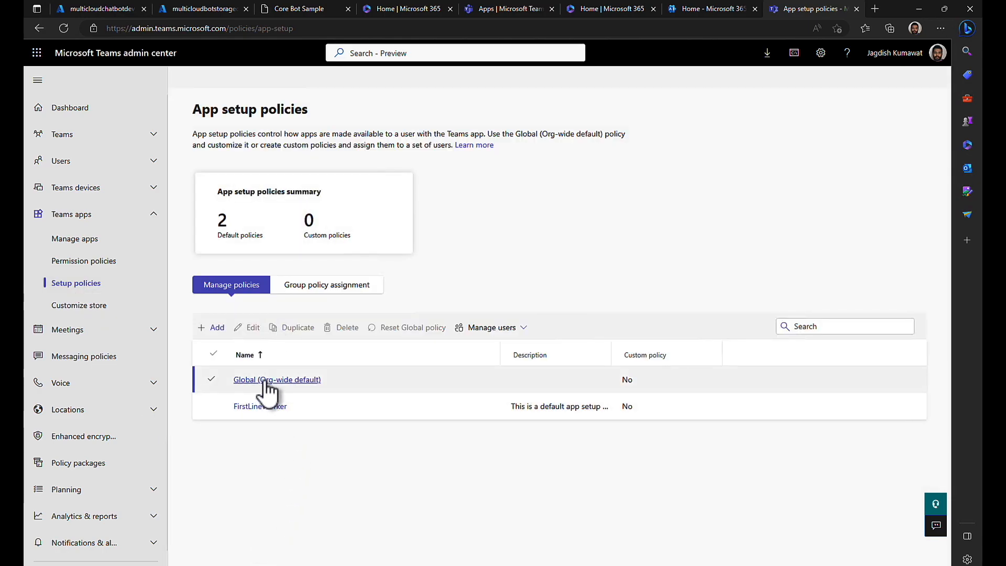
left_click(277, 380)
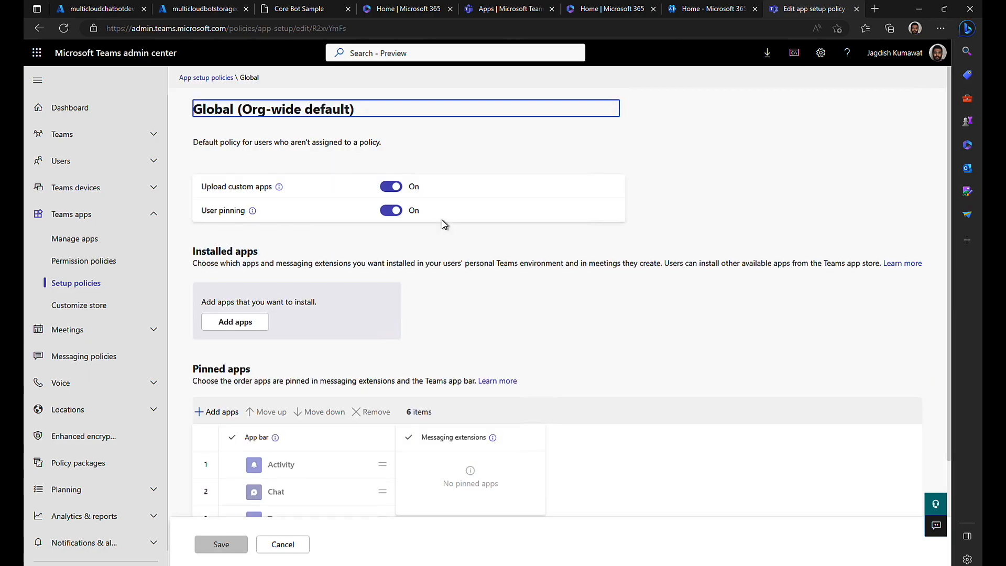
- Scroll to the Pinned apps list showing six apps from Activity to Files
scroll("down", 3)
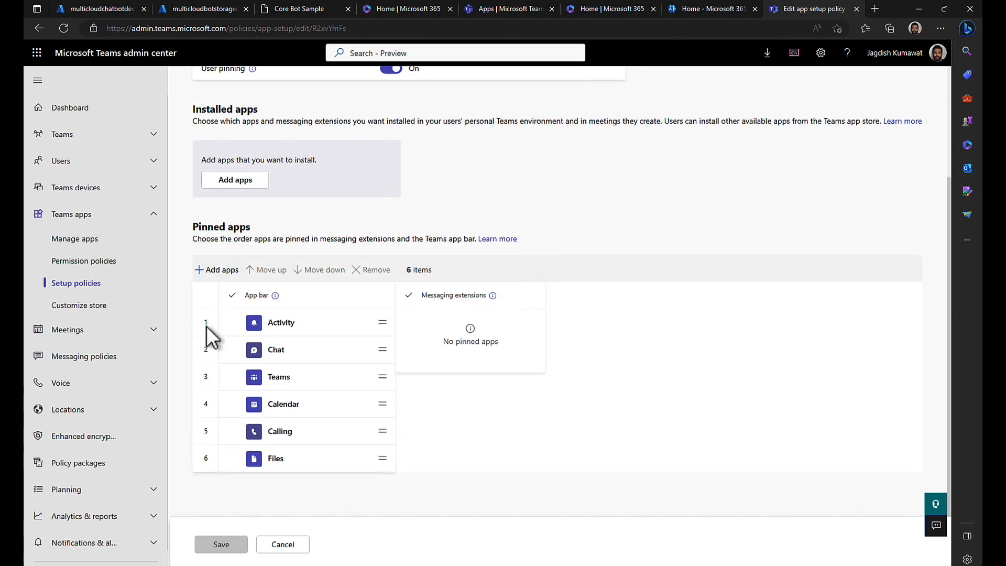
mouse_move(318, 460)
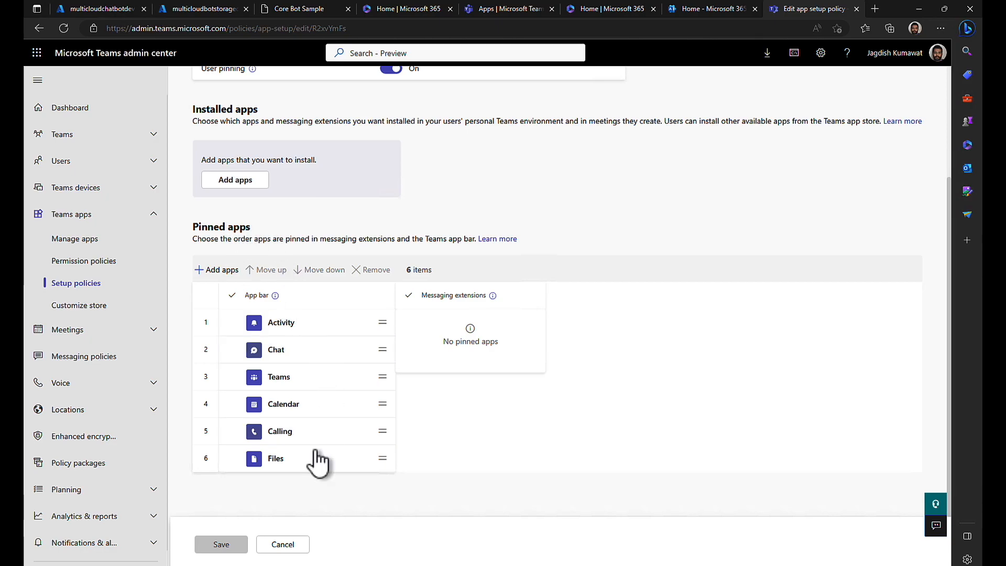
mouse_move(375, 313)
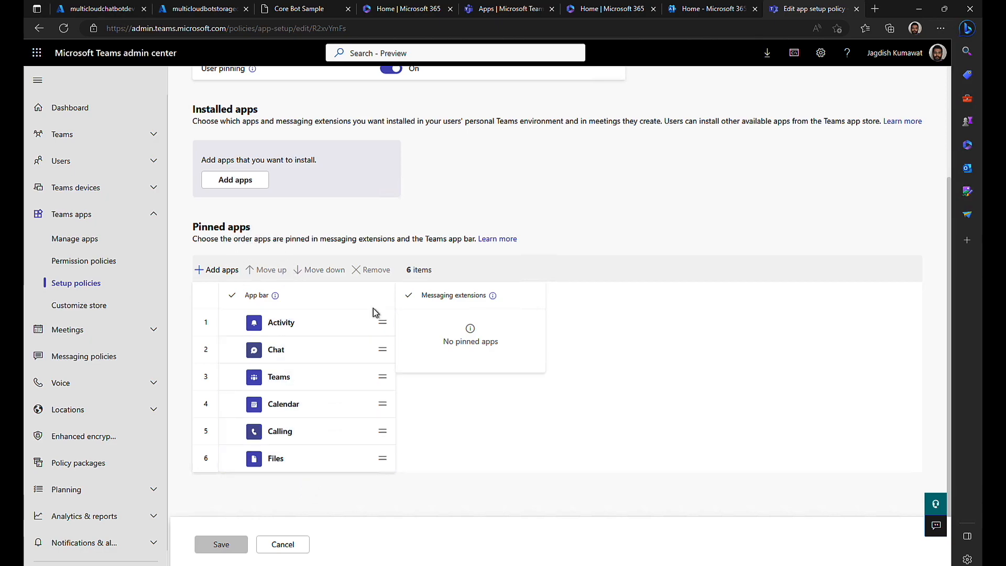
mouse_move(452, 558)
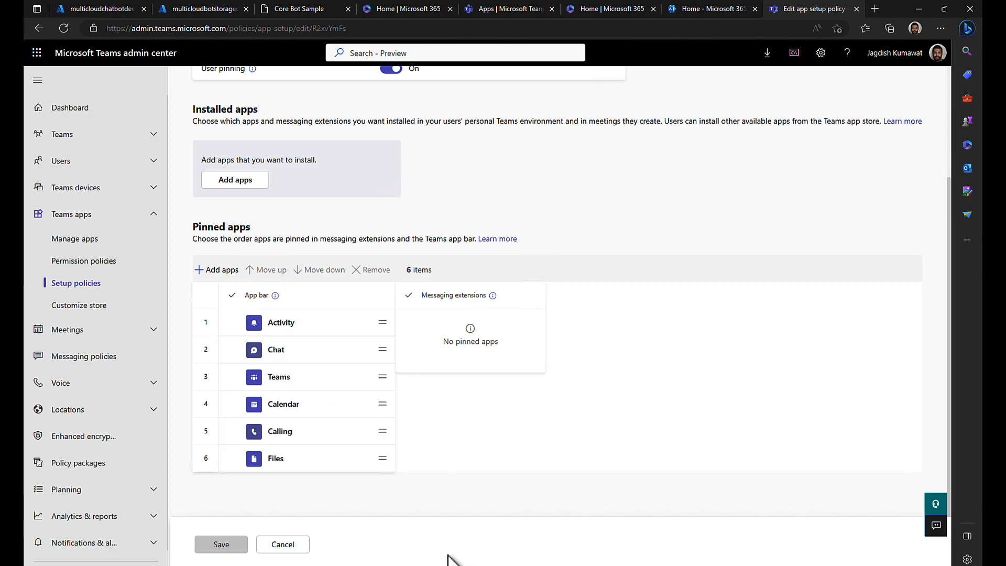
mouse_move(289, 384)
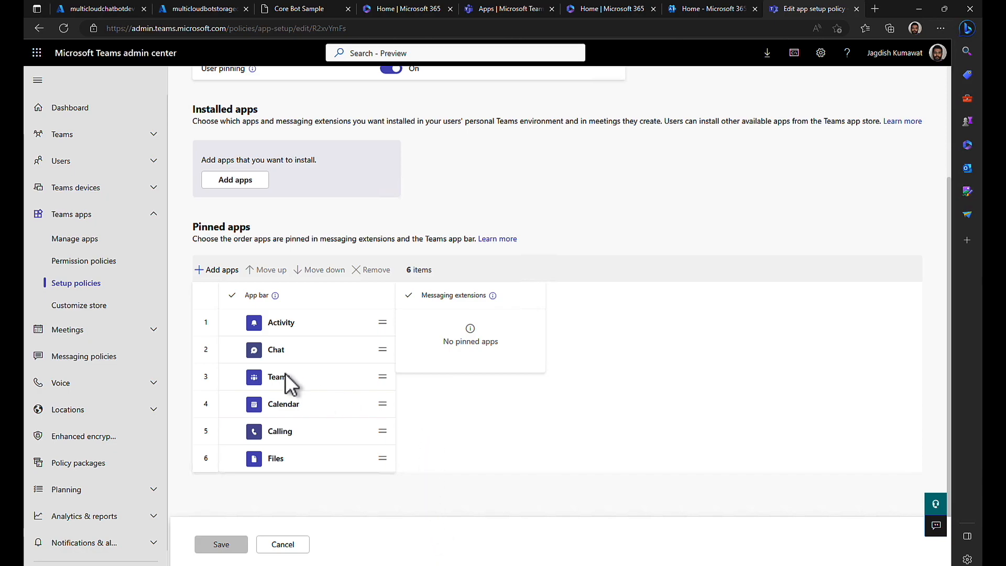
left_click(281, 322)
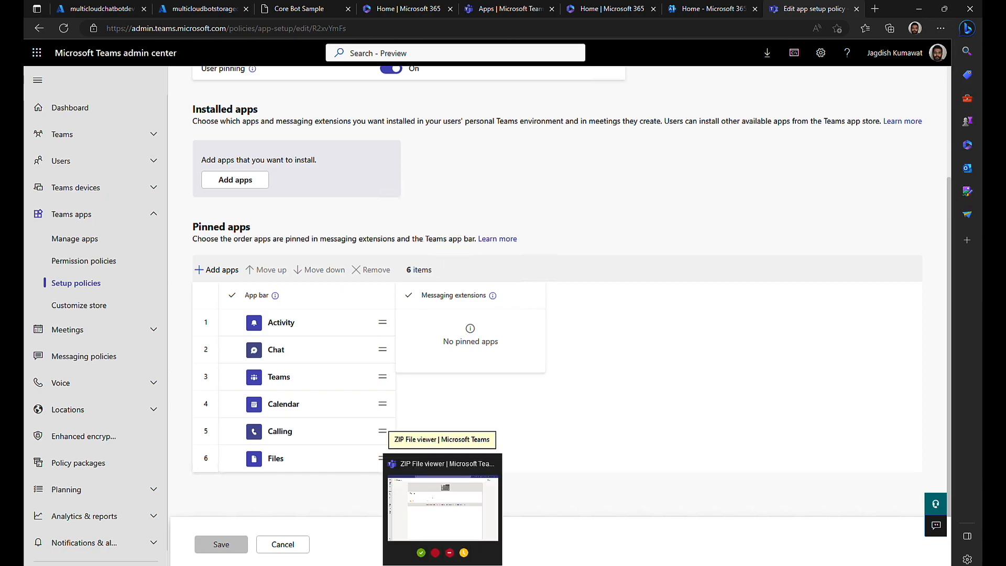
left_click(276, 349)
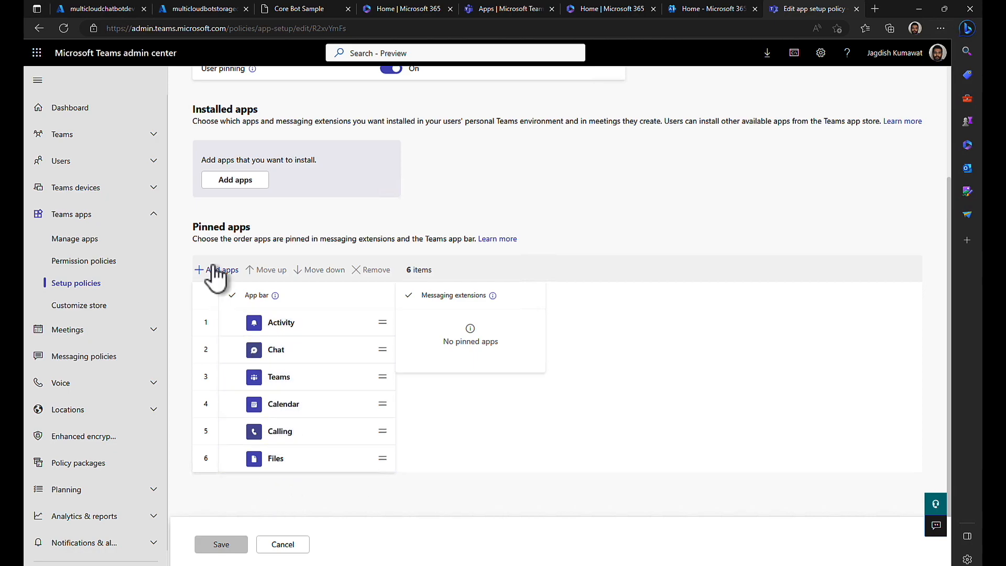
- Search 'multi' and add Multicloud as the seventh pinned app in the Global policy
left_click(216, 269)
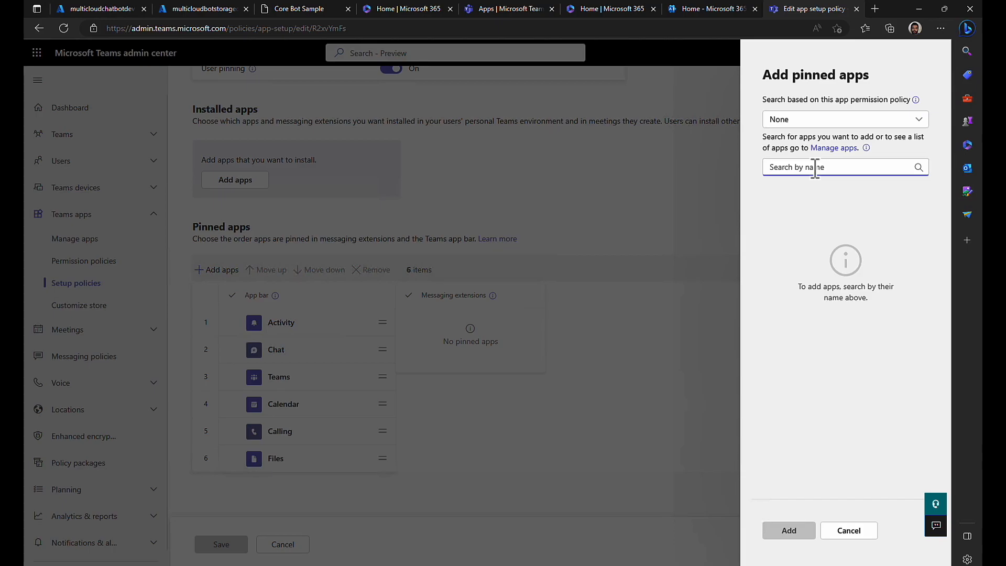
type("multi")
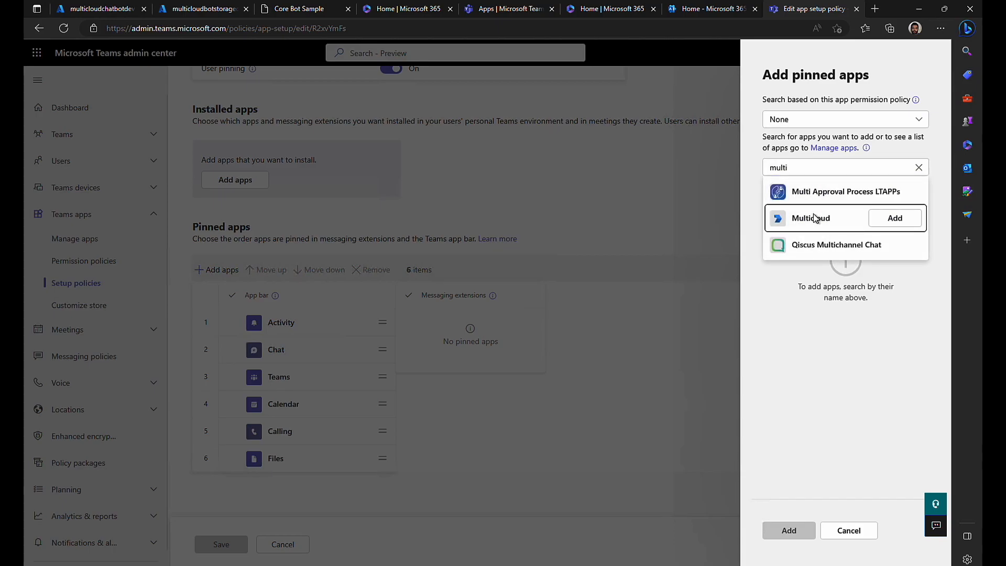
left_click(894, 218)
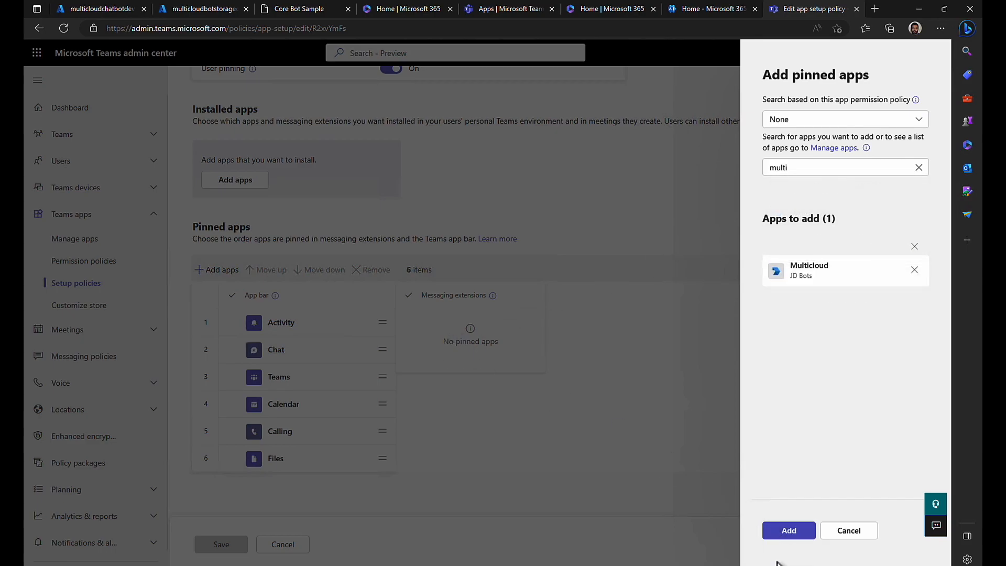
left_click(788, 530)
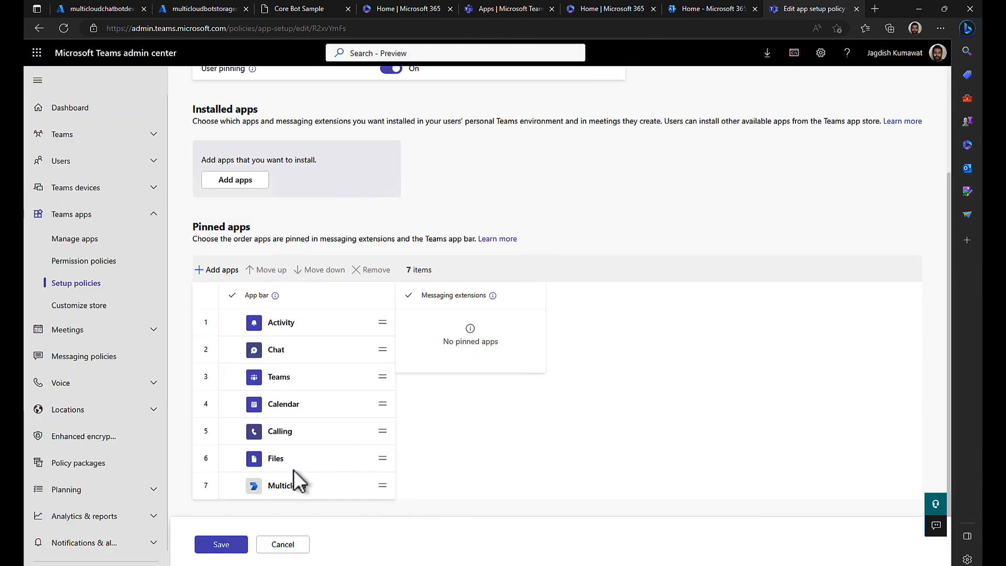
- Move Multicloud to fifth in the app bar, save the Global policy and confirm the org-wide change
left_click(306, 485)
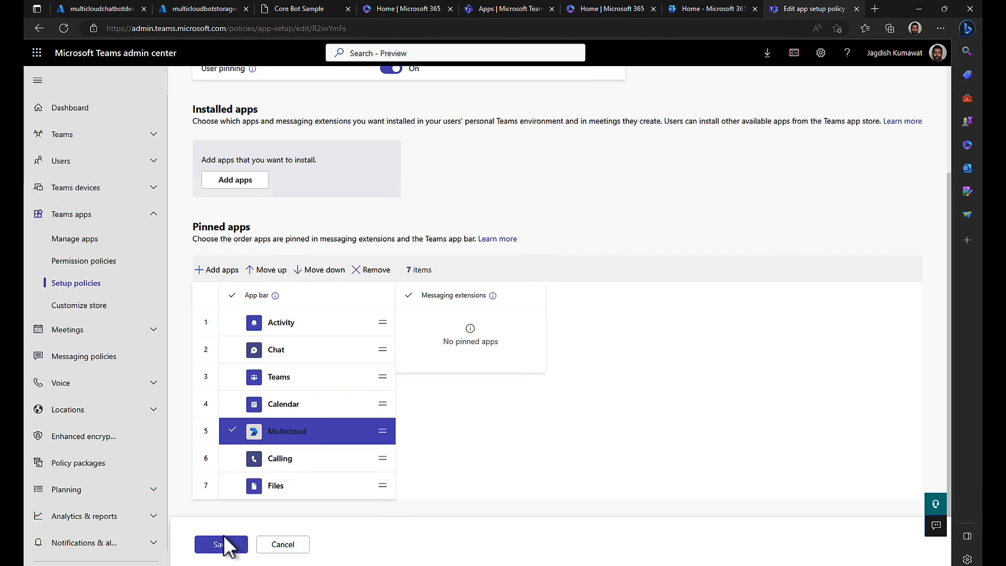
mouse_move(507, 339)
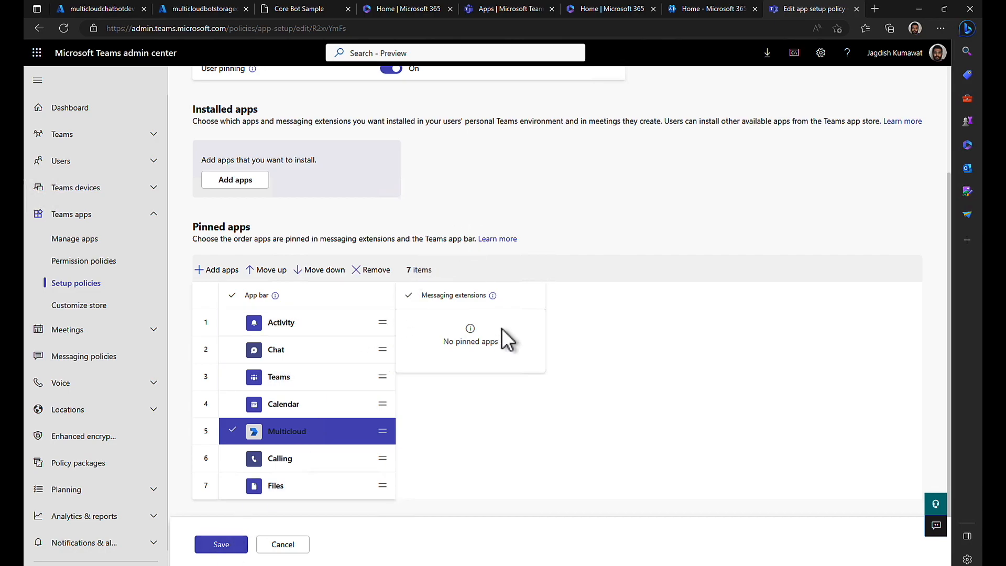
mouse_move(580, 239)
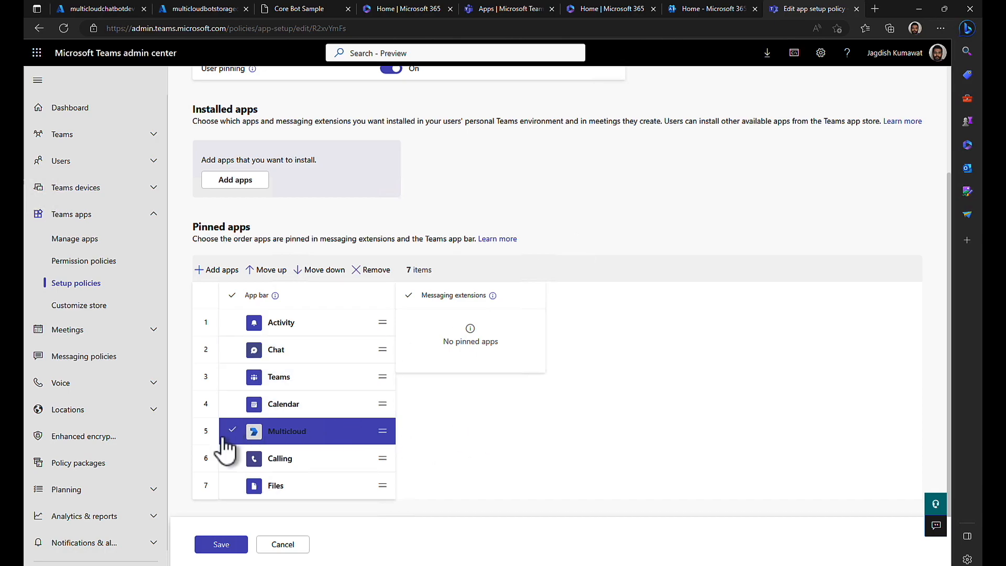
mouse_move(221, 543)
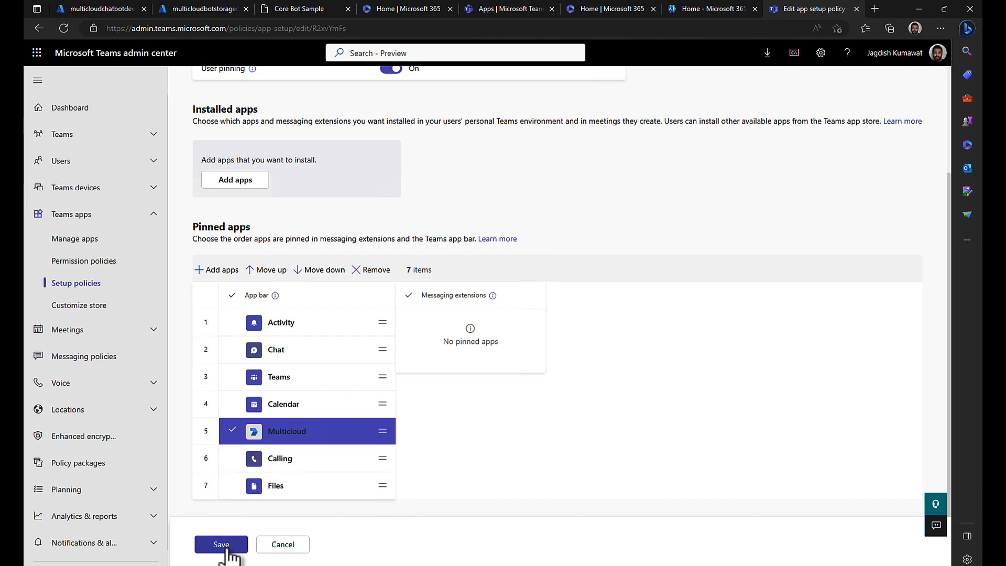
left_click(221, 544)
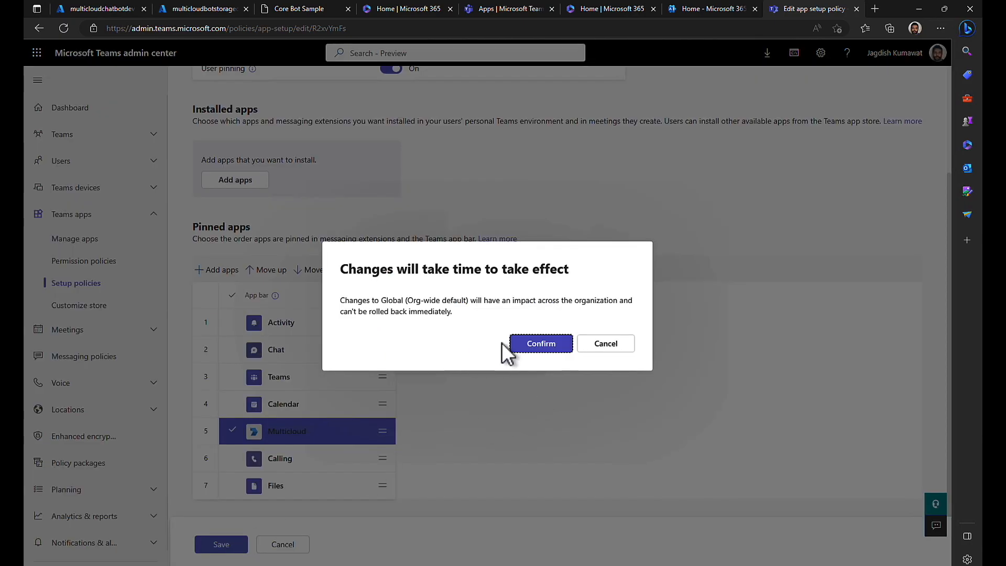
left_click(541, 344)
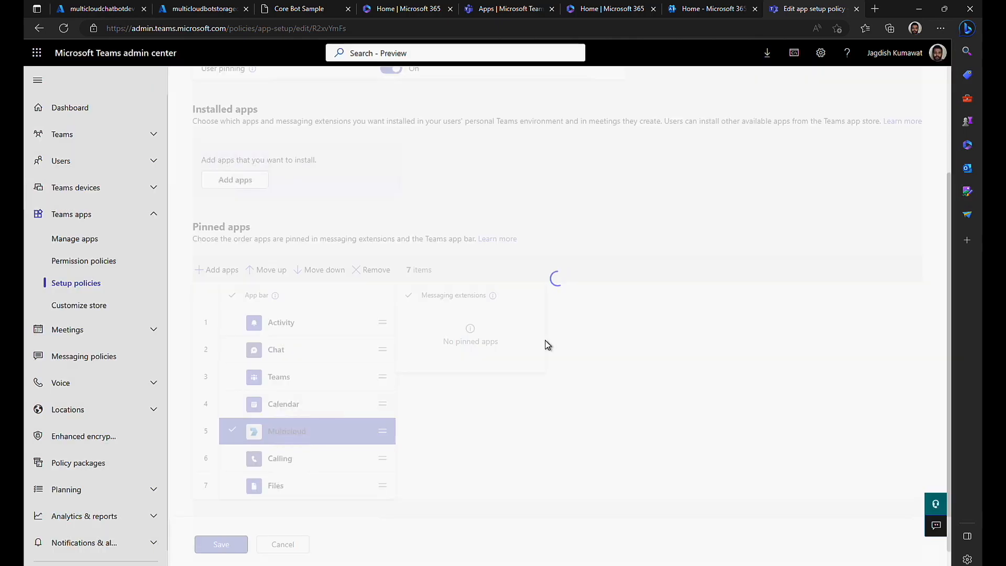
left_click(222, 544)
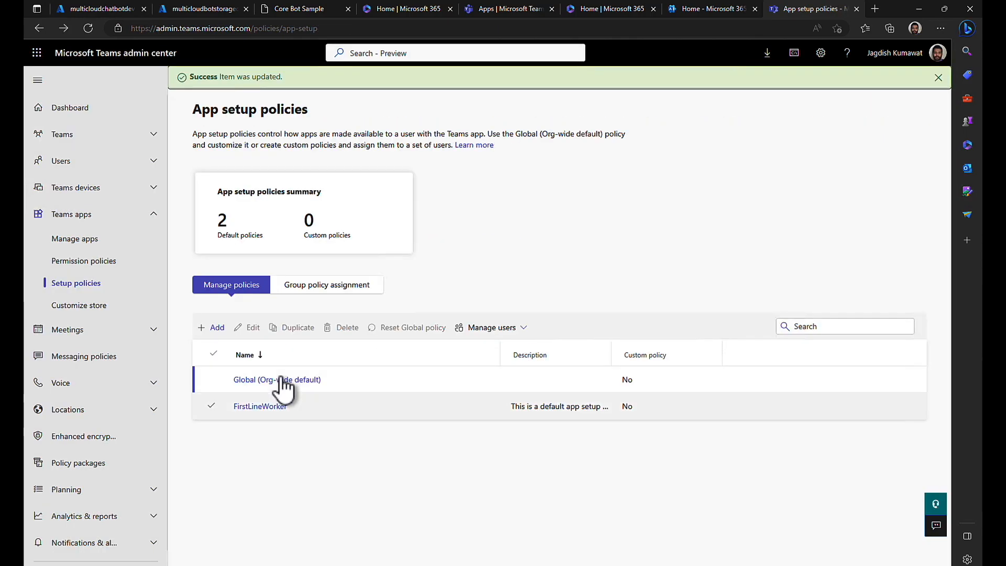
- Review the Global policy's Pinned apps, briefly viewing the Add installed apps panel and cancelling it
left_click(276, 380)
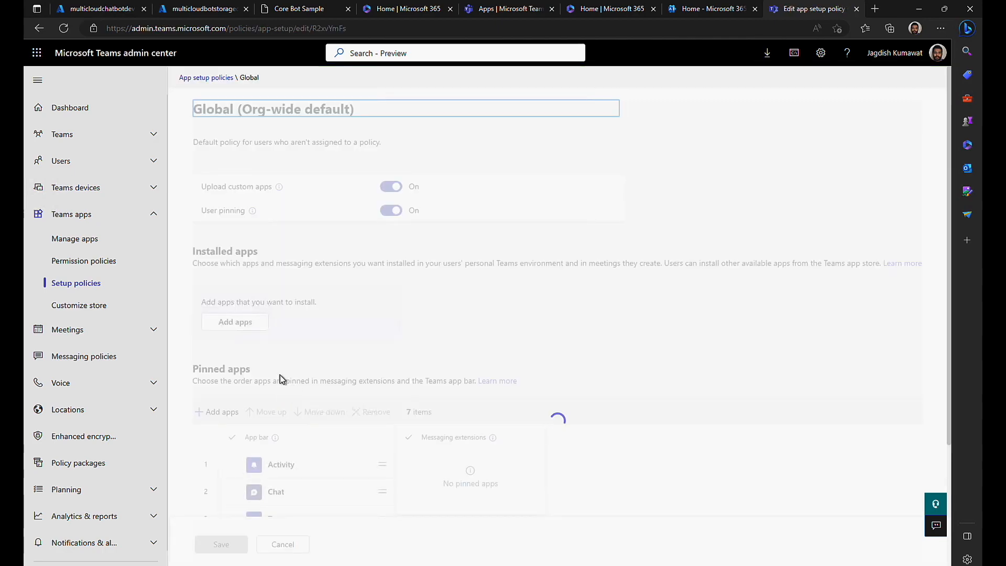
scroll("down", 3)
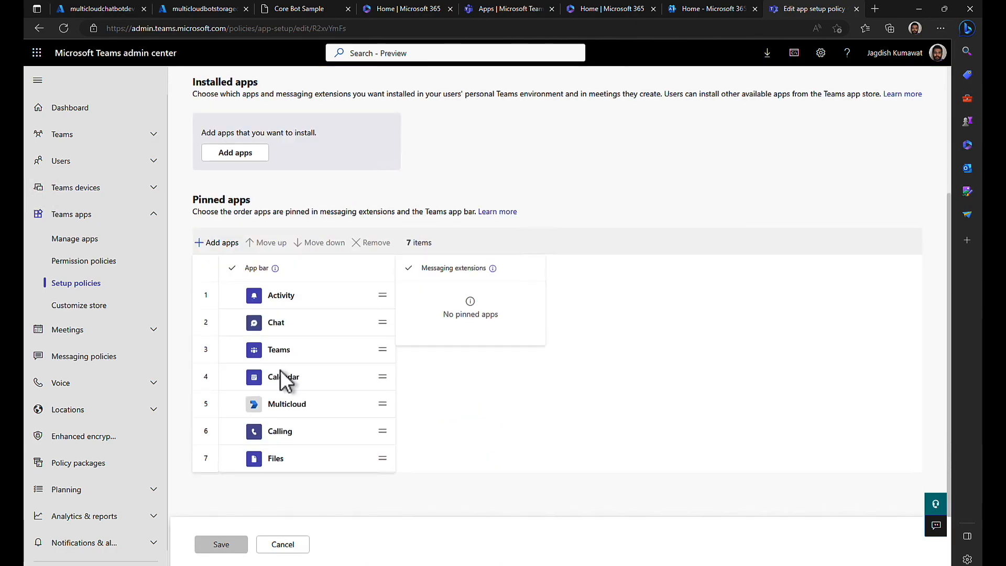
scroll("up", 3)
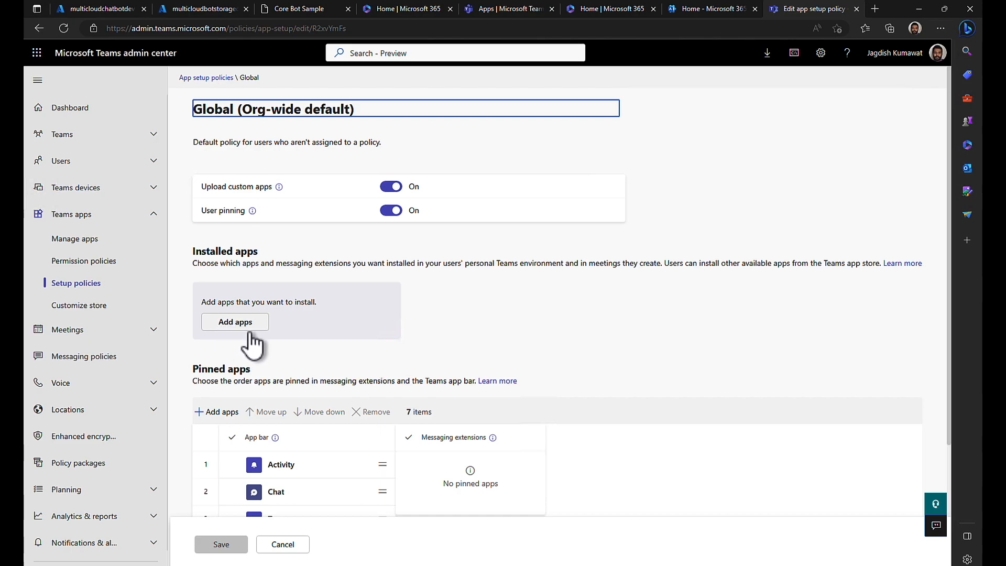
mouse_move(249, 339)
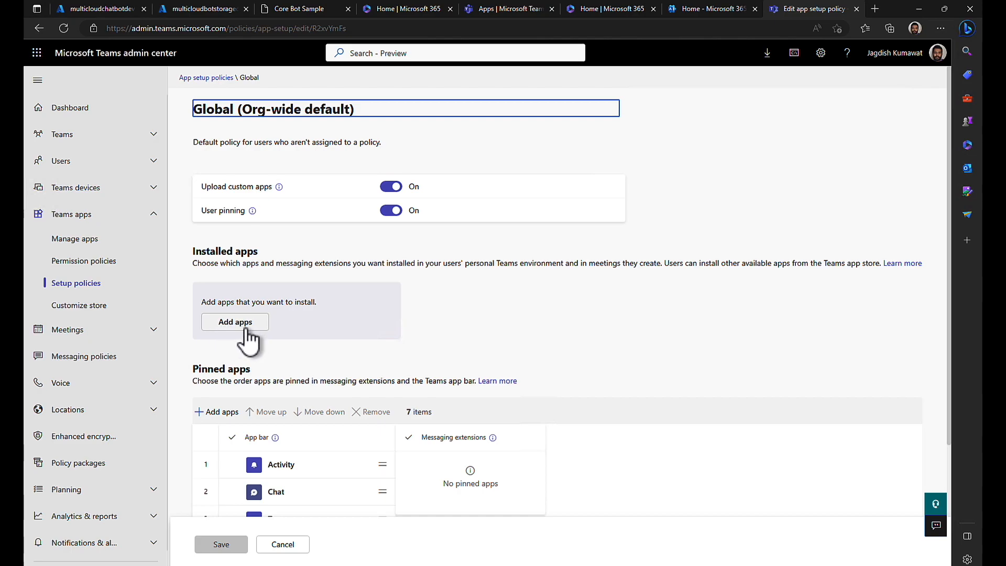
left_click(235, 322)
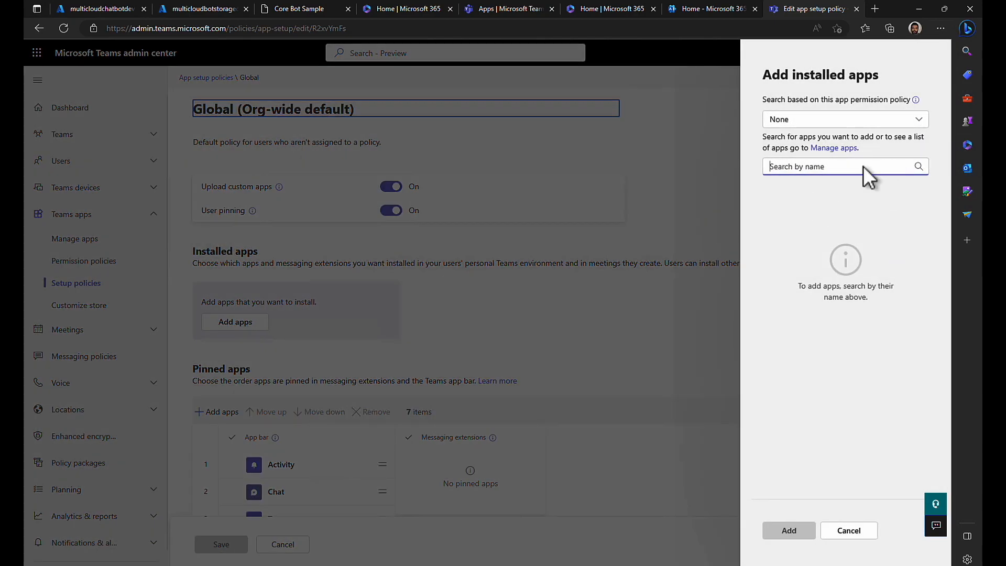
left_click(847, 530)
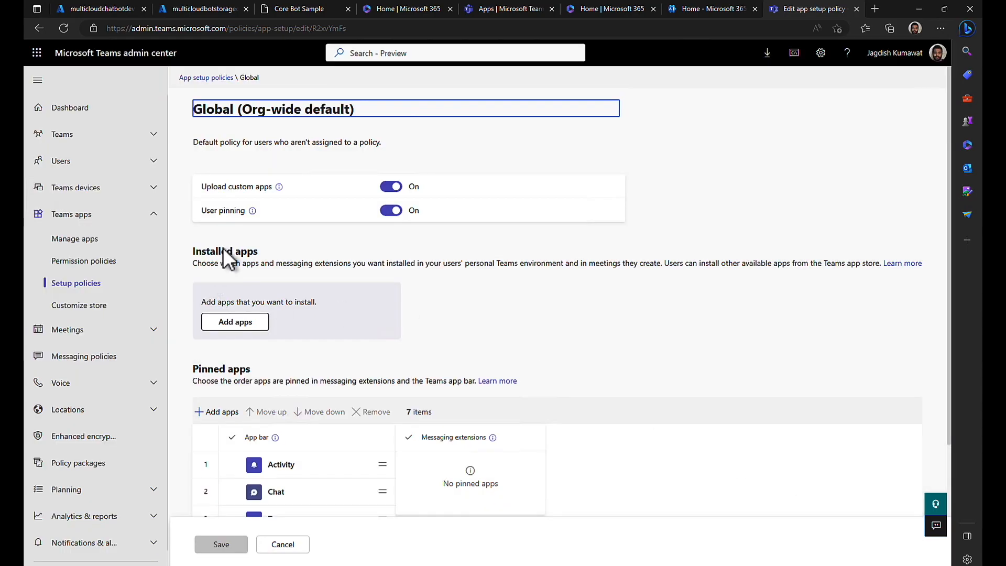
scroll("down", 3)
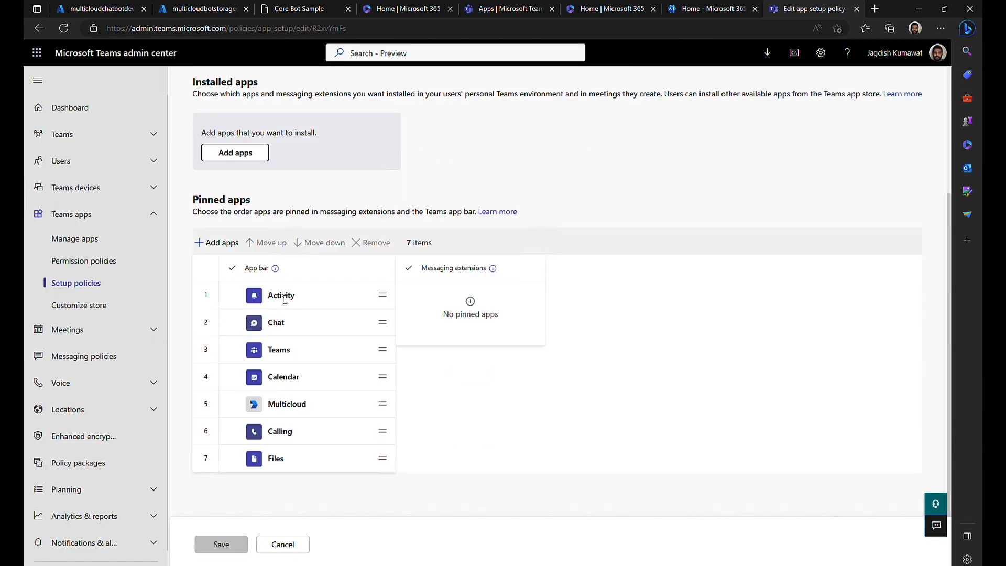
scroll("up", 3)
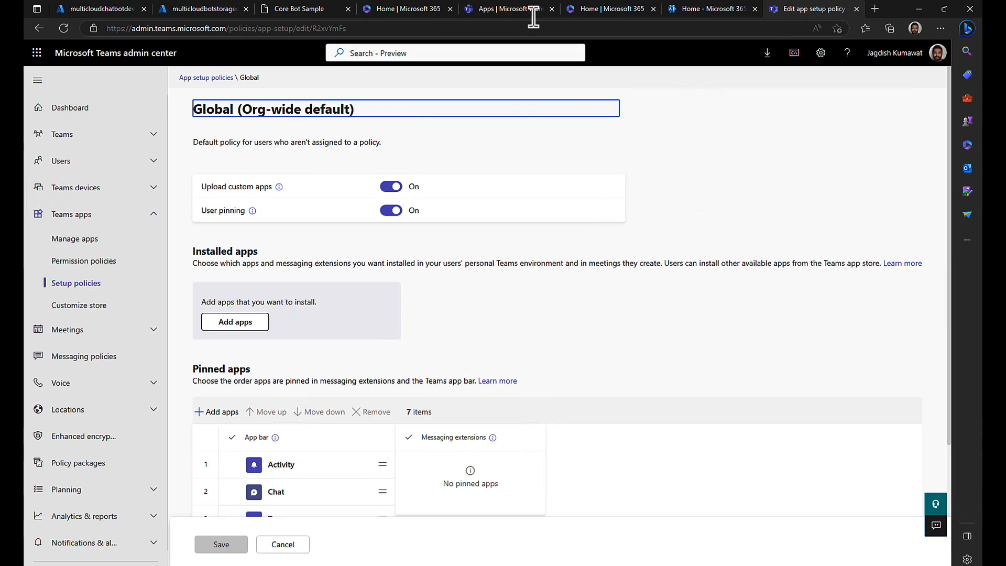
- Return to the Teams Apps store and dismiss the 'app cannot be found' message
left_click(507, 9)
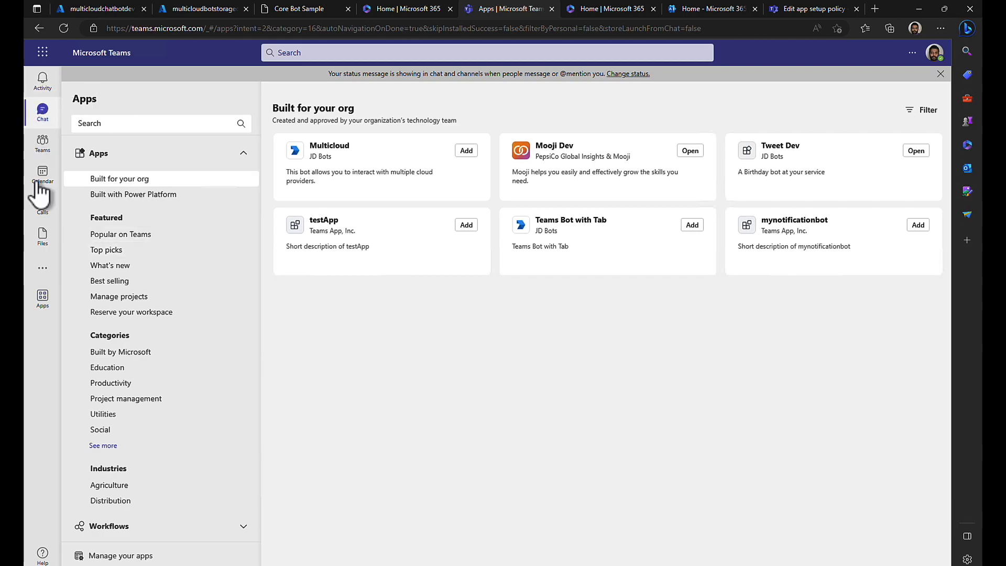
left_click(42, 296)
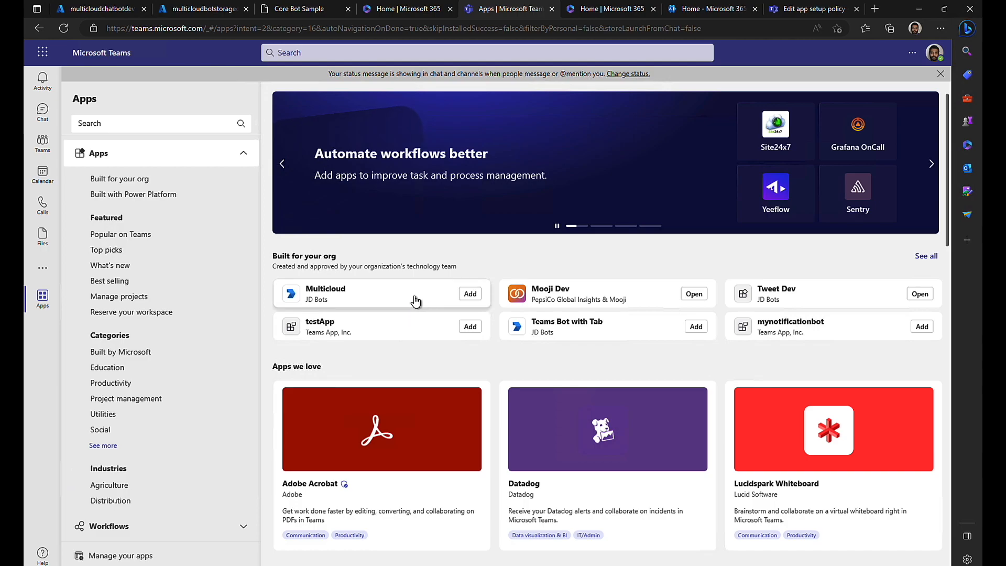
mouse_move(396, 288)
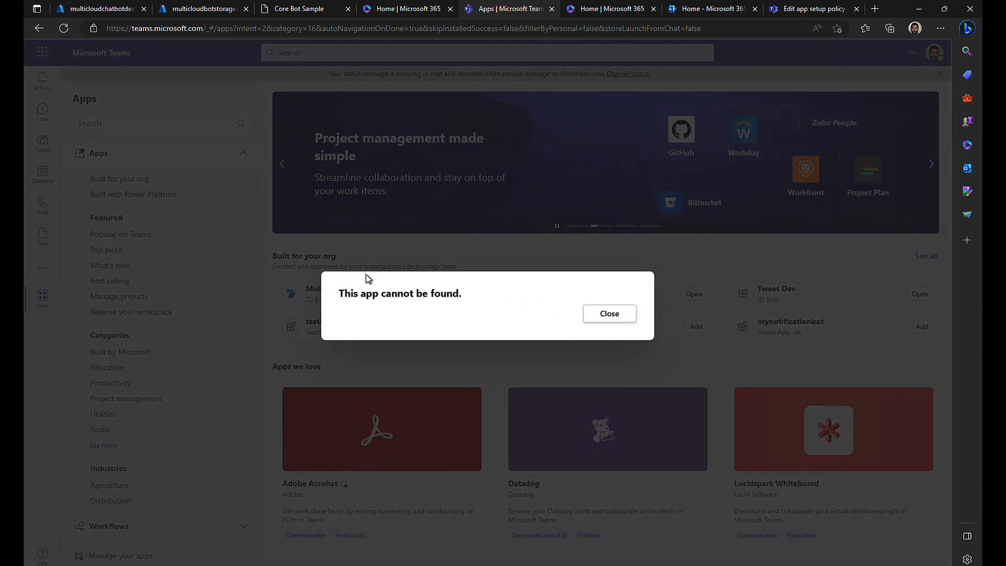
left_click(608, 313)
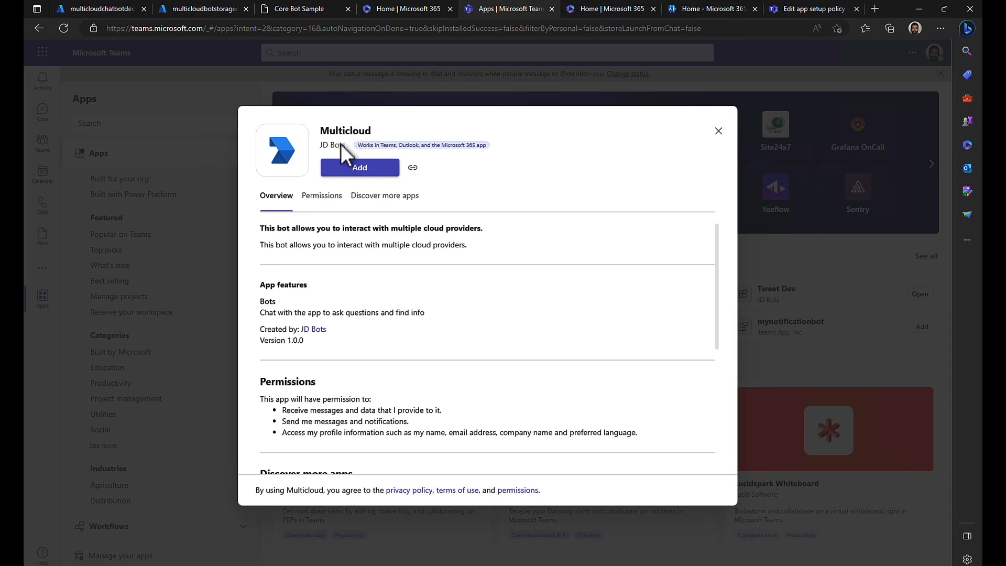
mouse_move(368, 182)
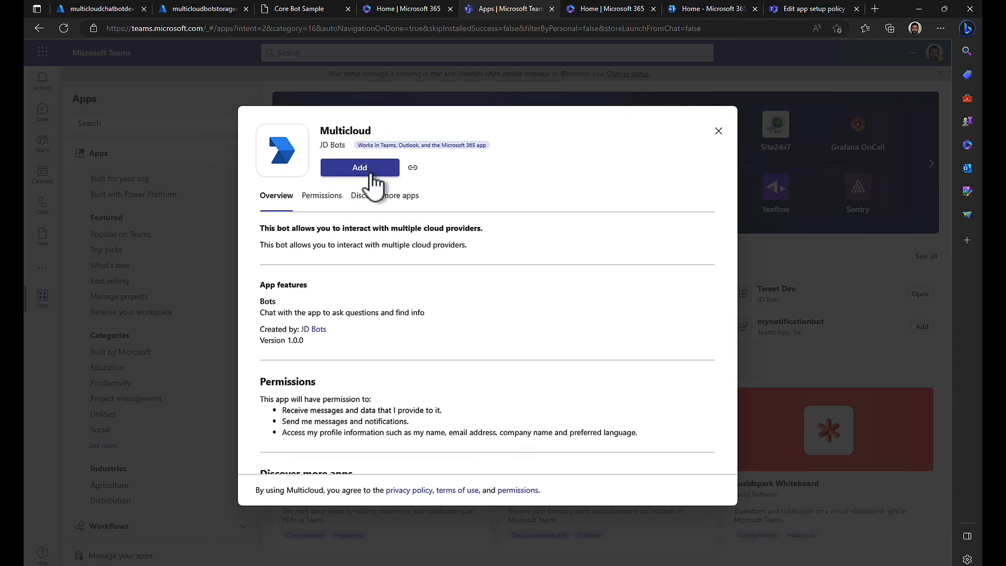
- Add the Multicloud bot to Teams and check its entry in the left app bar
left_click(359, 167)
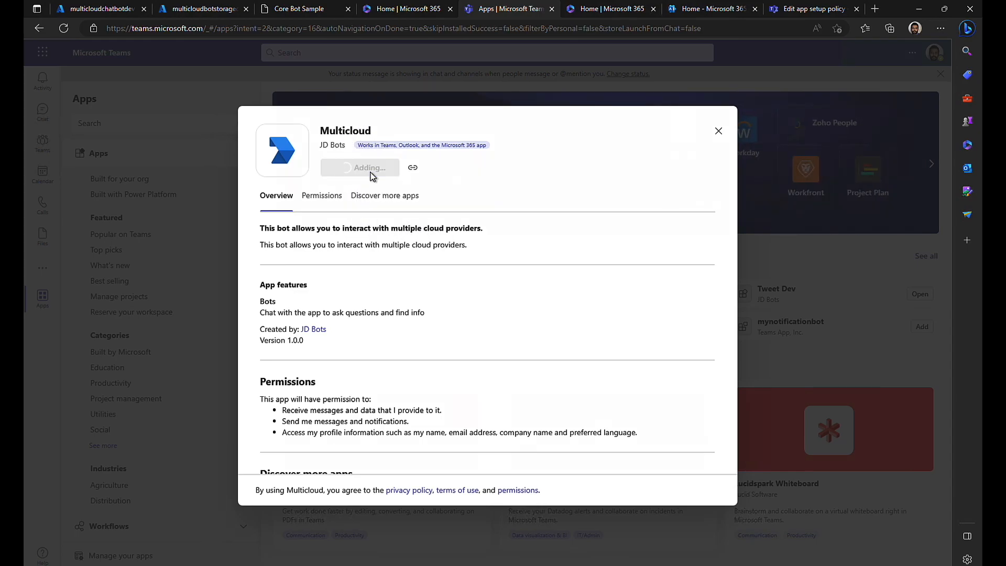
left_click(359, 168)
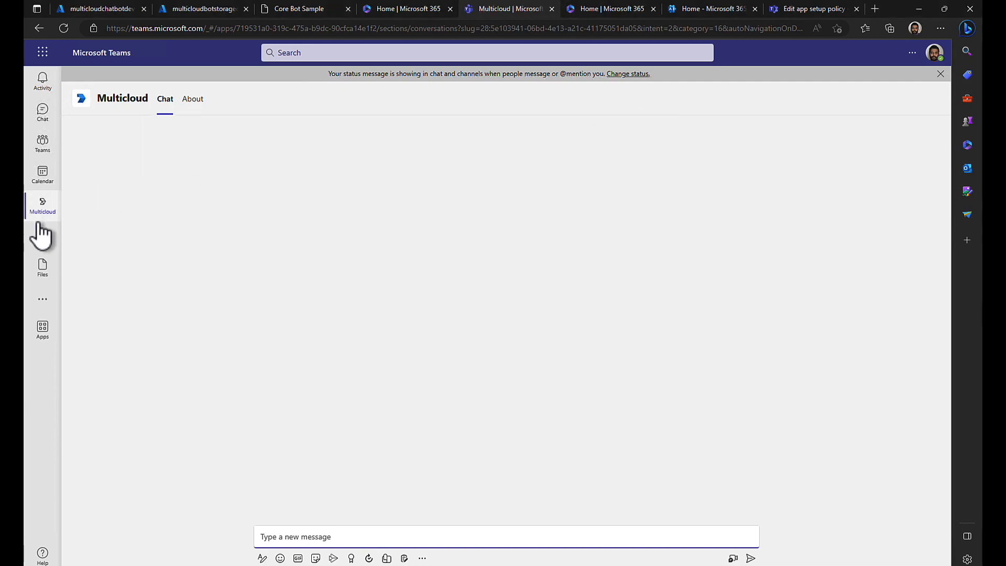
mouse_move(42, 205)
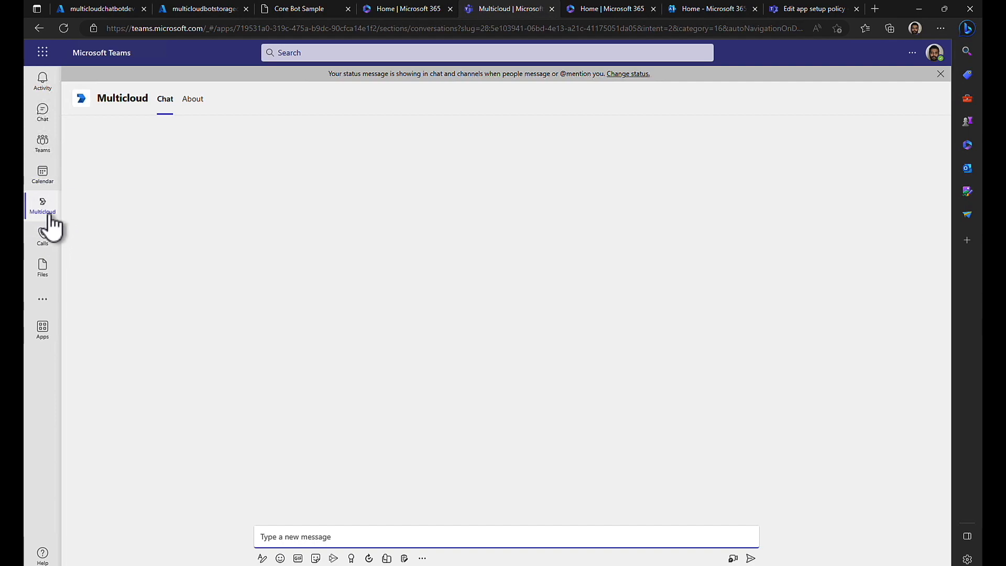
mouse_move(42, 253)
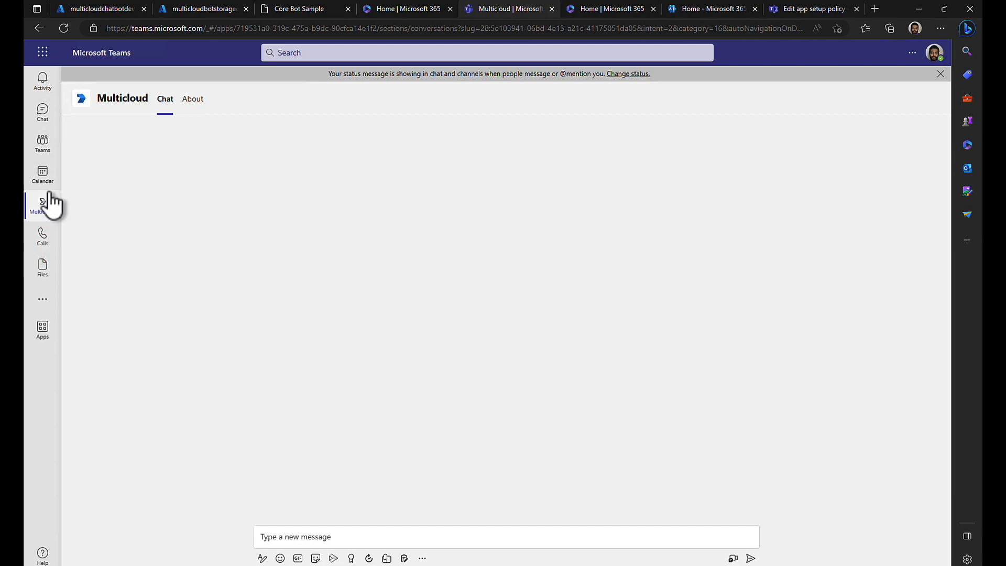
mouse_move(41, 269)
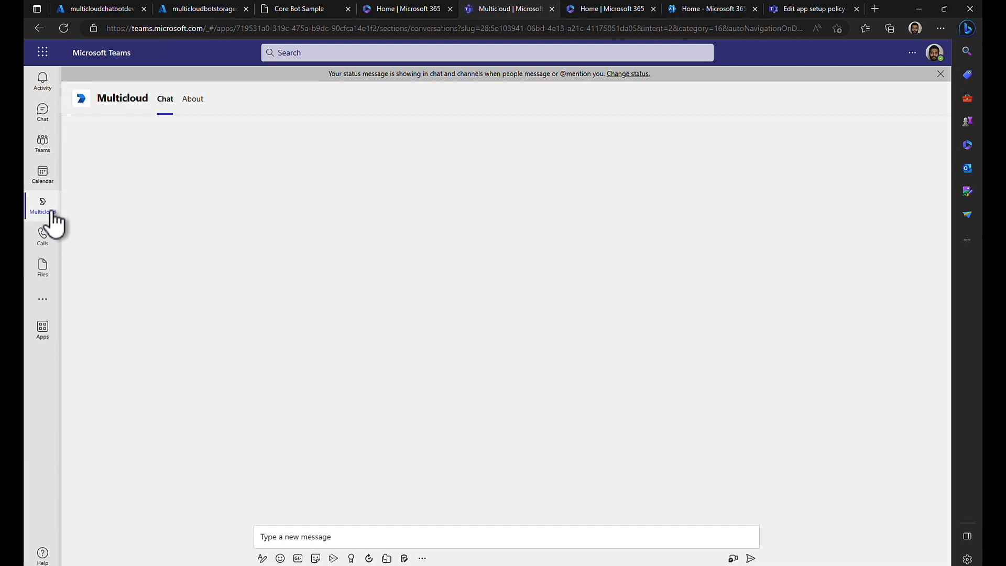
right_click(42, 205)
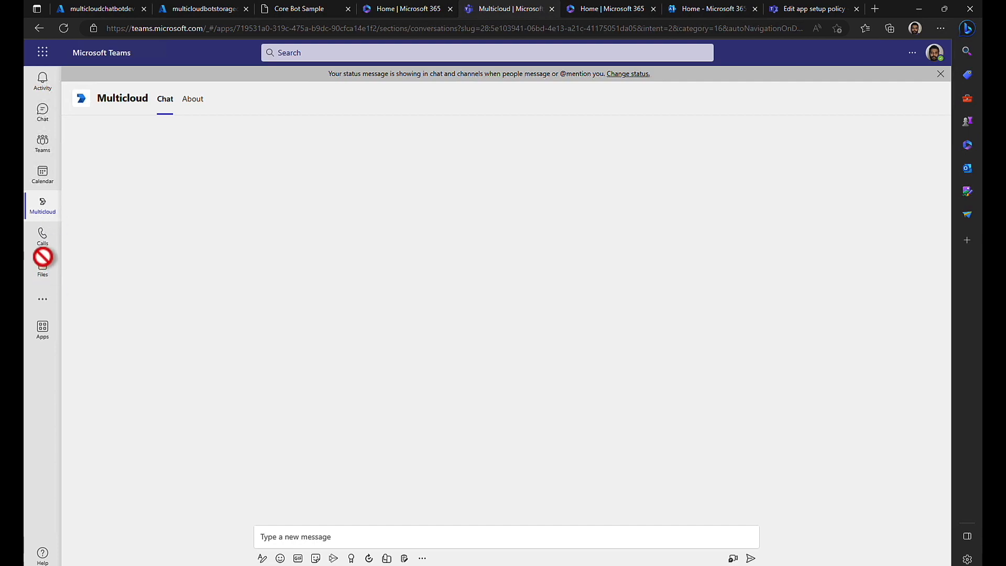
mouse_move(174, 155)
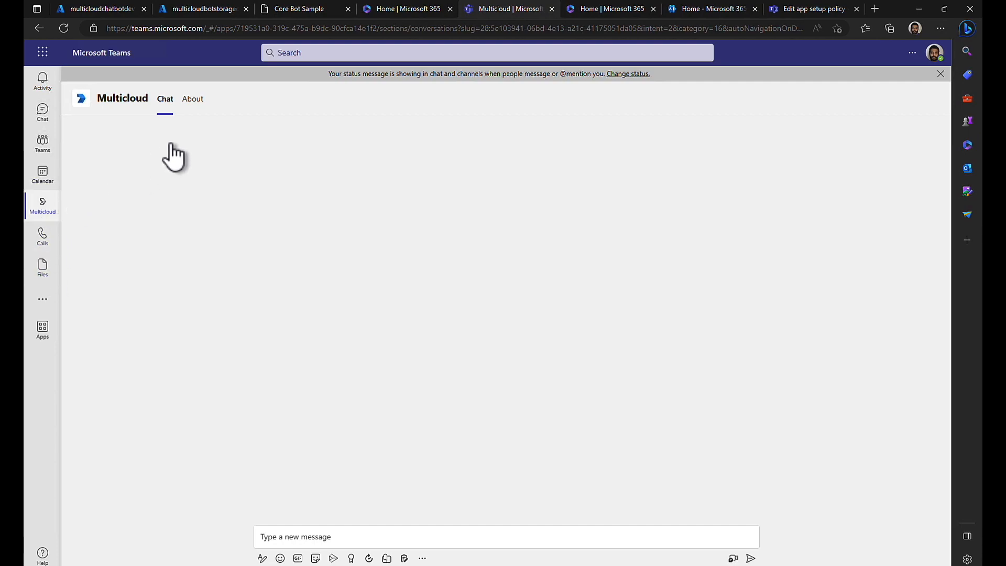
- View the Multicloud About page (version 1.0.0, JD Bots), then return to its Chat view
left_click(192, 99)
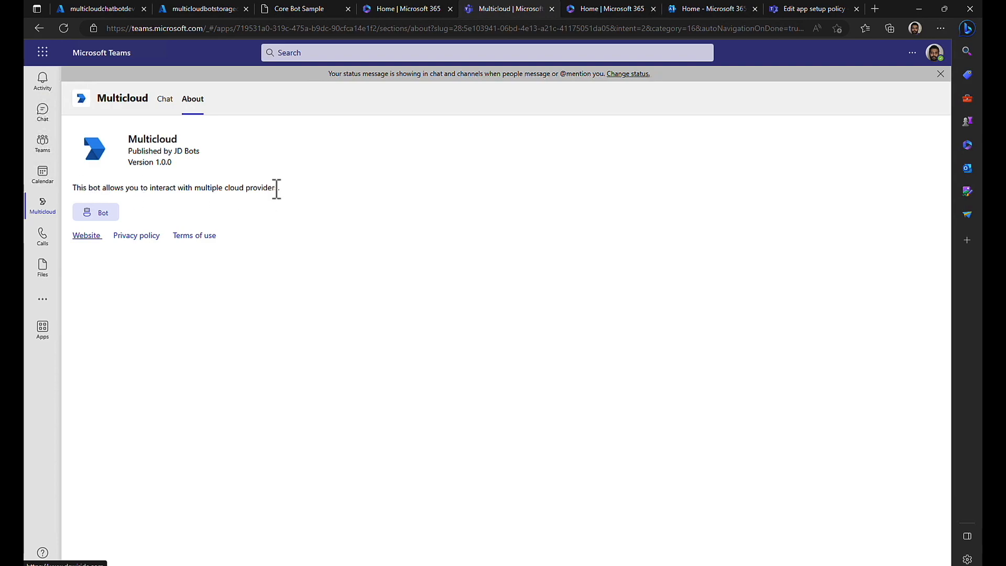
mouse_move(132, 254)
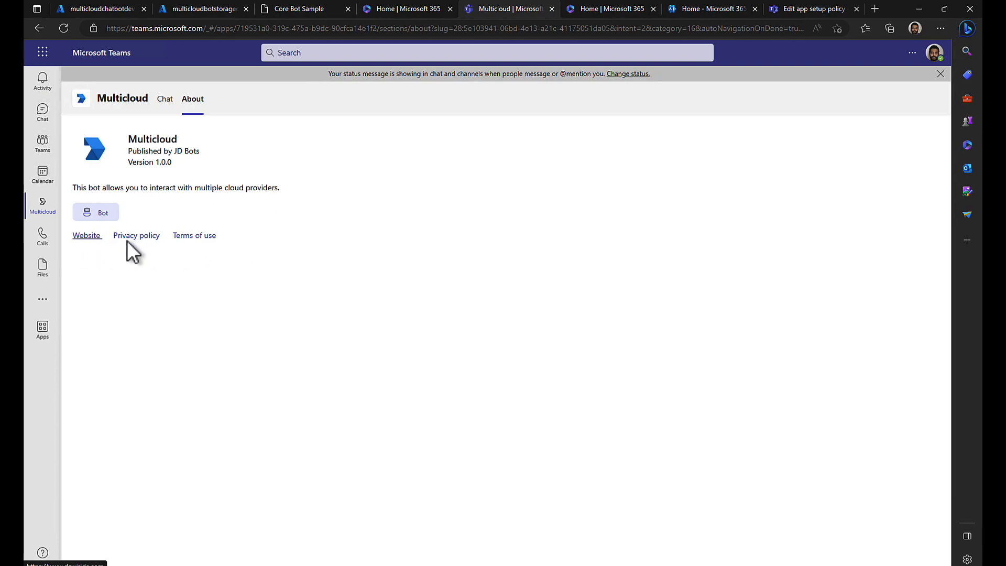
mouse_move(132, 257)
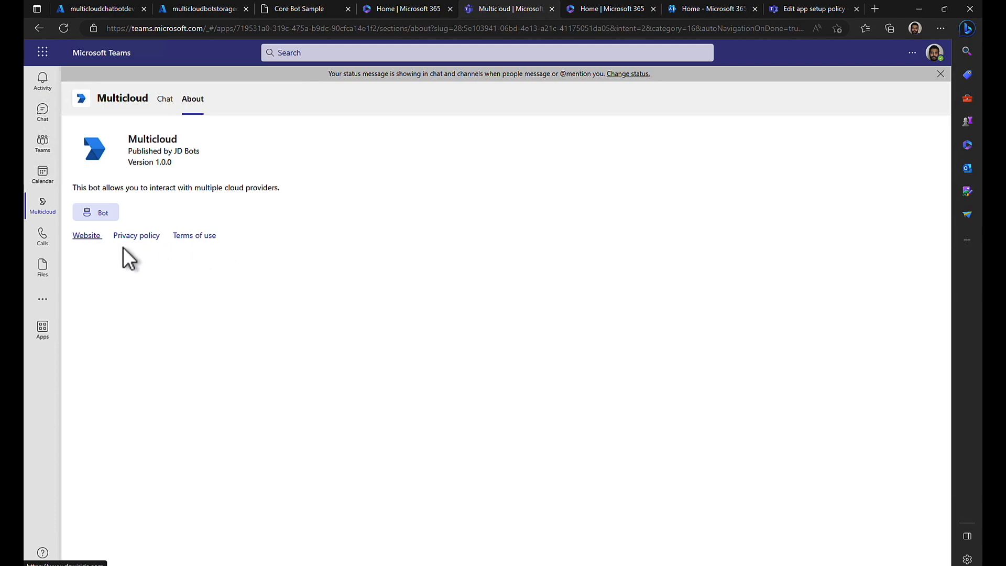
mouse_move(136, 206)
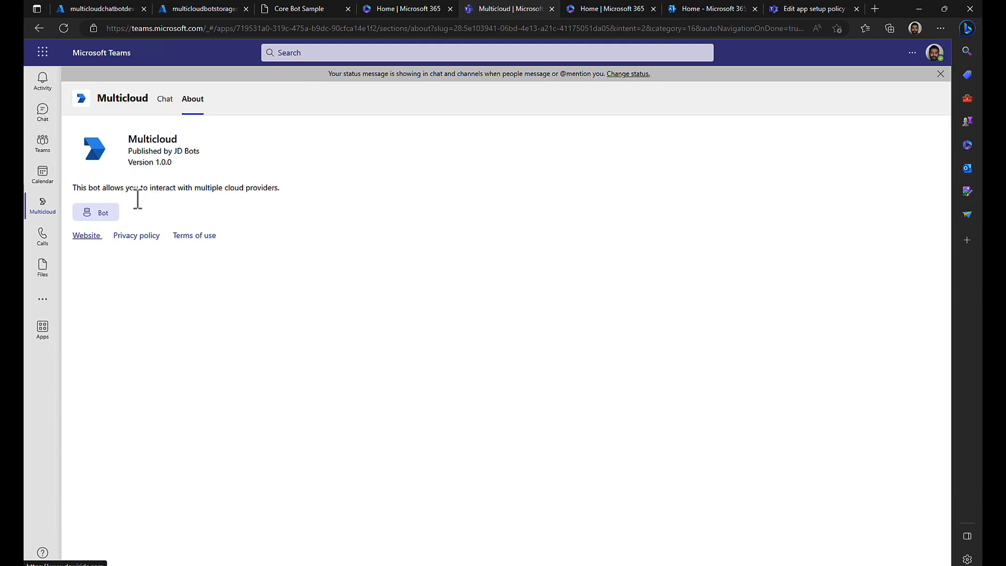
mouse_move(165, 99)
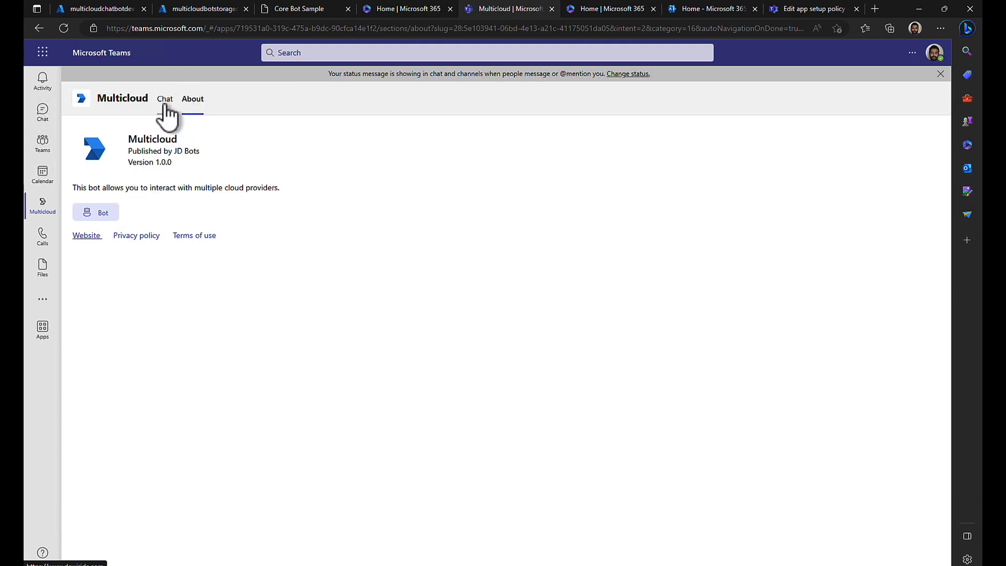
left_click(164, 98)
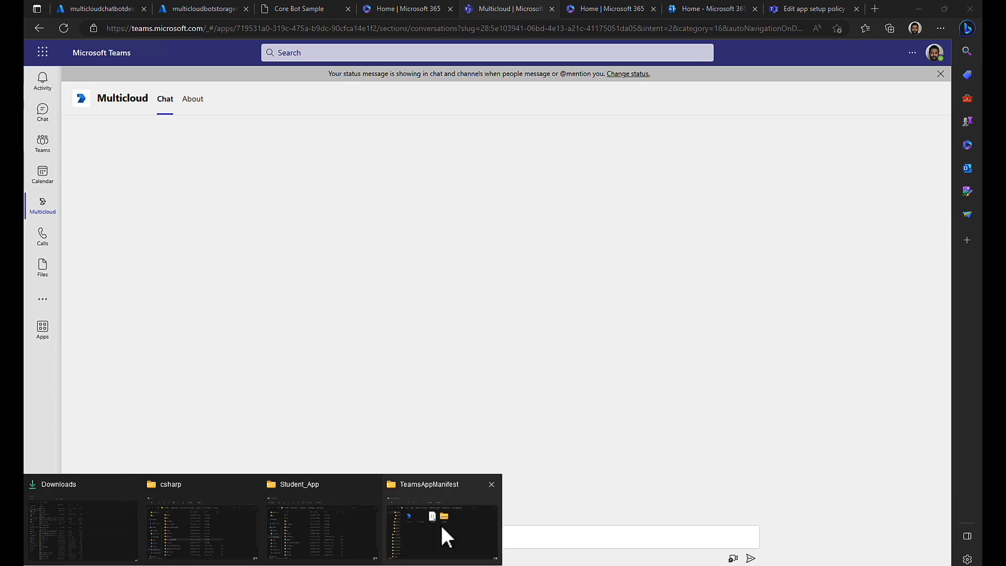
- Inspect icon-color (192×192) and icon-outline (32×32) in the TeamsAppManifest folder
left_click(441, 519)
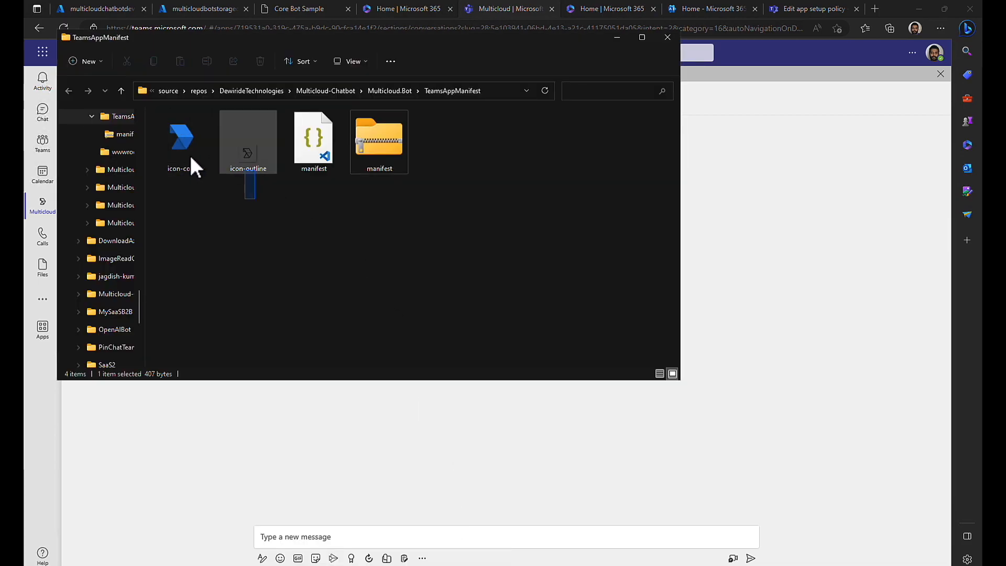
left_click(181, 139)
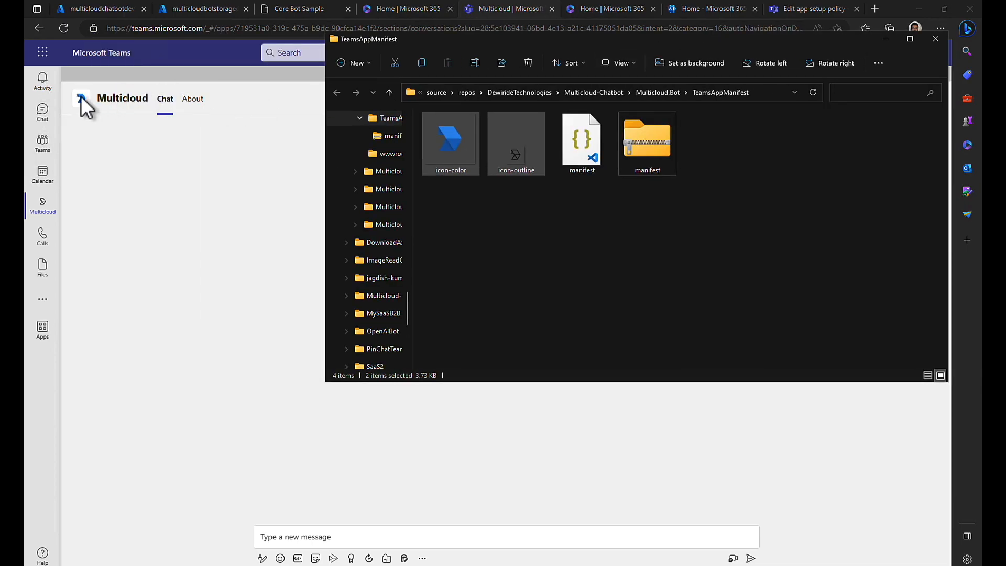
left_click(82, 98)
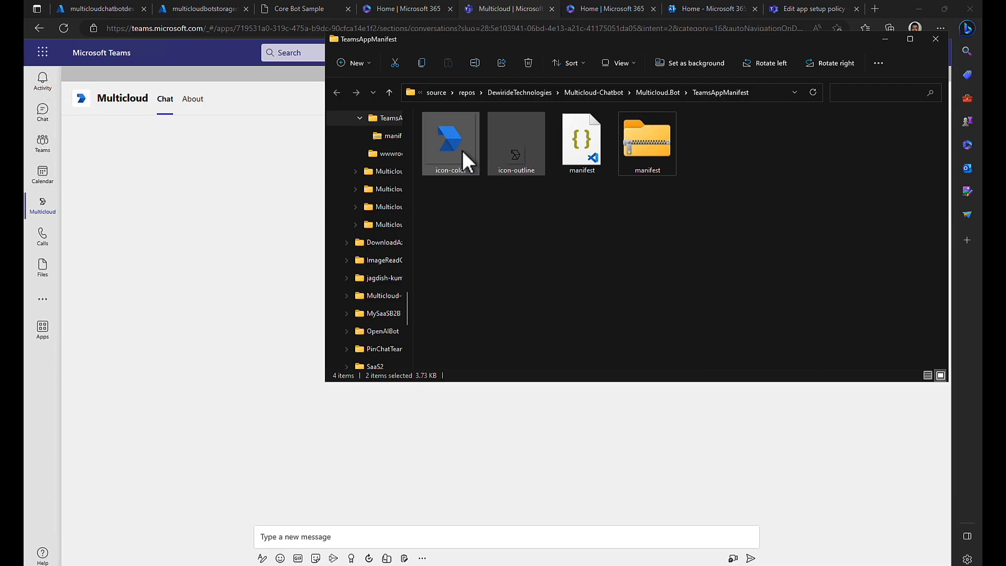
mouse_move(515, 143)
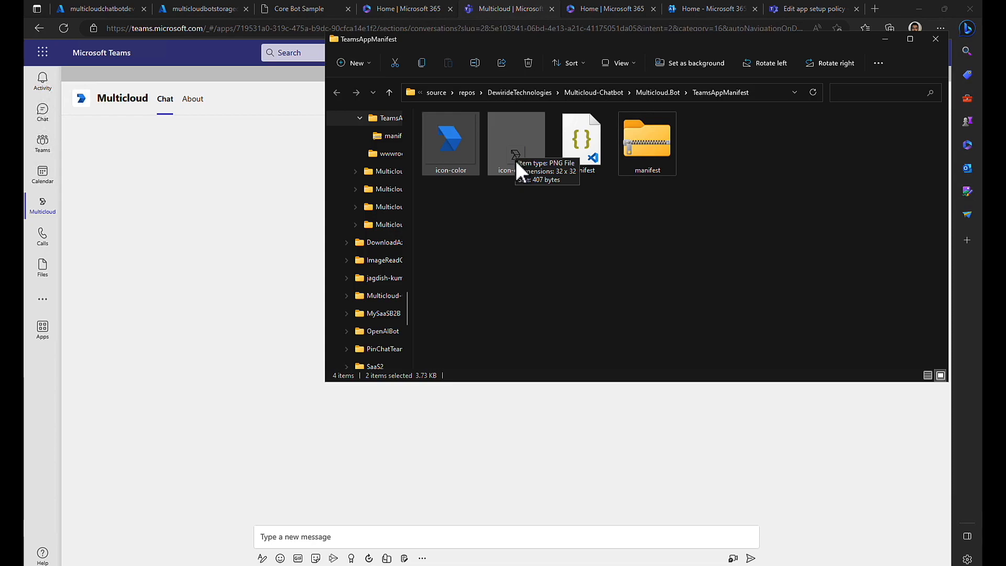
mouse_move(520, 173)
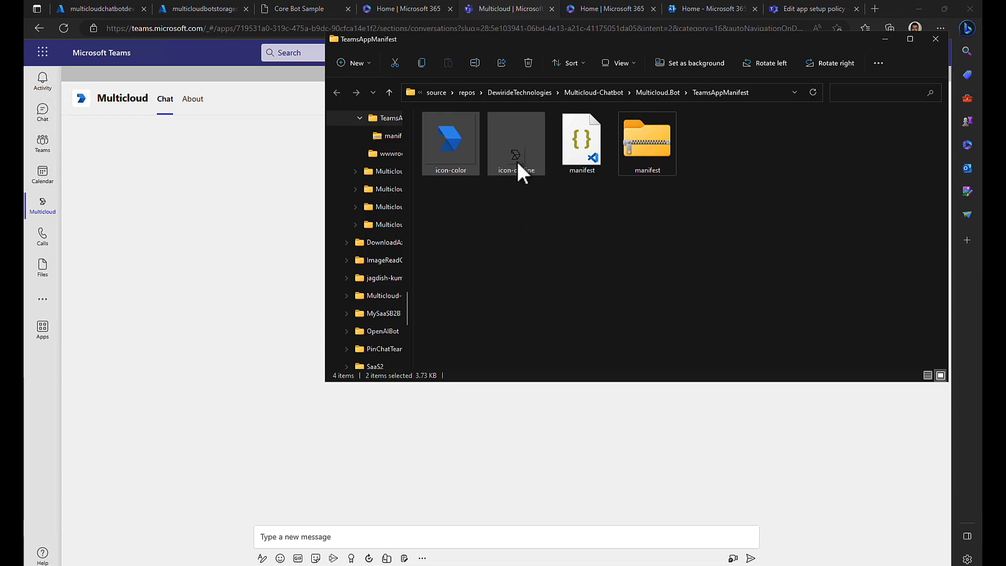
mouse_move(453, 144)
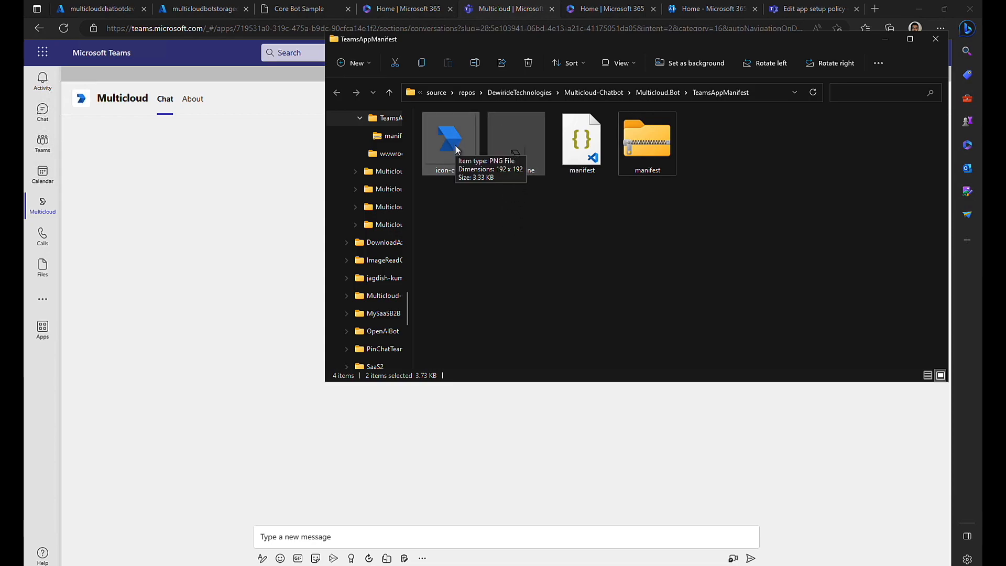
mouse_move(464, 160)
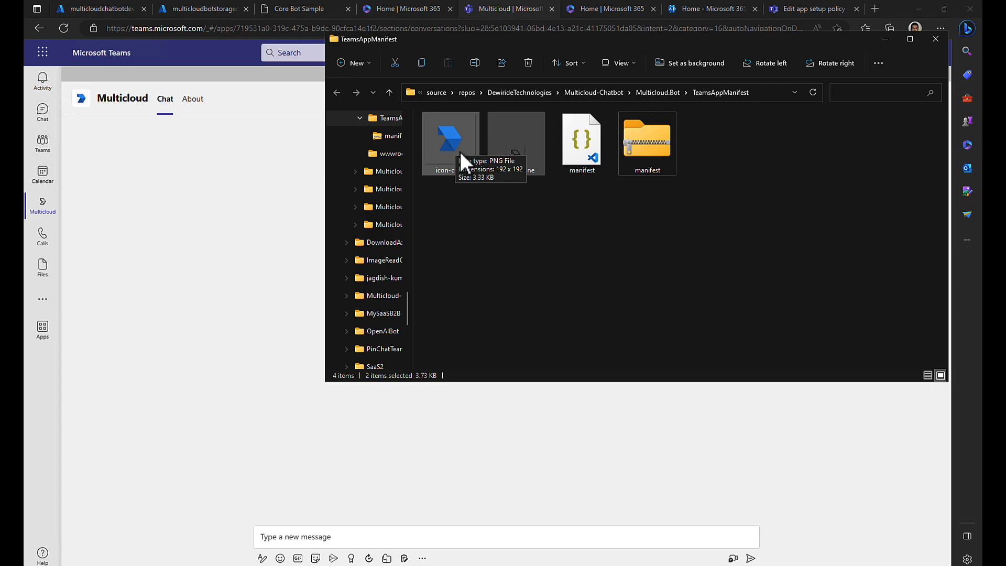
mouse_move(520, 157)
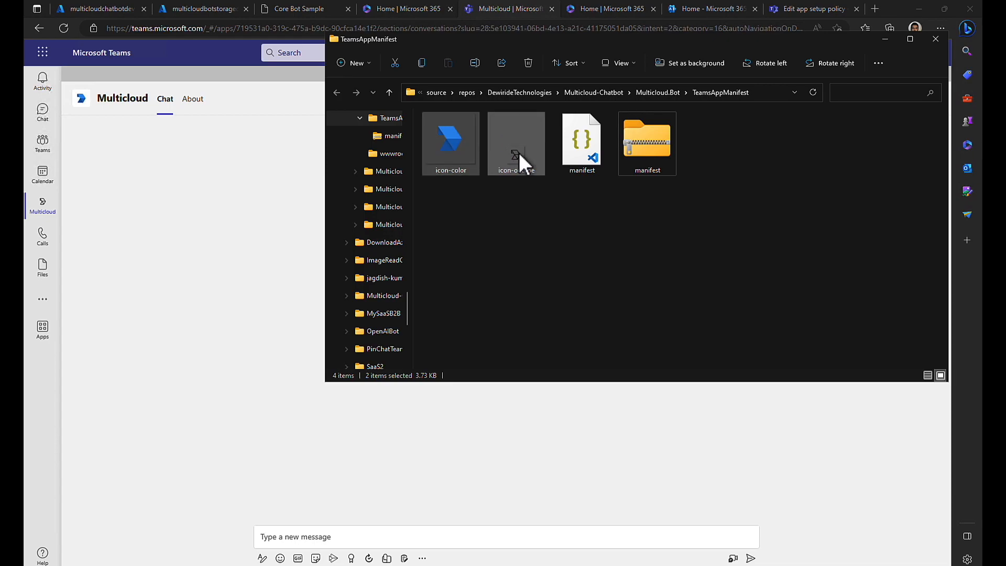
mouse_move(150, 150)
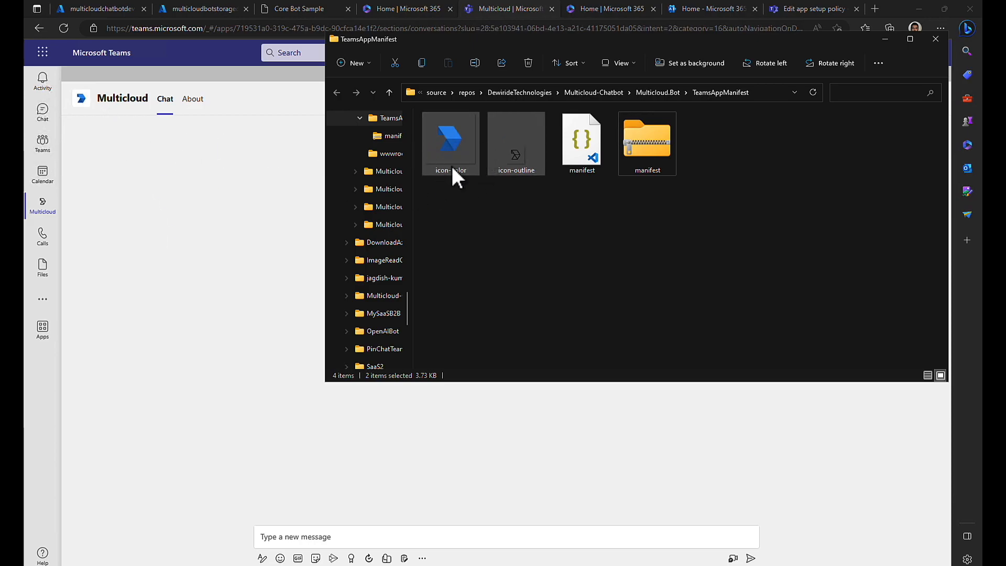
left_click(518, 200)
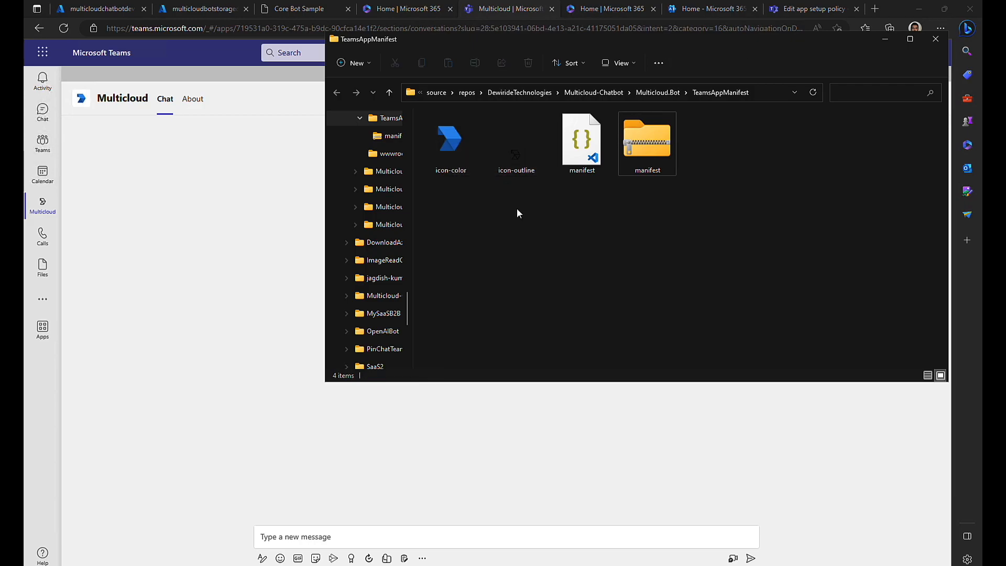
left_click(516, 138)
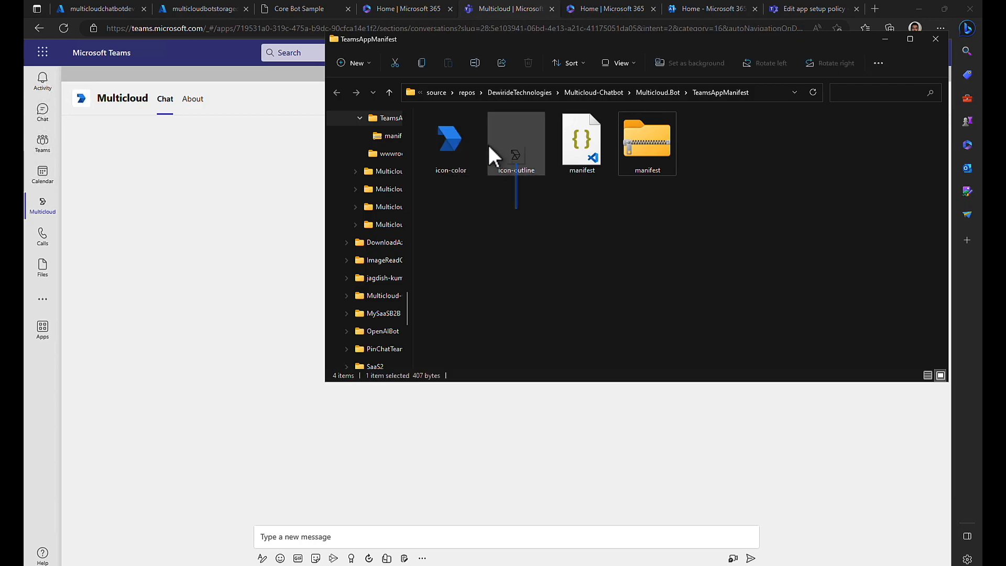
left_click(496, 195)
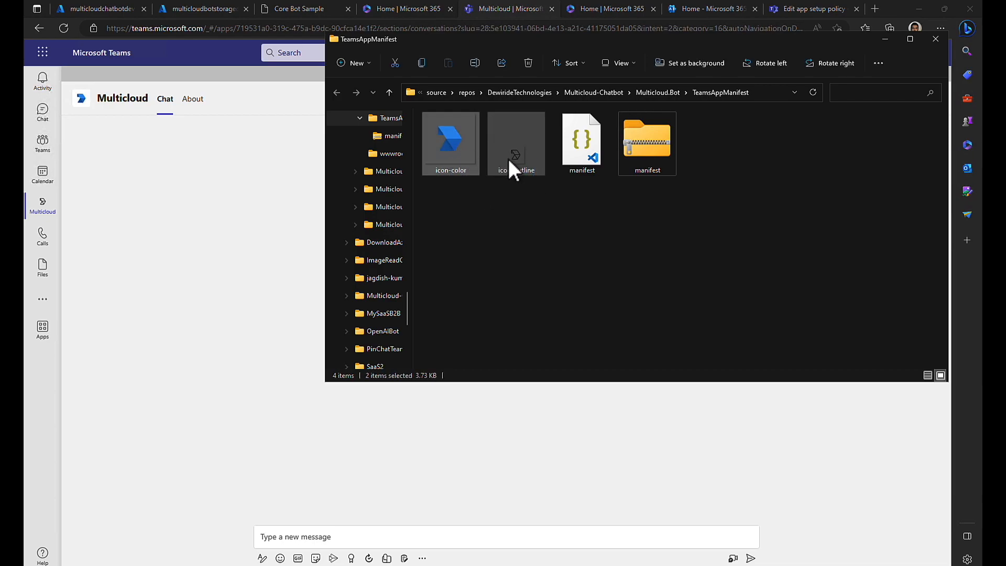
mouse_move(499, 151)
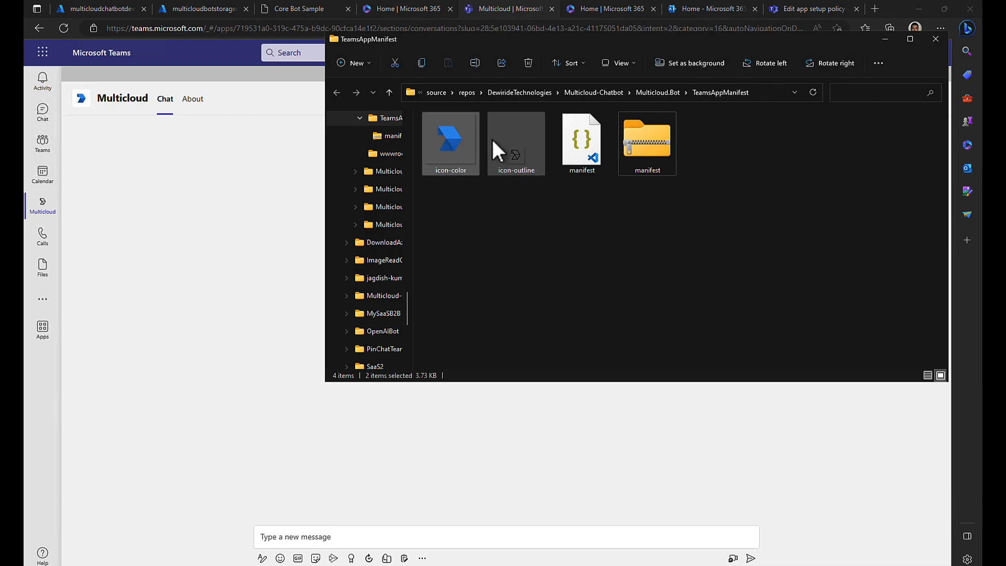
mouse_move(450, 143)
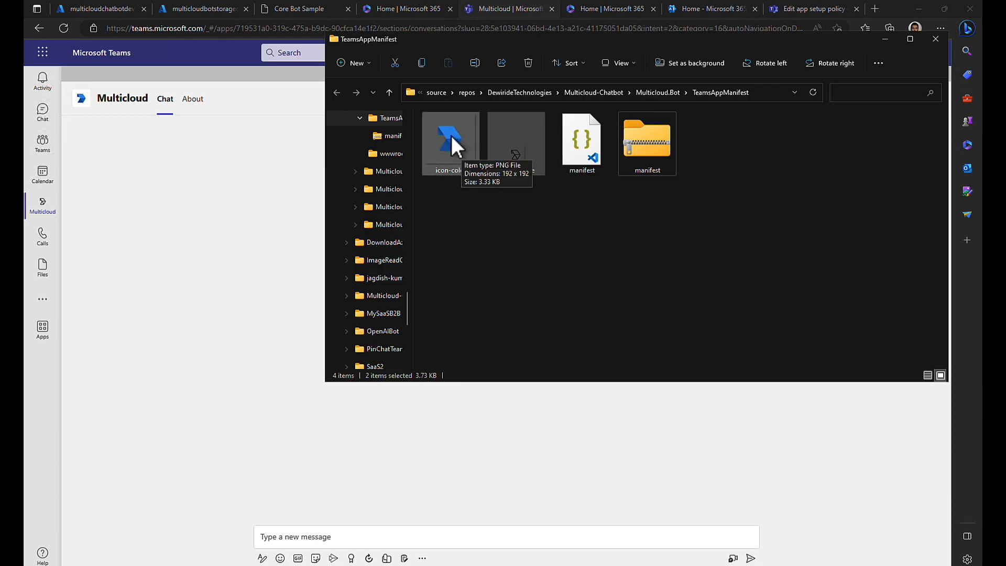
mouse_move(520, 163)
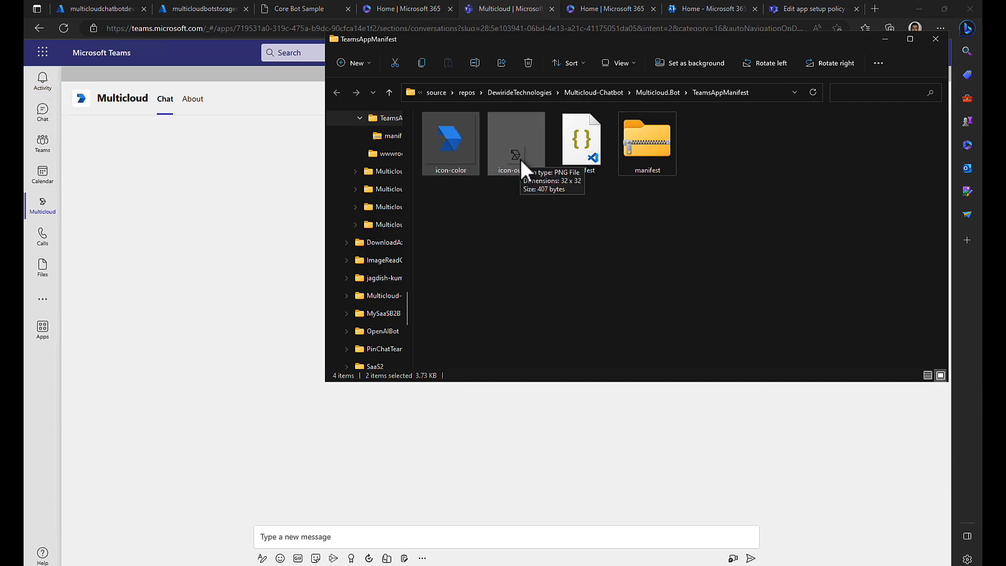
- Return to Teams and show the JD Bots group chat from the Chat list
left_click(760, 144)
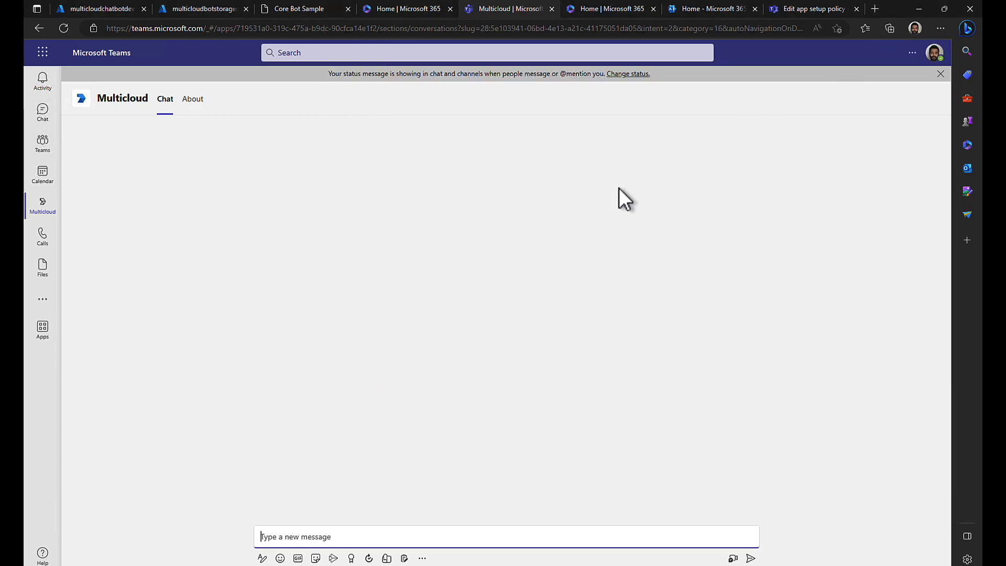
left_click(42, 112)
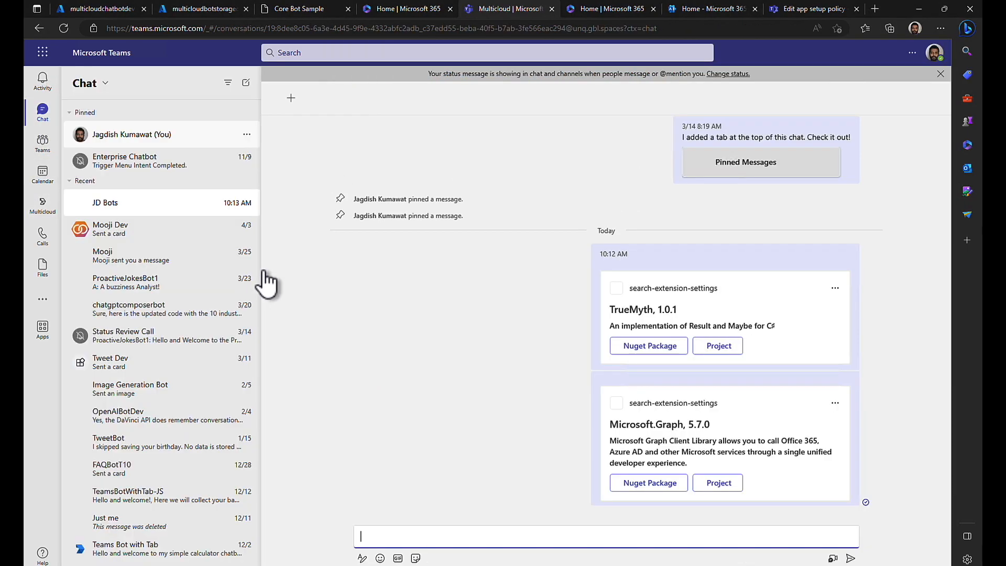
left_click(105, 203)
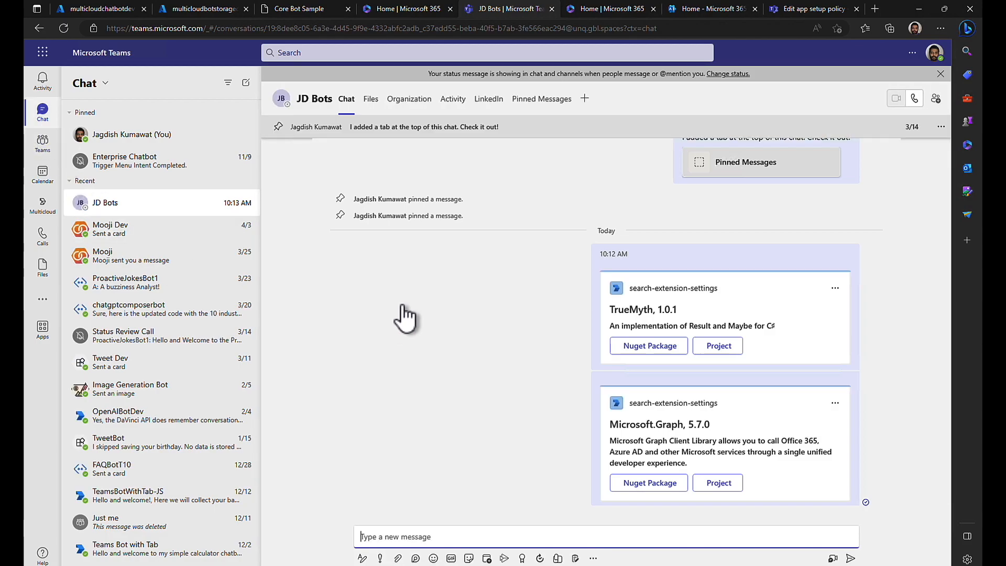